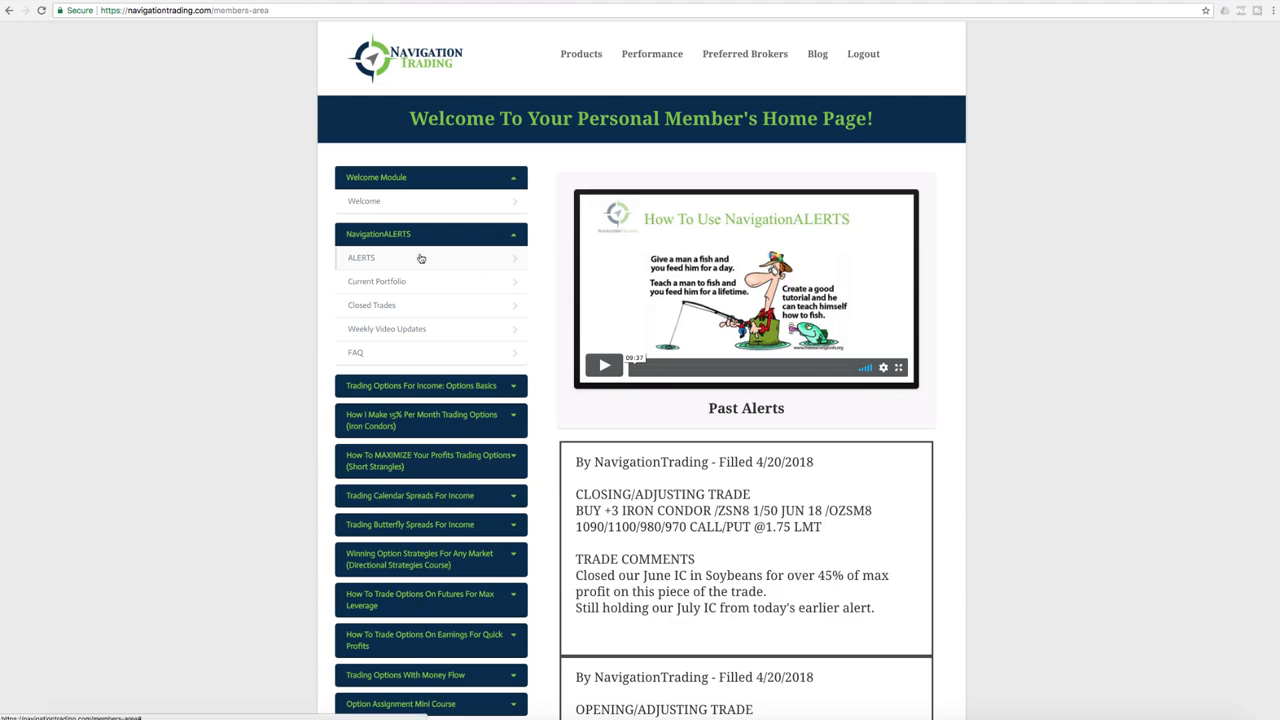
Read down the Past Alerts list until the Previous Alerts button appears.
scroll(down, 3)
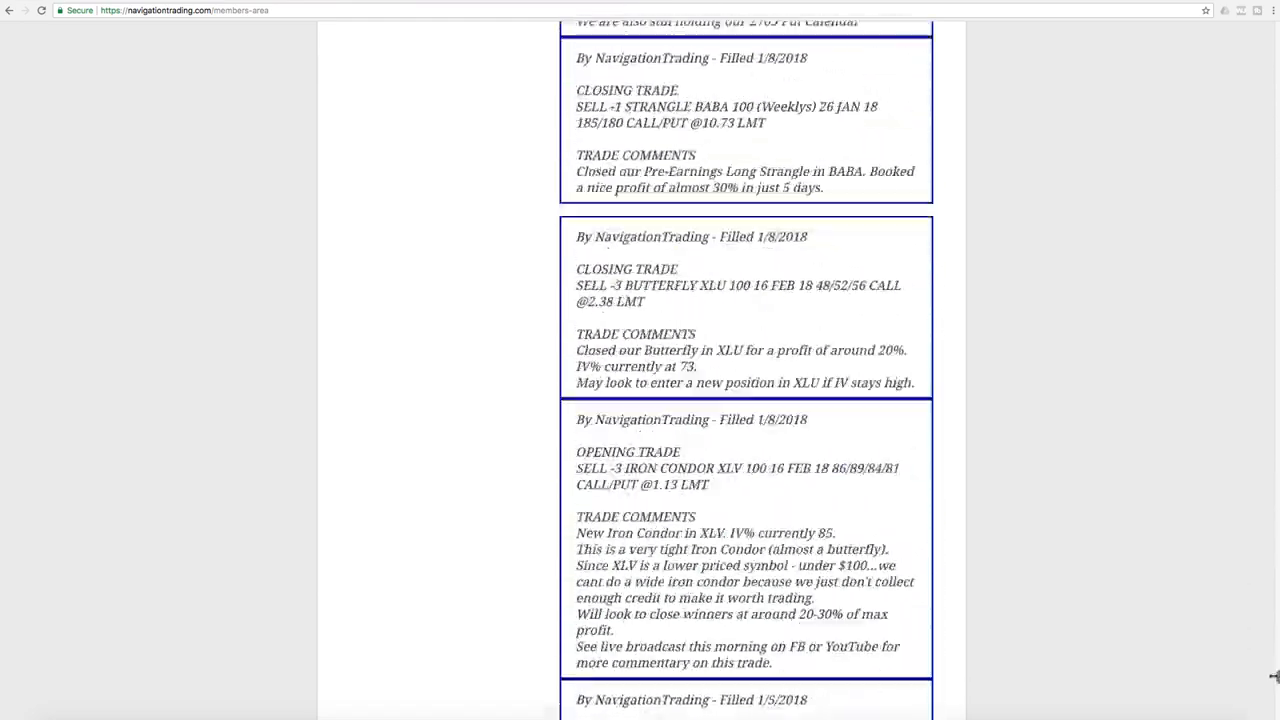
scroll(down, 3)
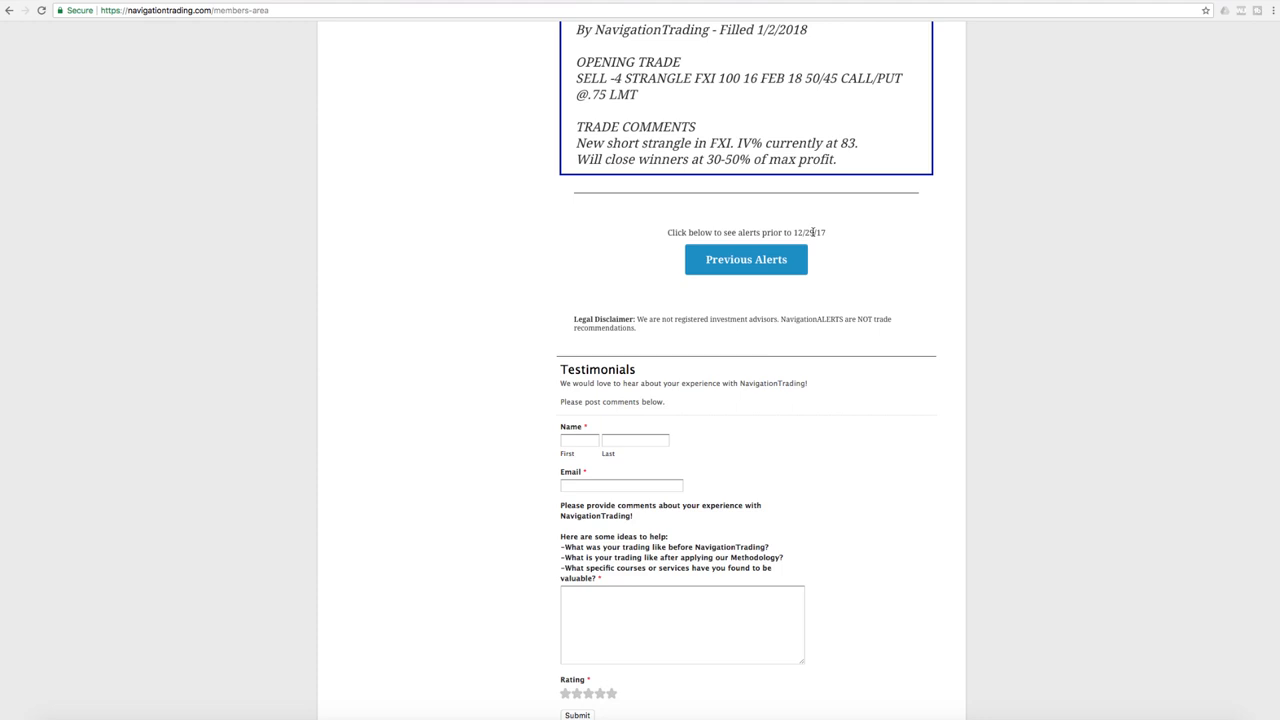
mouse_move(736, 228)
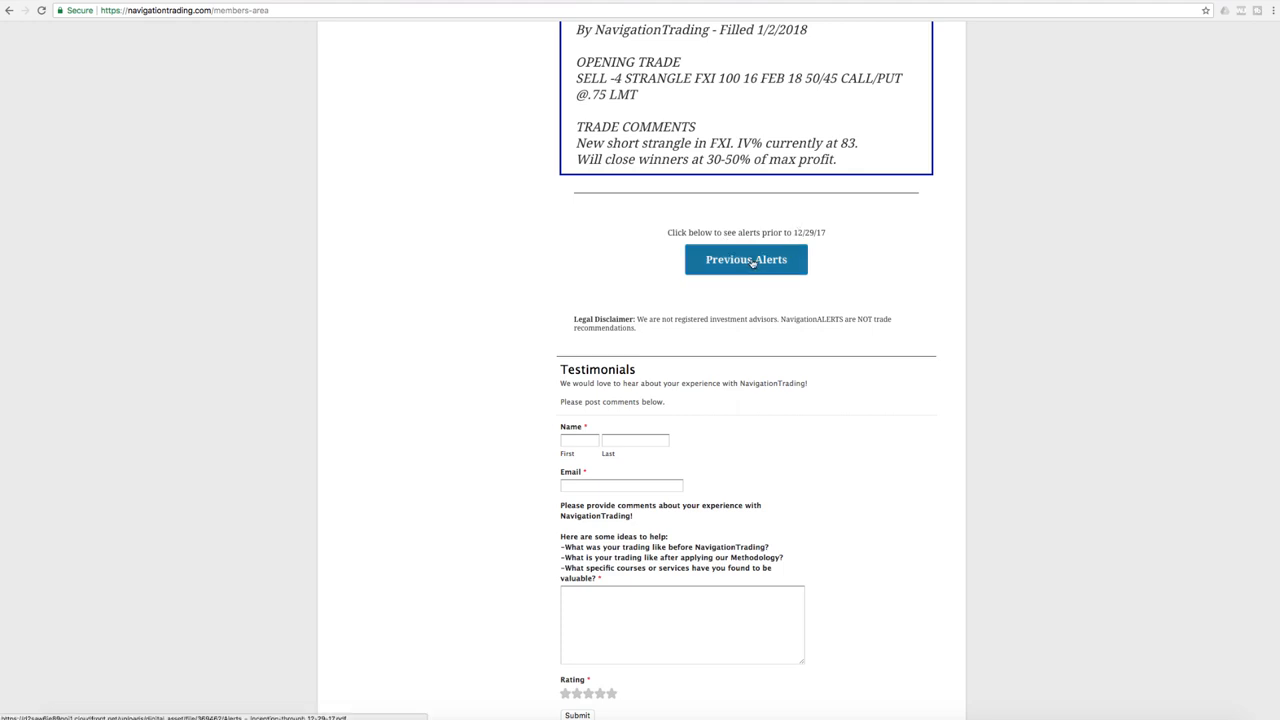
Bring up the 6-22-17 to 12-29-17 alerts PDF and skim its December 2017 entries.
click(746, 260)
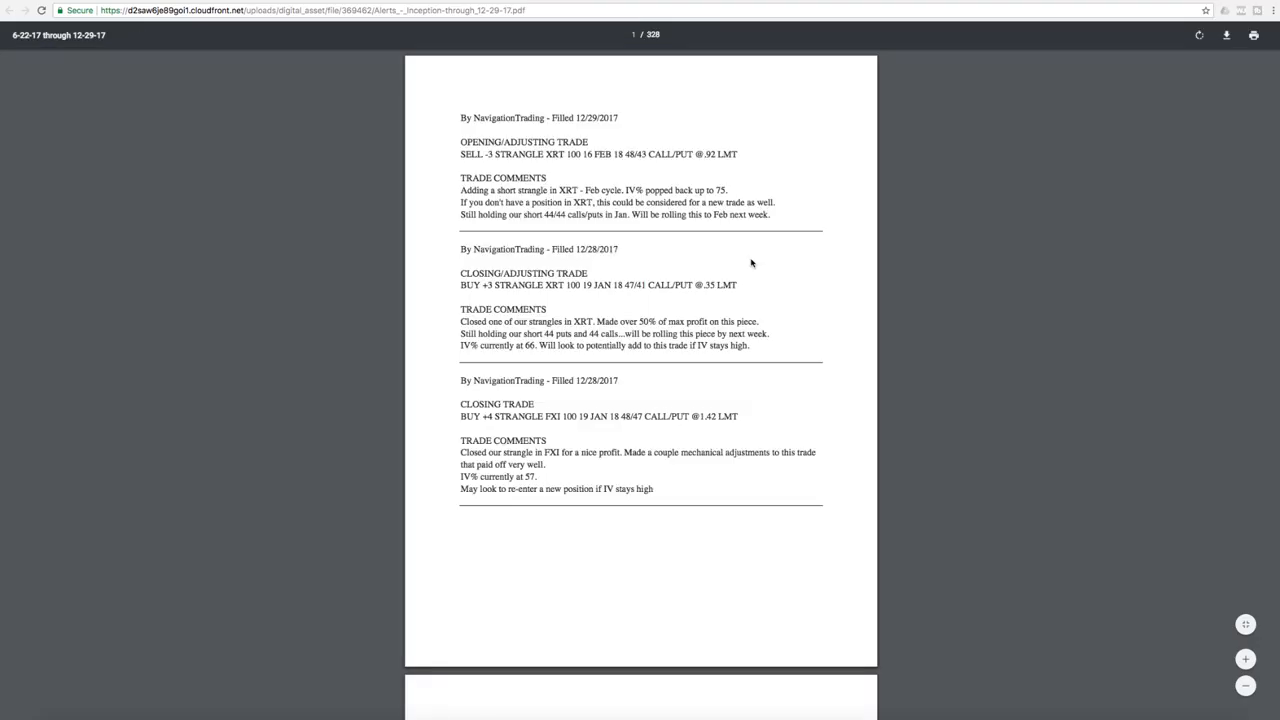
scroll(down, 3)
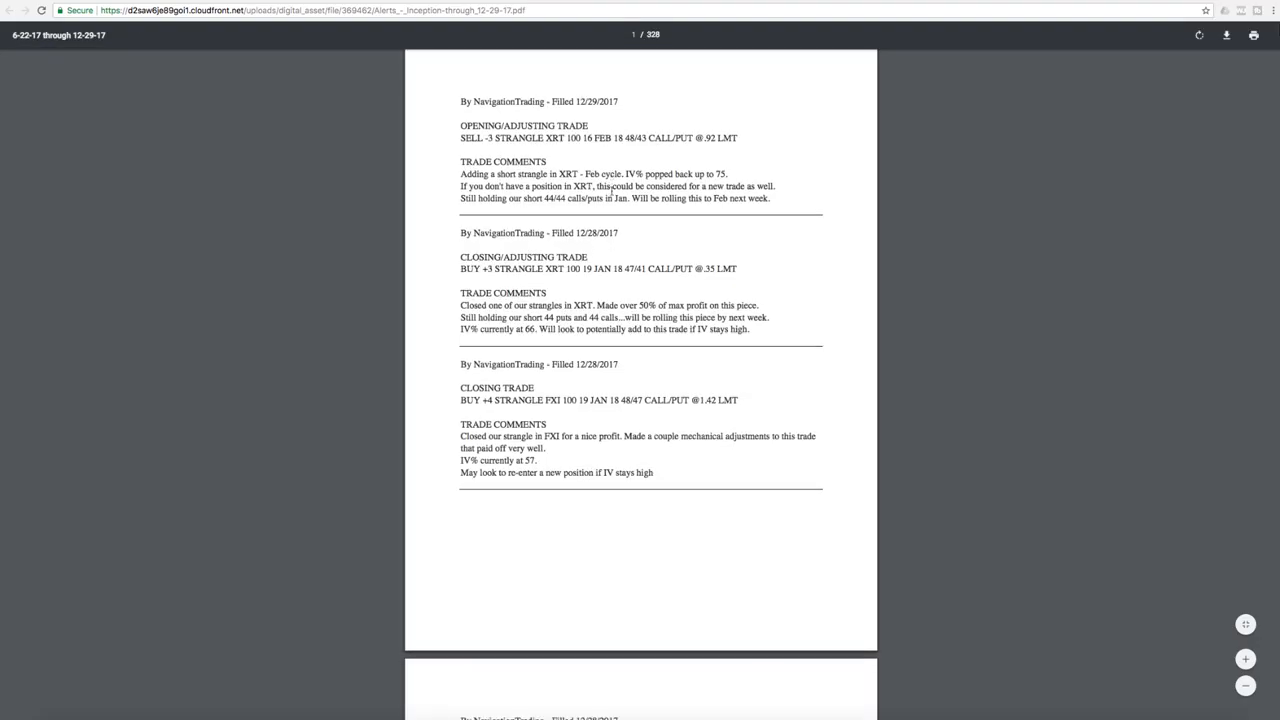
scroll(down, 3)
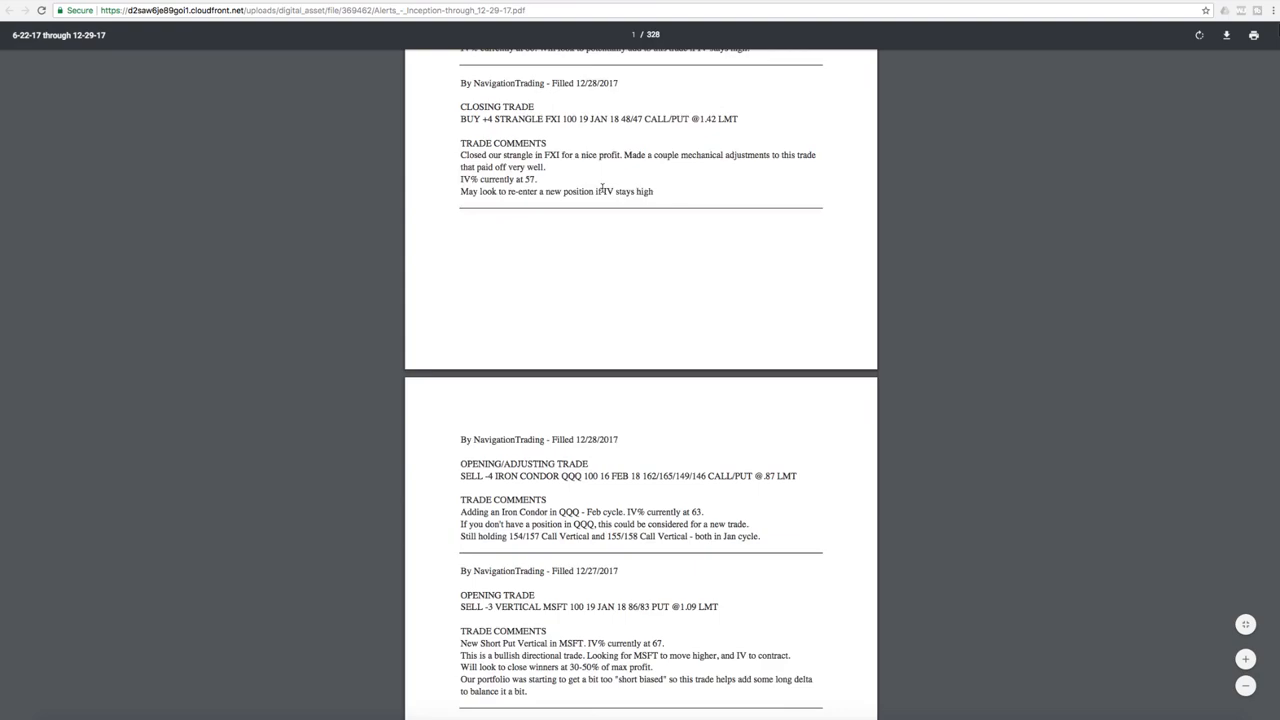
scroll(down, 3)
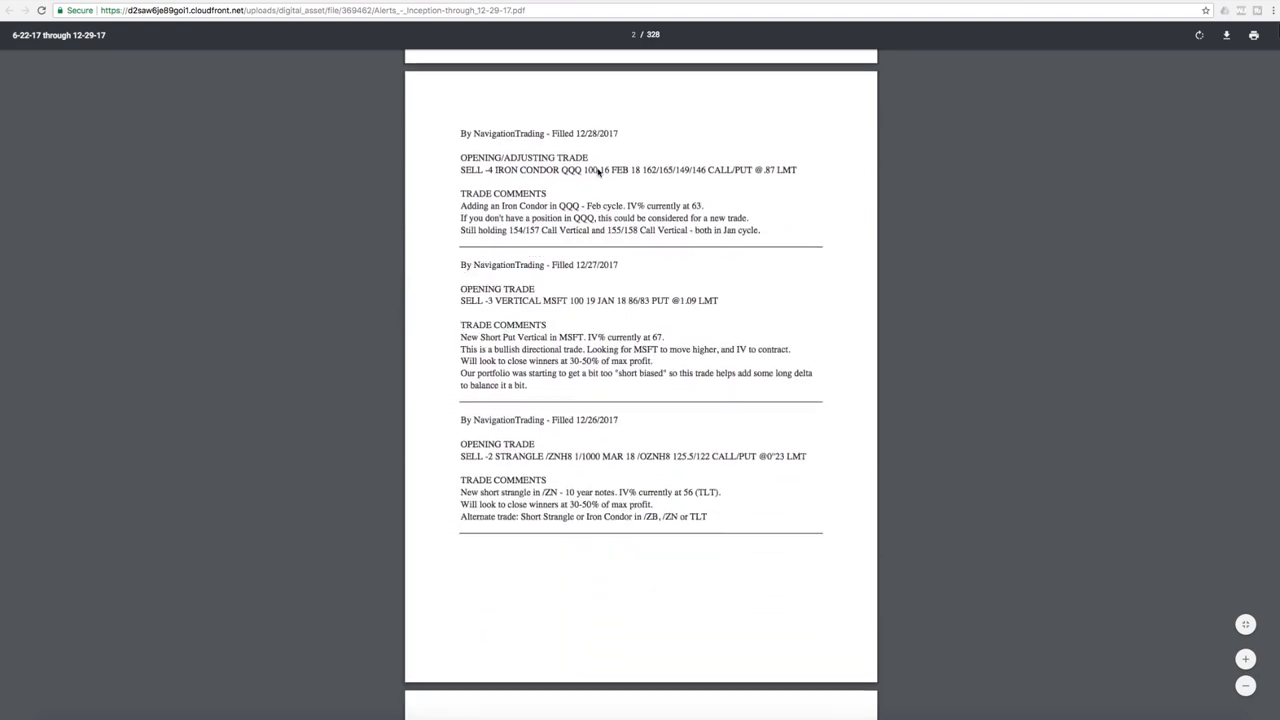
scroll(down, 3)
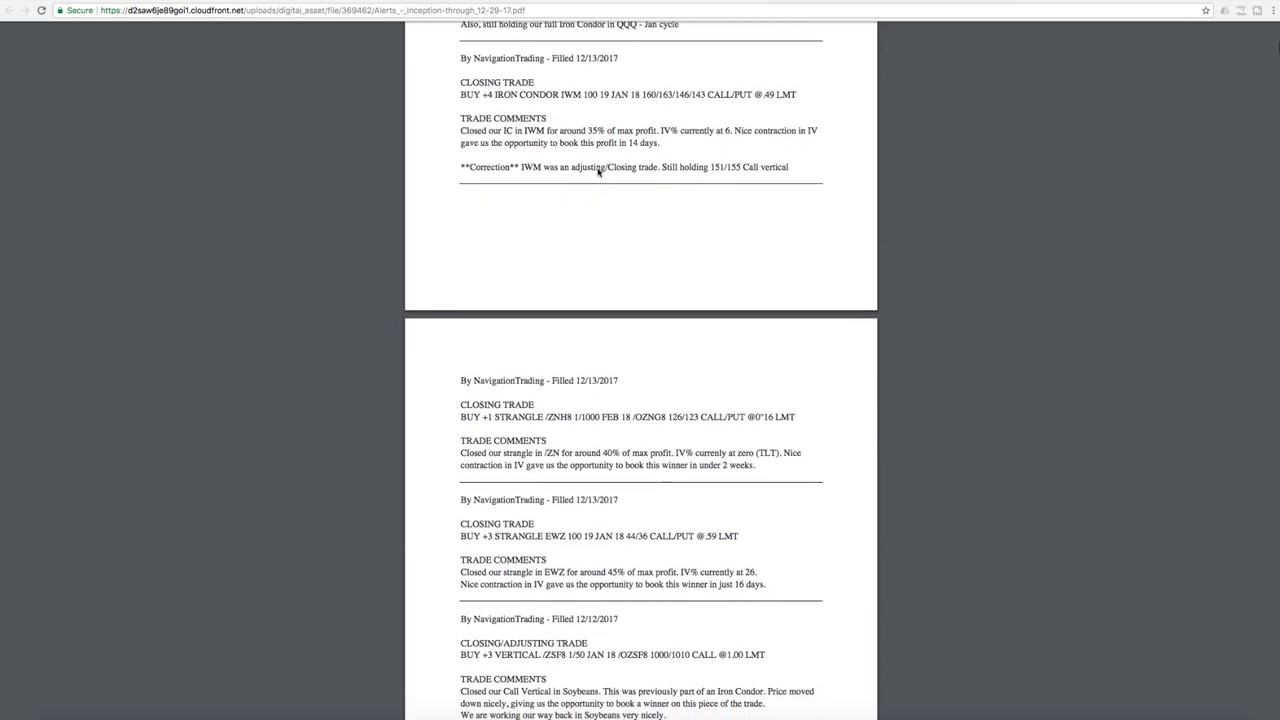
scroll(down, 3)
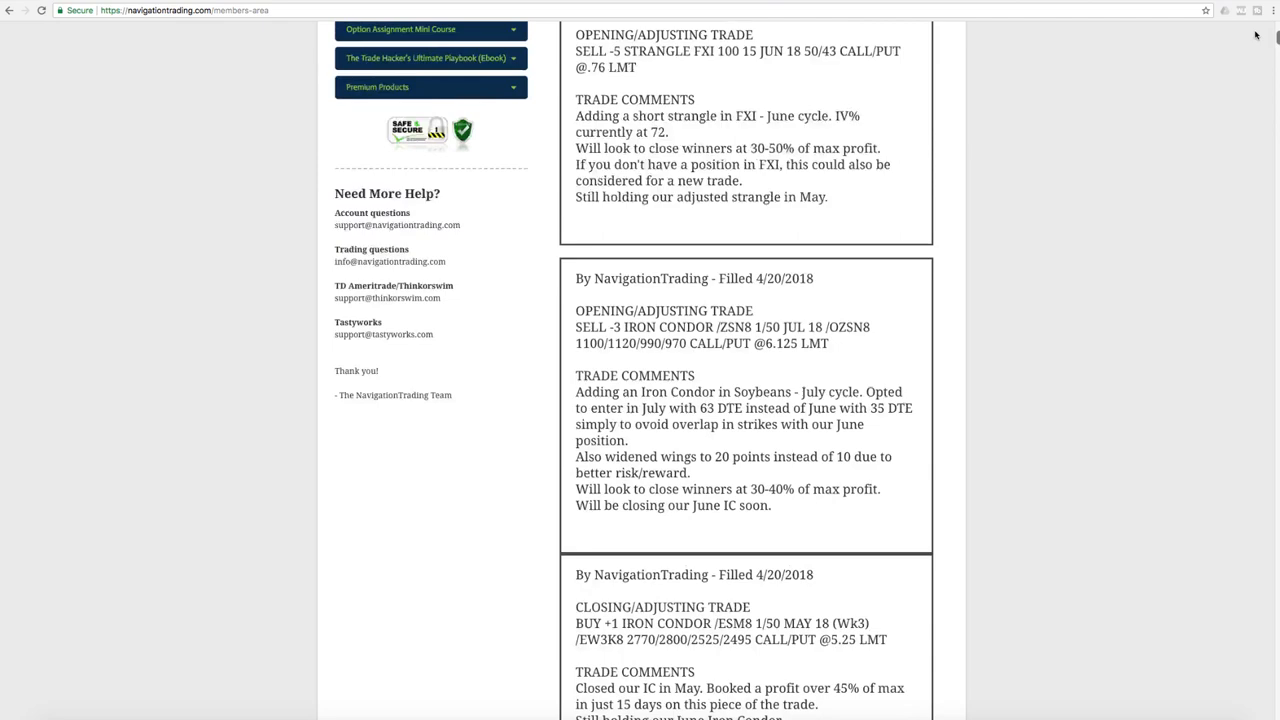
Return to the top of the member home page with the 4/20/2018 alerts showing.
scroll(up, 3)
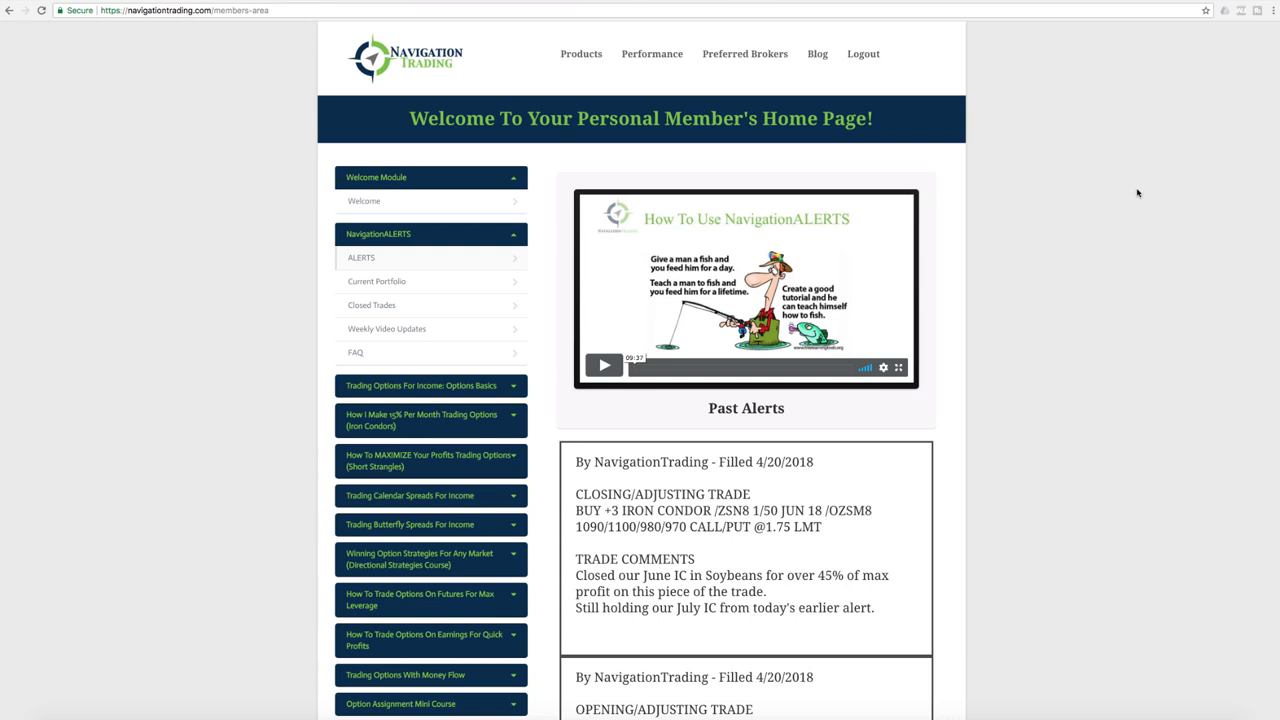
mouse_move(372, 304)
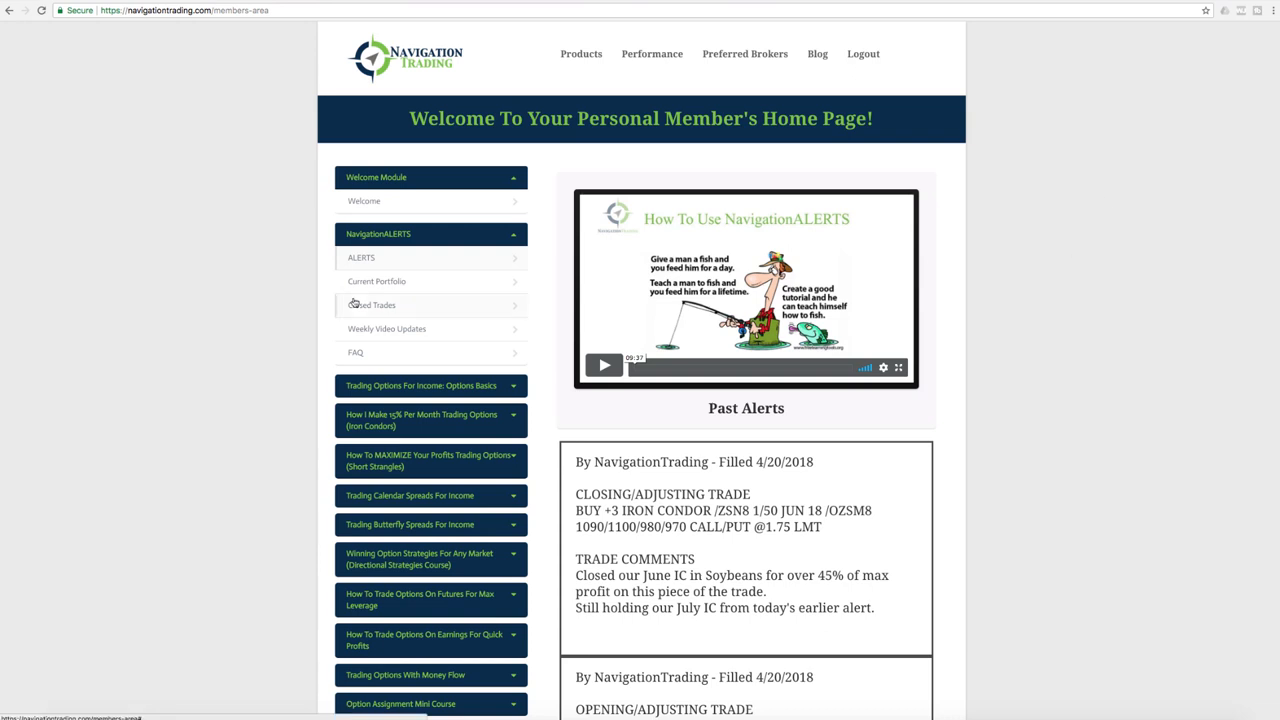
Show the Current Portfolio and read its position cards, marking the MSFT long call details, down to /ZN.
click(376, 280)
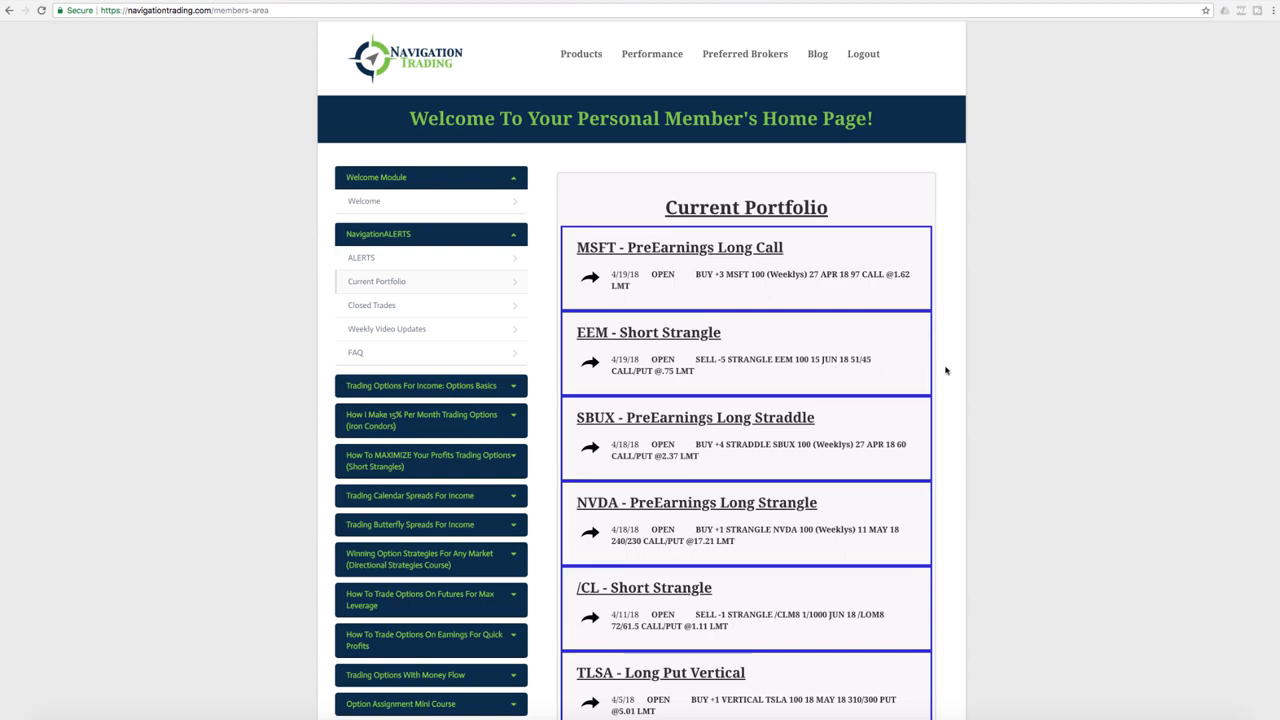
mouse_move(968, 370)
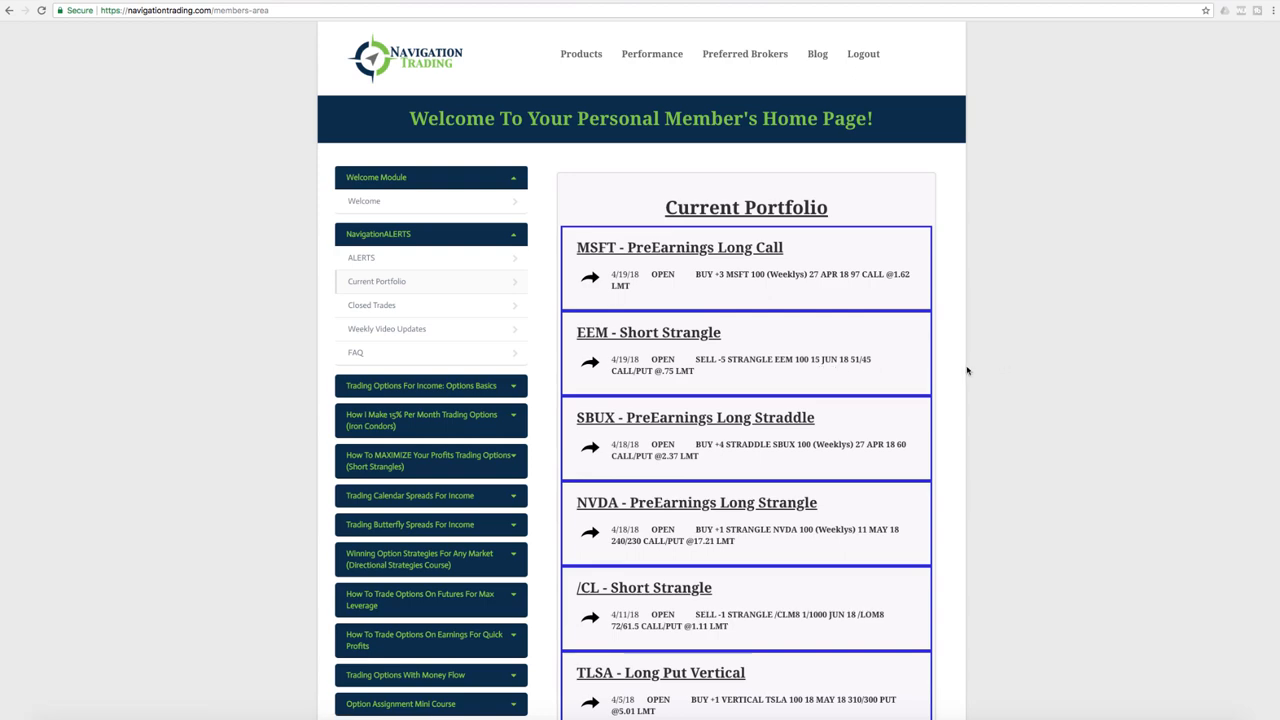
scroll(down, 3)
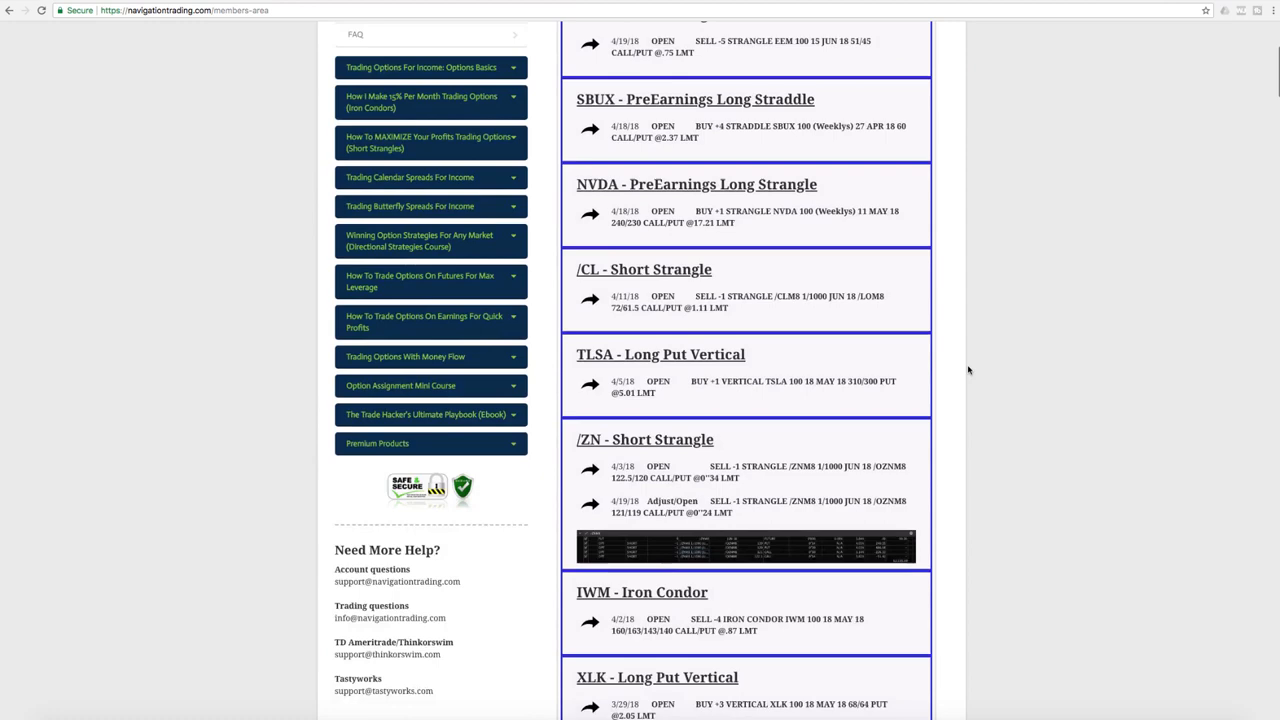
scroll(down, 3)
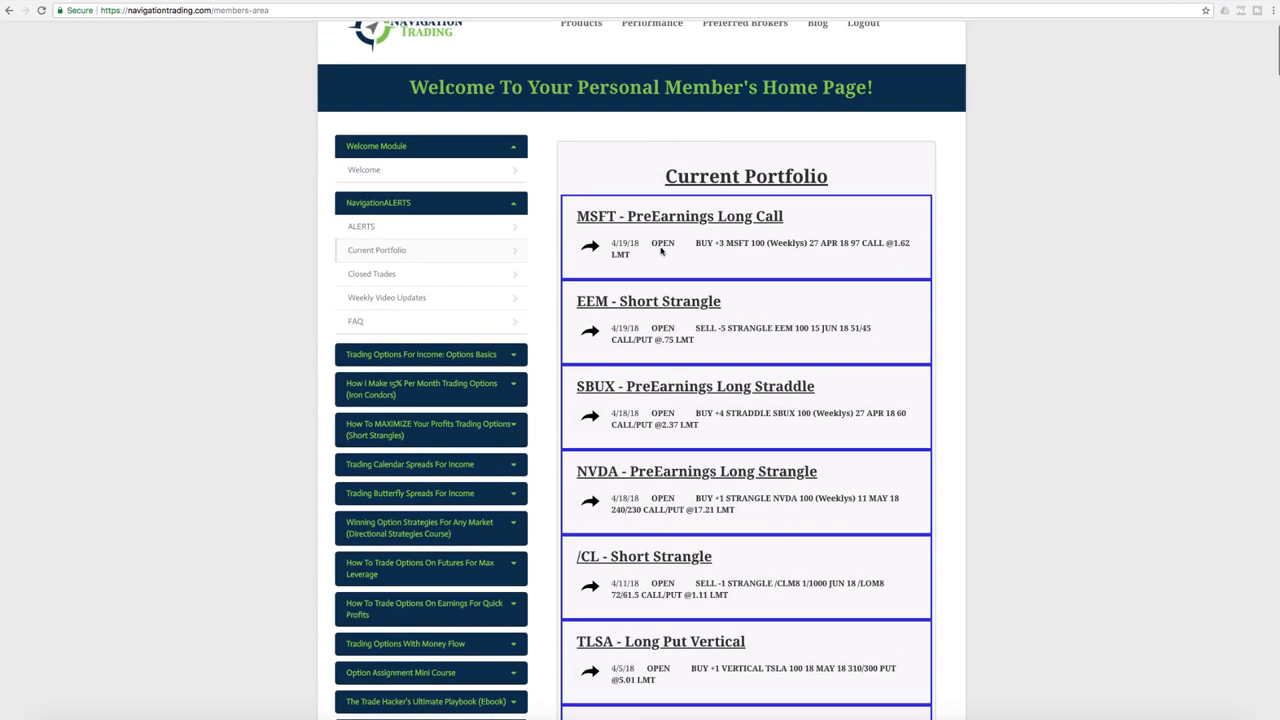
mouse_move(728, 240)
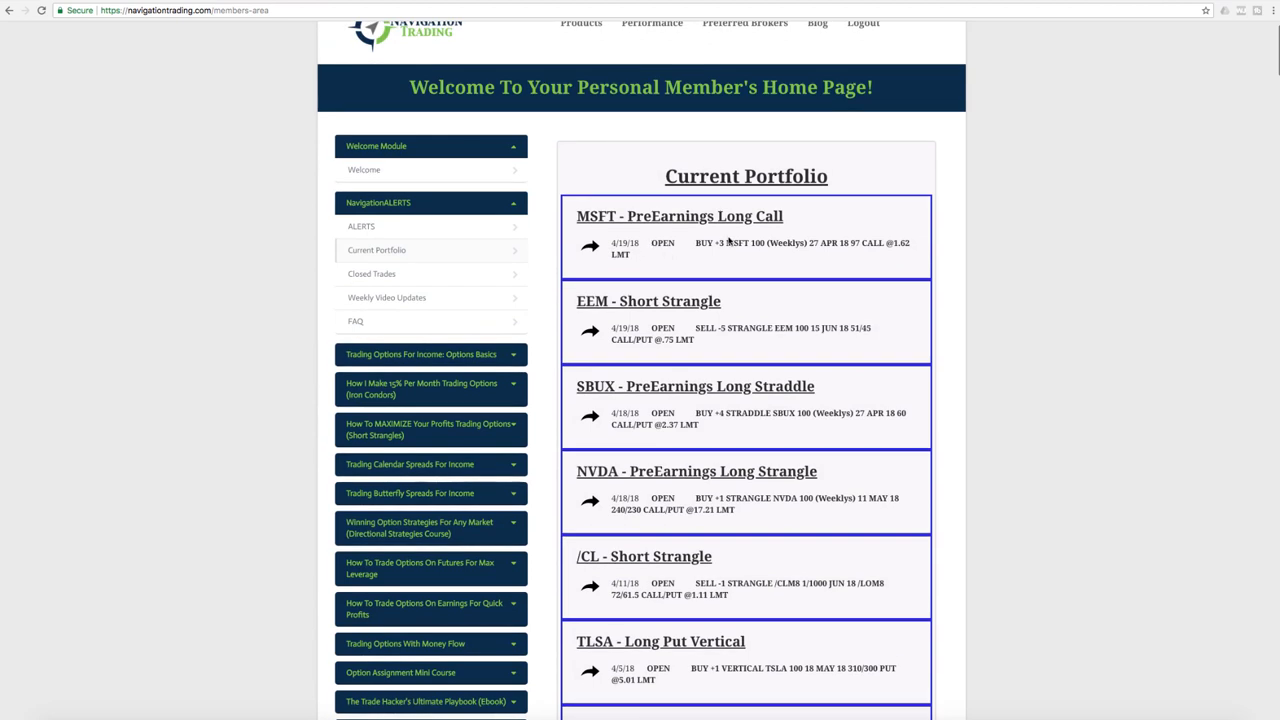
mouse_move(700, 260)
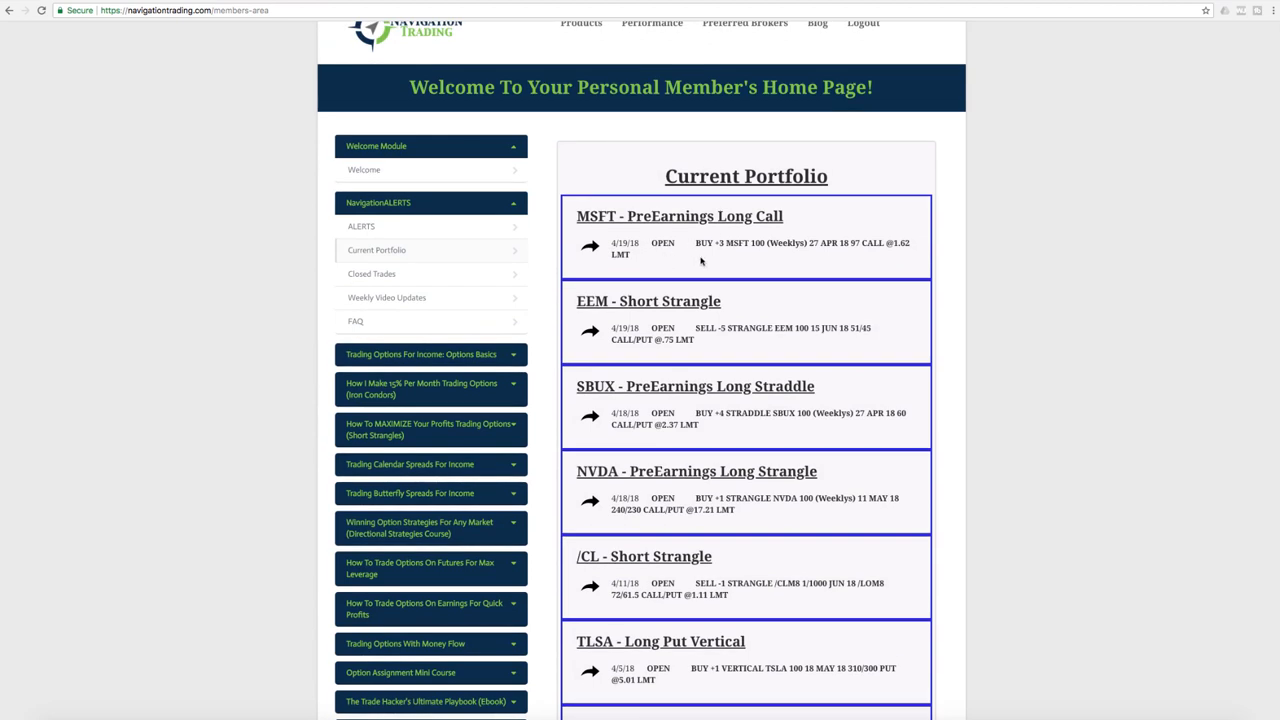
mouse_move(696, 244)
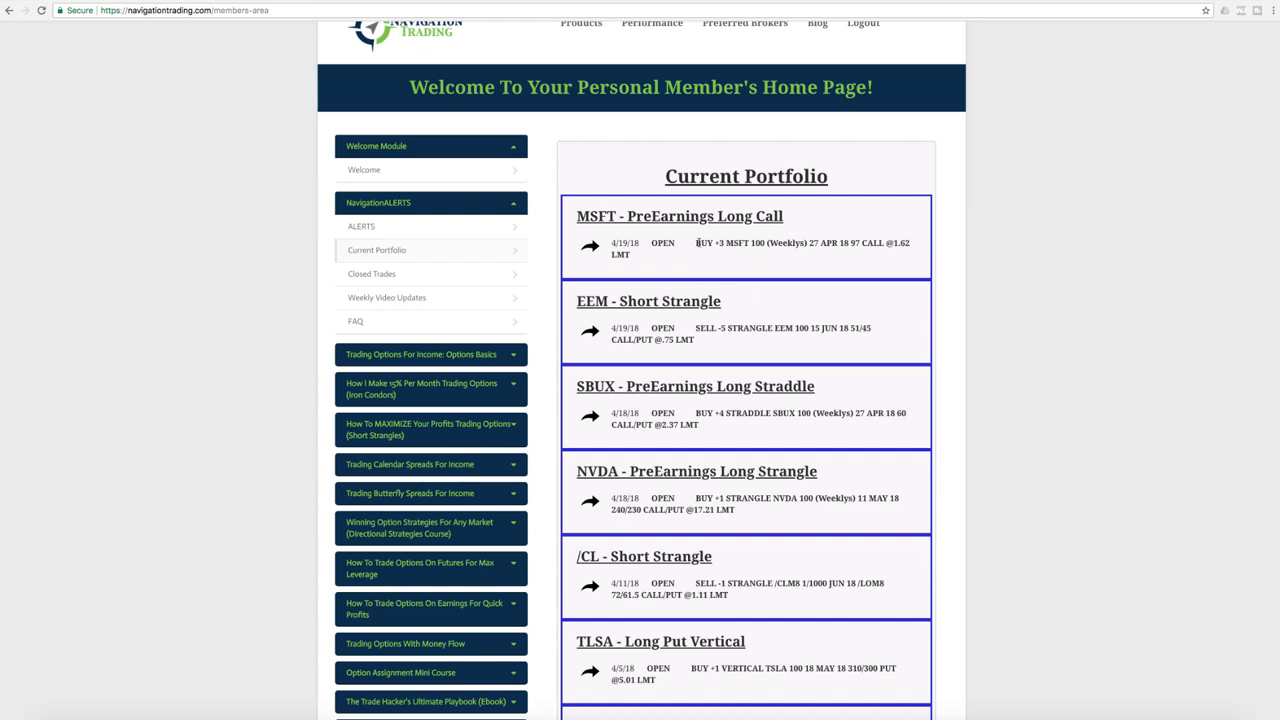
drag(696, 244, 880, 244)
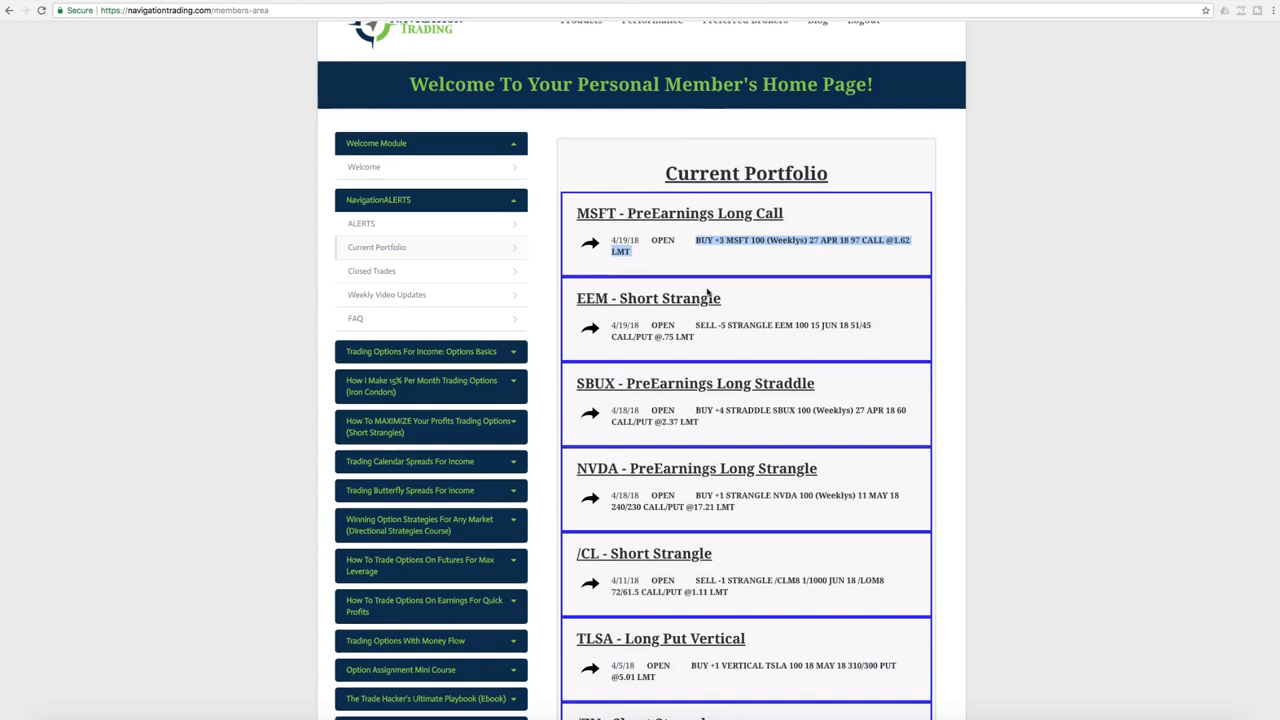
scroll(down, 3)
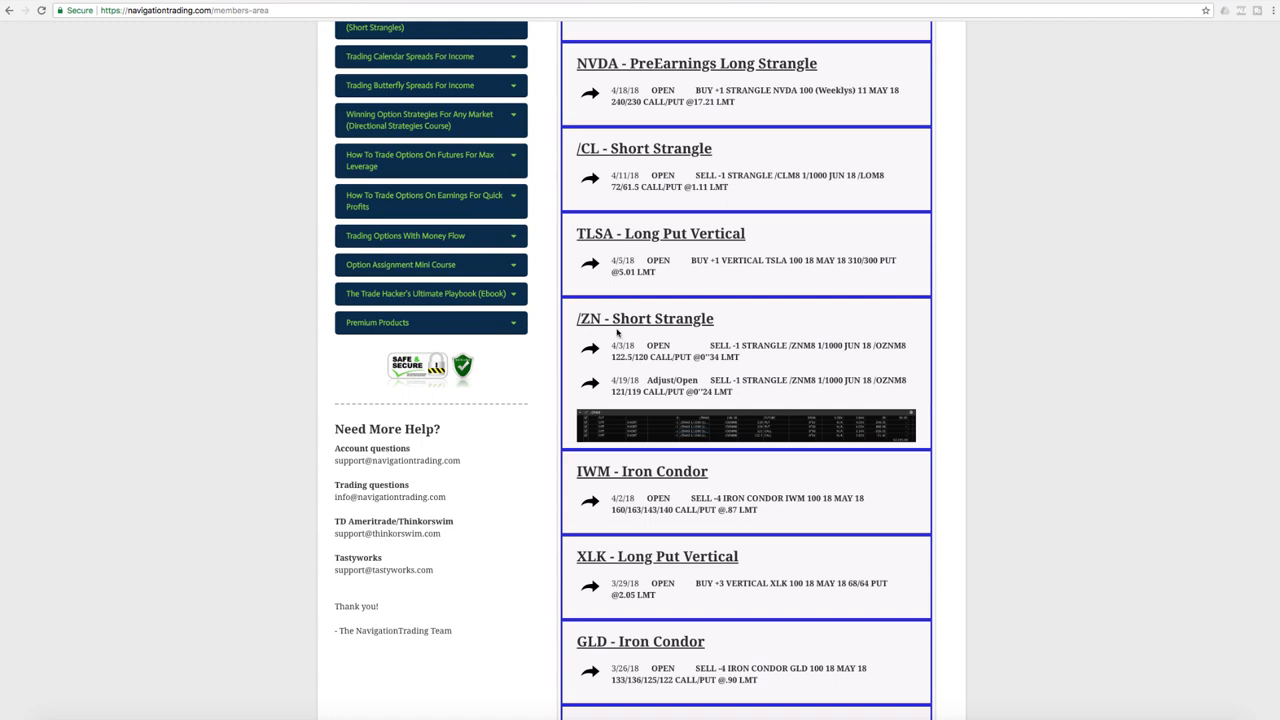
mouse_move(680, 376)
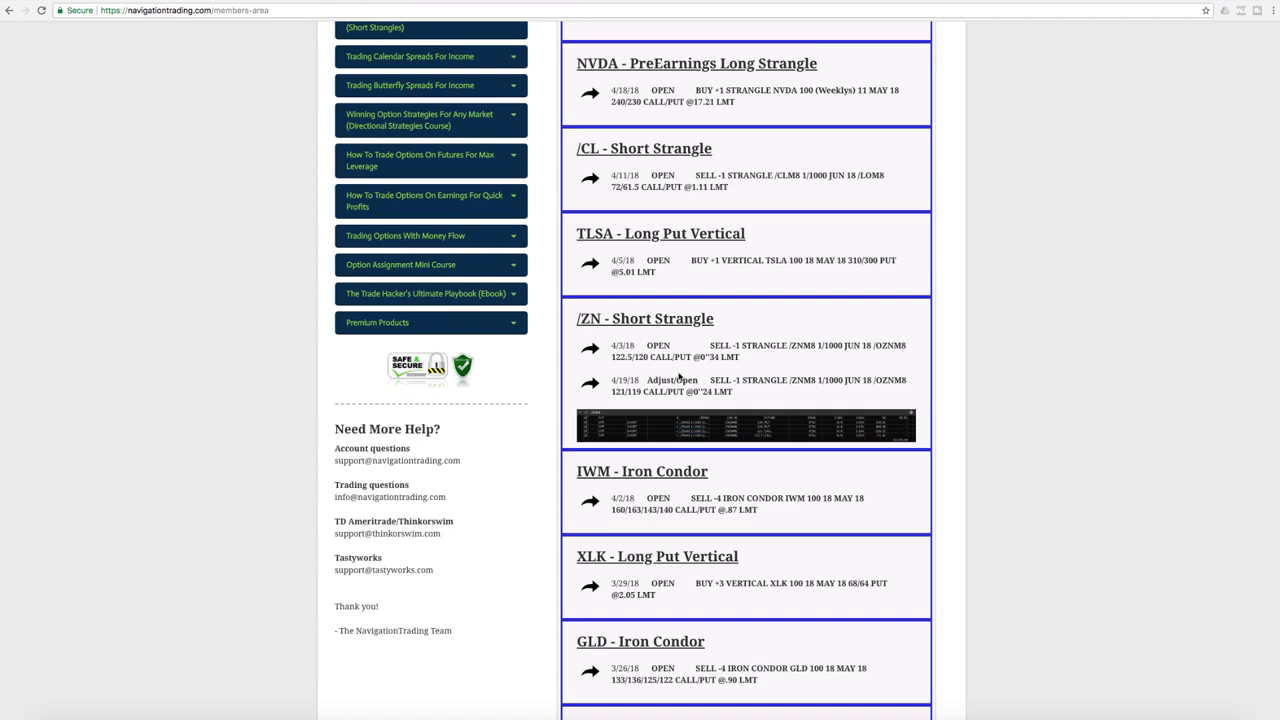
mouse_move(698, 428)
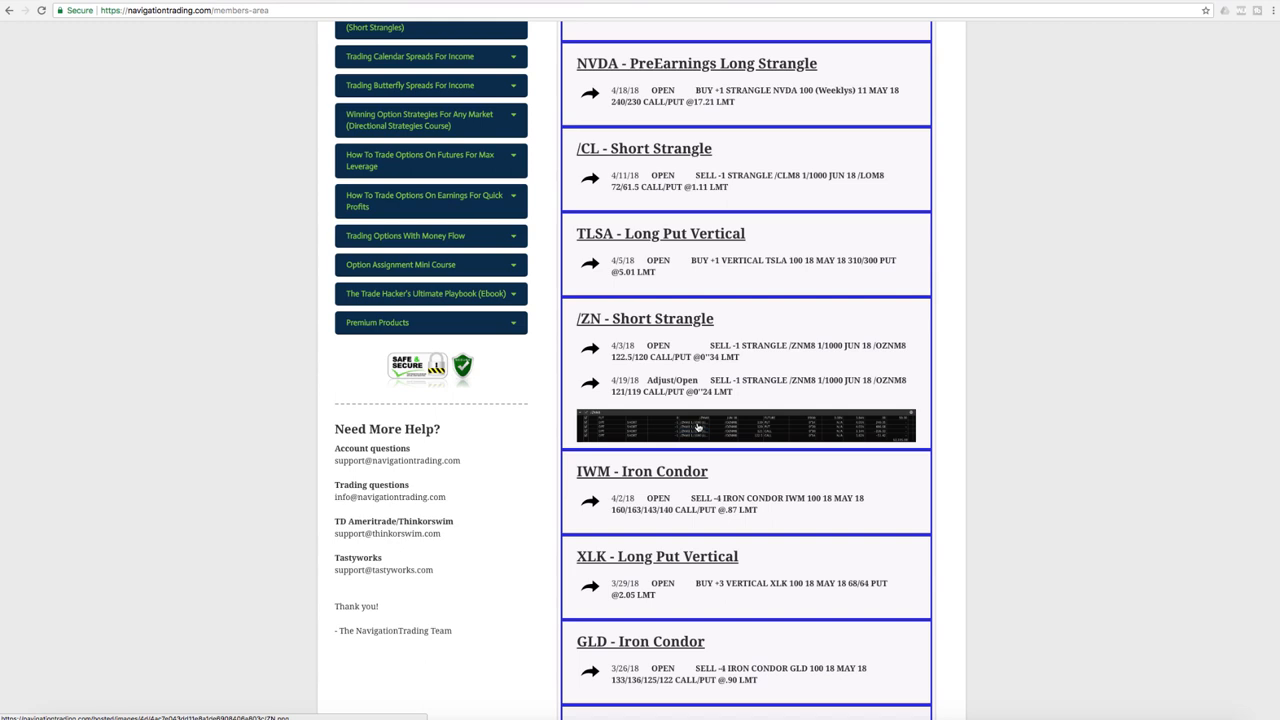
mouse_move(712, 440)
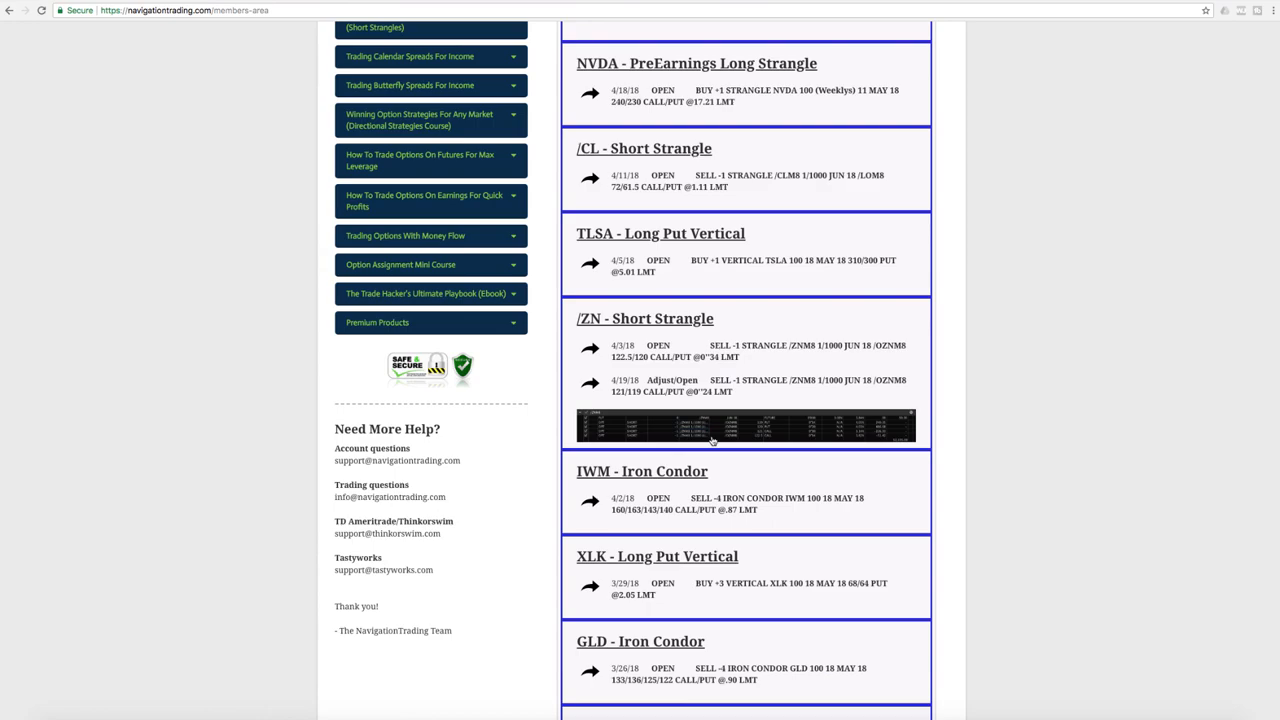
Enlarge the /ZN short strangle position snapshot showing its futures and option legs.
click(744, 424)
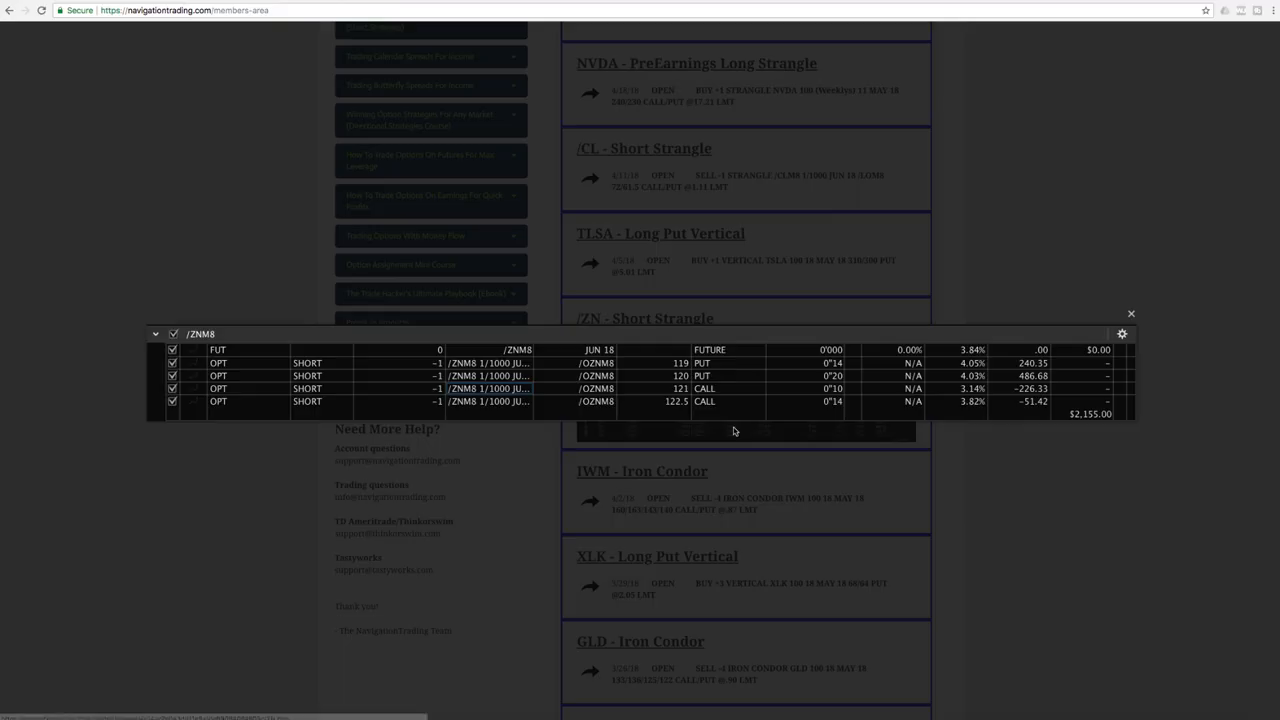
mouse_move(622, 358)
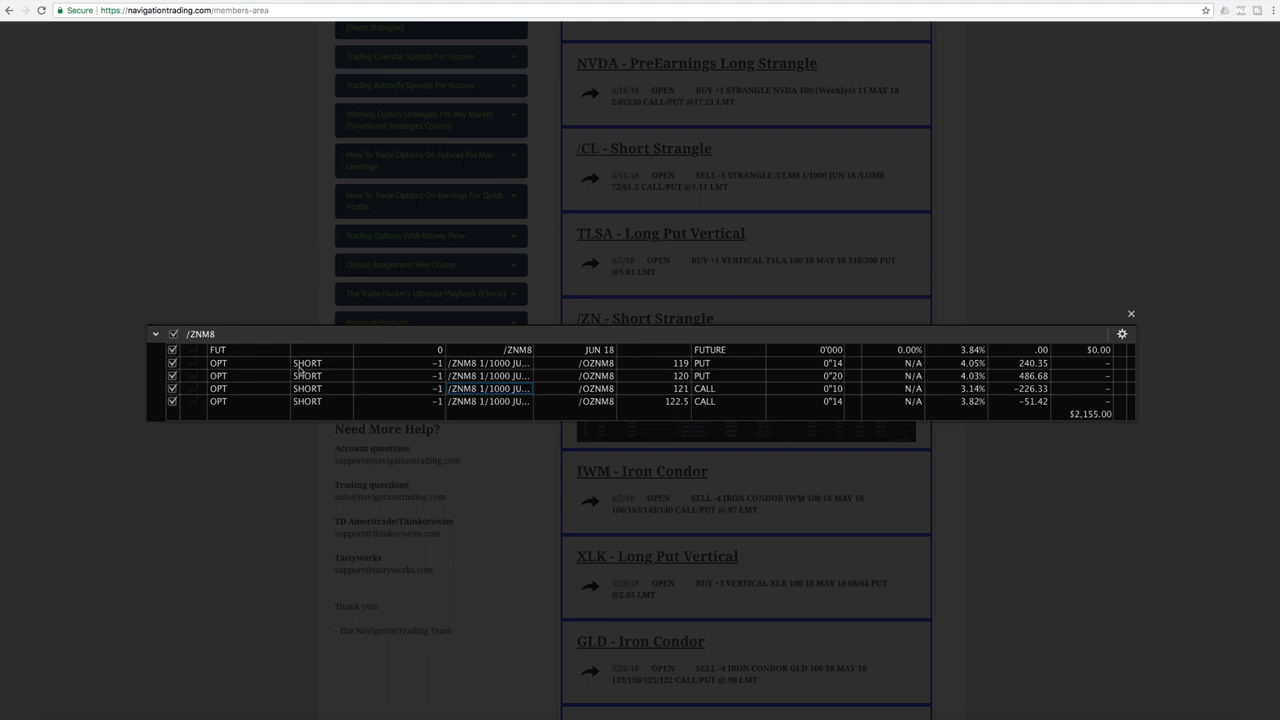
mouse_move(616, 404)
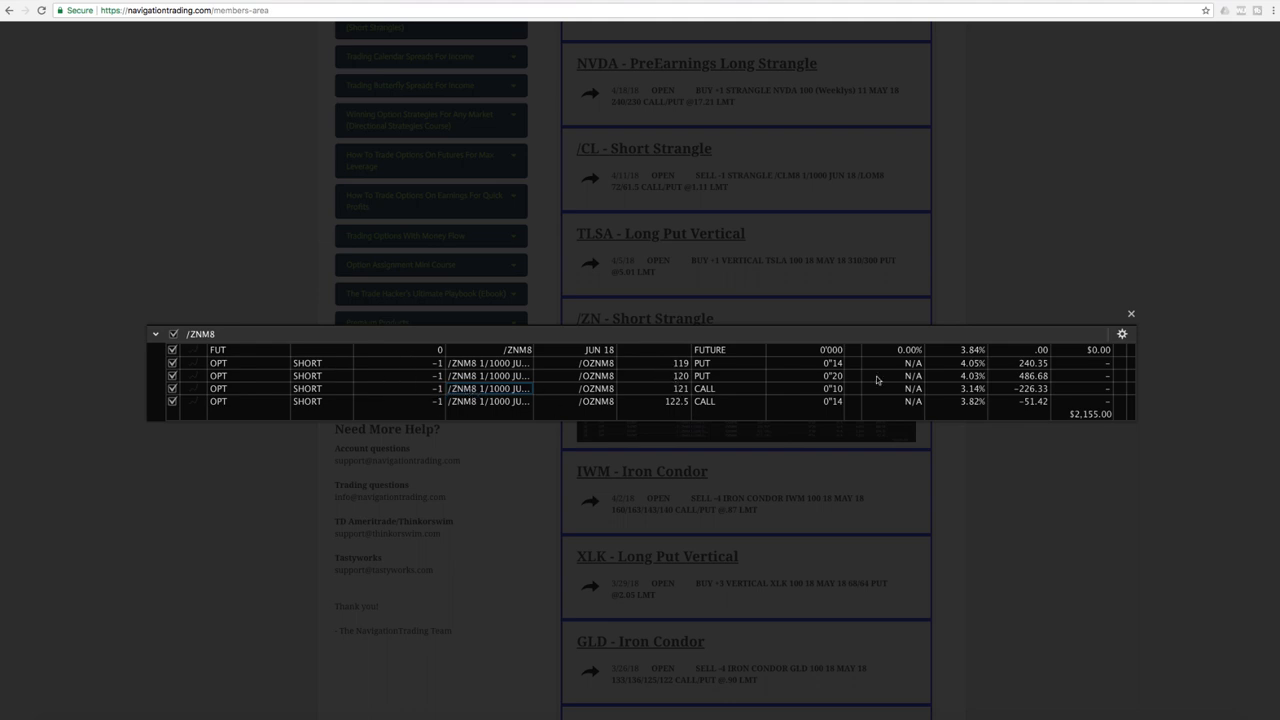
mouse_move(770, 384)
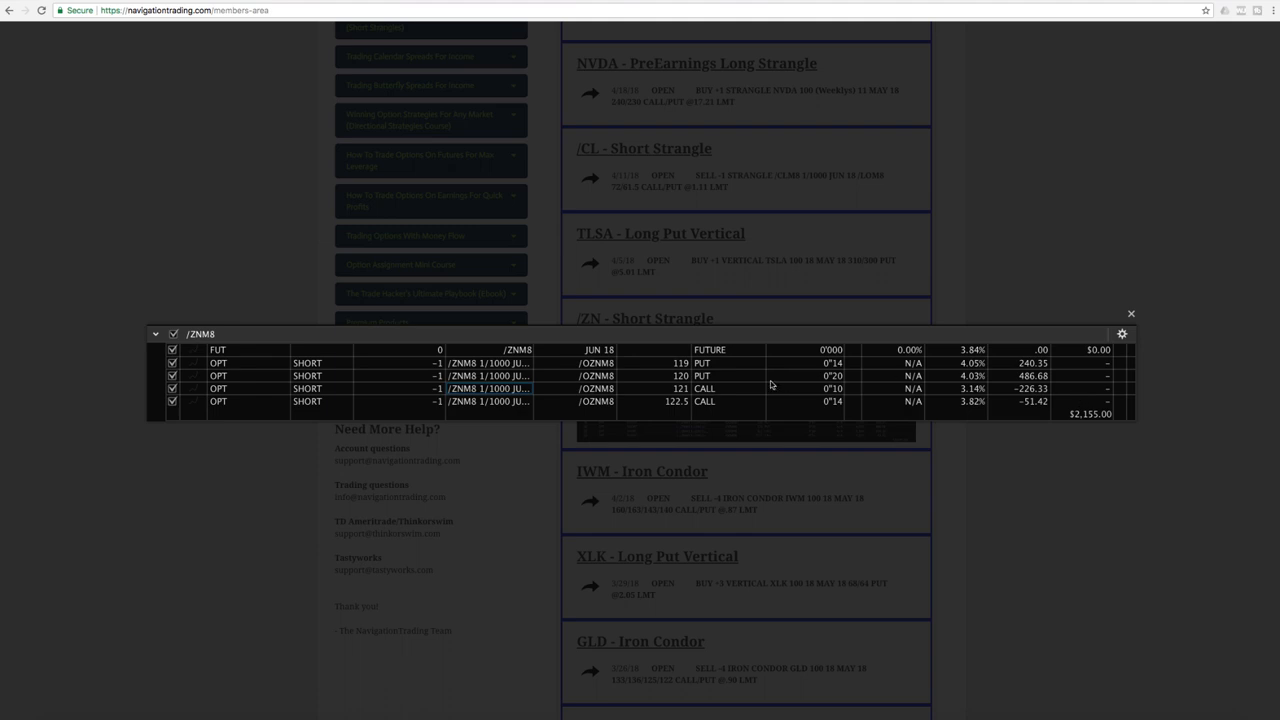
mouse_move(1140, 336)
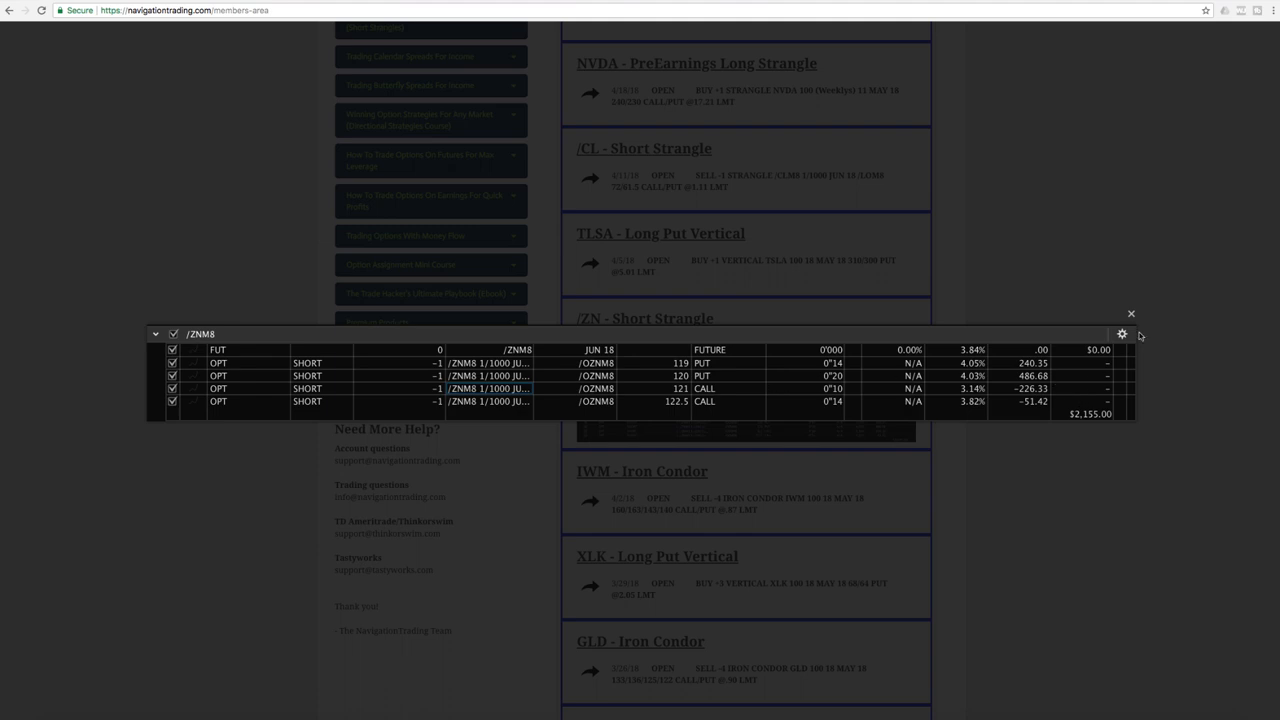
mouse_move(1132, 316)
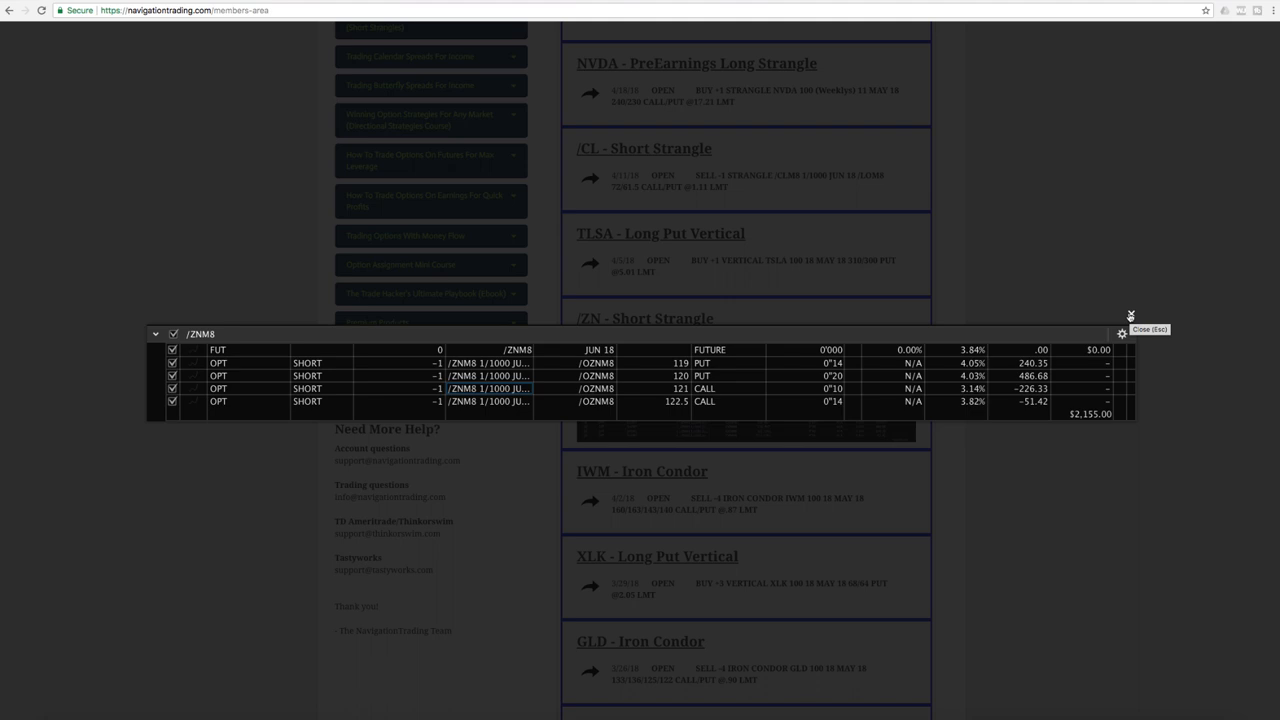
mouse_move(1120, 332)
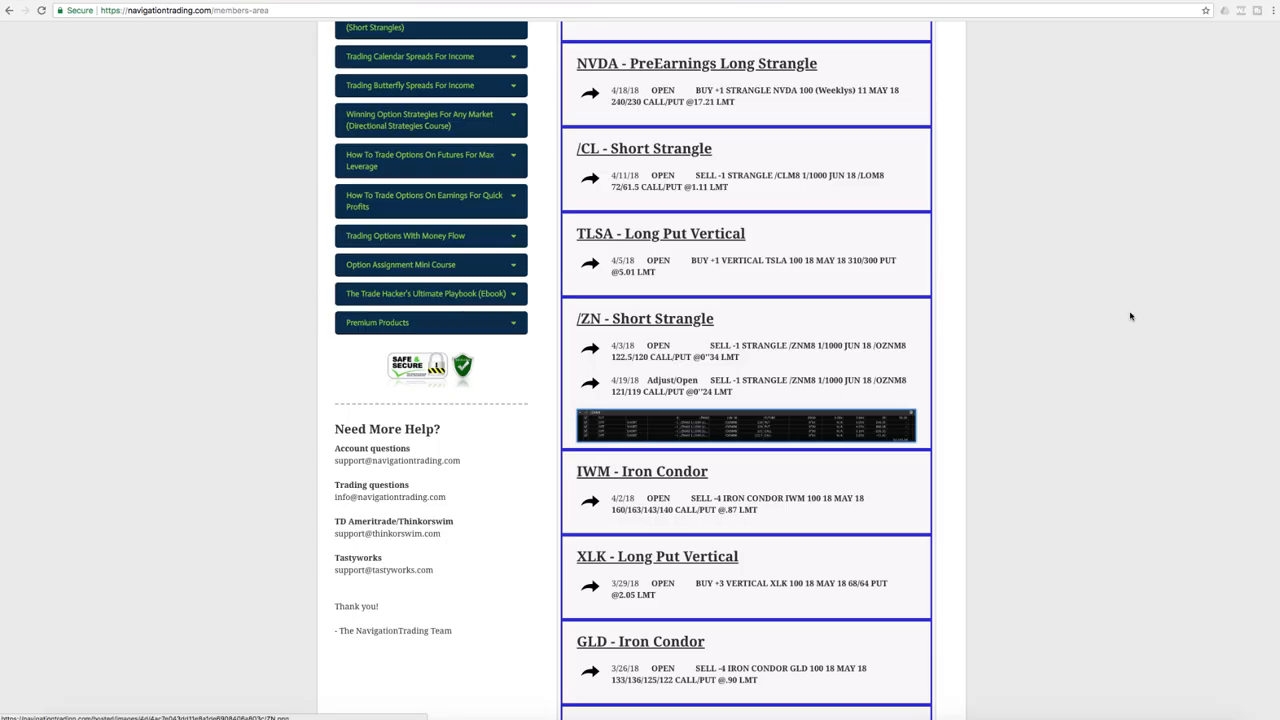
mouse_move(1016, 352)
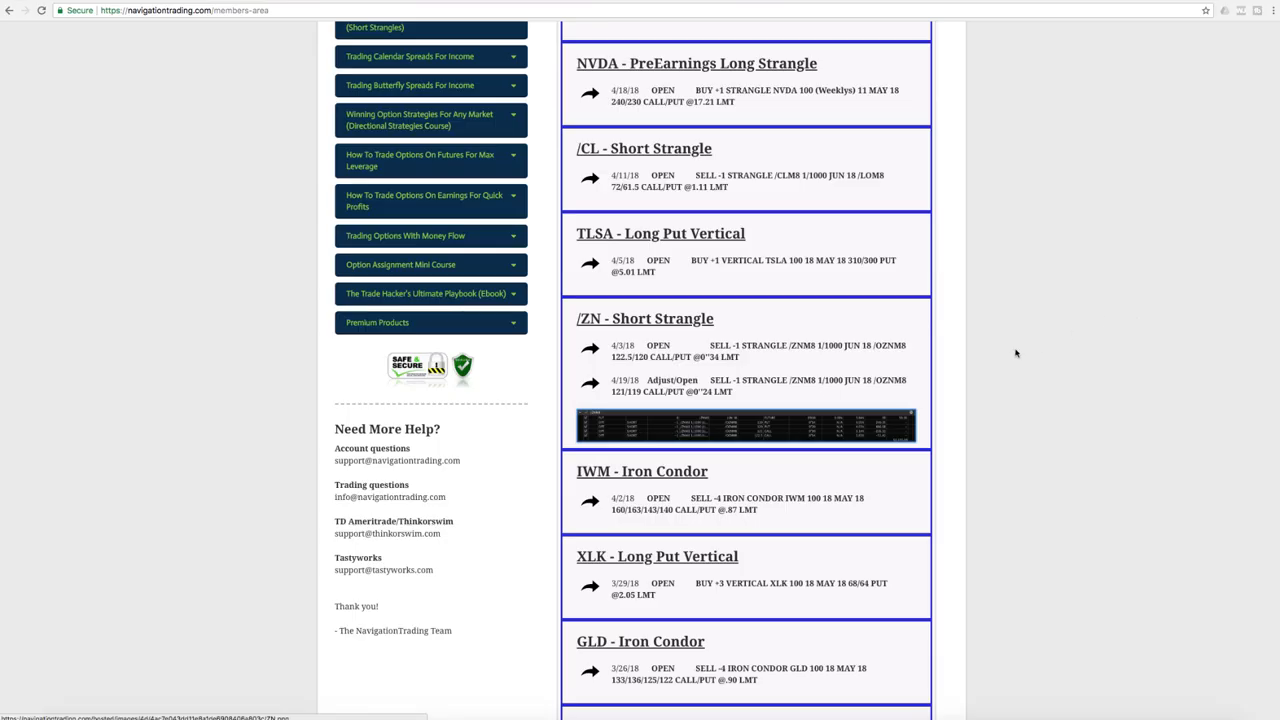
mouse_move(800, 442)
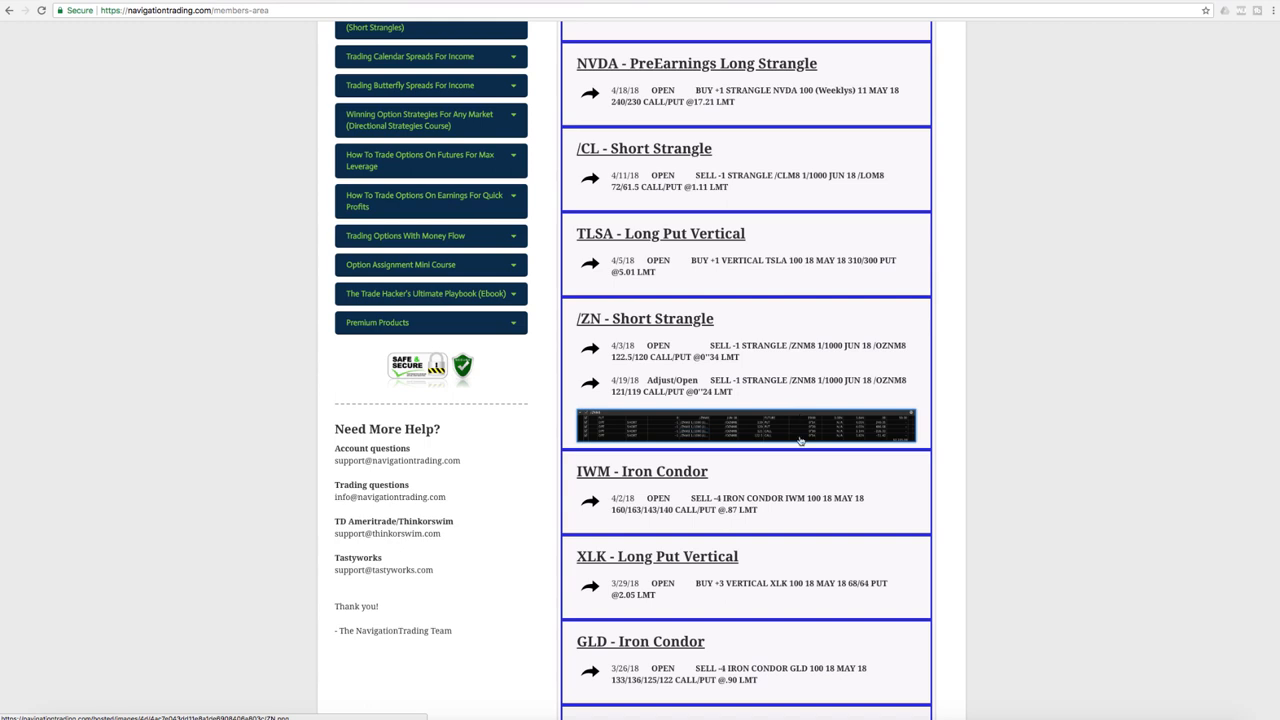
mouse_move(776, 476)
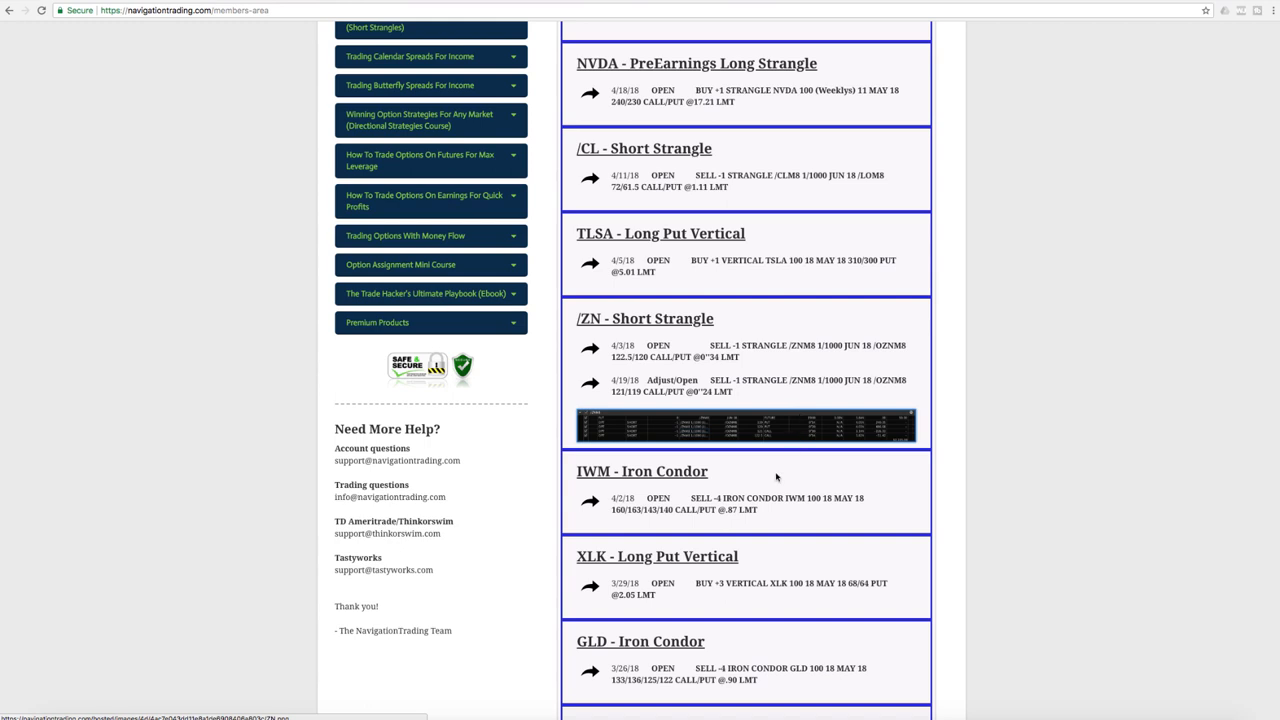
Move down the portfolio past GLD and EWW to the AAPL and FXI cards.
scroll(down, 3)
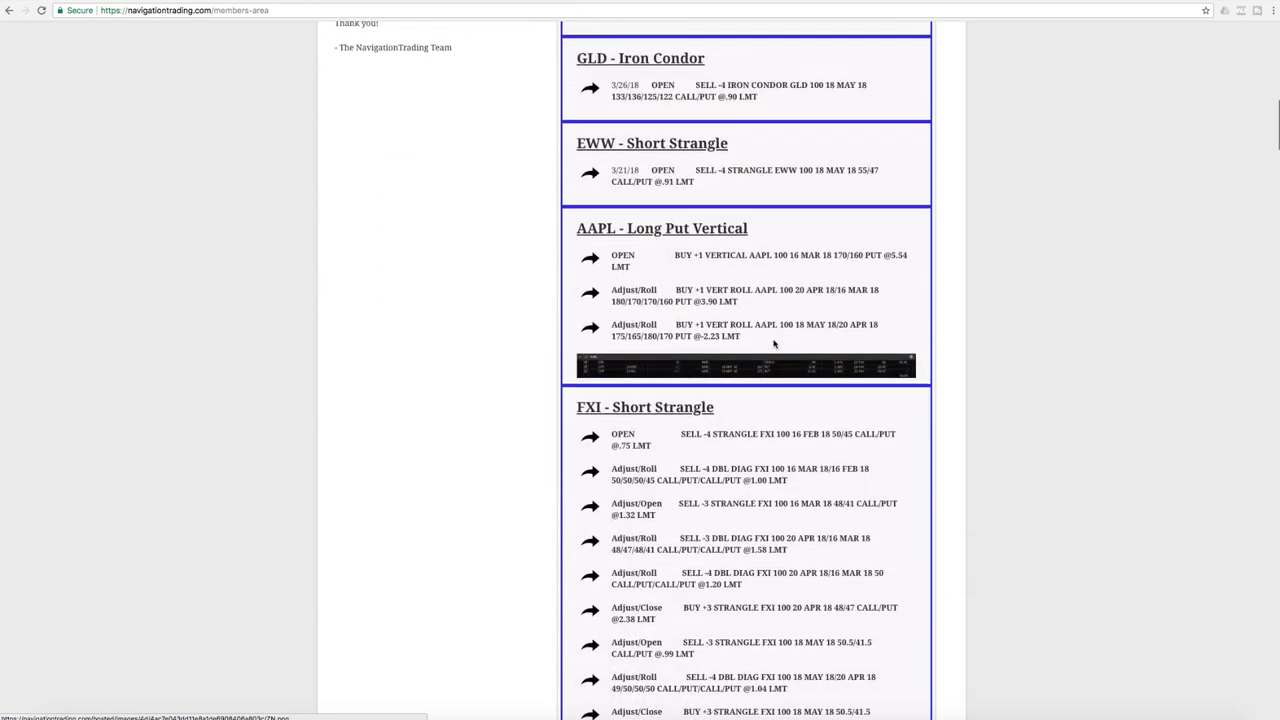
Enlarge and close the AAPL long put vertical and FXI short strangle breakdowns.
scroll(down, 3)
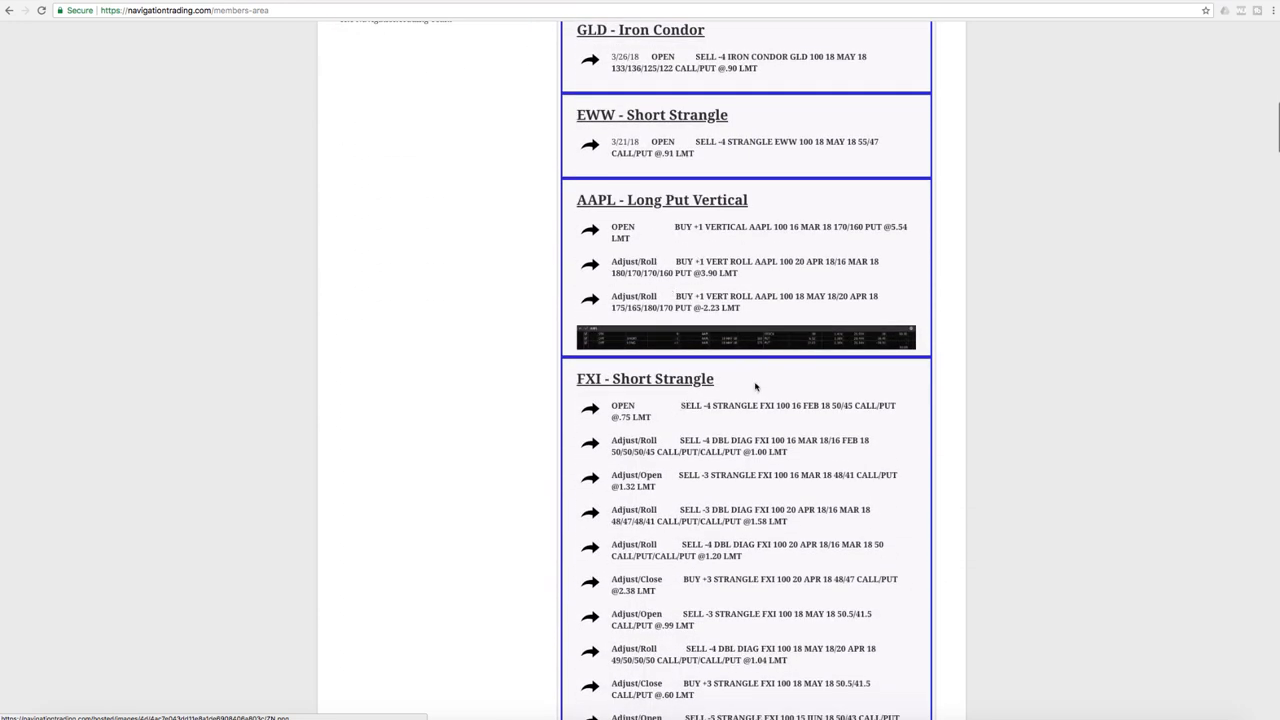
click(744, 336)
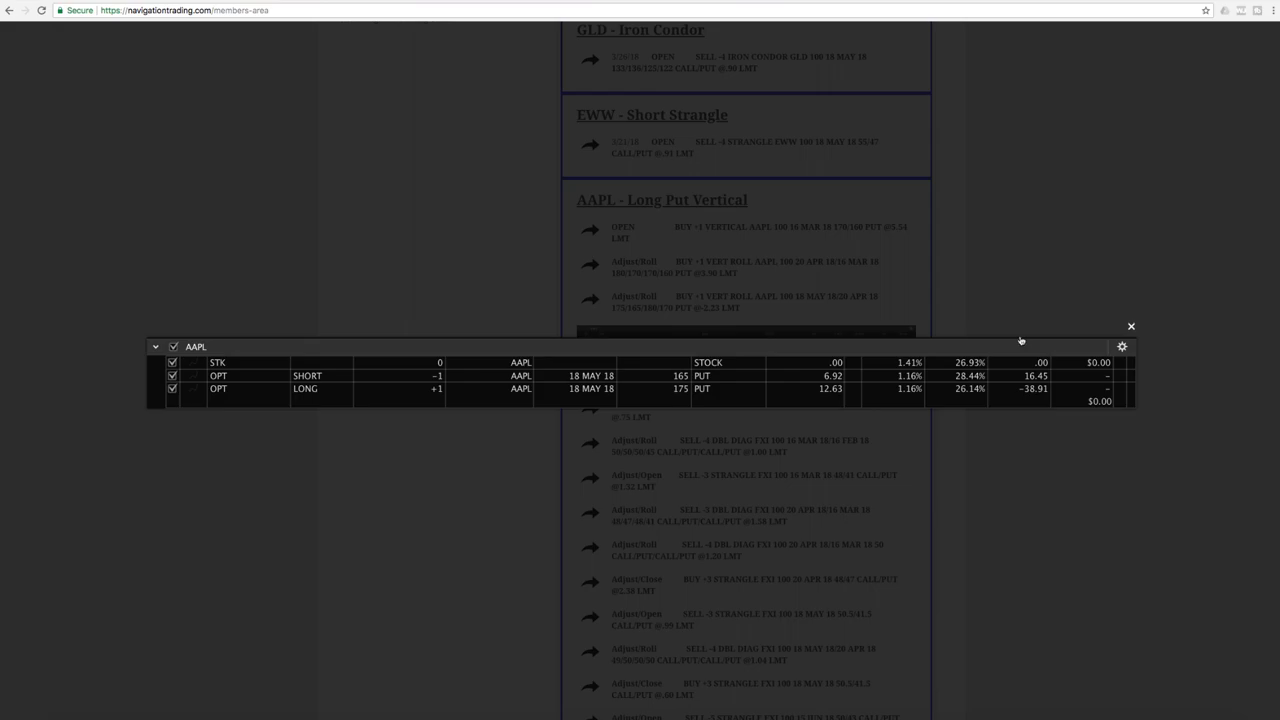
click(1132, 326)
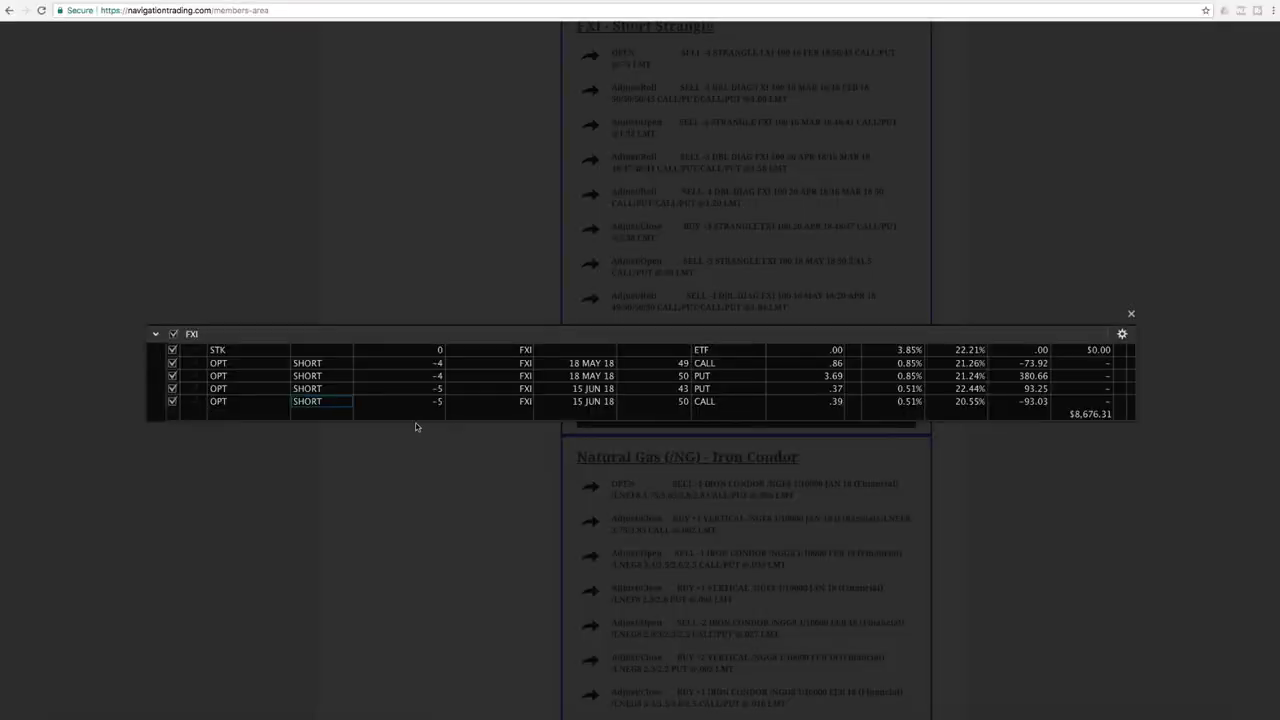
mouse_move(440, 368)
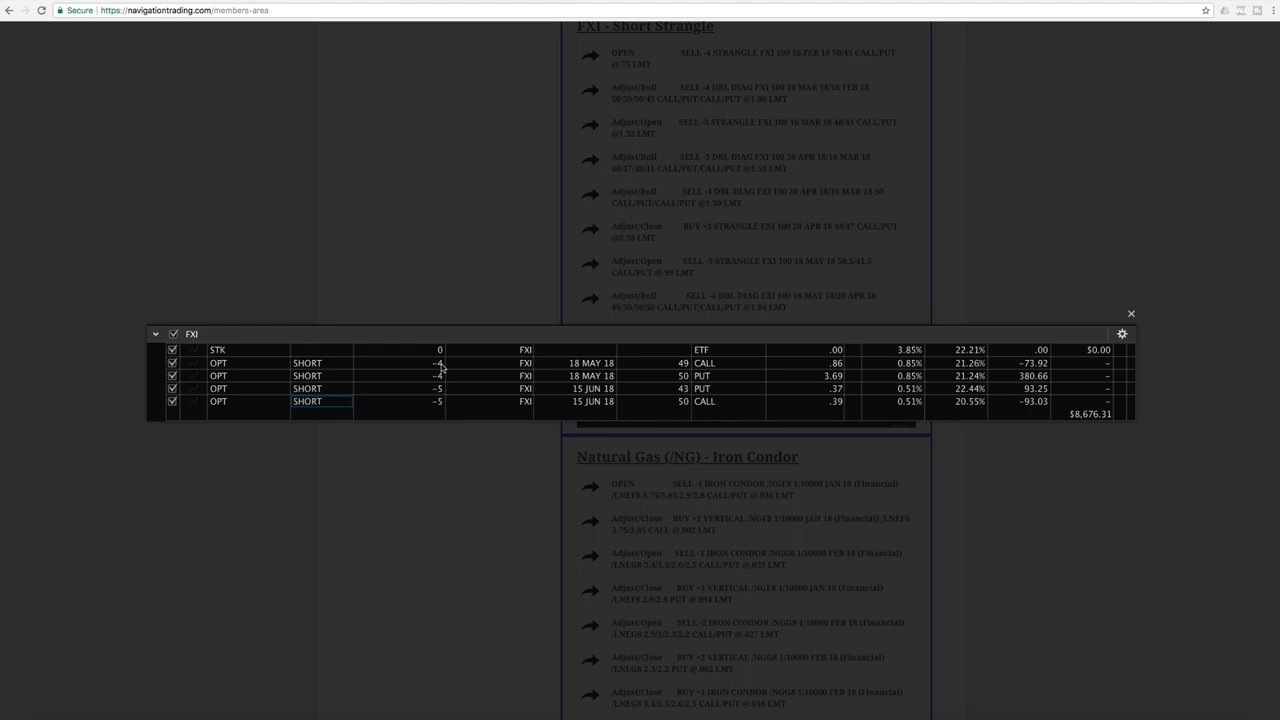
mouse_move(446, 406)
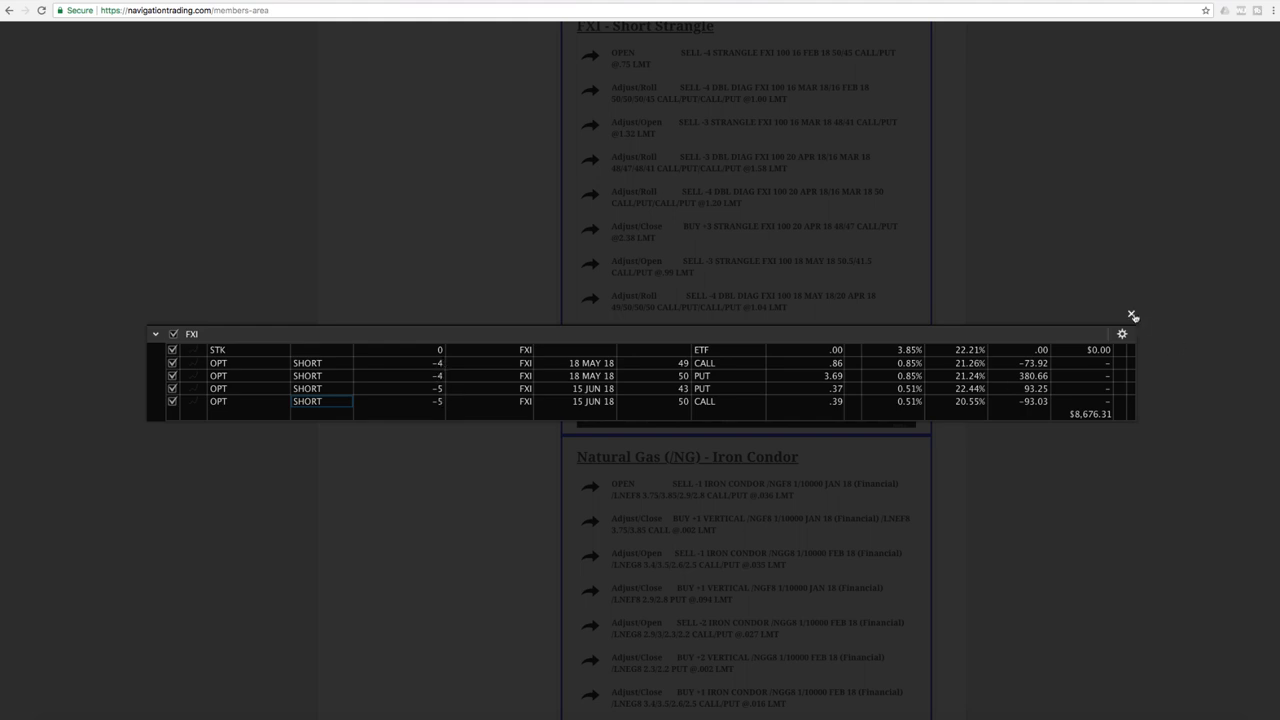
click(1132, 314)
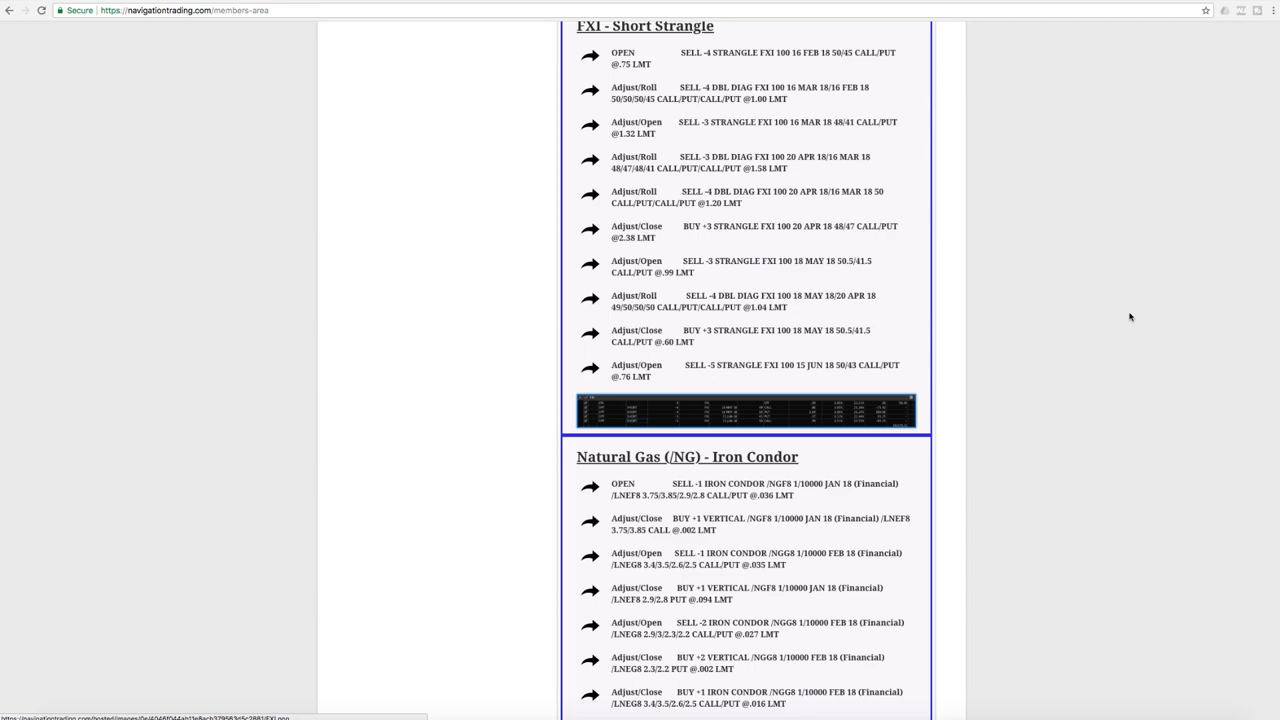
mouse_move(1104, 312)
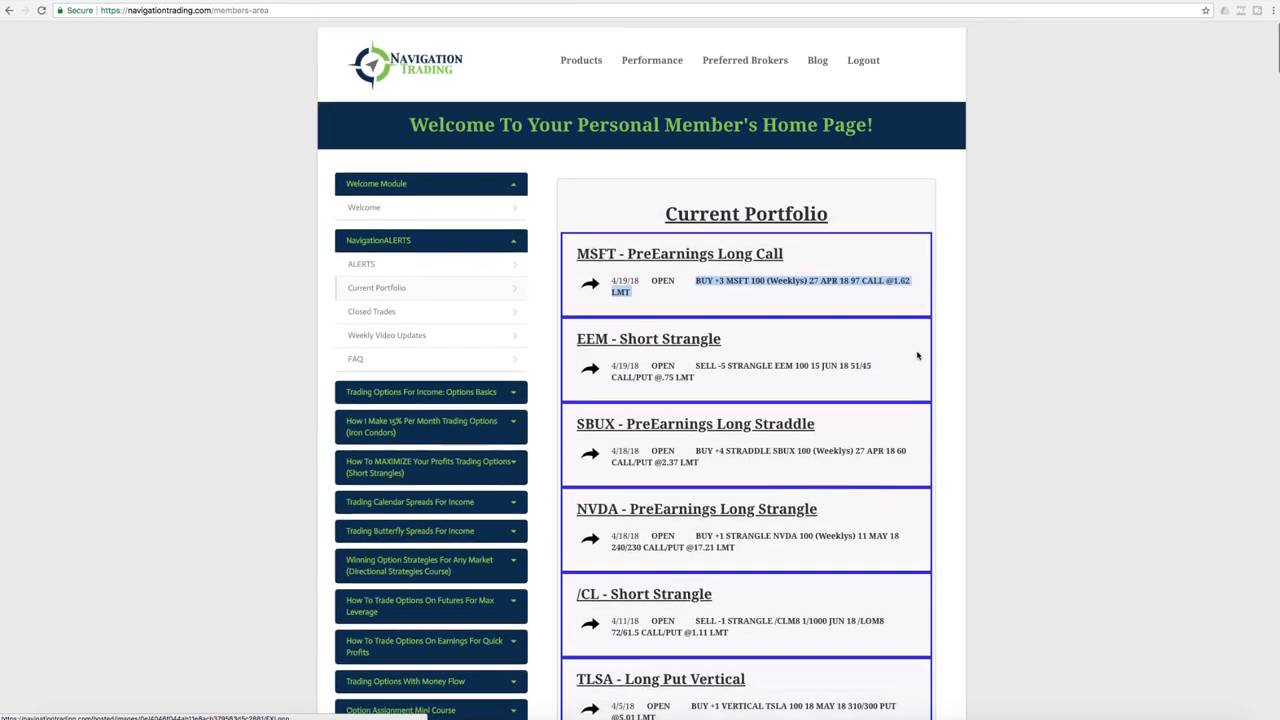
Show the ALERTS page and read down its Past Alerts from mid-April.
click(360, 256)
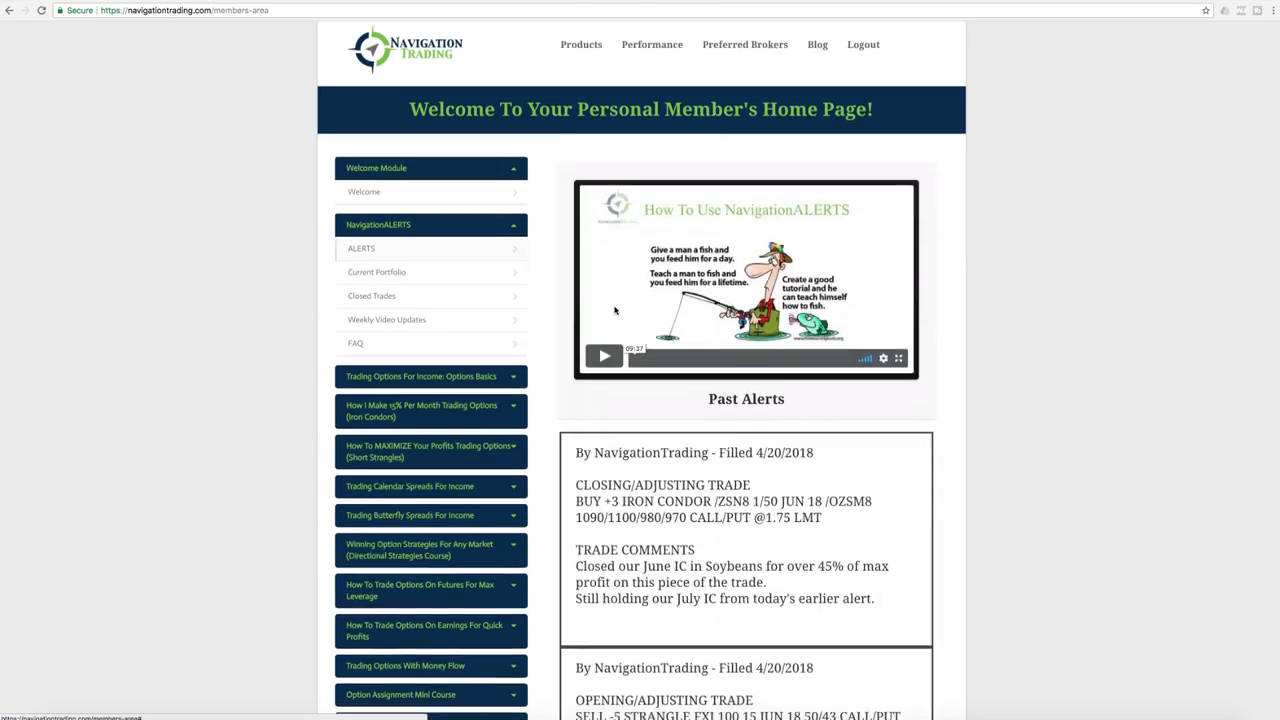
scroll(down, 3)
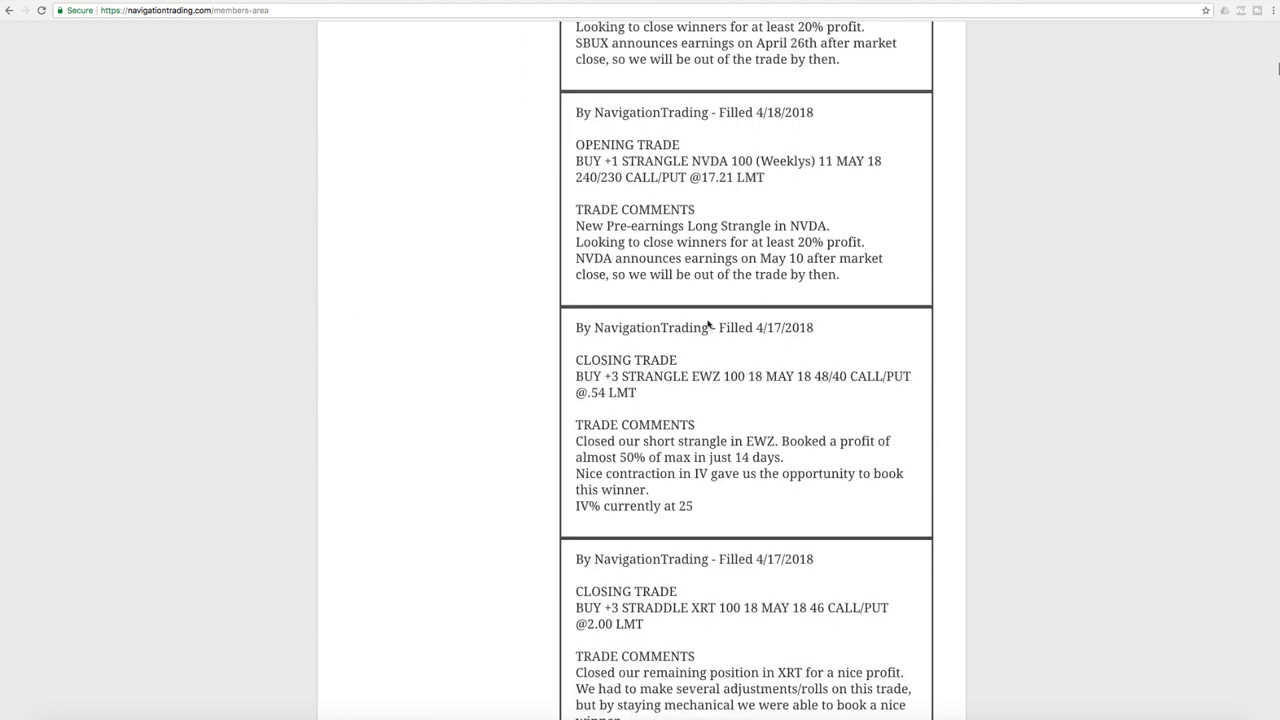
scroll(down, 3)
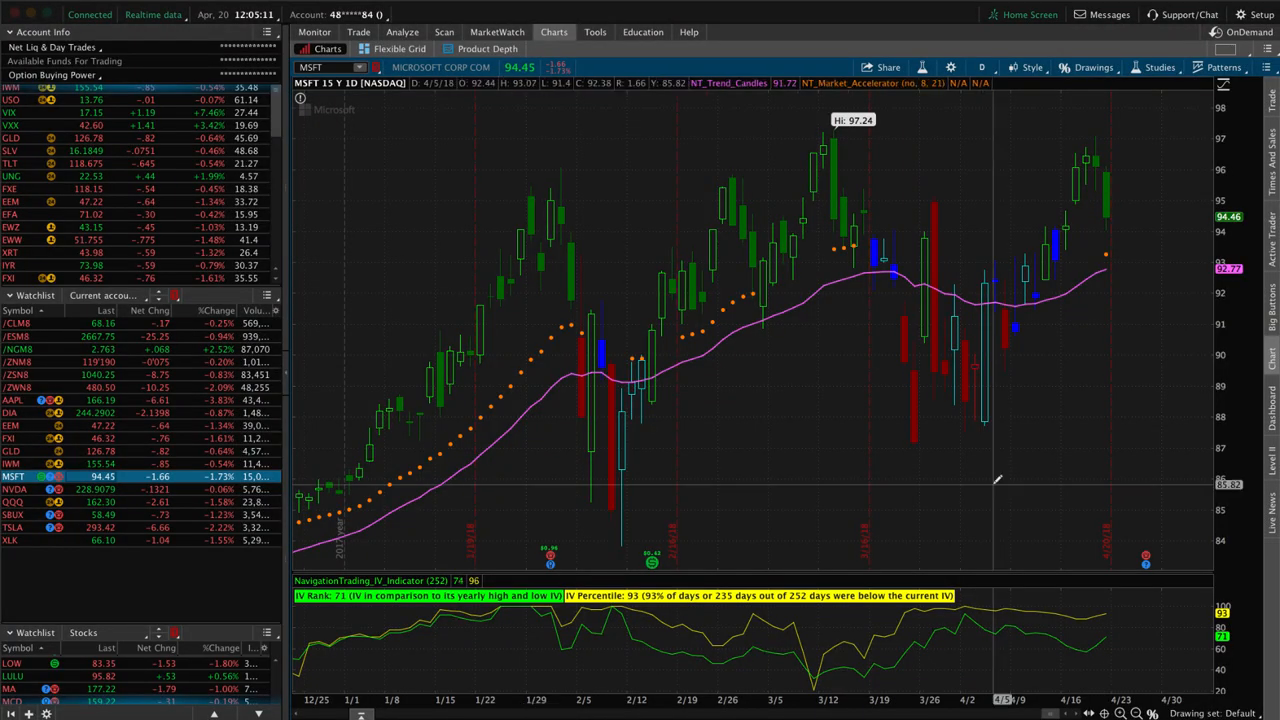
mouse_move(1064, 228)
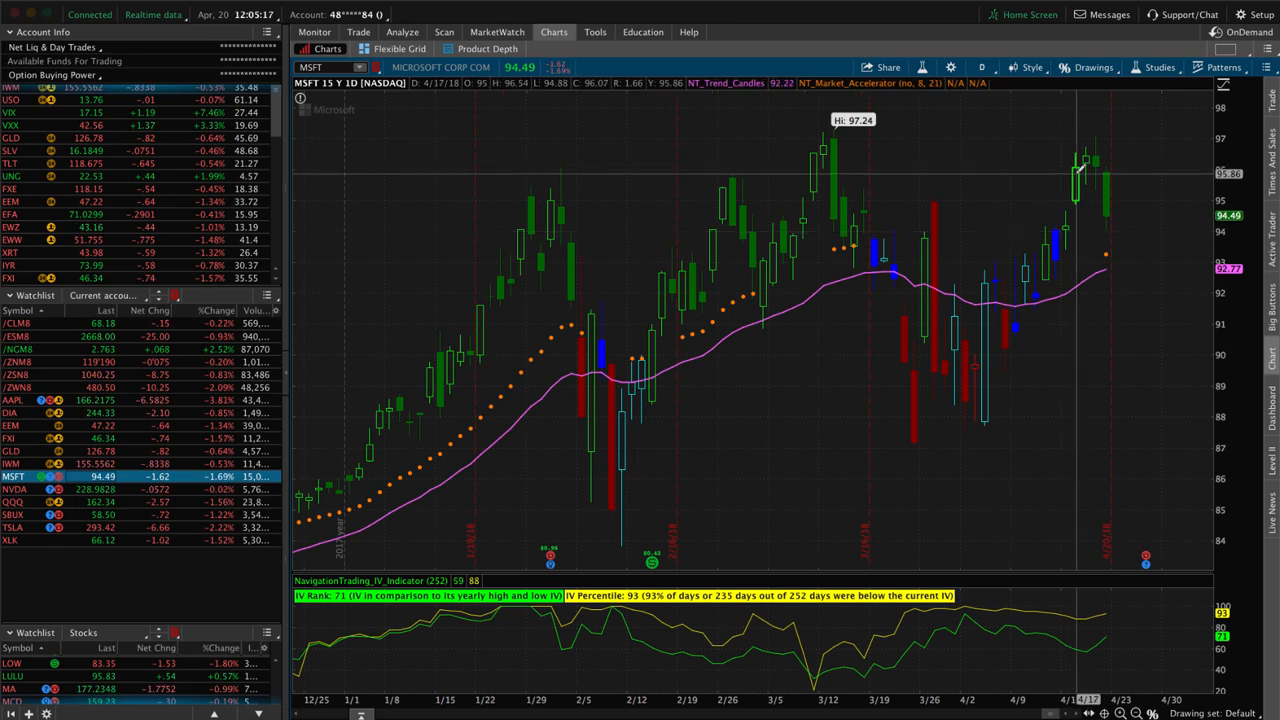
mouse_move(1076, 176)
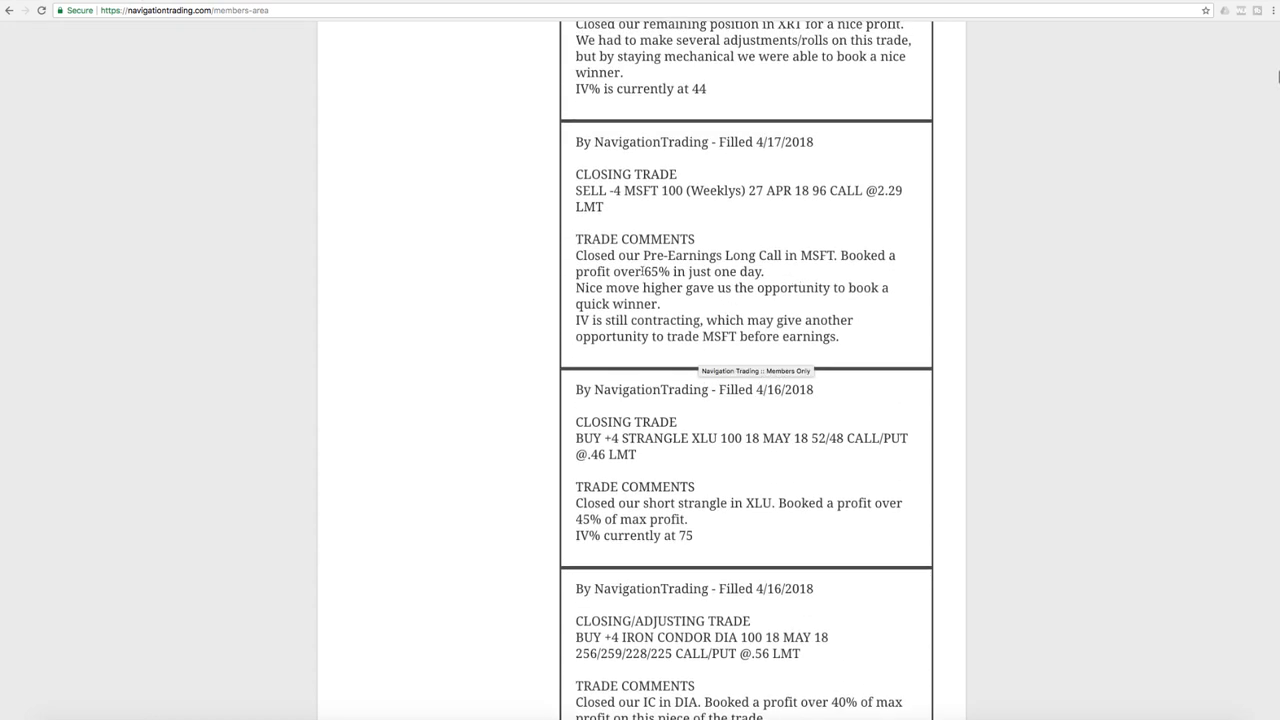
Mark the MSFT 65% profit, then the DIA iron condor close and its two remaining short call verticals.
double_click(658, 272)
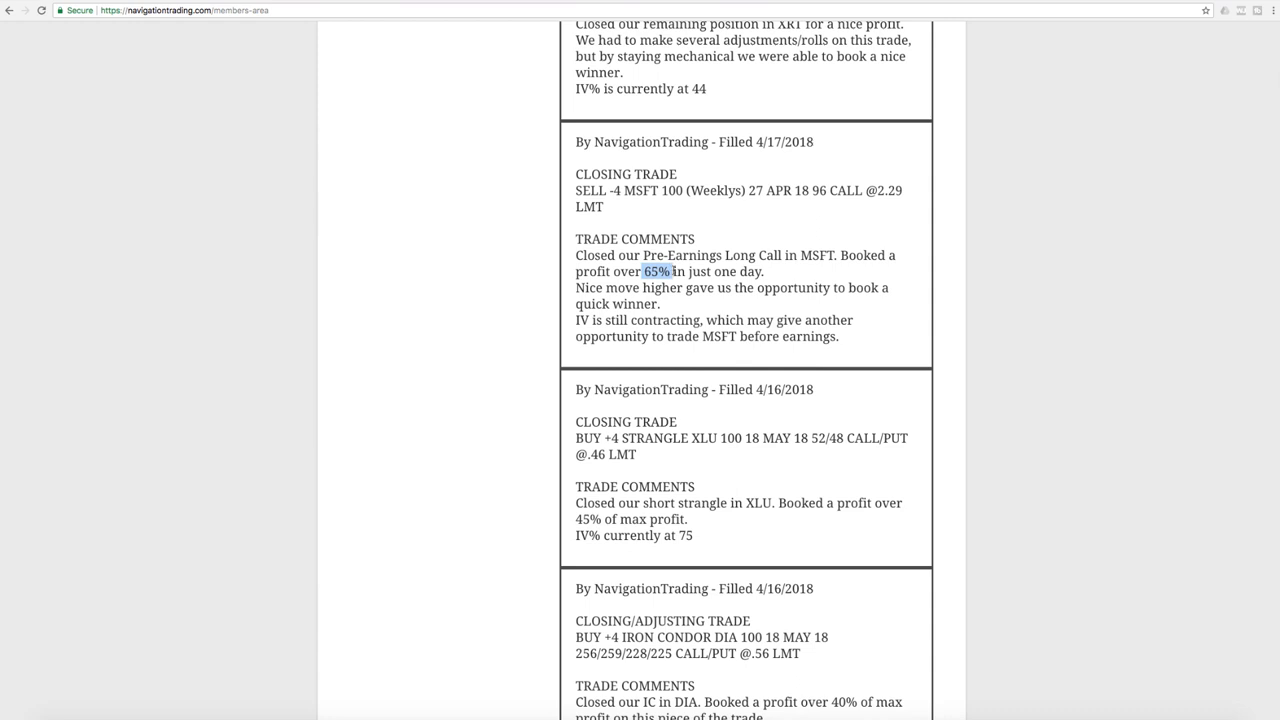
mouse_move(698, 306)
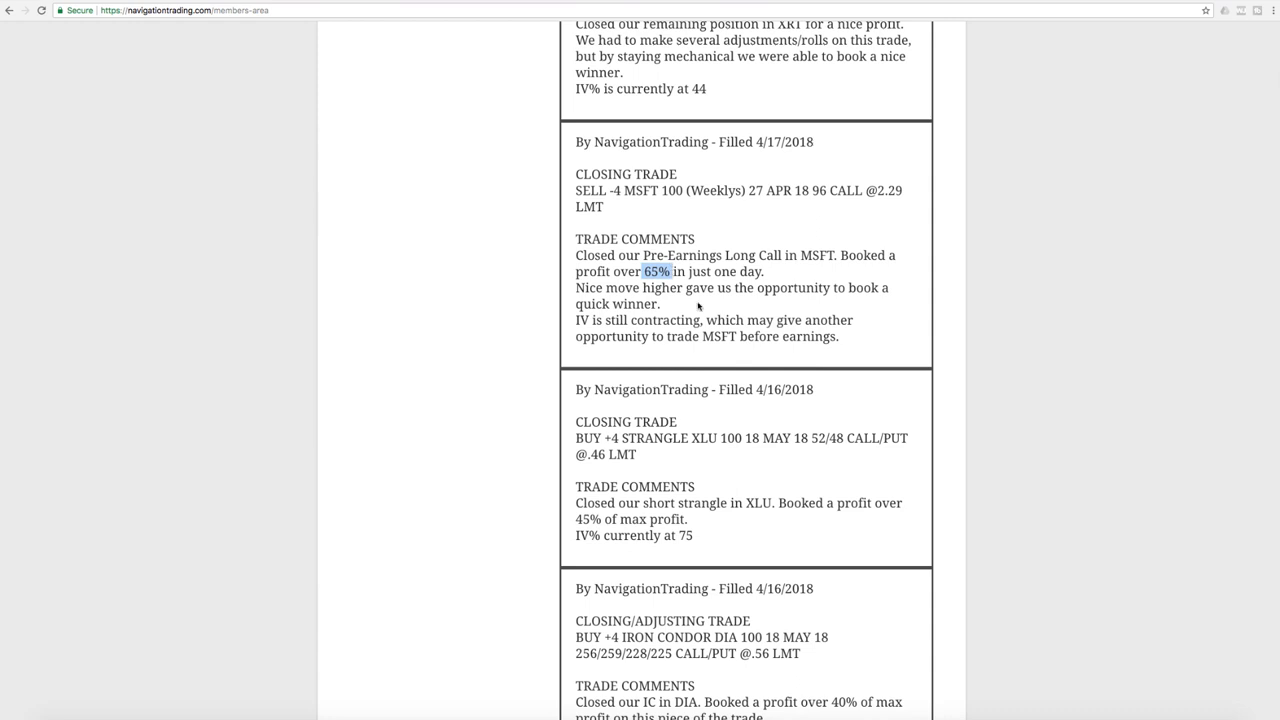
scroll(down, 3)
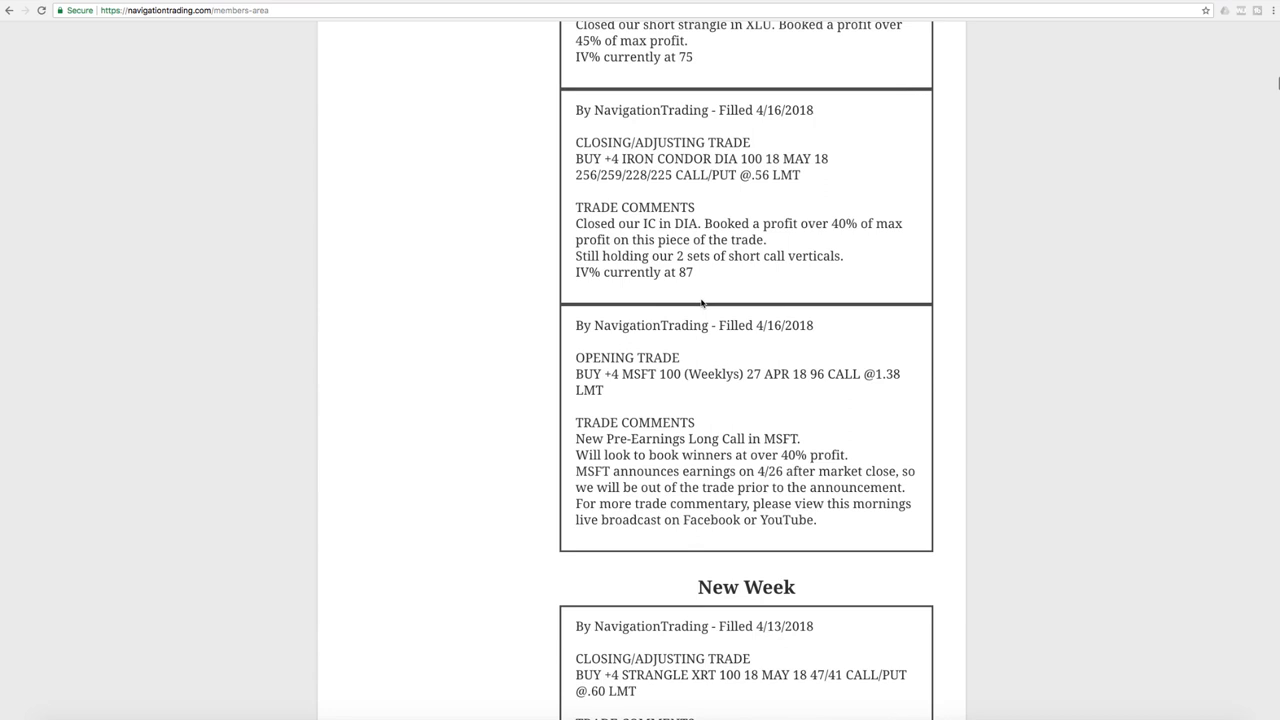
mouse_move(700, 220)
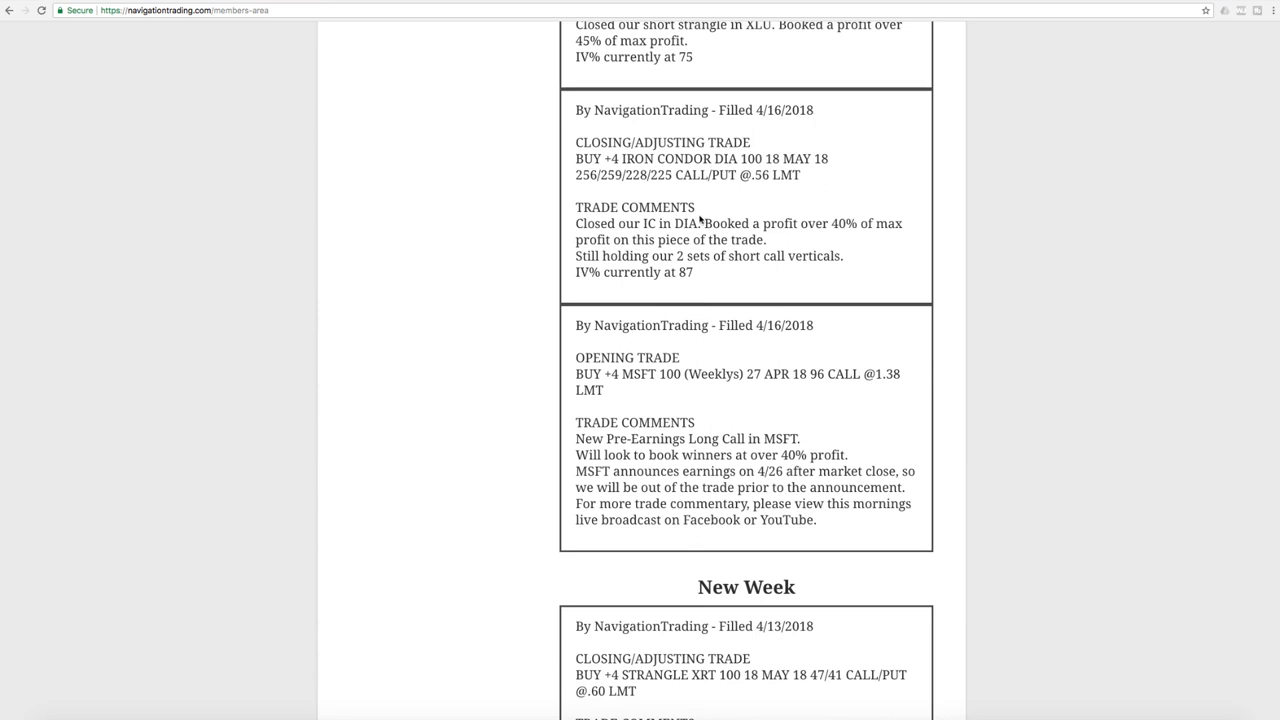
mouse_move(730, 248)
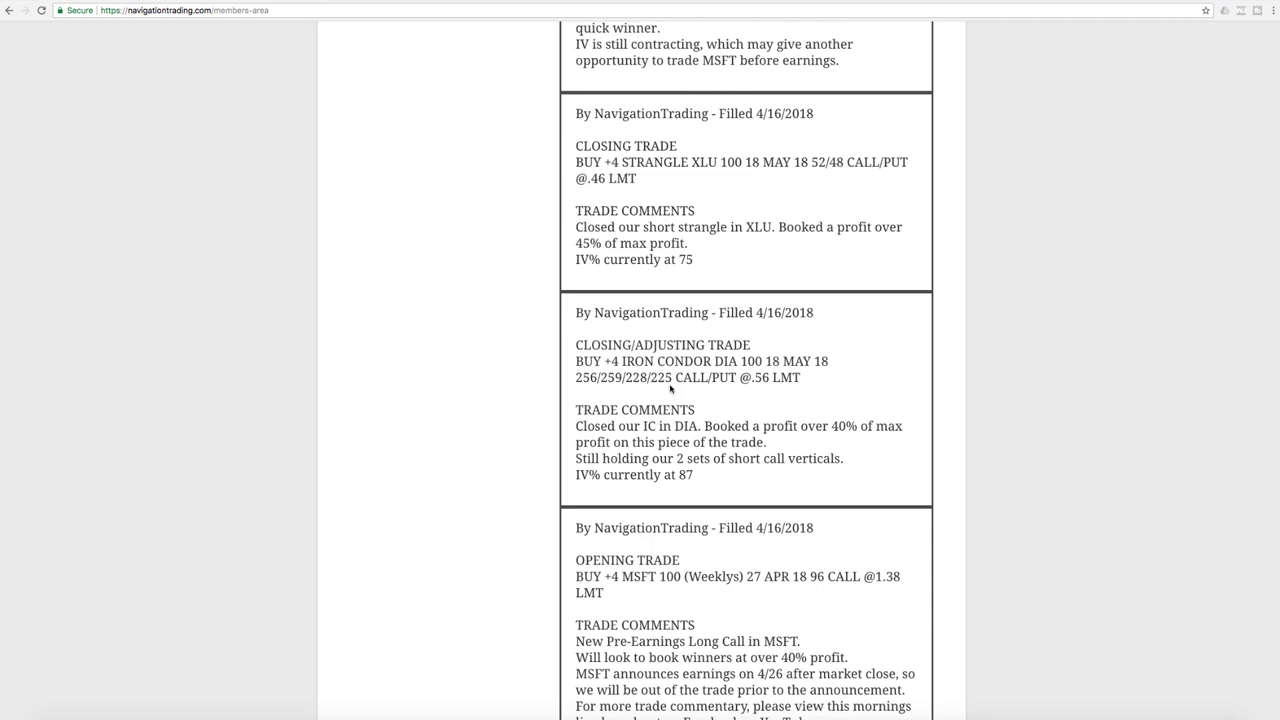
mouse_move(672, 422)
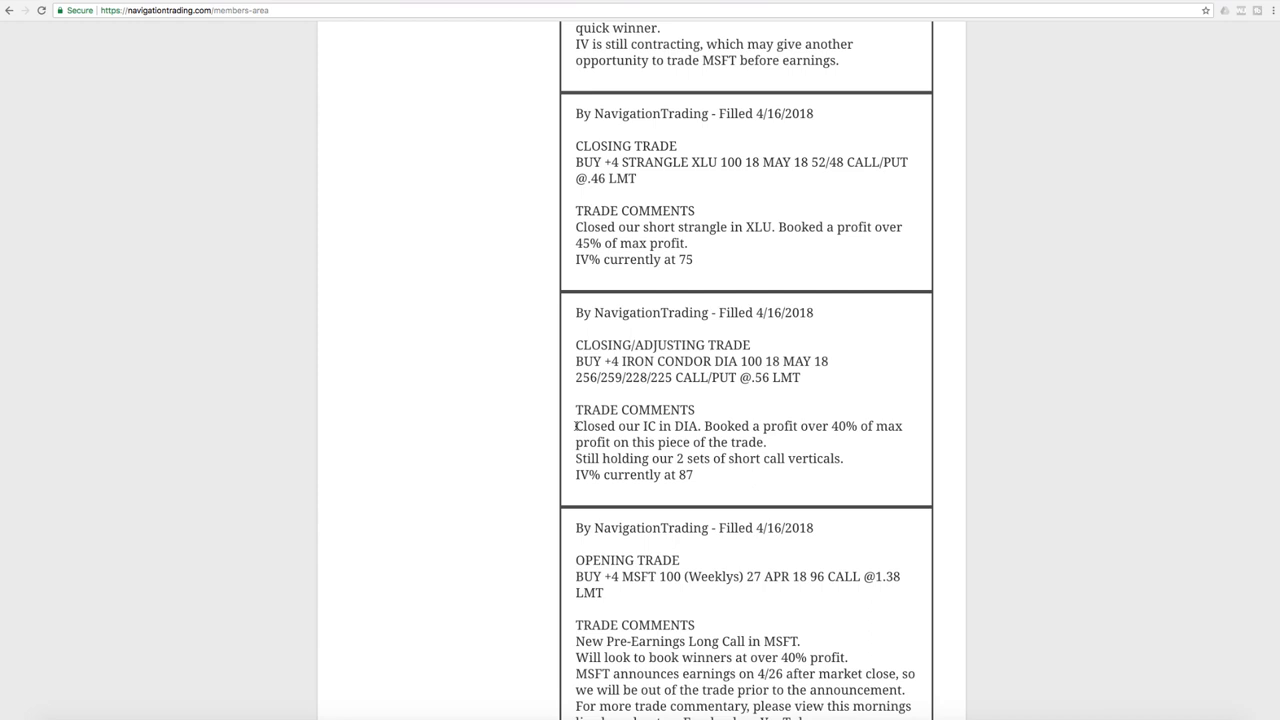
drag(576, 426, 900, 426)
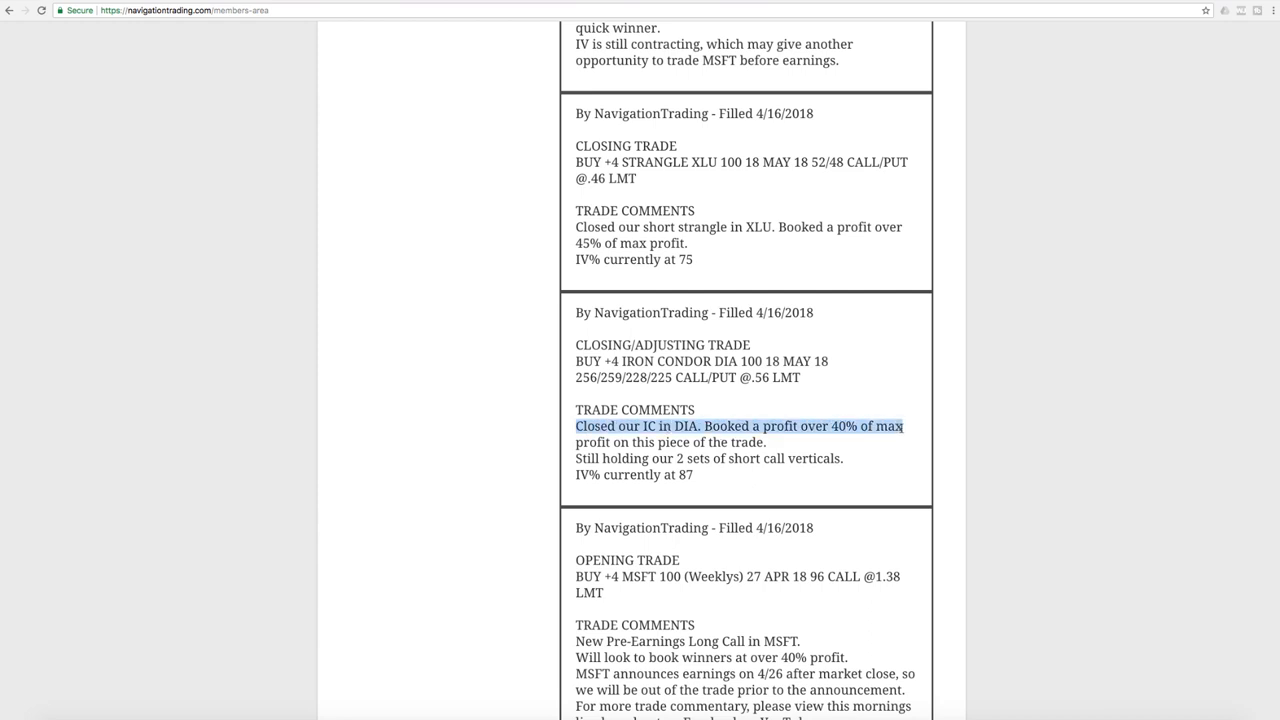
drag(676, 458, 828, 458)
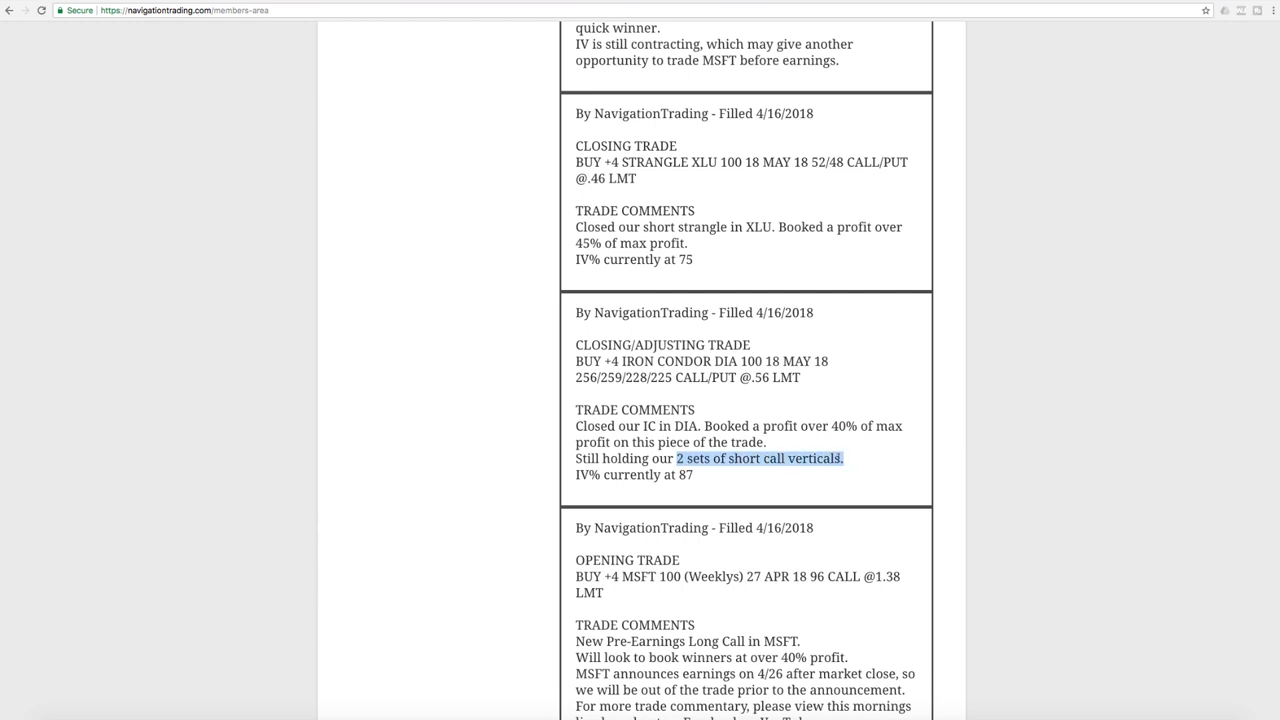
mouse_move(784, 442)
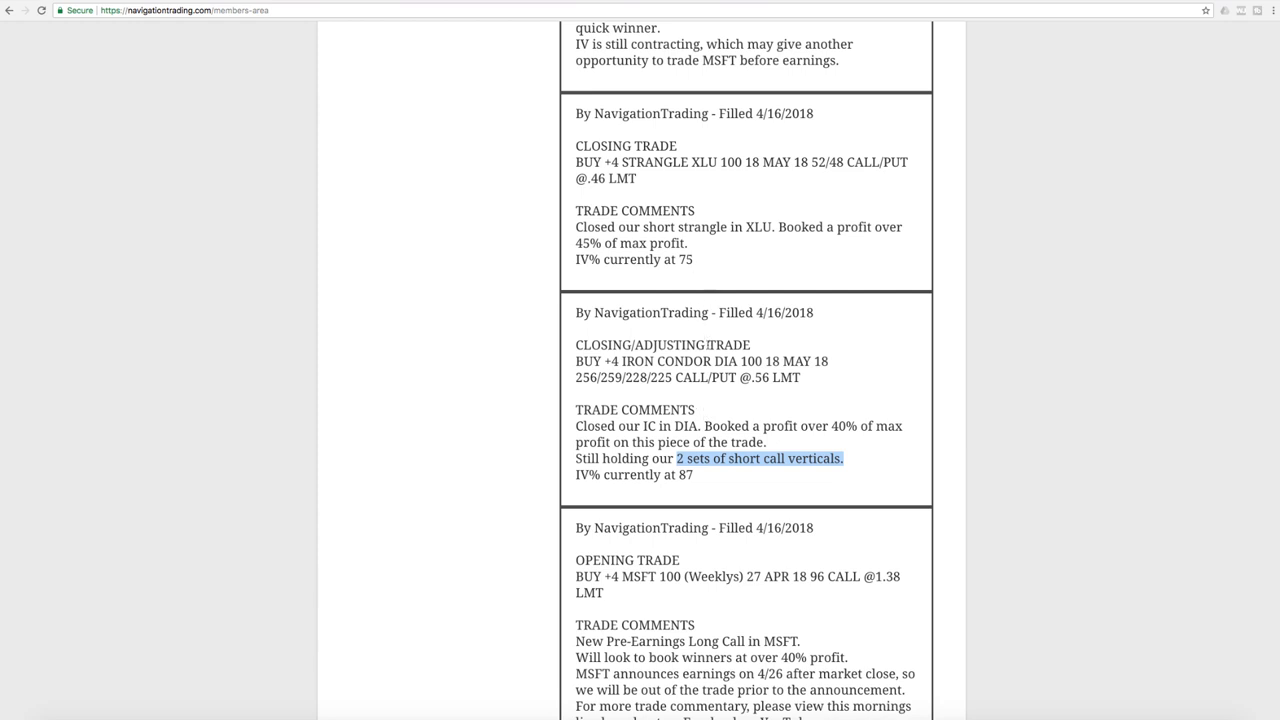
scroll(down, 3)
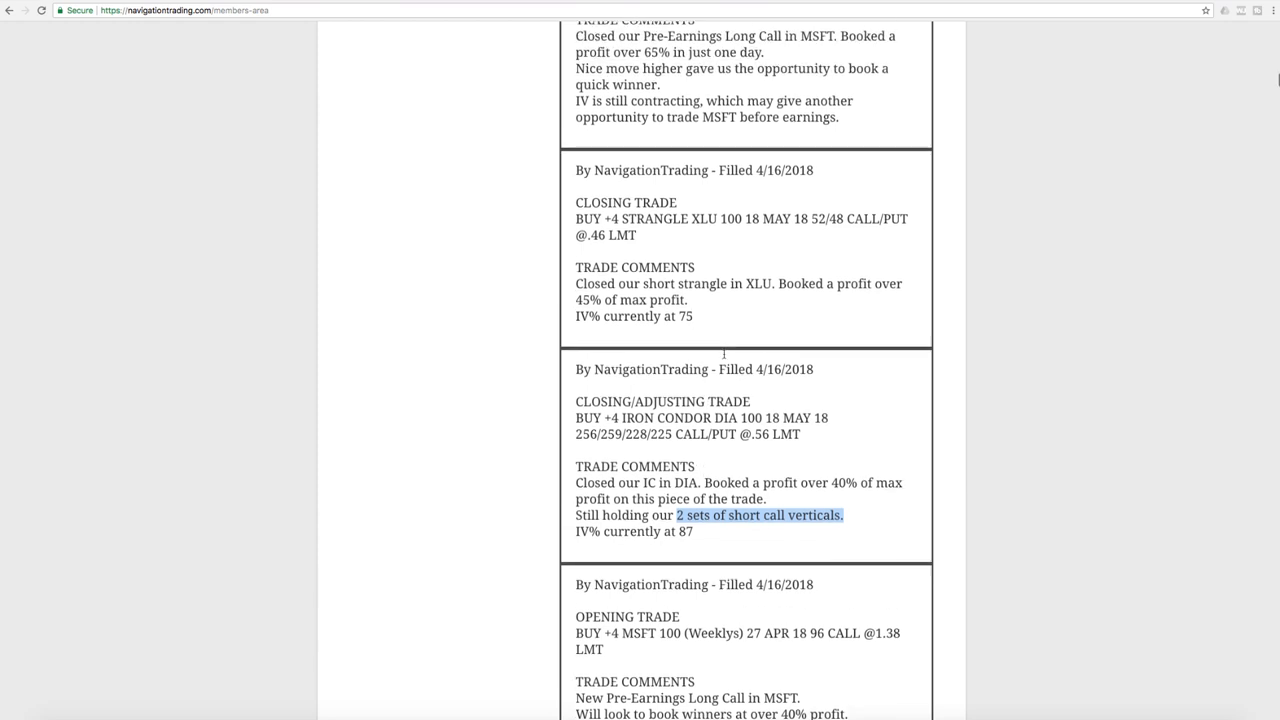
Scan the Past Alerts and highlight the '+3 STRADDLE XRT' closing order of 4/17/2018.
scroll(down, 3)
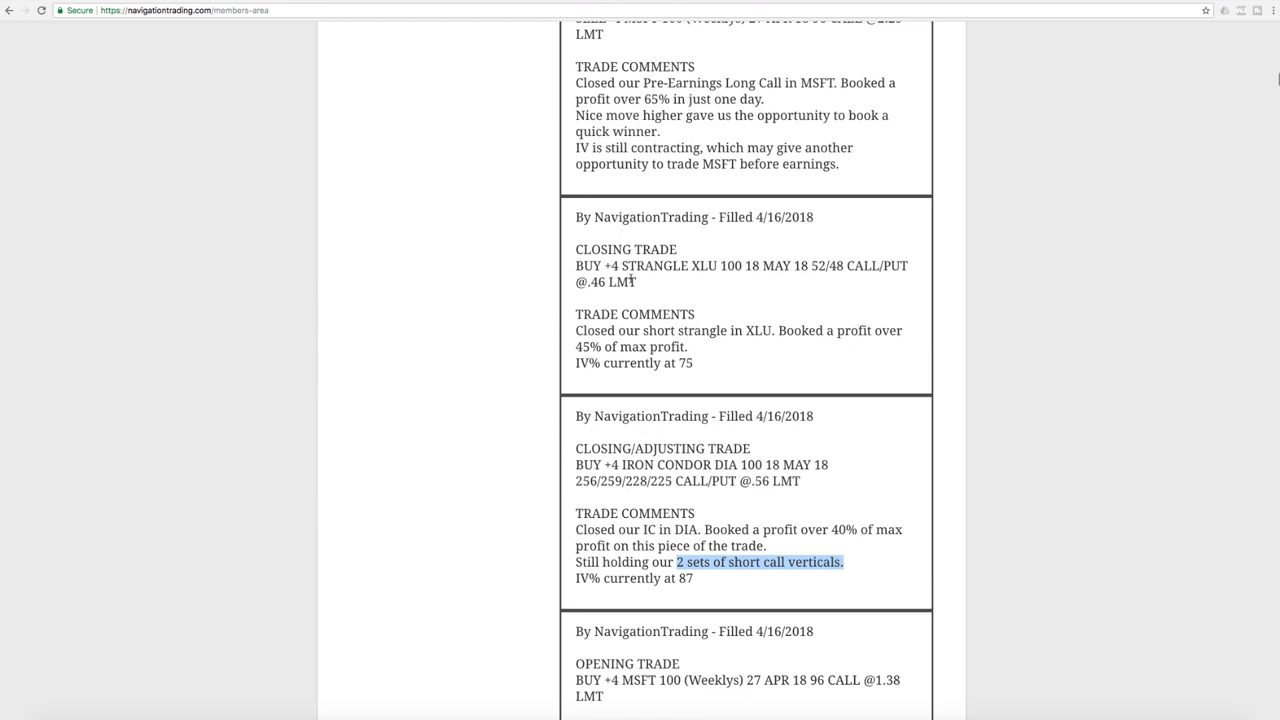
mouse_move(680, 296)
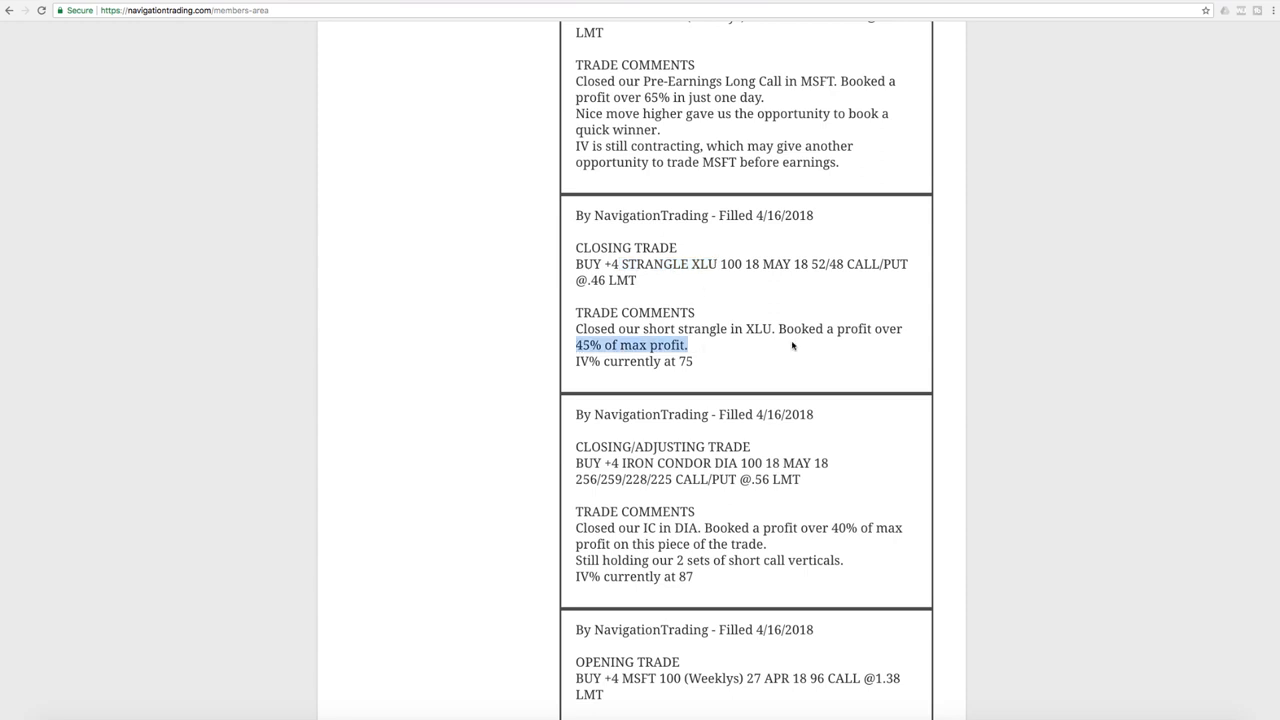
scroll(down, 3)
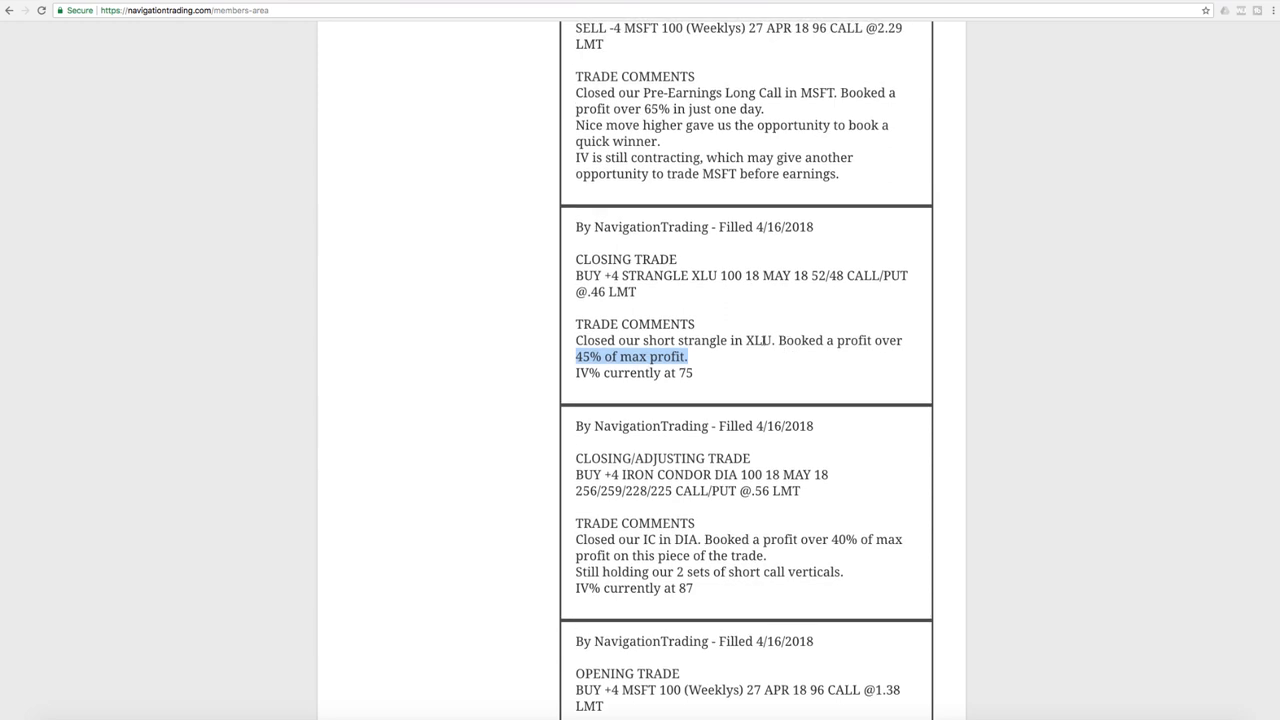
mouse_move(740, 324)
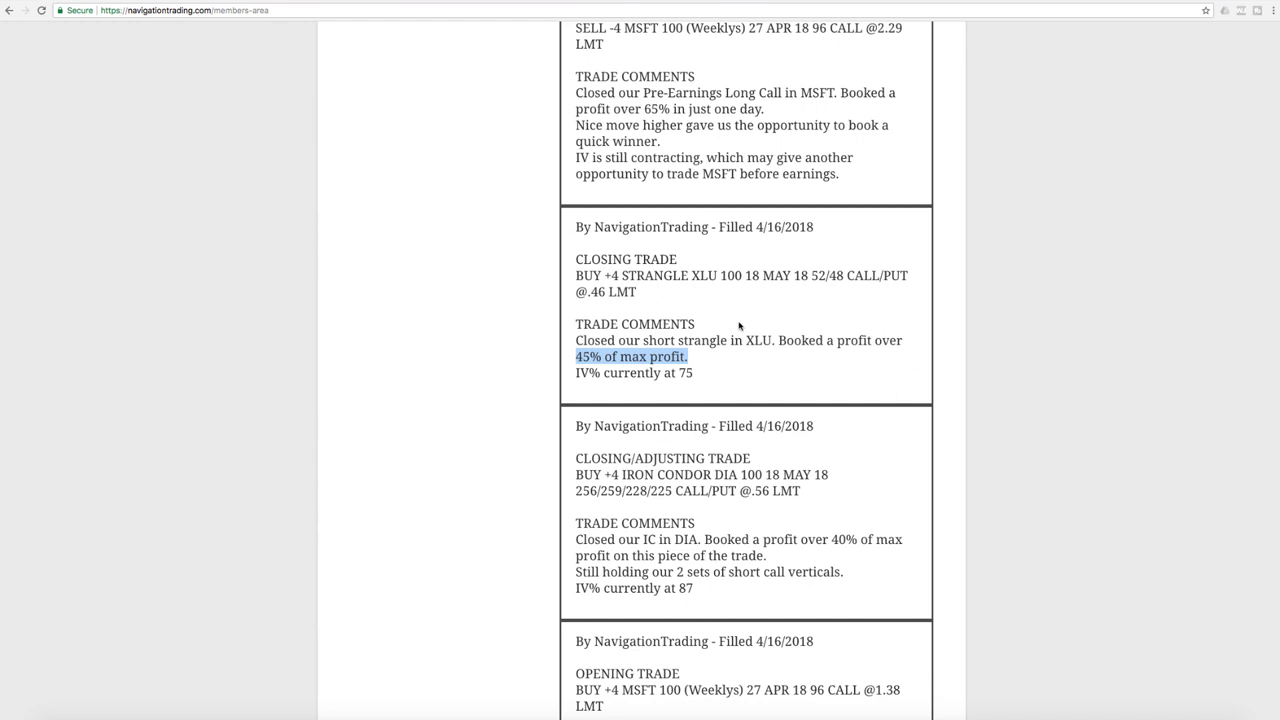
mouse_move(758, 320)
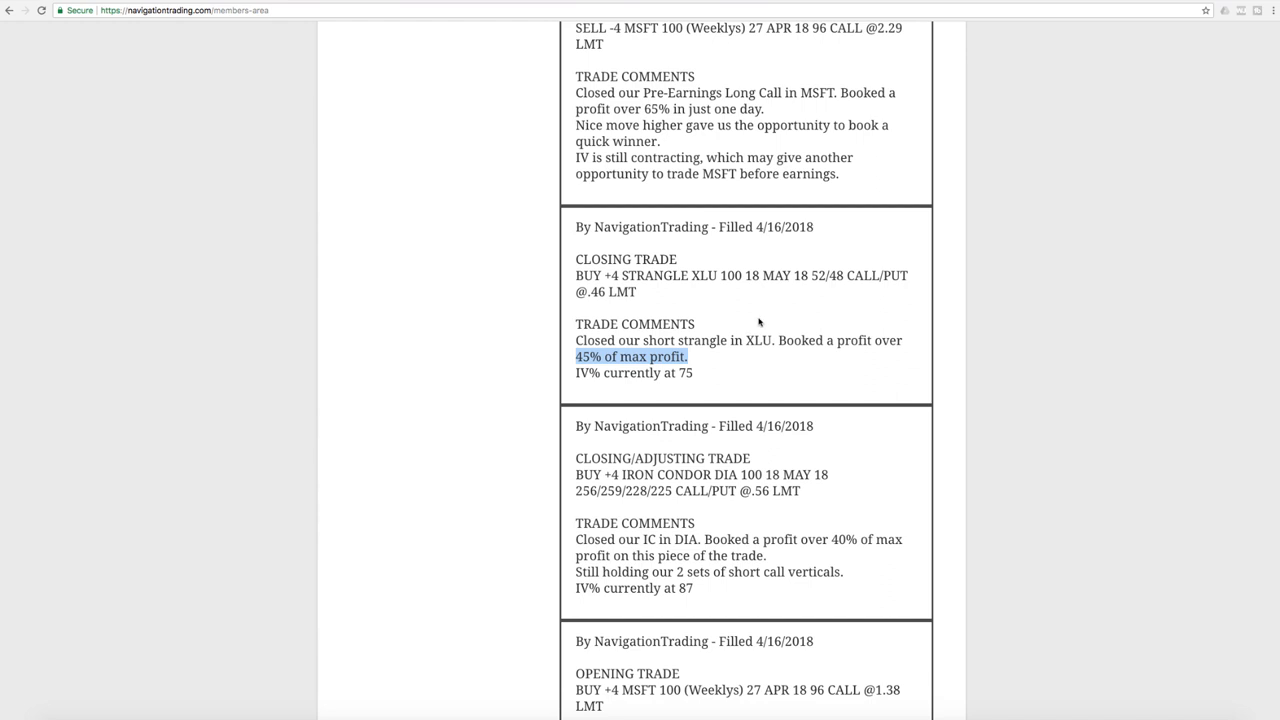
scroll(up, 3)
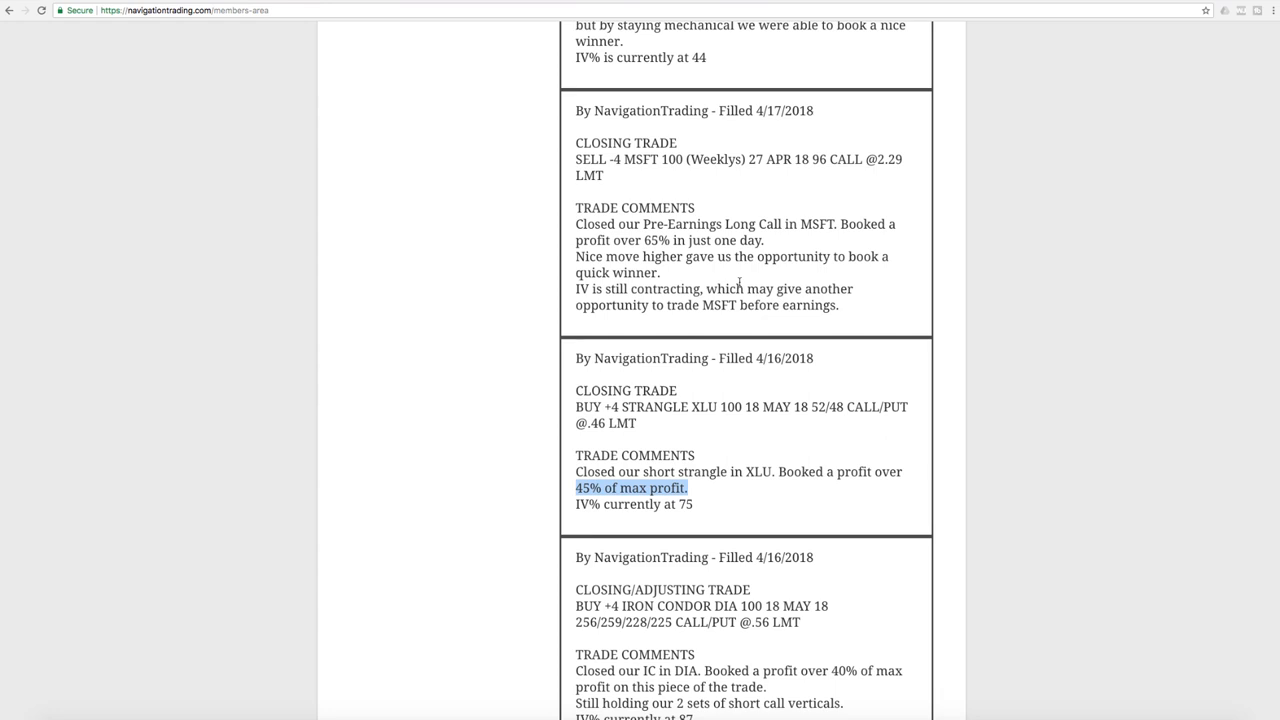
mouse_move(644, 188)
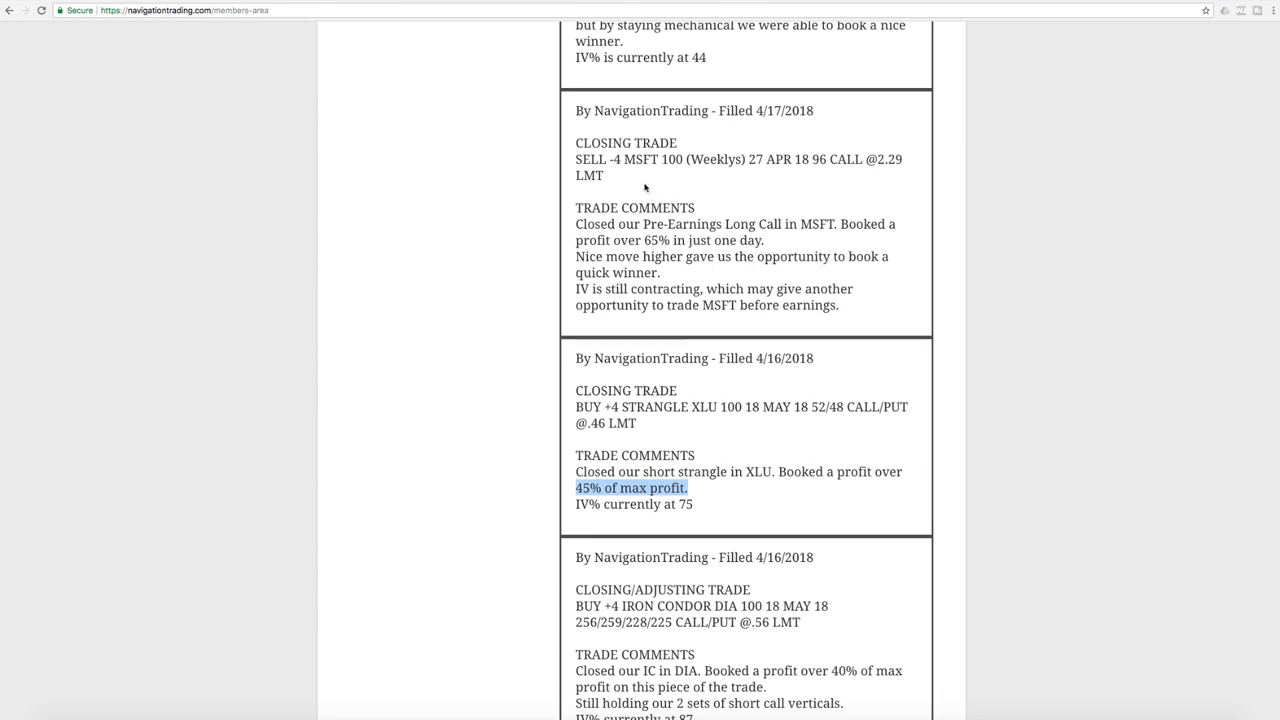
scroll(down, 3)
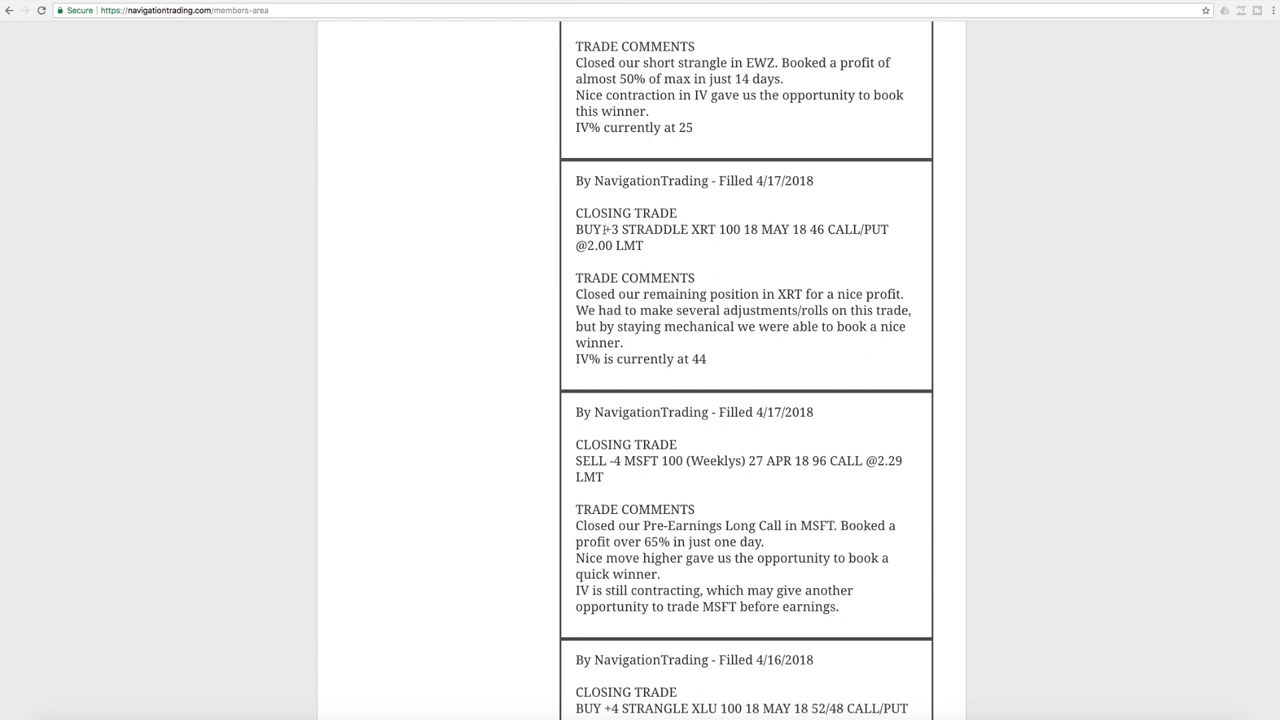
drag(604, 228, 708, 228)
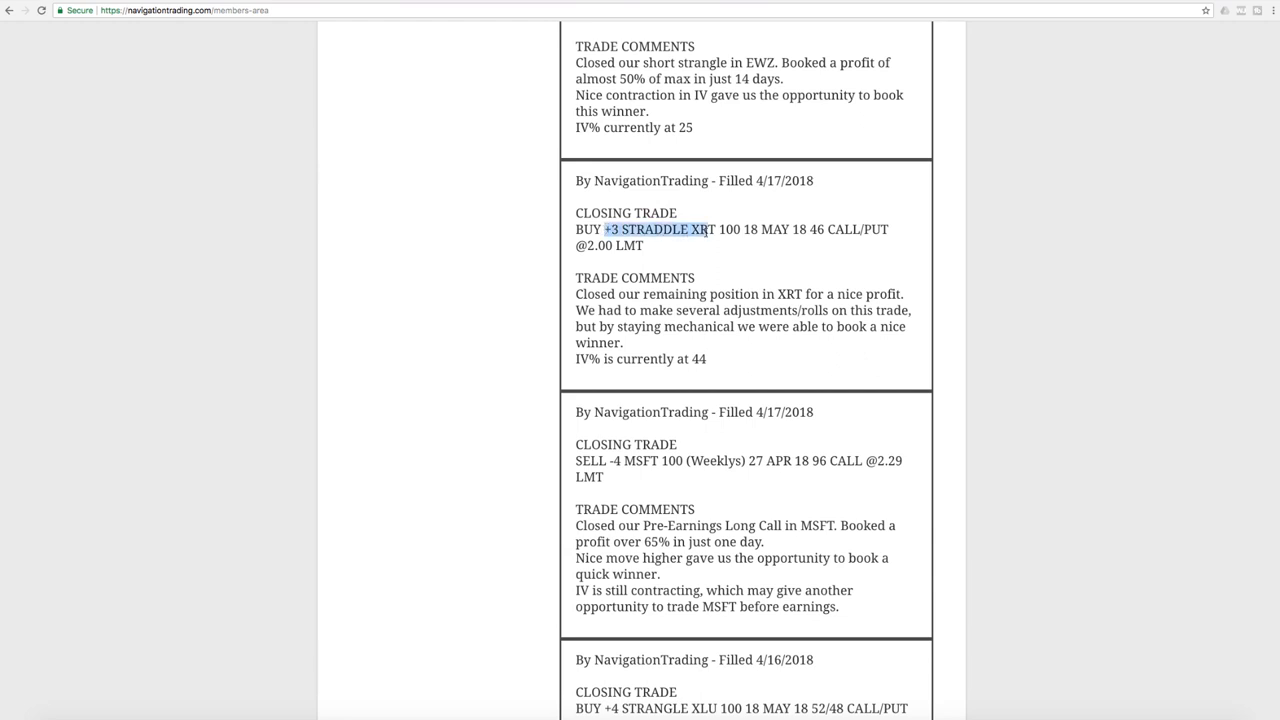
drag(700, 228, 716, 228)
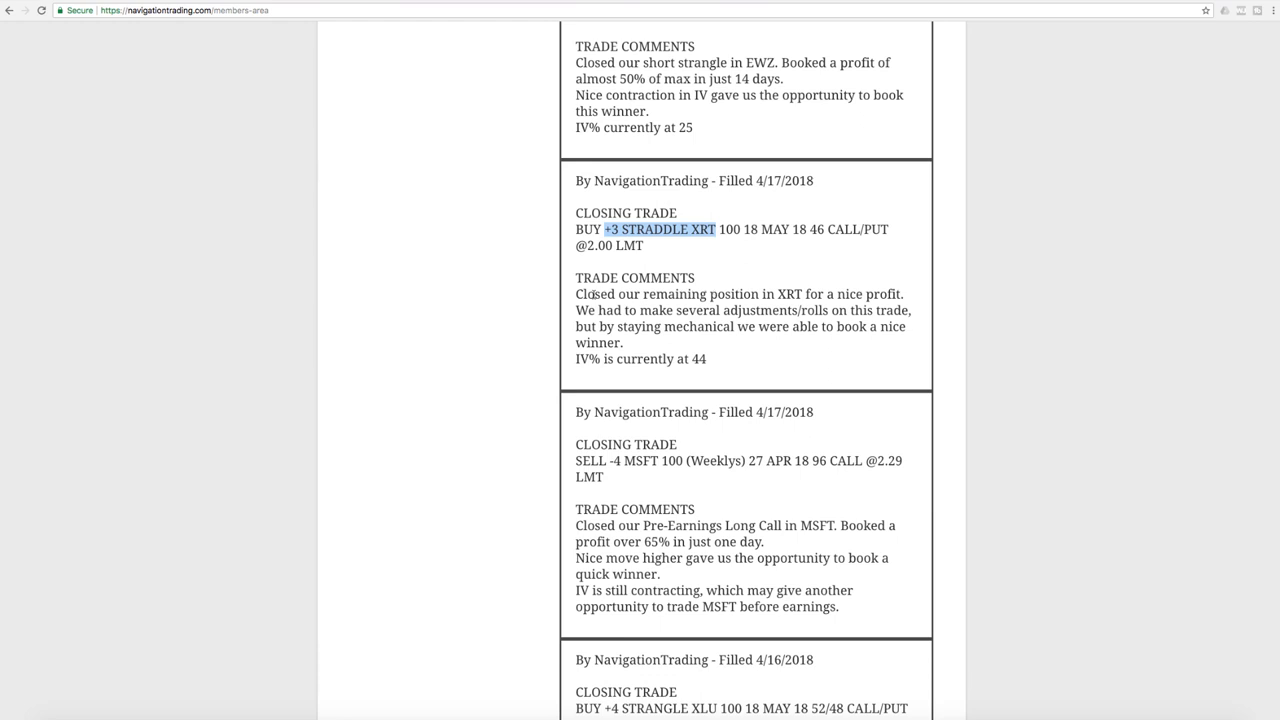
drag(576, 294, 824, 294)
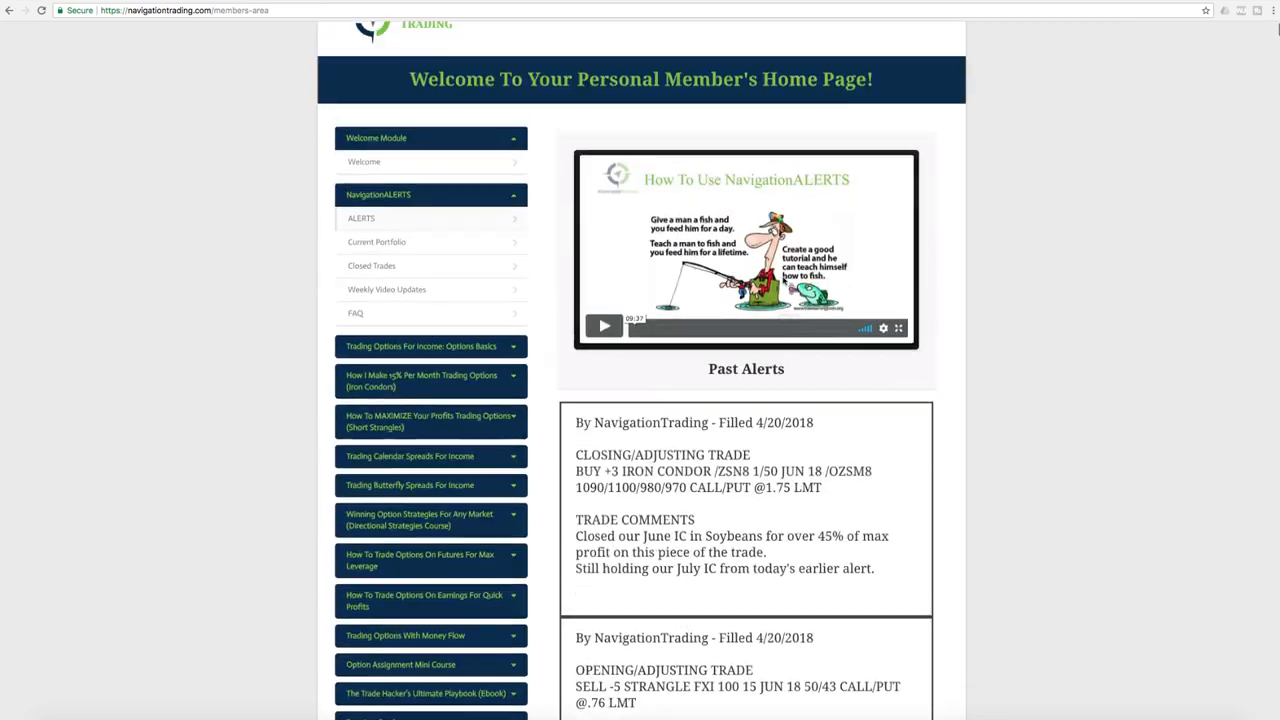
Show this month's closed trades and mark the XRT short strangle's 11/21/17 opening date.
click(372, 304)
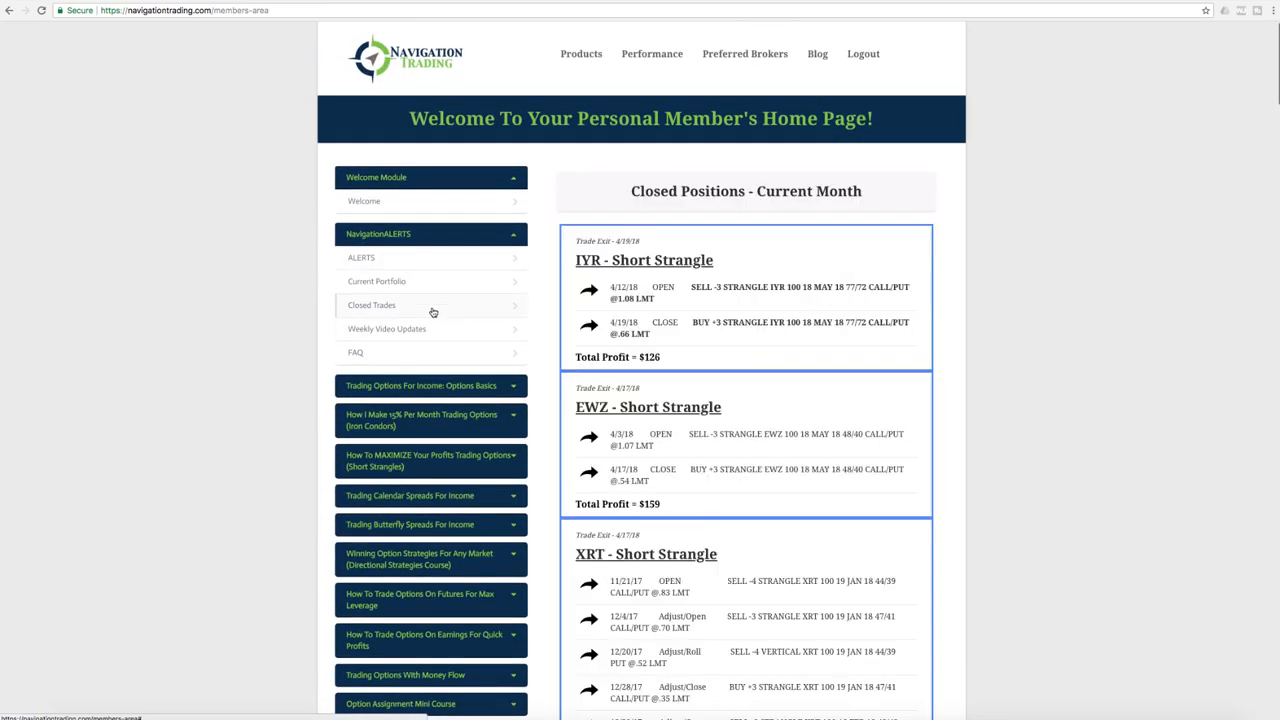
scroll(down, 3)
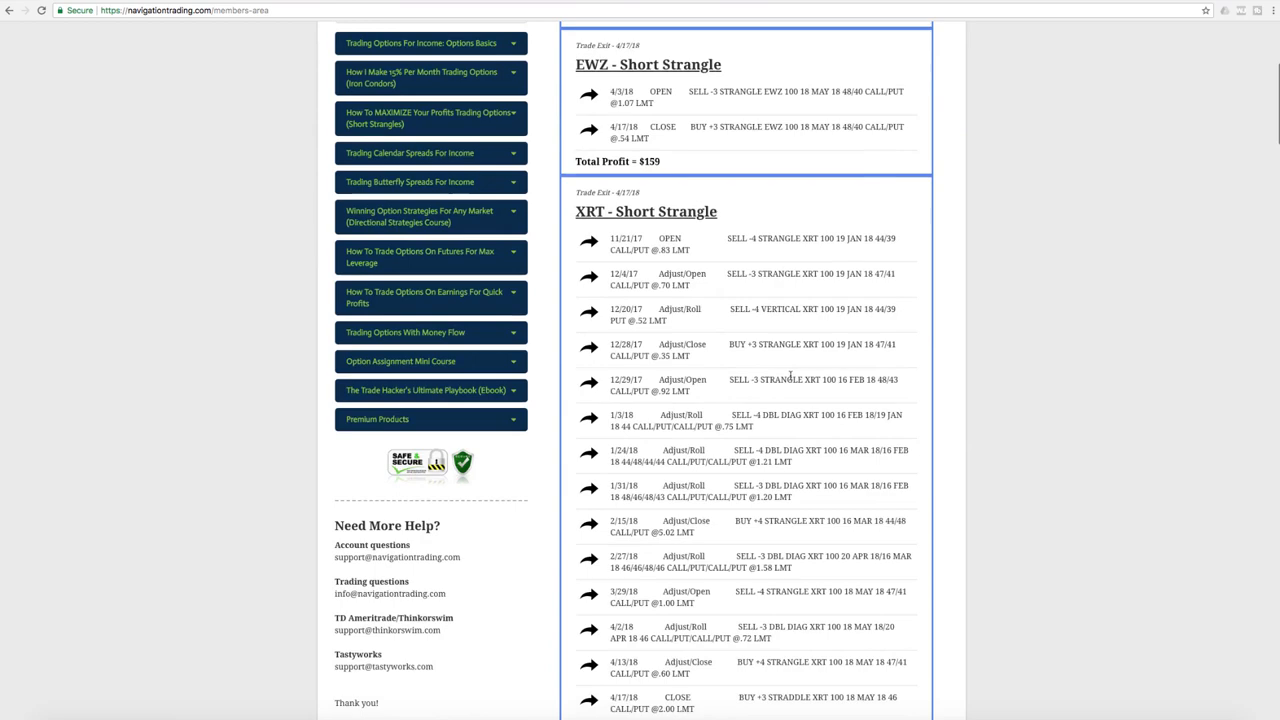
scroll(down, 3)
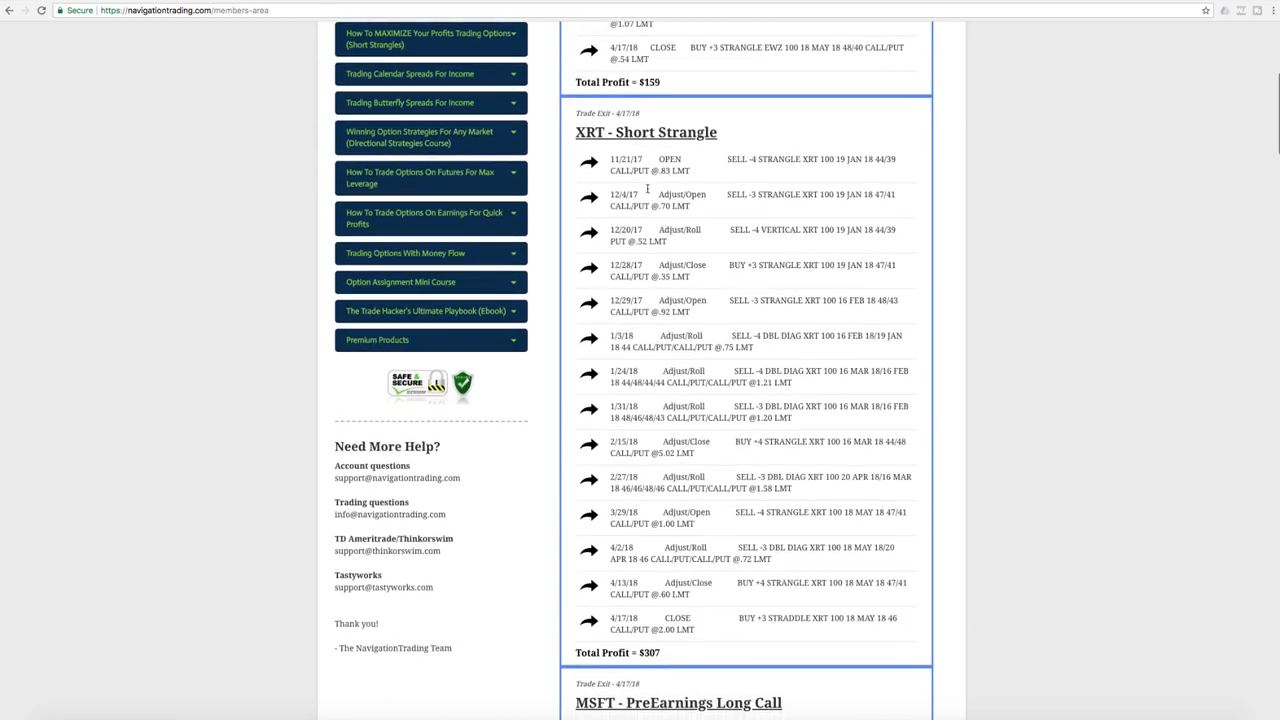
mouse_move(610, 160)
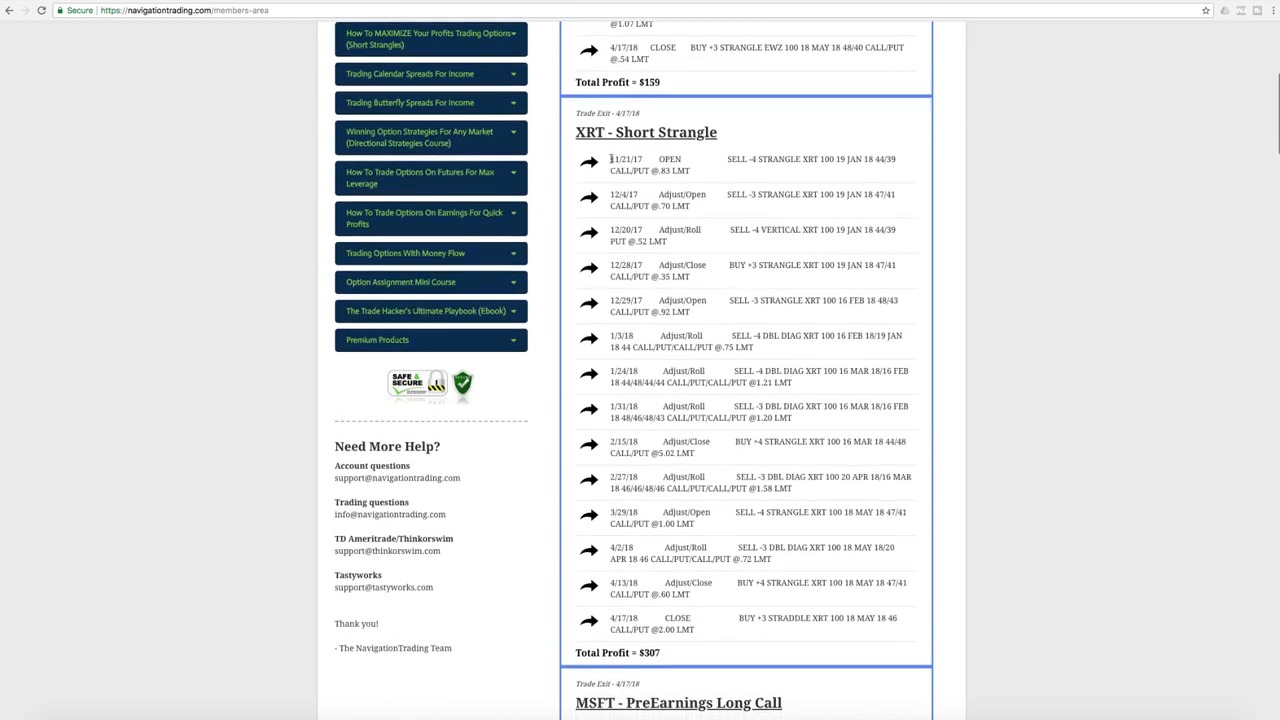
double_click(624, 160)
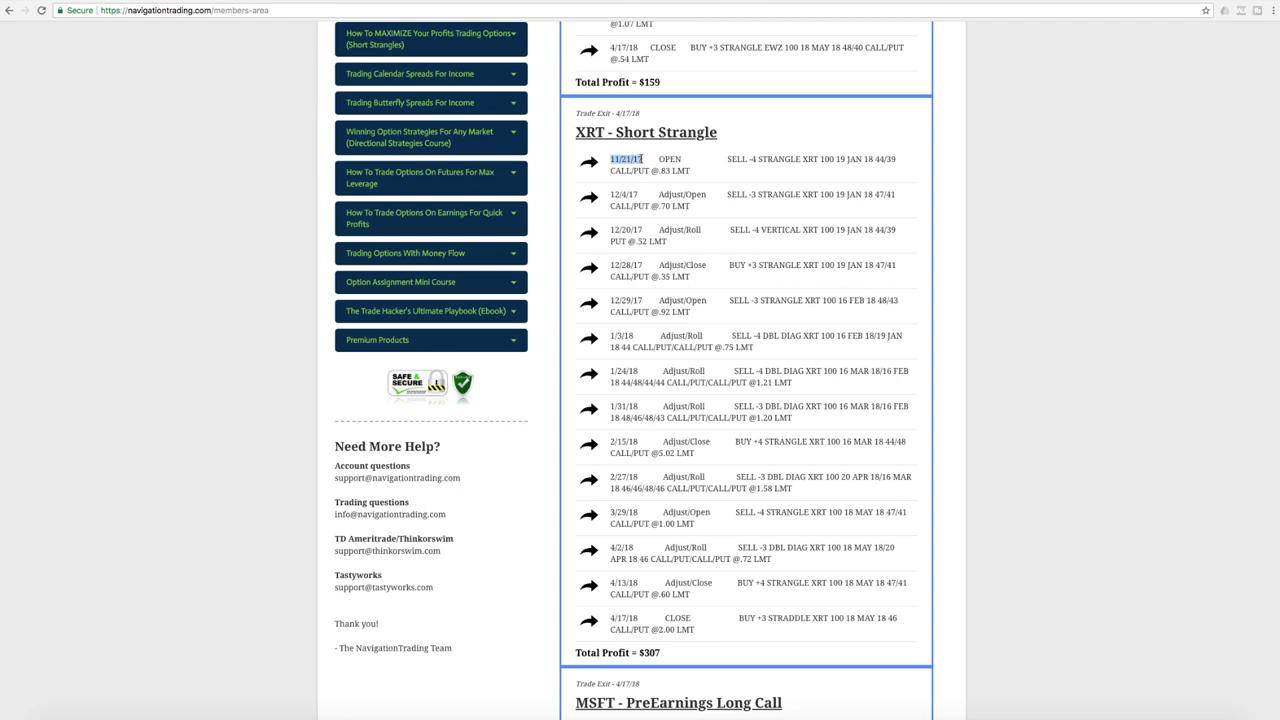
mouse_move(668, 648)
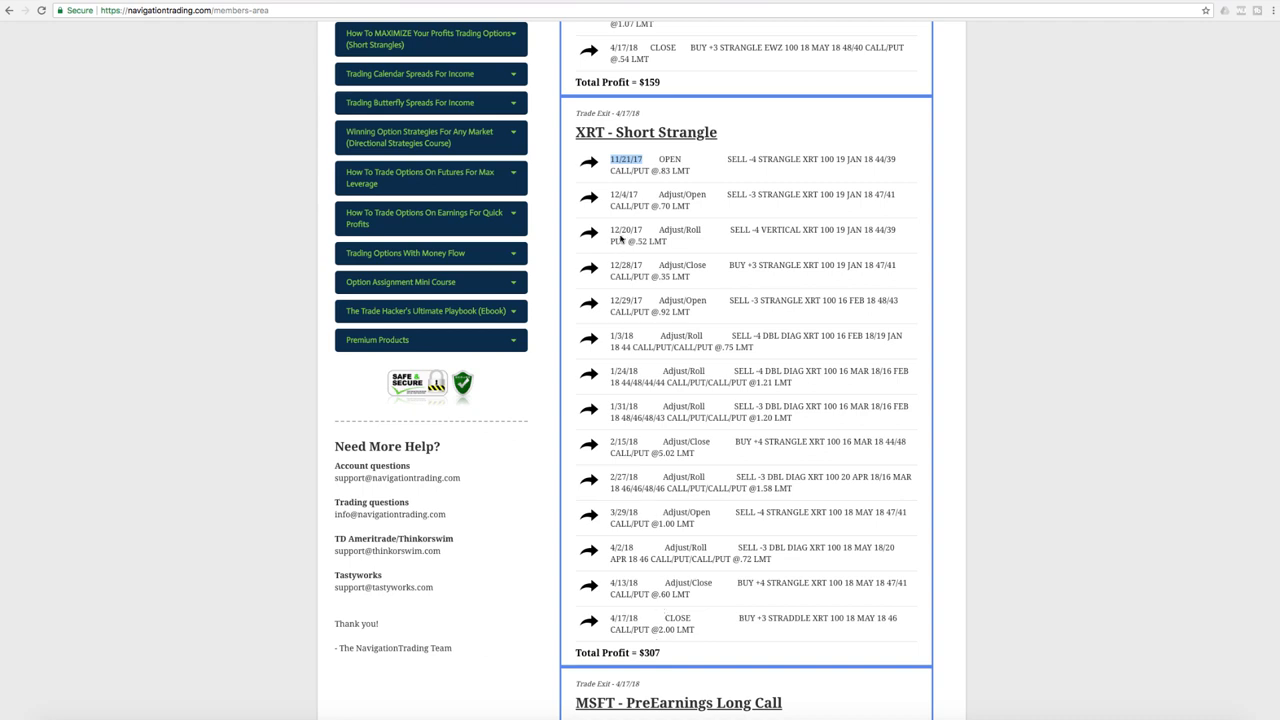
mouse_move(632, 442)
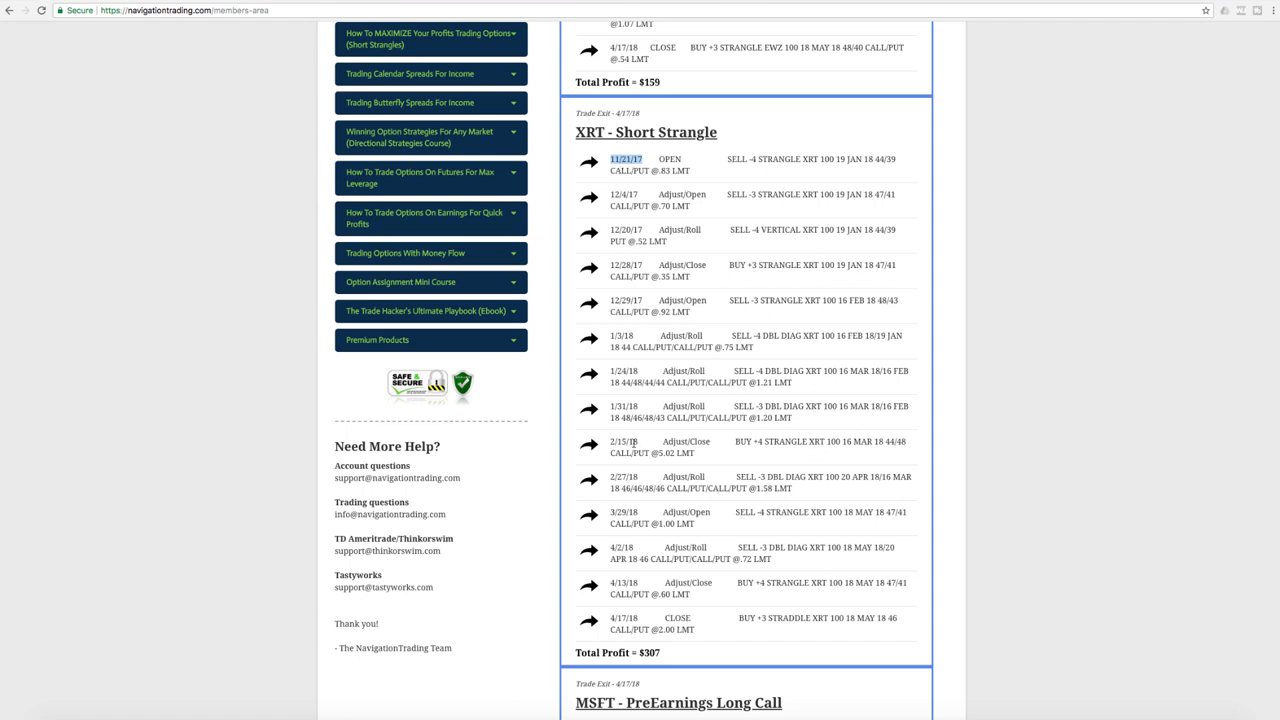
mouse_move(636, 170)
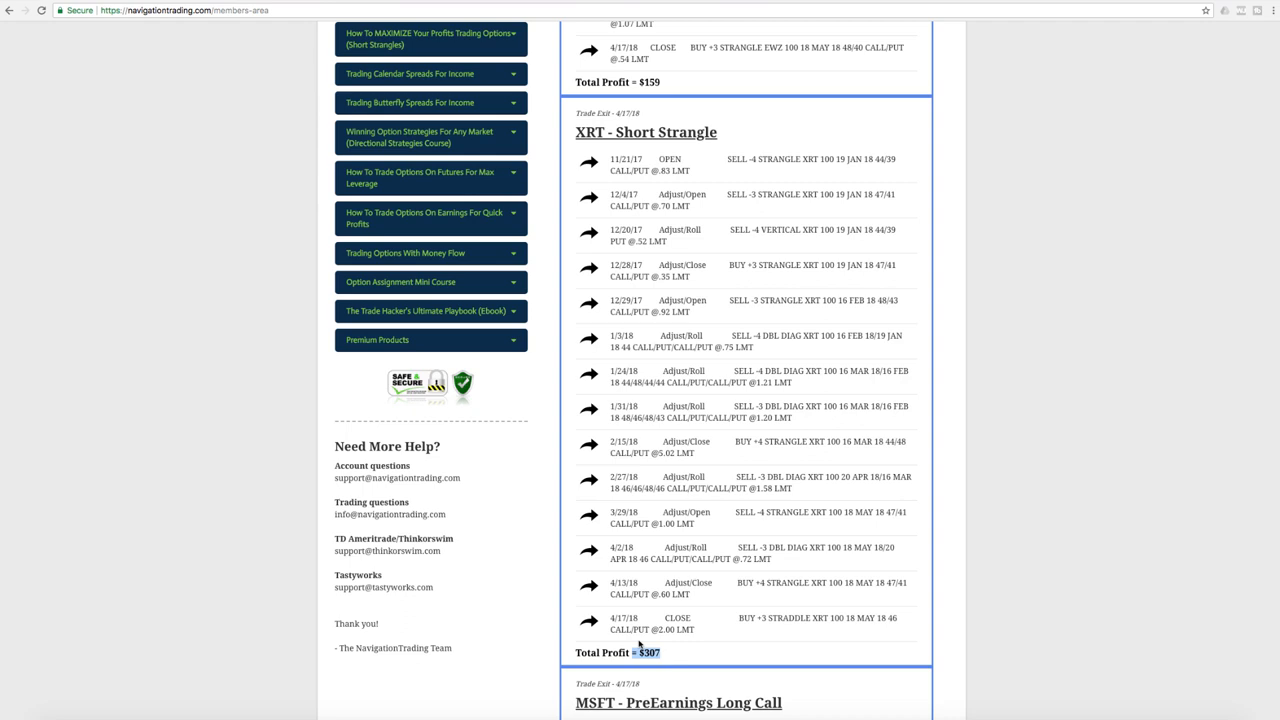
mouse_move(712, 316)
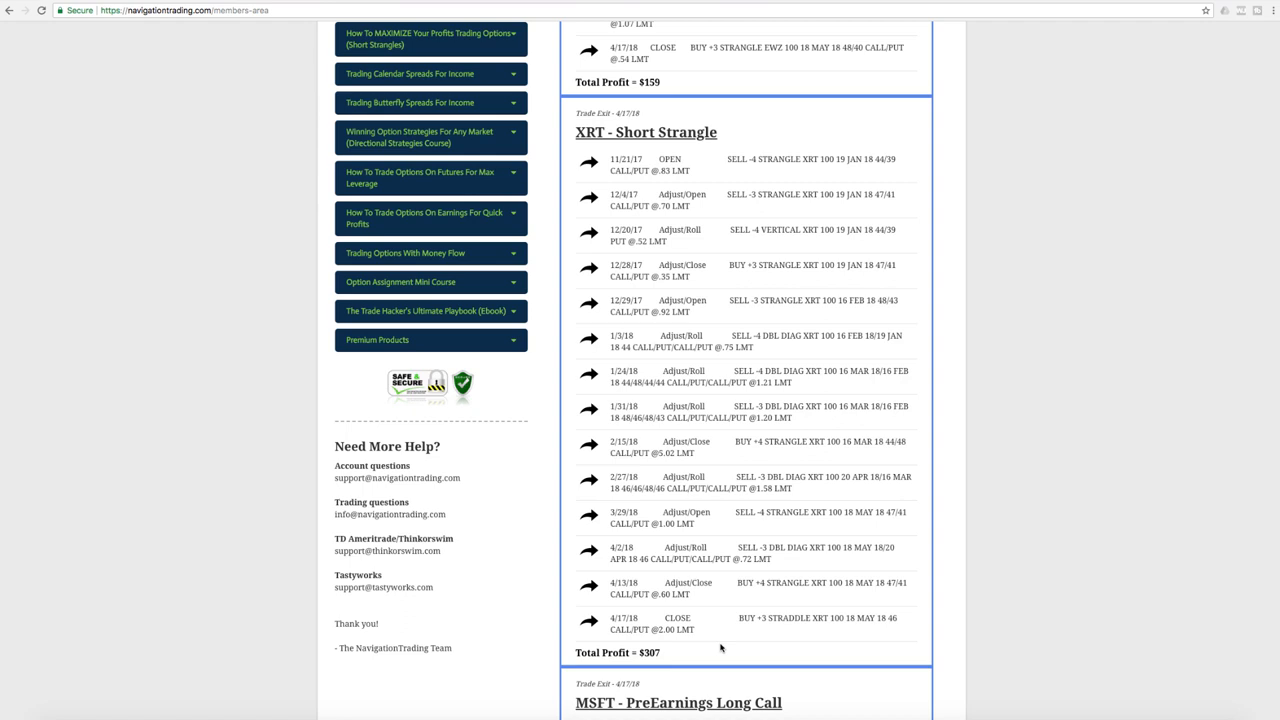
mouse_move(728, 640)
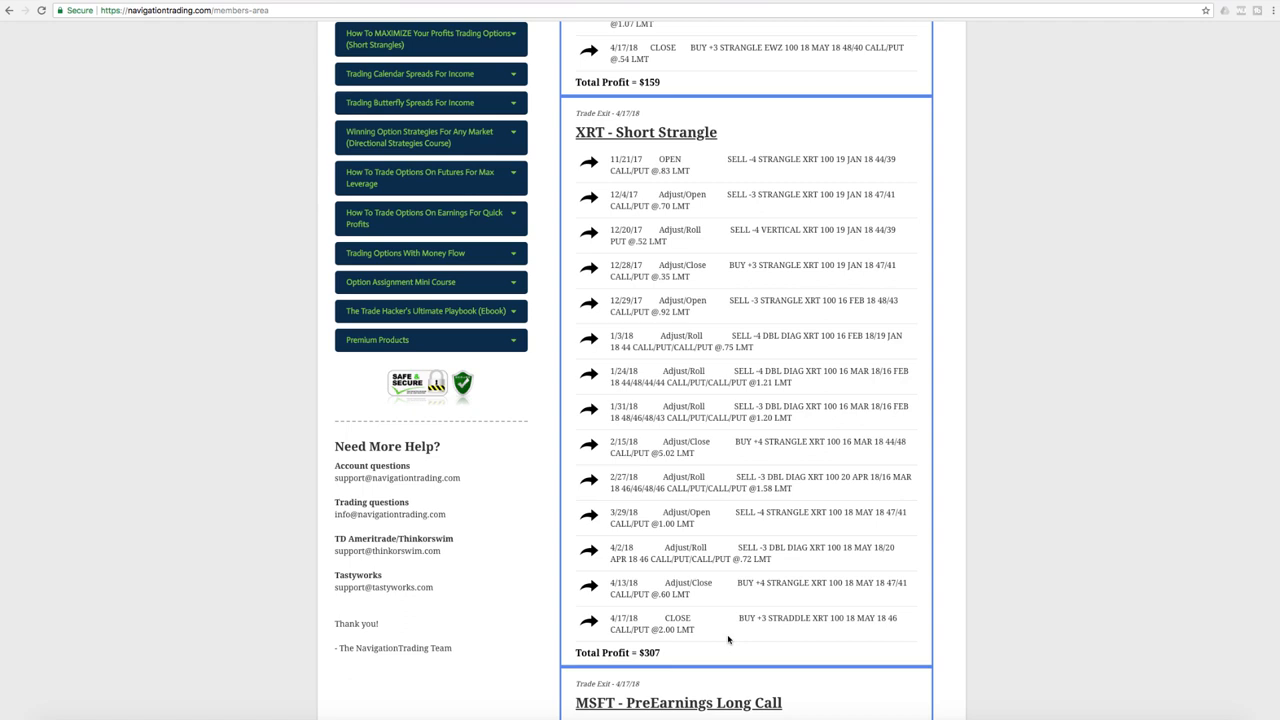
mouse_move(708, 560)
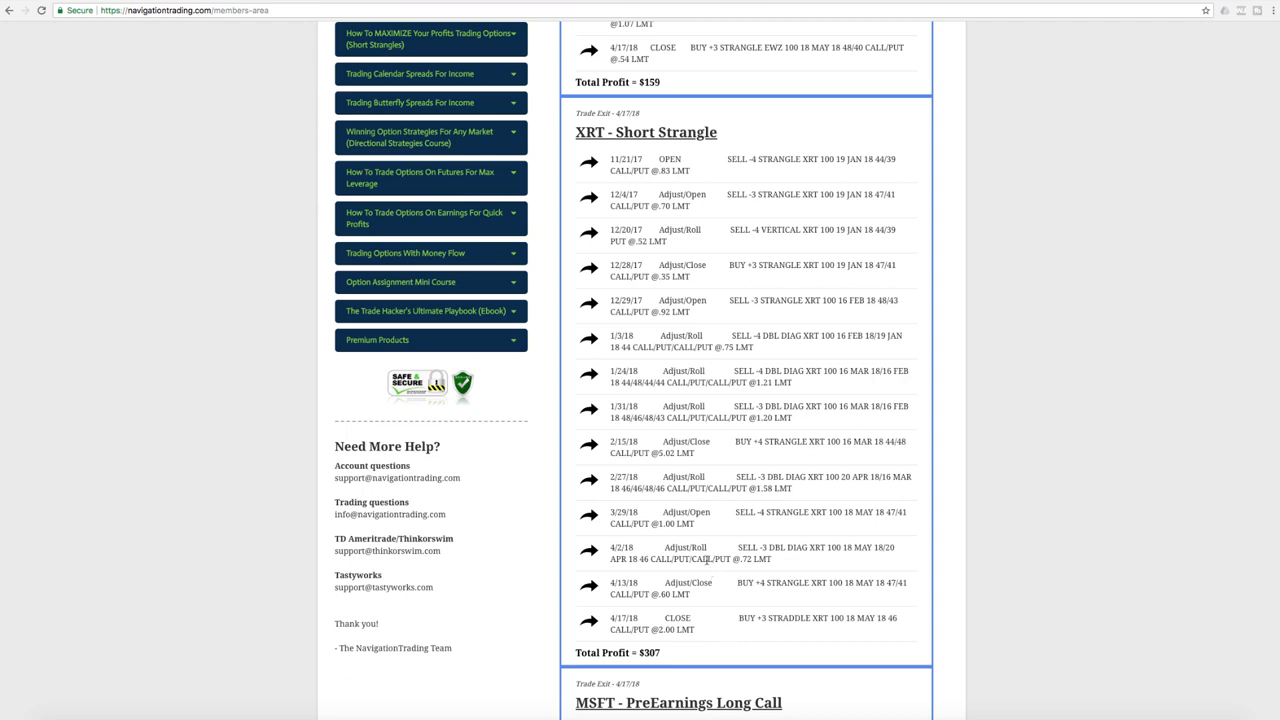
mouse_move(716, 544)
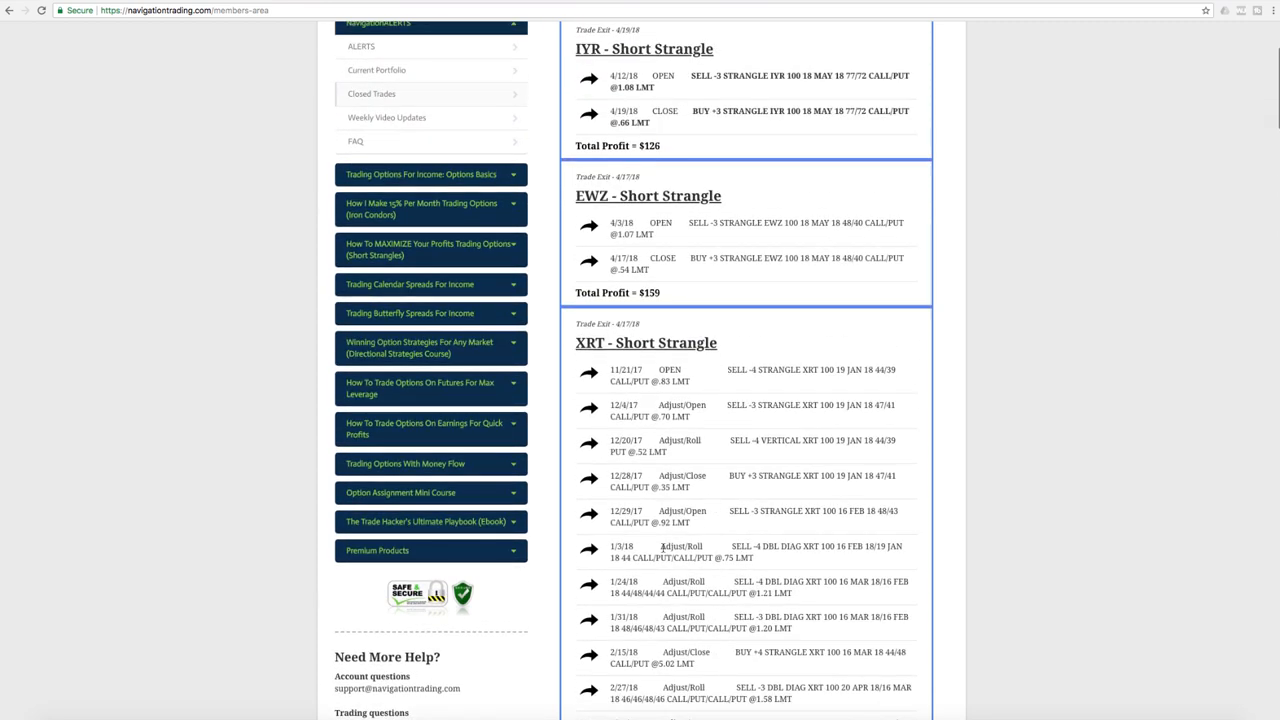
mouse_move(662, 230)
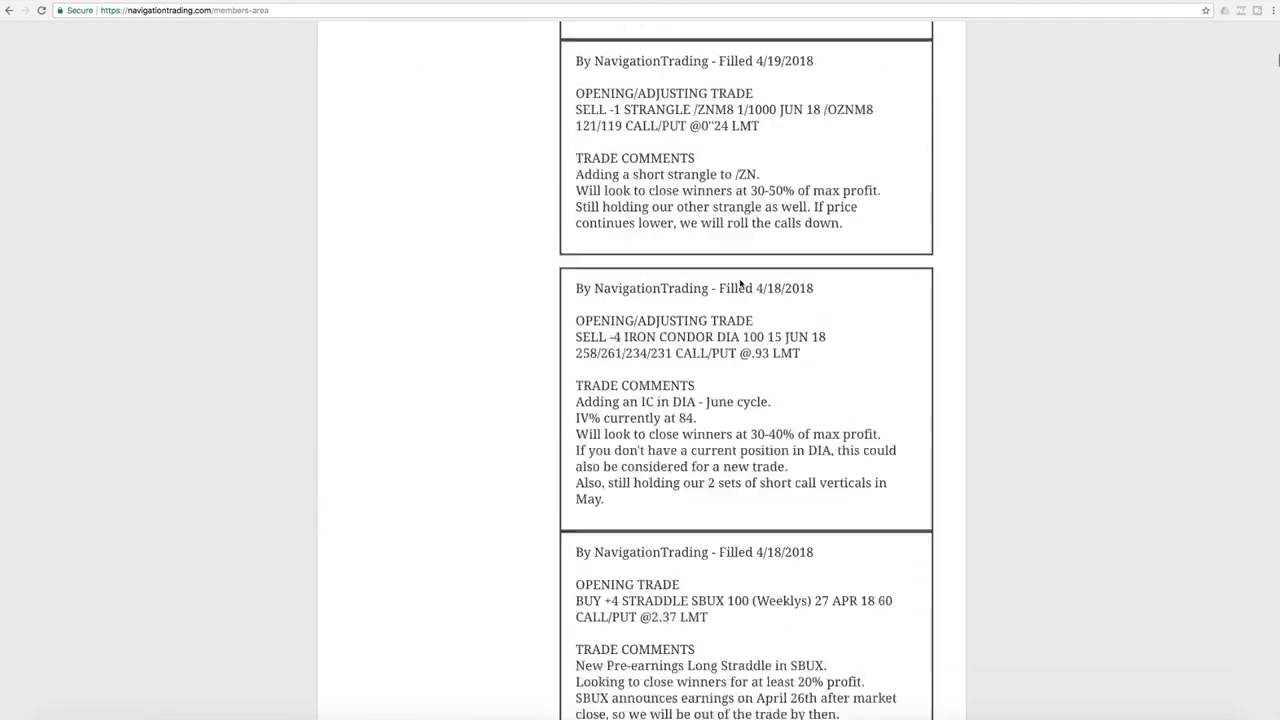
Reach the 4/17 EWZ strangle closing alert and highlight its 'IV% currently at 25' line.
scroll(down, 3)
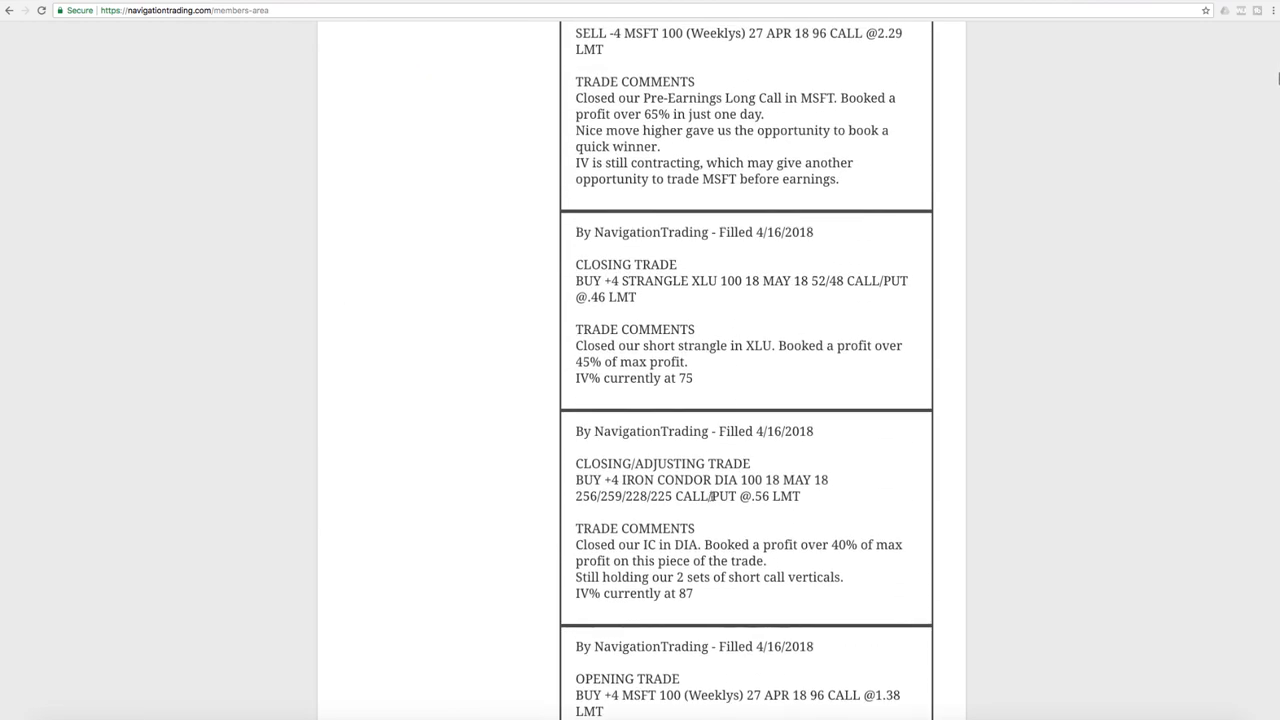
scroll(down, 3)
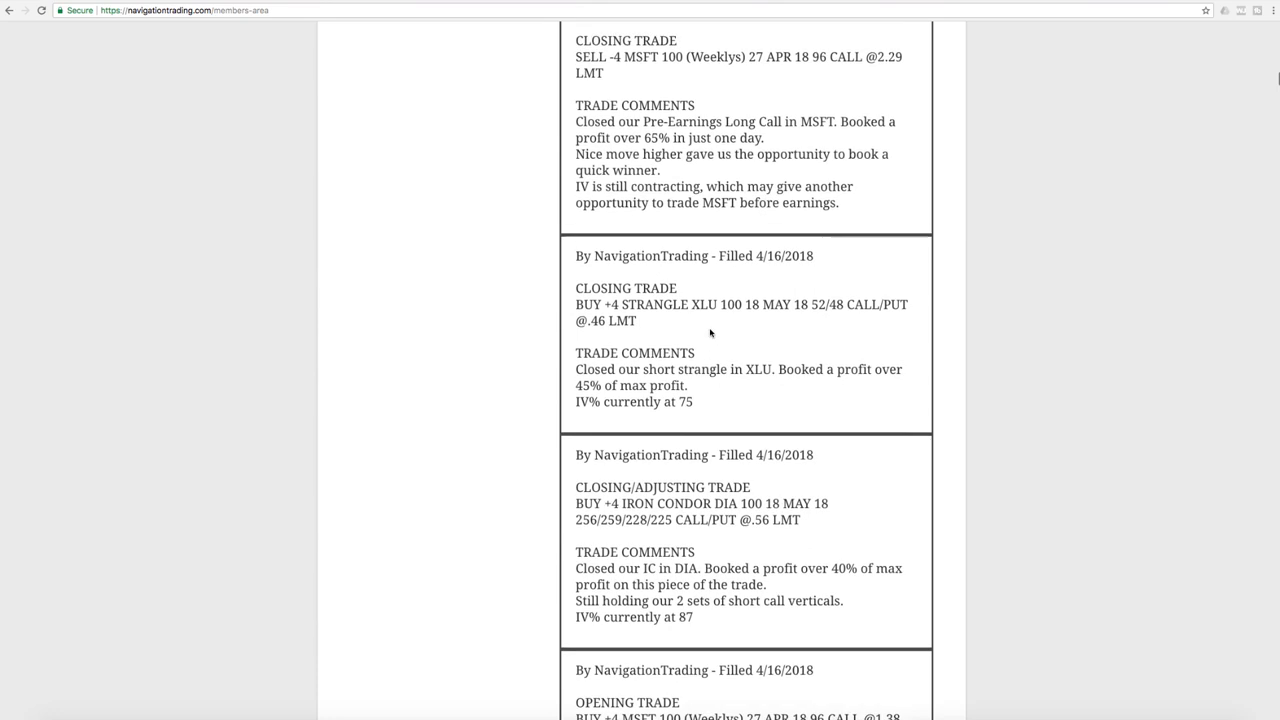
scroll(up, 3)
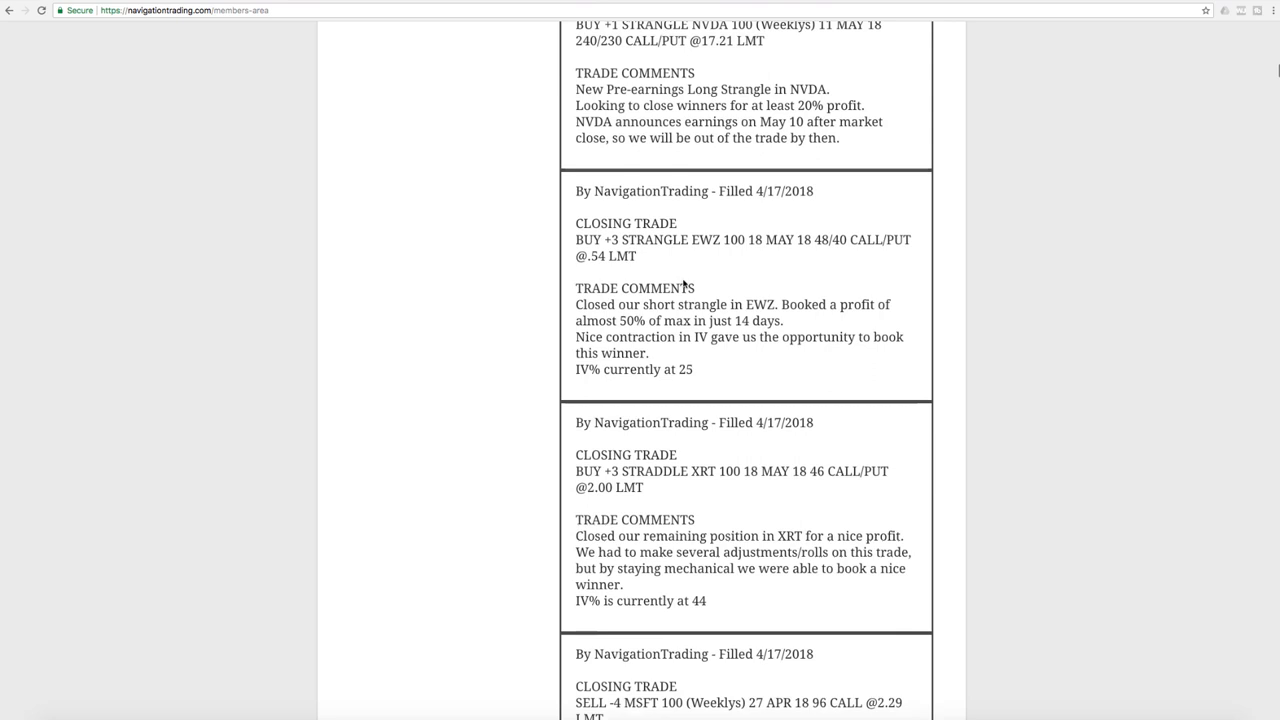
scroll(down, 3)
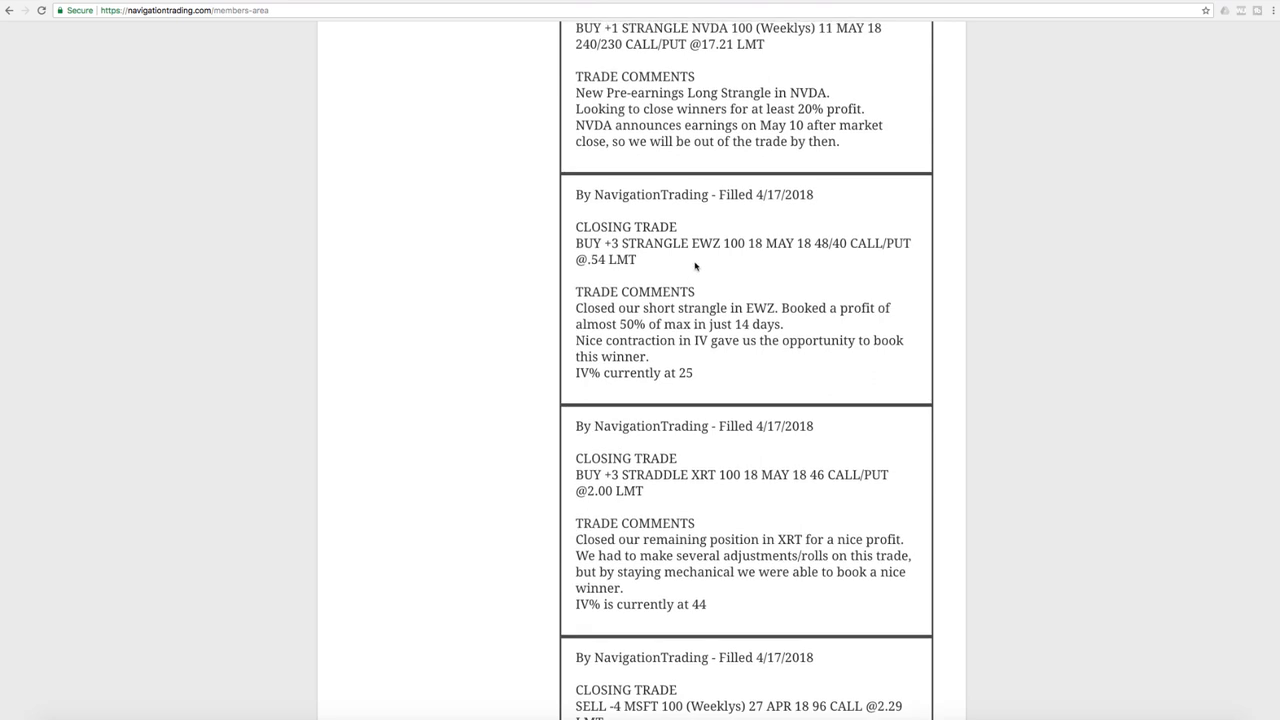
mouse_move(590, 324)
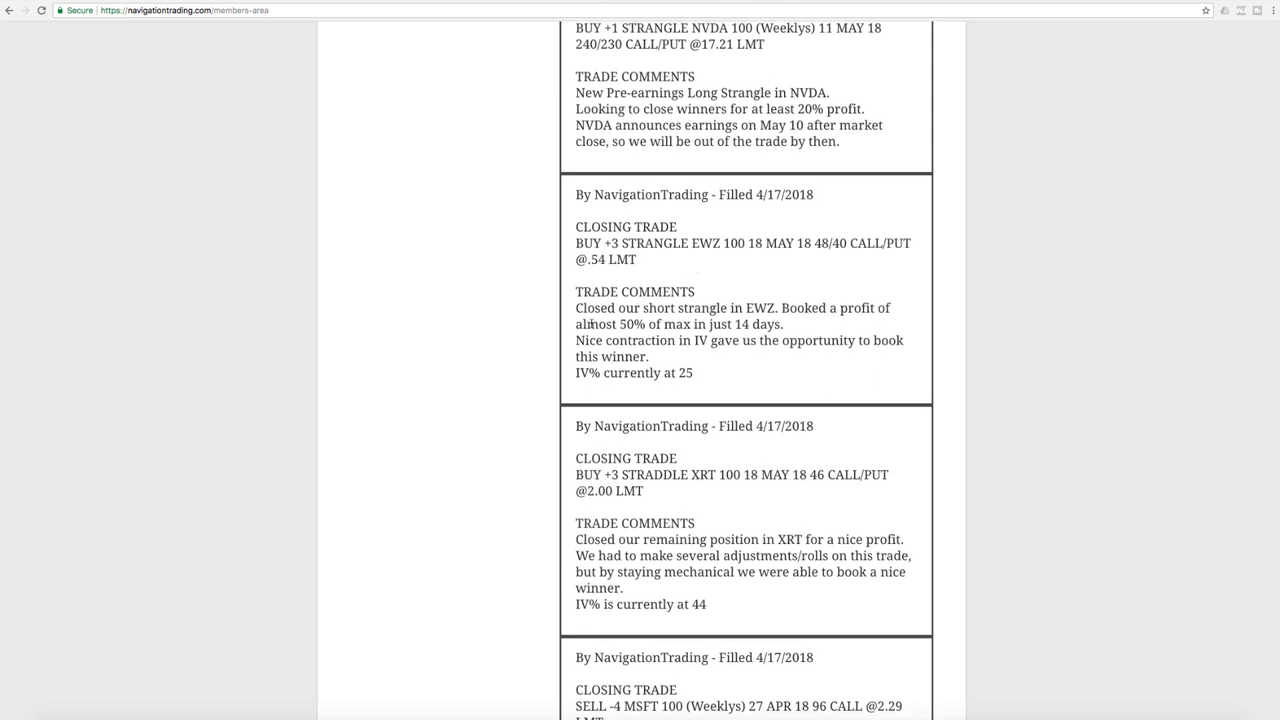
drag(576, 324, 784, 324)
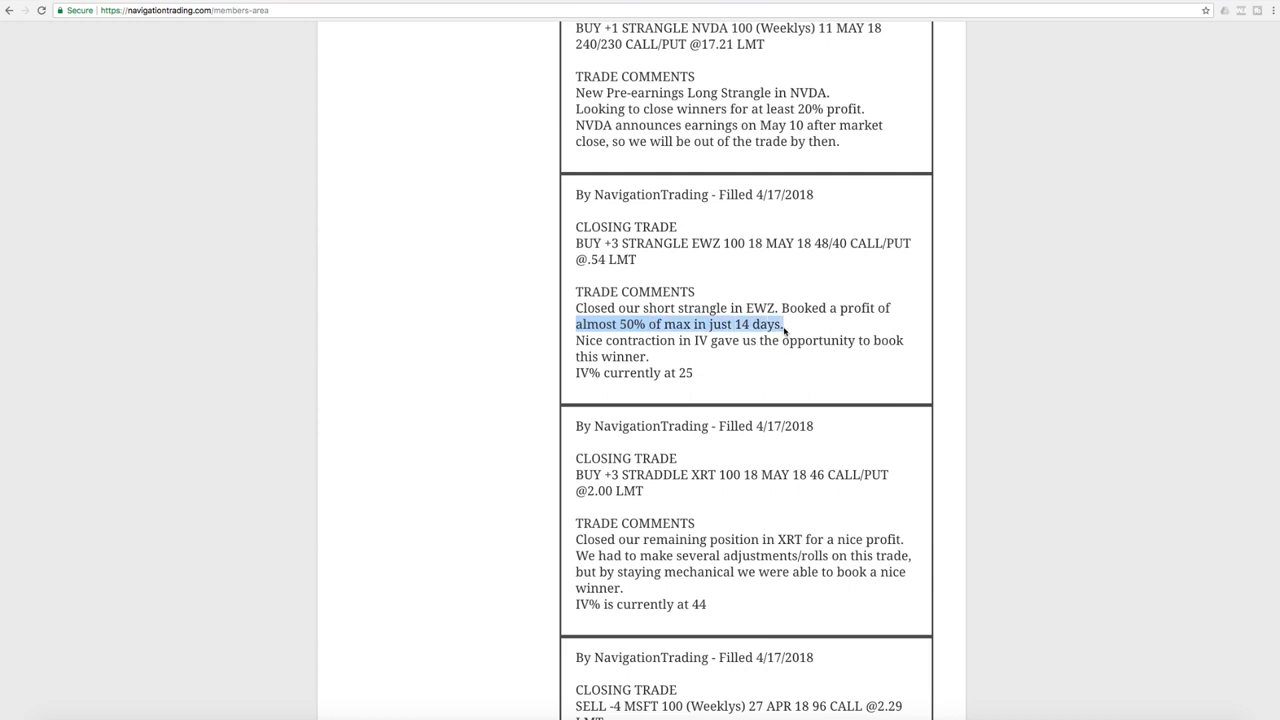
mouse_move(788, 328)
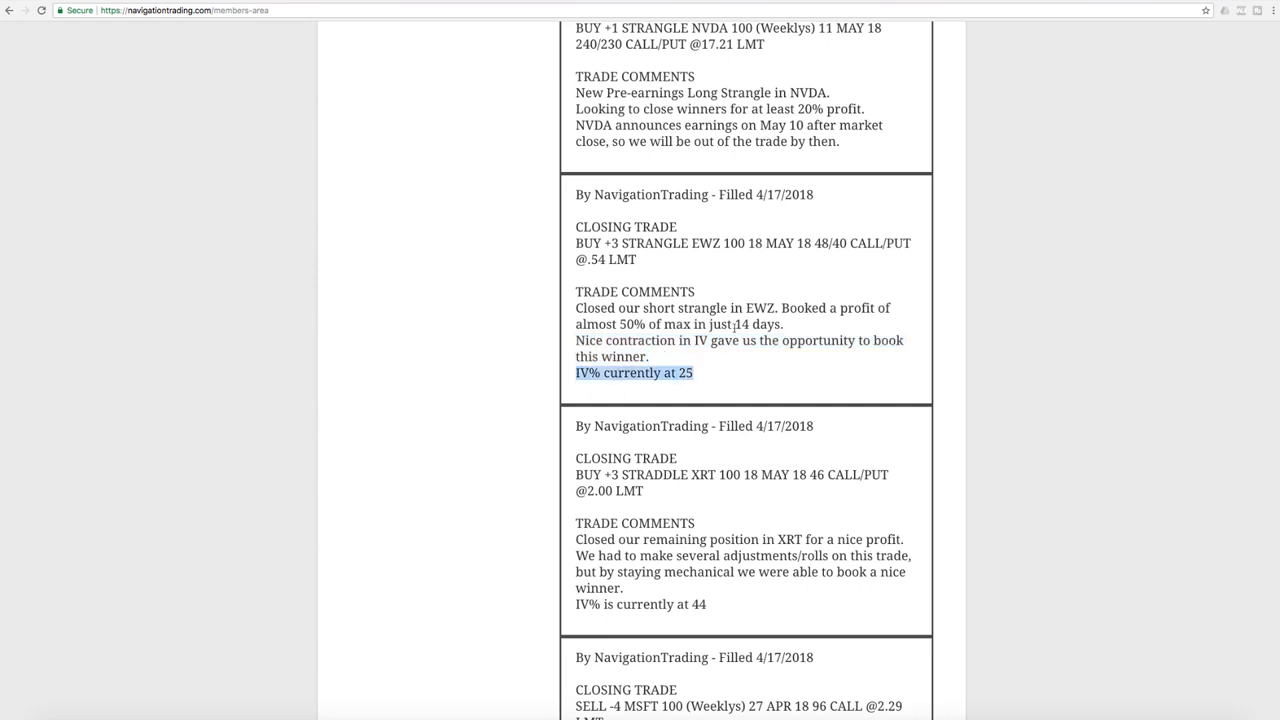
scroll(down, 3)
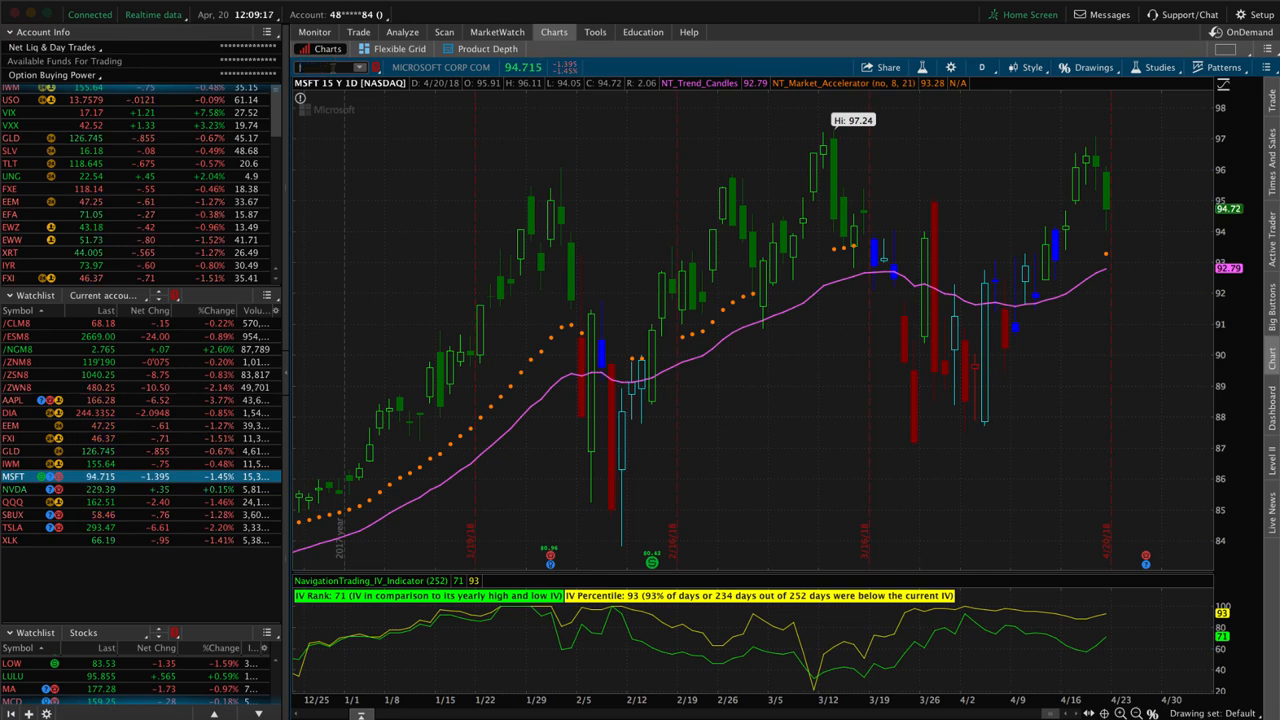
Load EWZ into the chart symbol box to replace MSFT's daily chart.
text(EWZ)
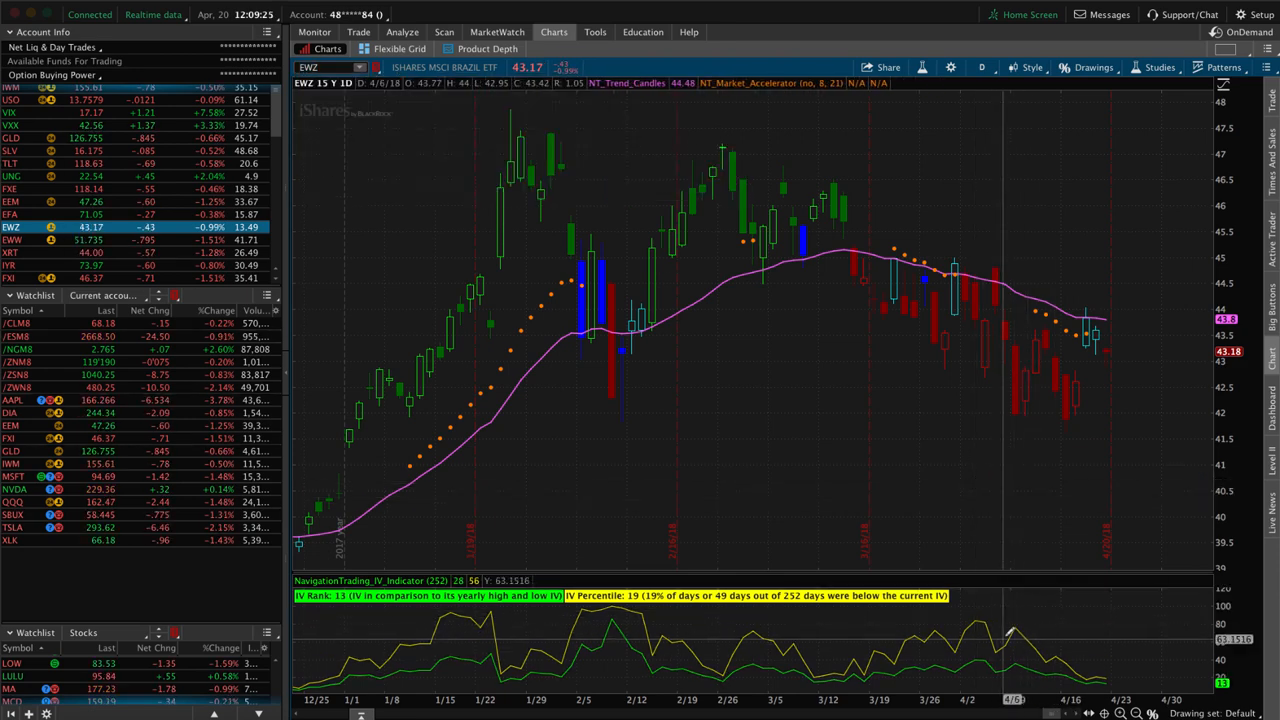
mouse_move(1022, 636)
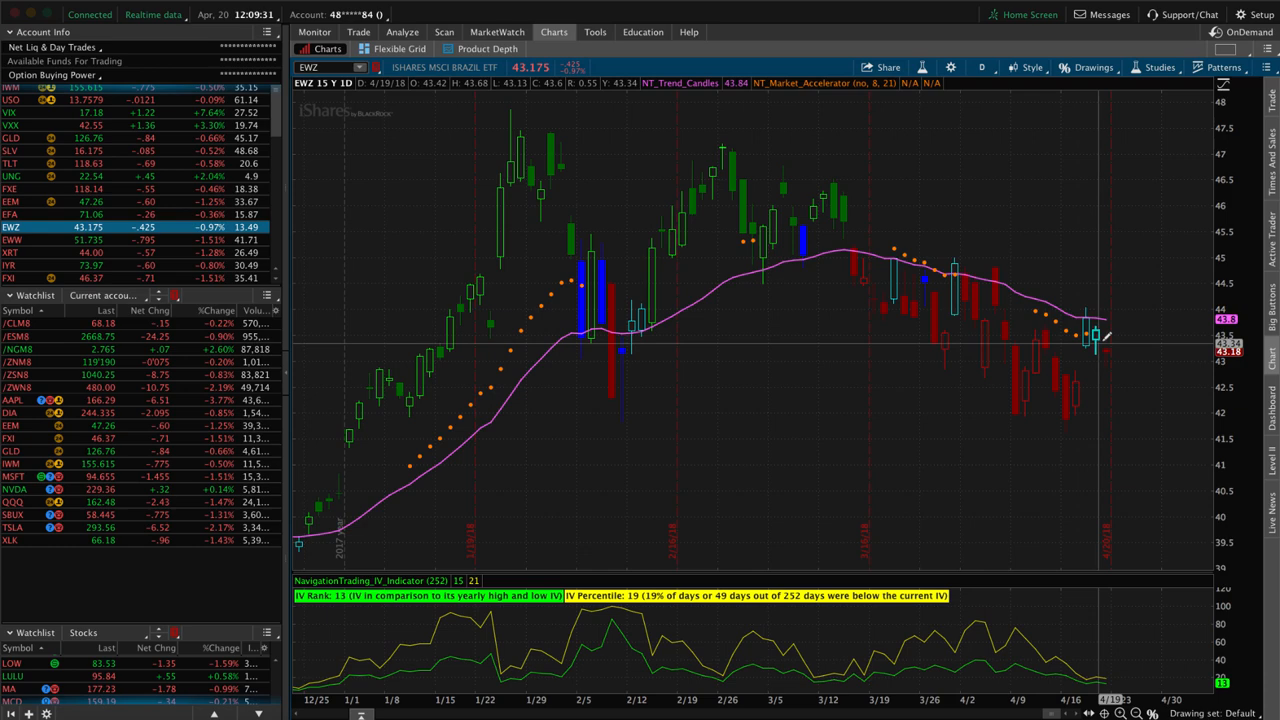
mouse_move(742, 138)
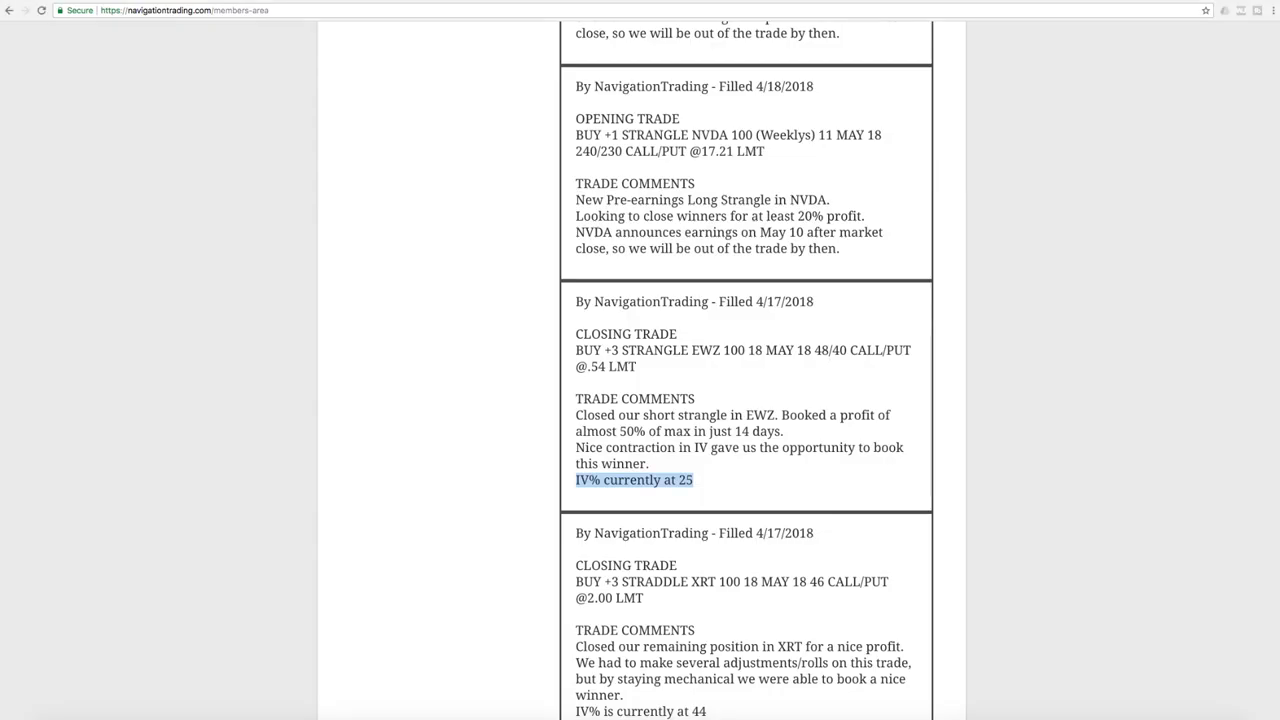
mouse_move(776, 448)
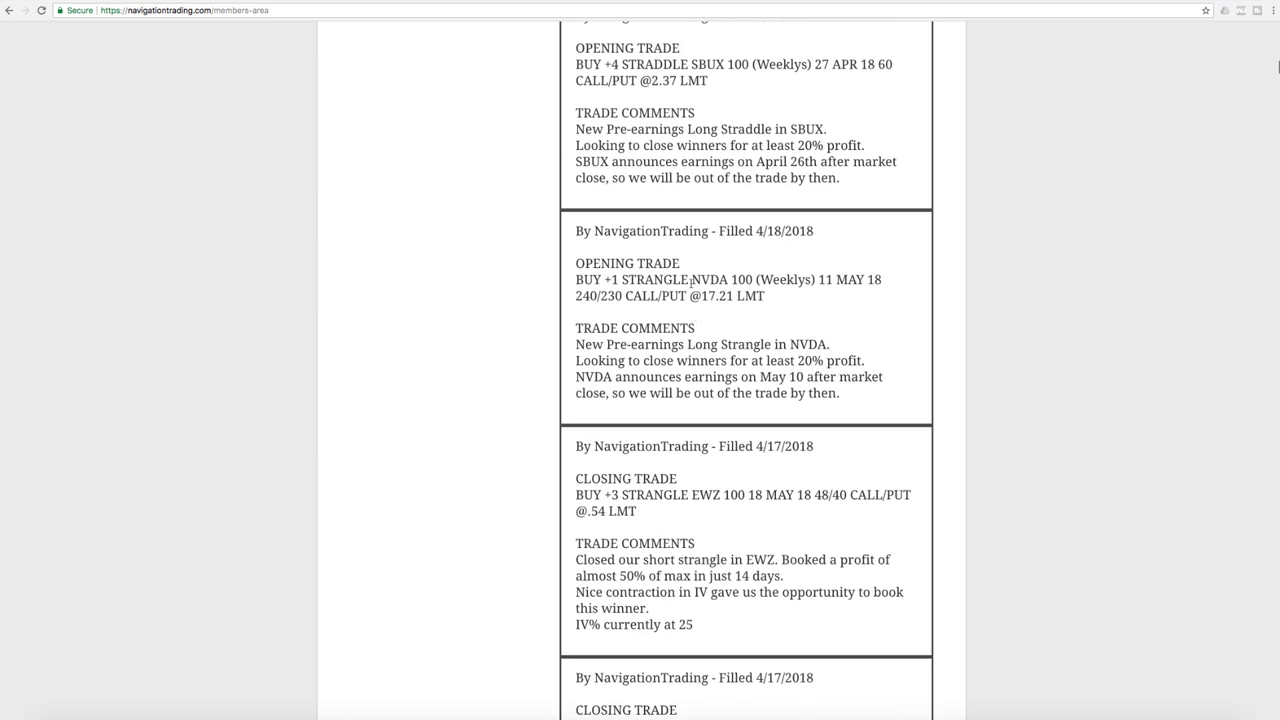
Highlight the 'Pre-earnings' wording in the 4/18 NVDA long strangle alert comment.
double_click(708, 280)
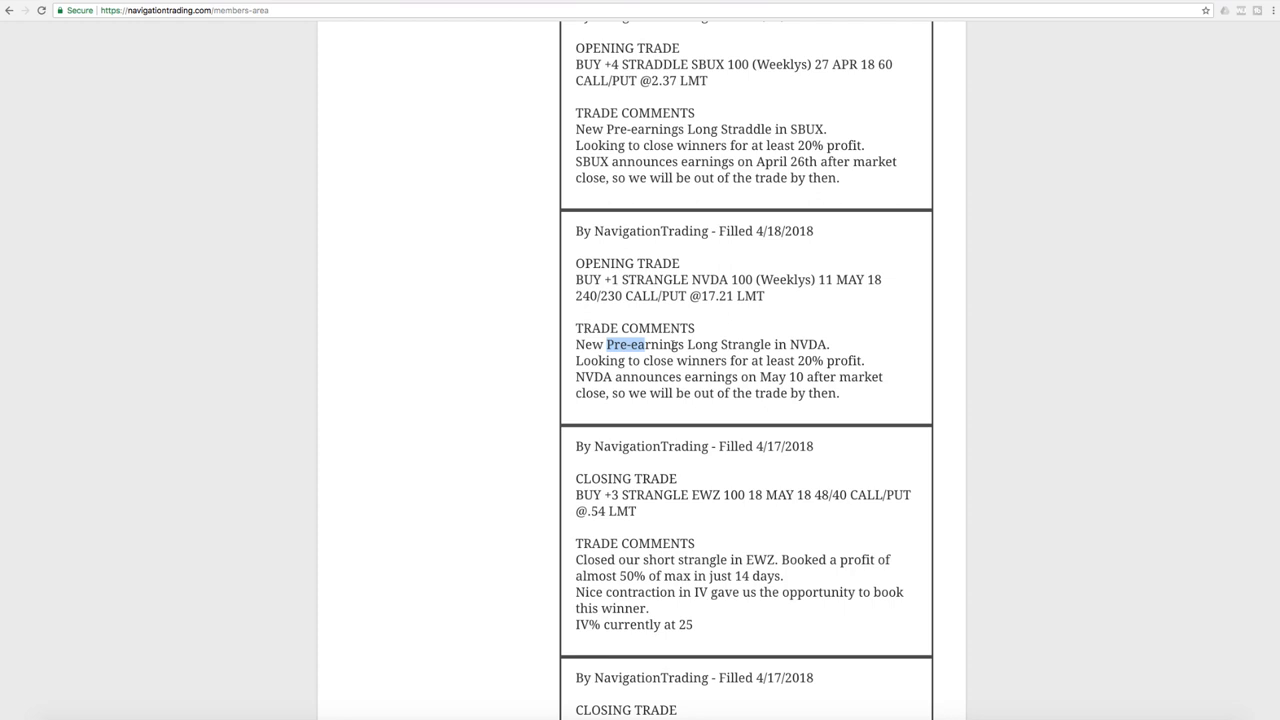
drag(608, 344, 776, 344)
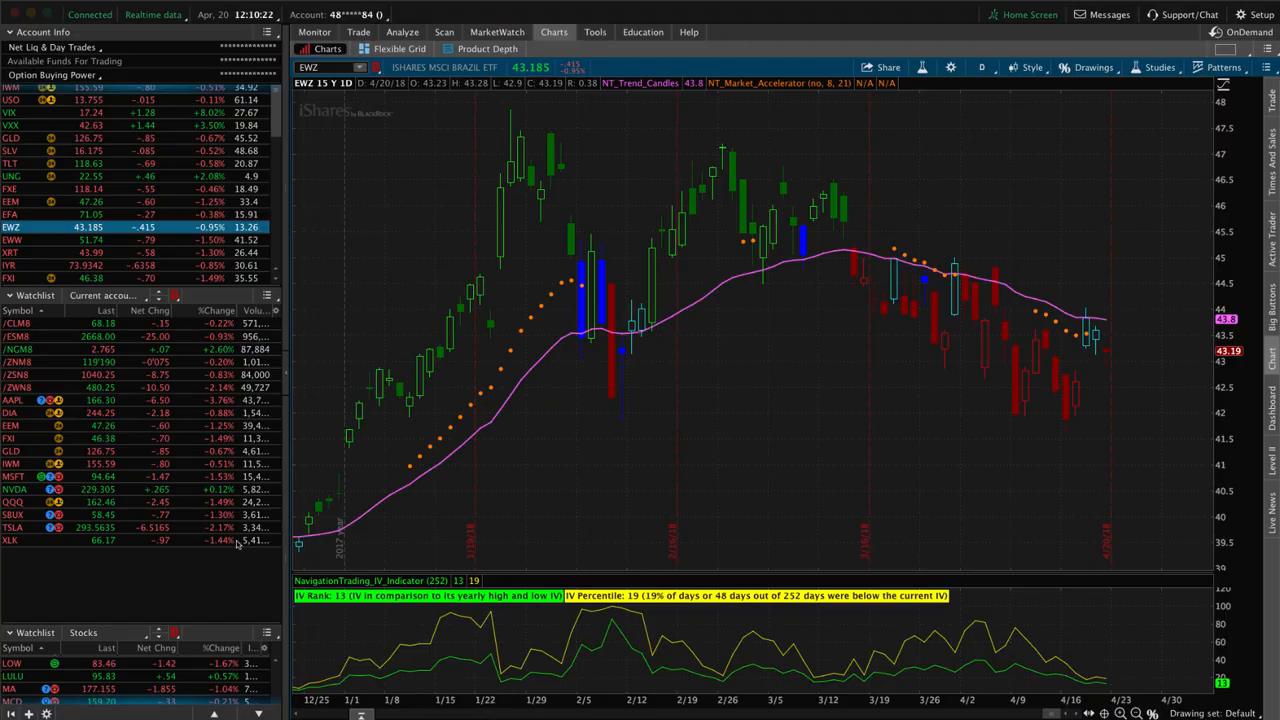
Select NVDA from the watchlist, view its strangle risk profile, then return to its daily chart.
click(16, 488)
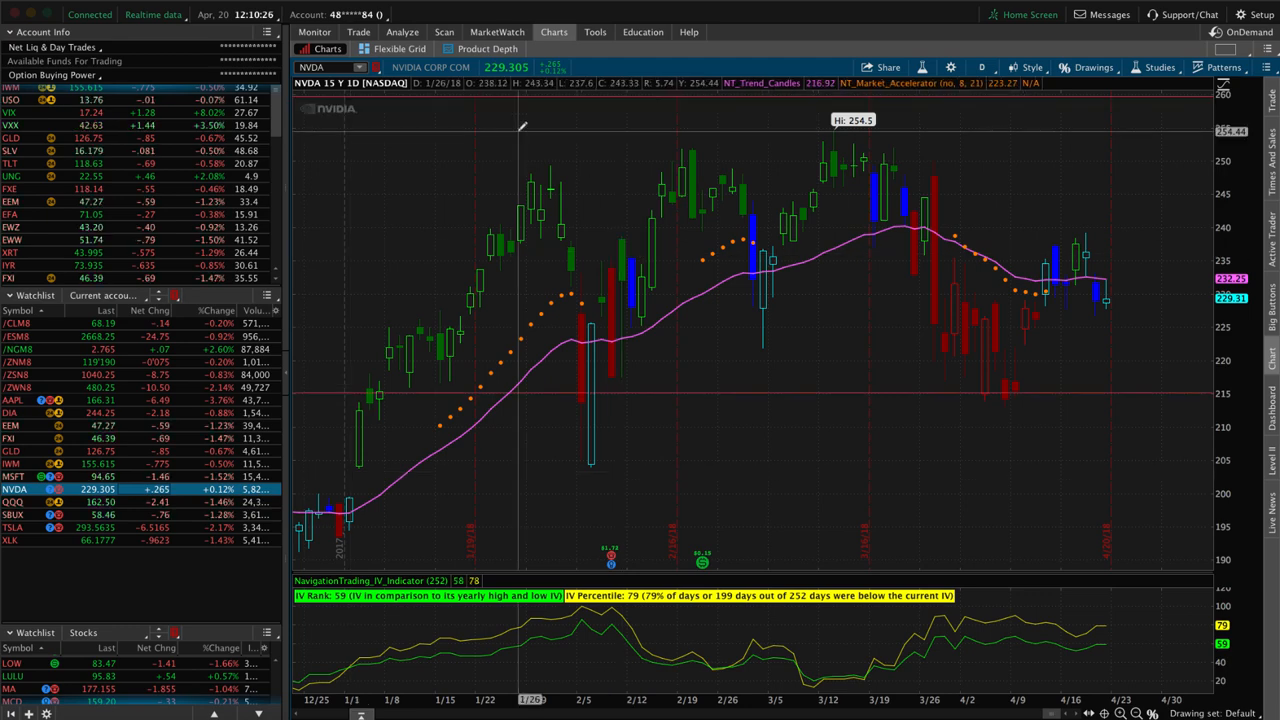
mouse_move(1100, 284)
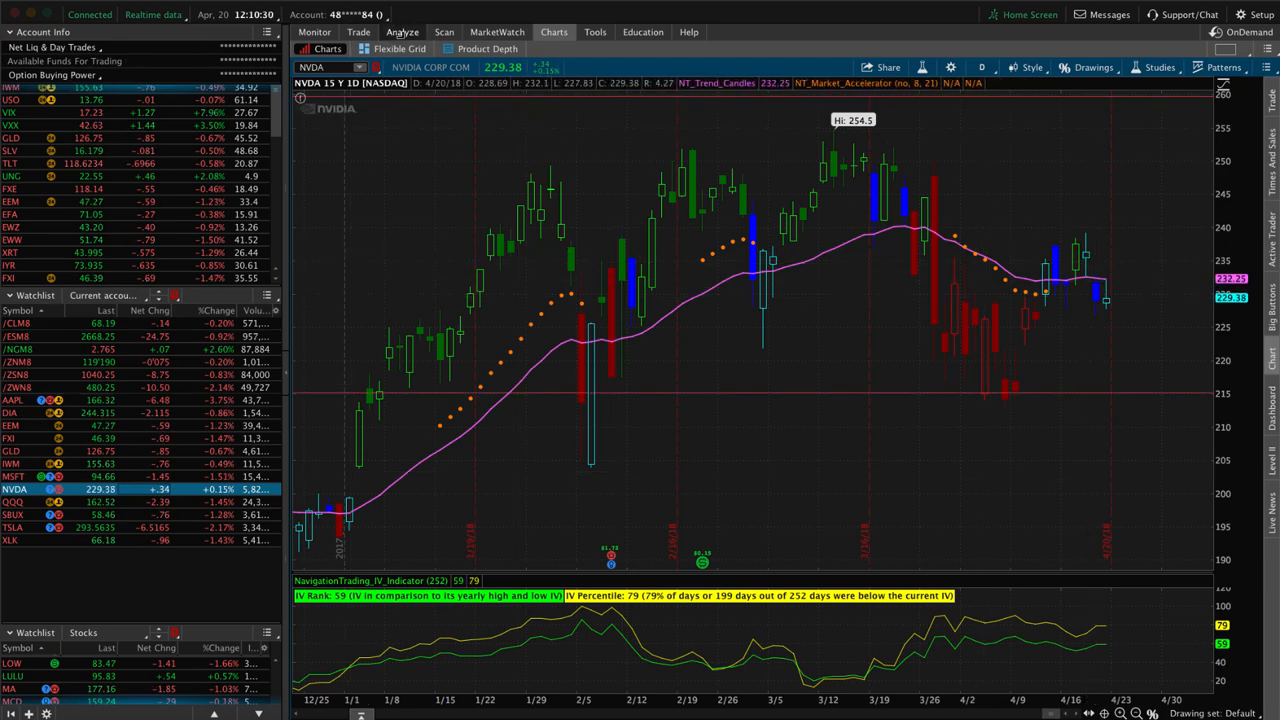
click(404, 32)
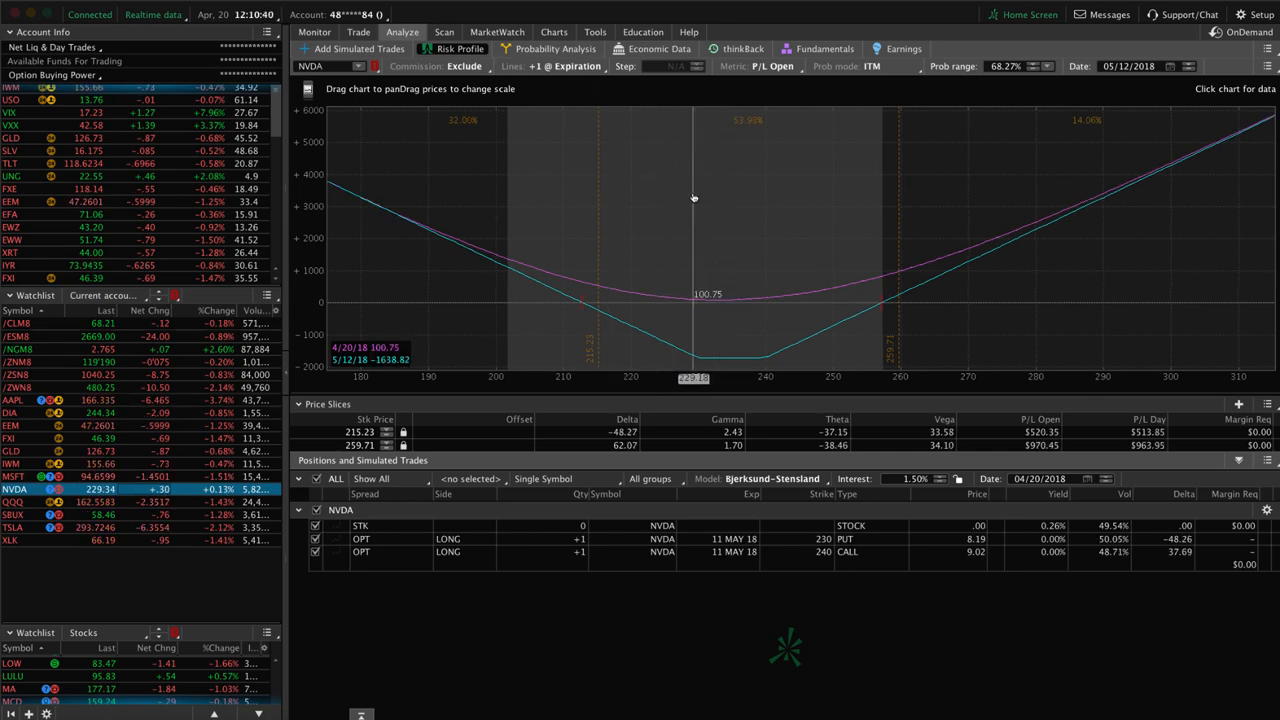
click(552, 32)
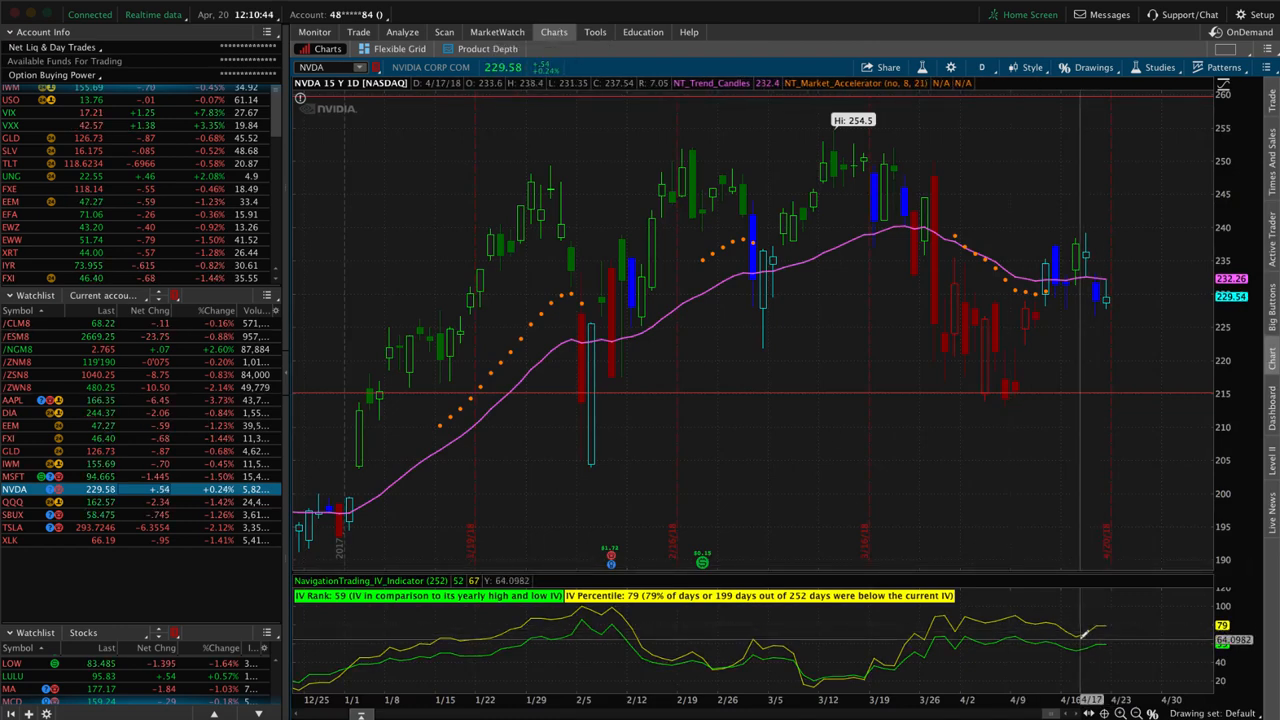
mouse_move(1096, 430)
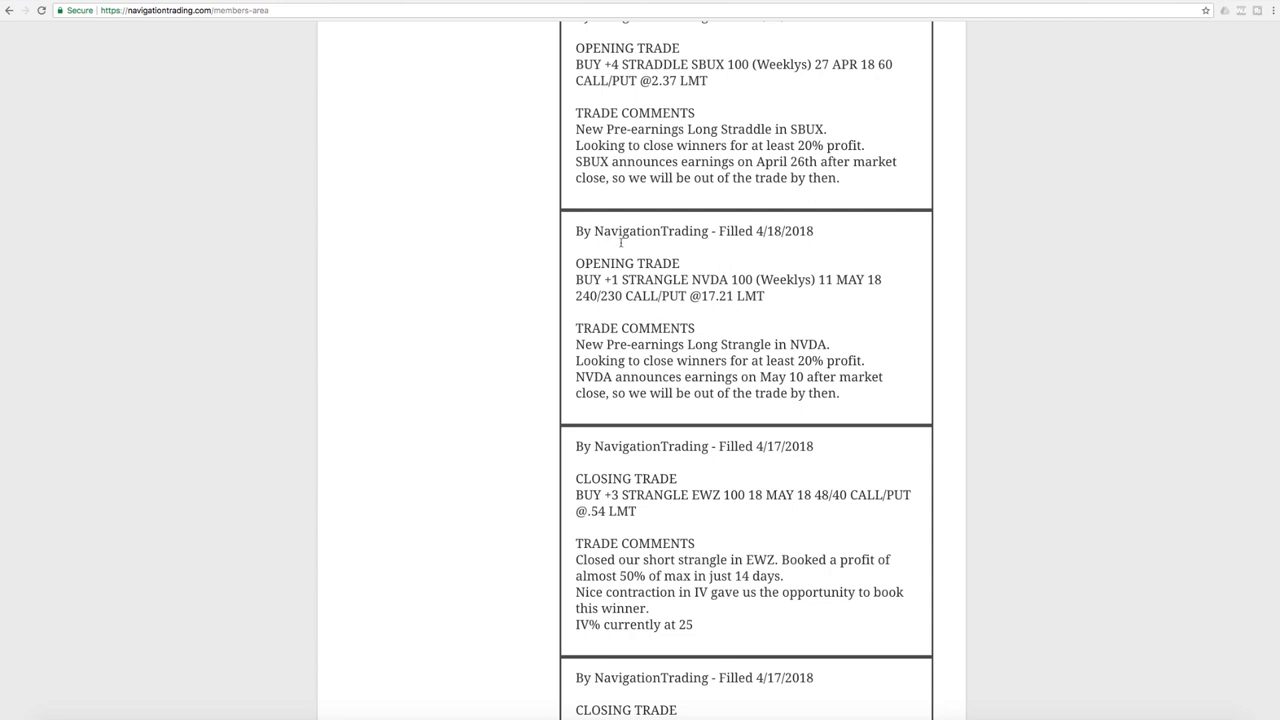
scroll(up, 3)
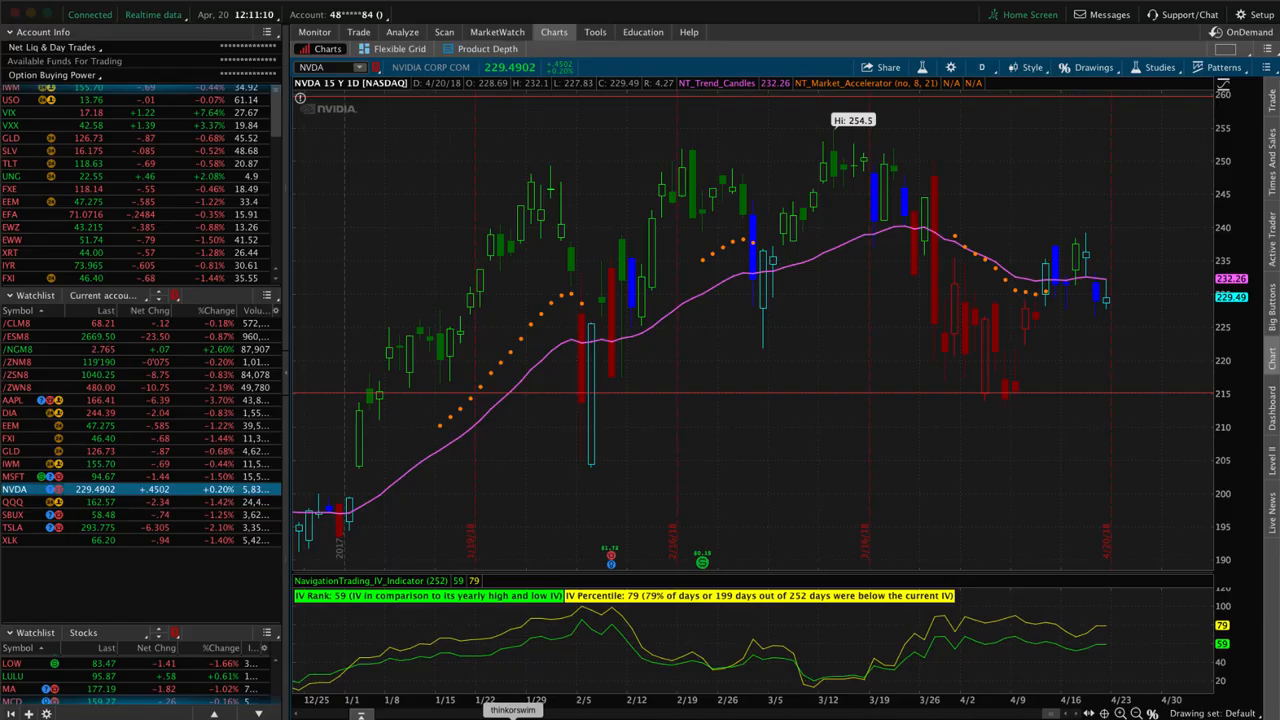
Select SBUX from the watchlist and display its long straddle's risk profile.
click(14, 514)
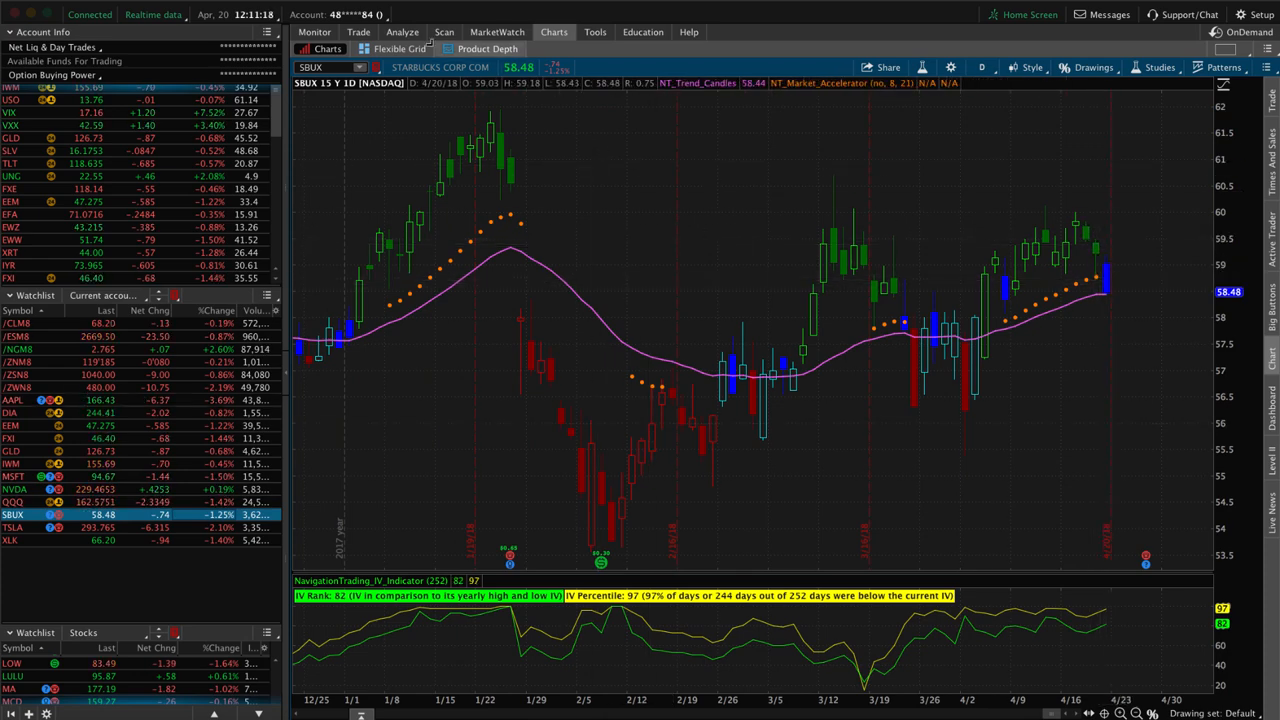
click(402, 32)
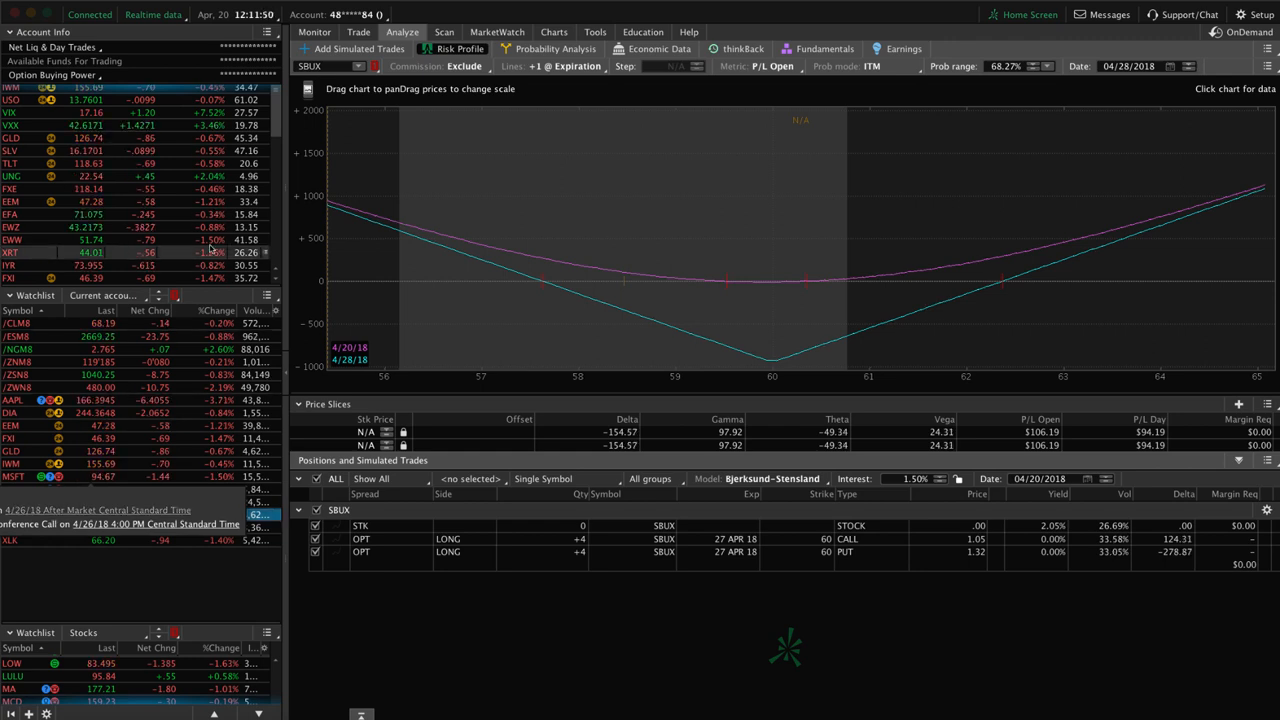
mouse_move(376, 166)
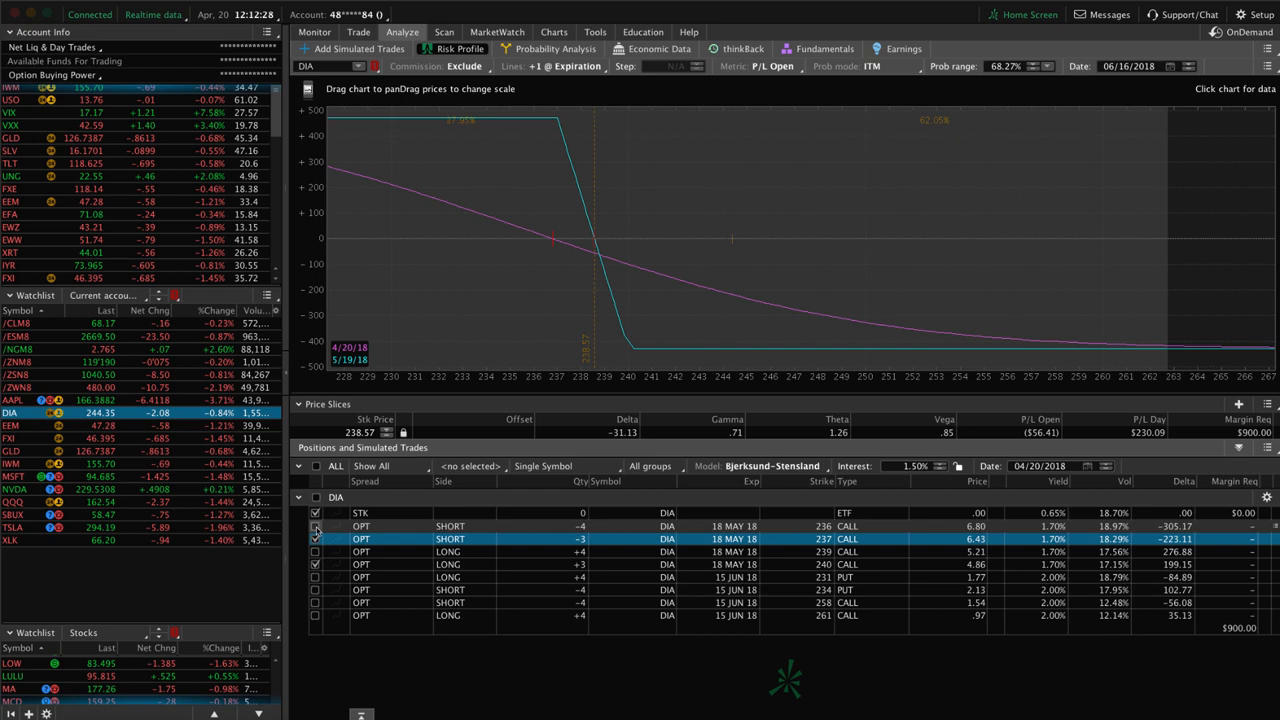
Toggle the long 18 May 240 call leg in the DIA risk profile.
click(316, 552)
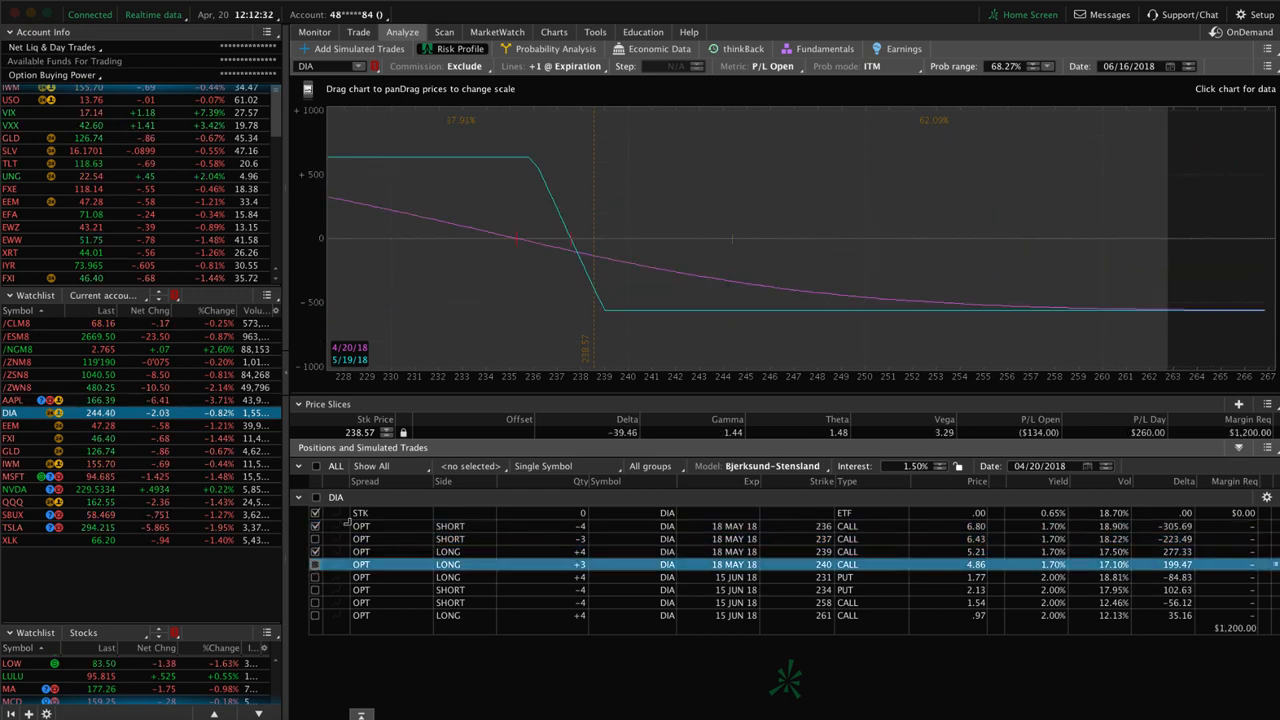
mouse_move(480, 328)
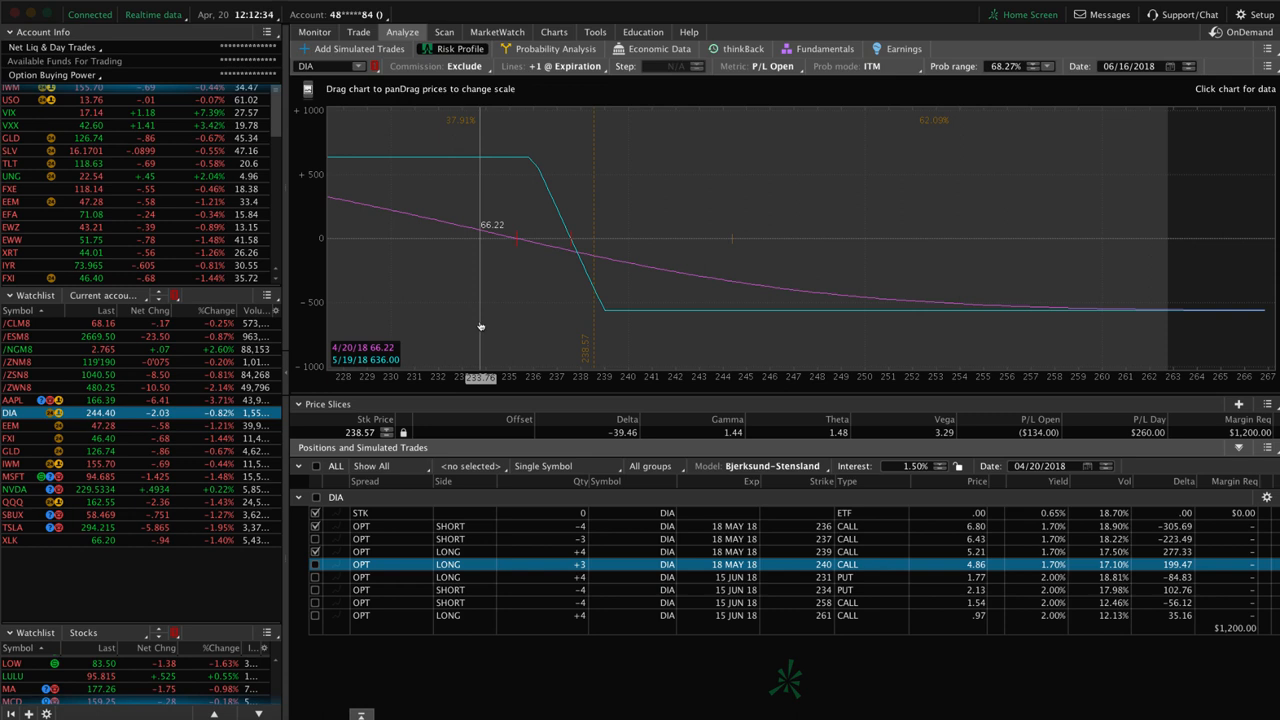
mouse_move(732, 260)
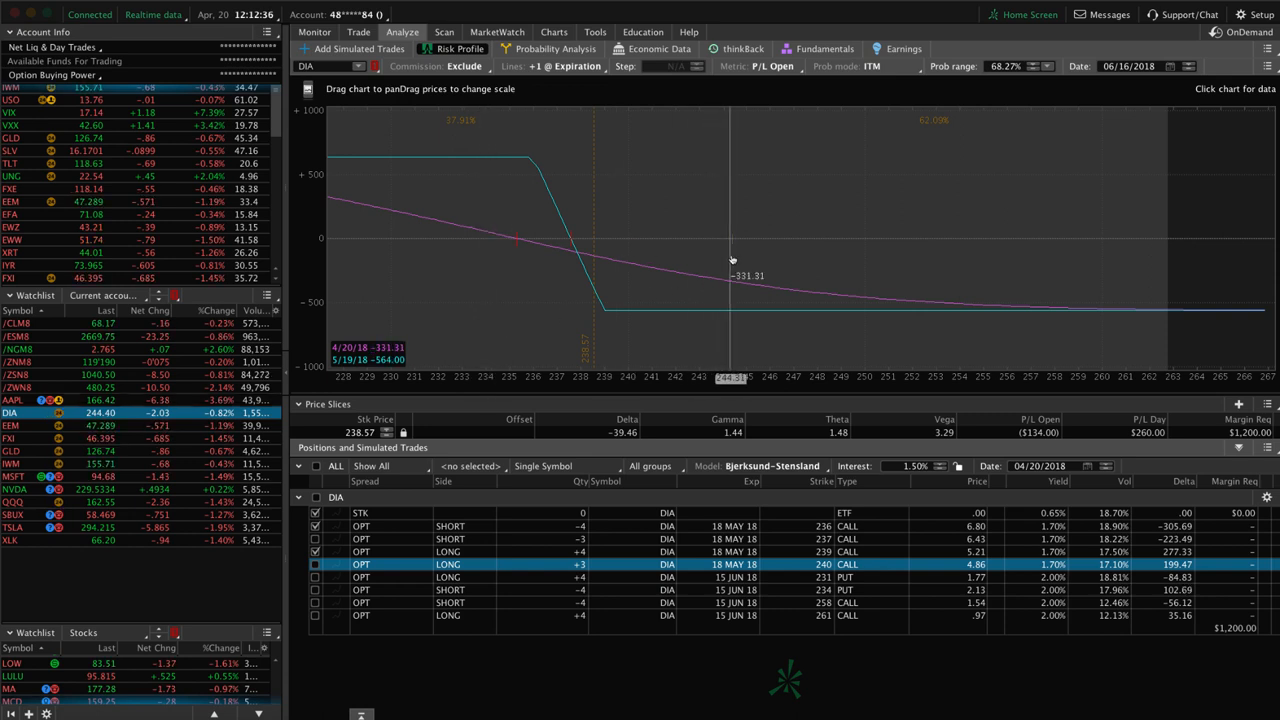
mouse_move(440, 256)
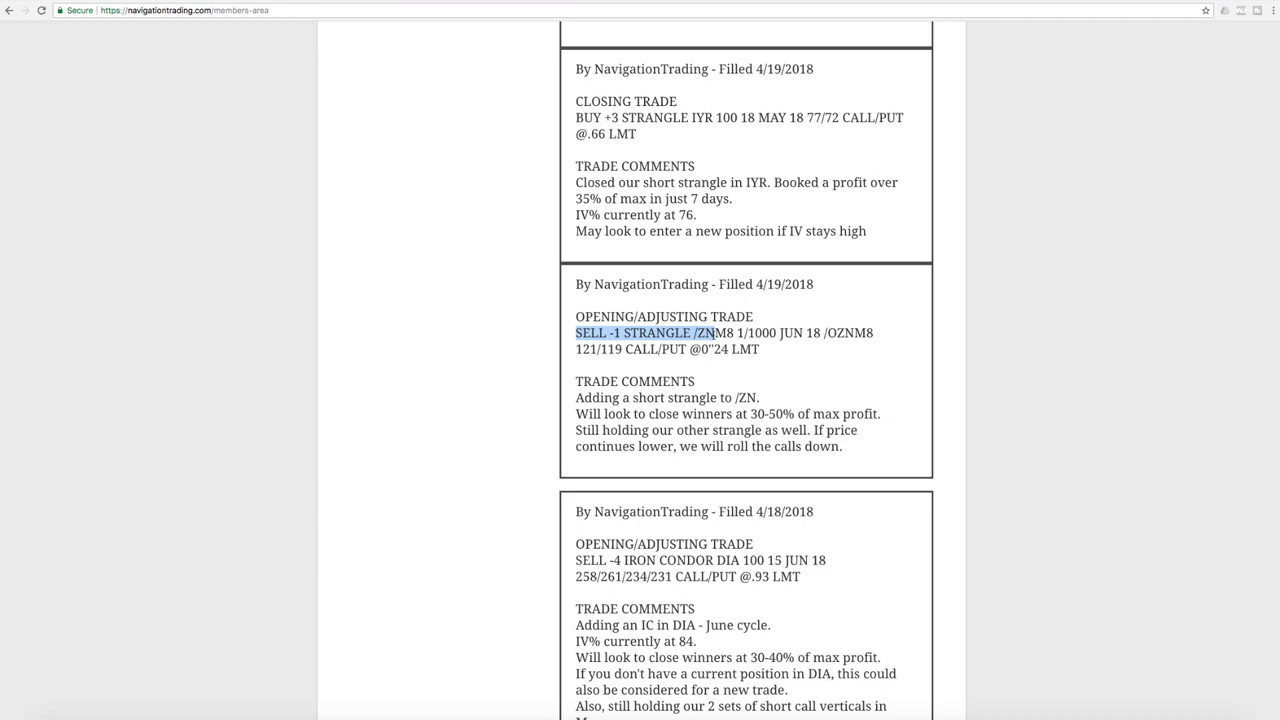
mouse_move(690, 500)
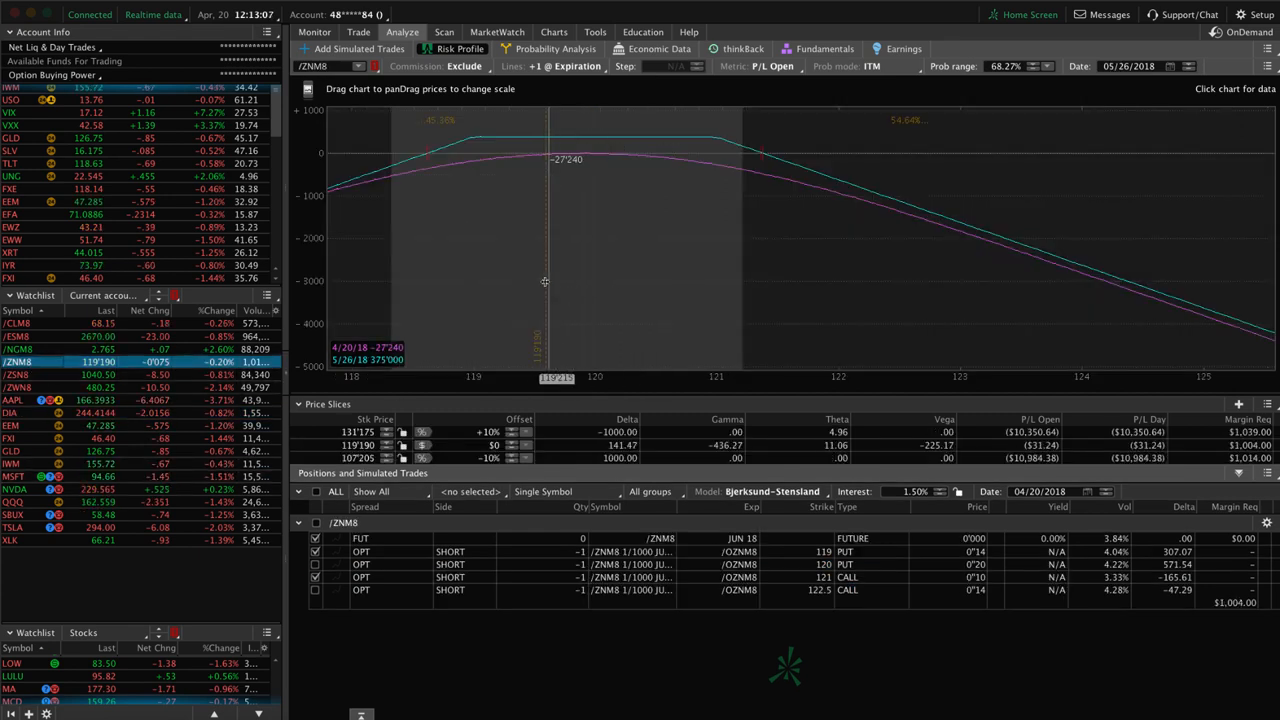
mouse_move(688, 176)
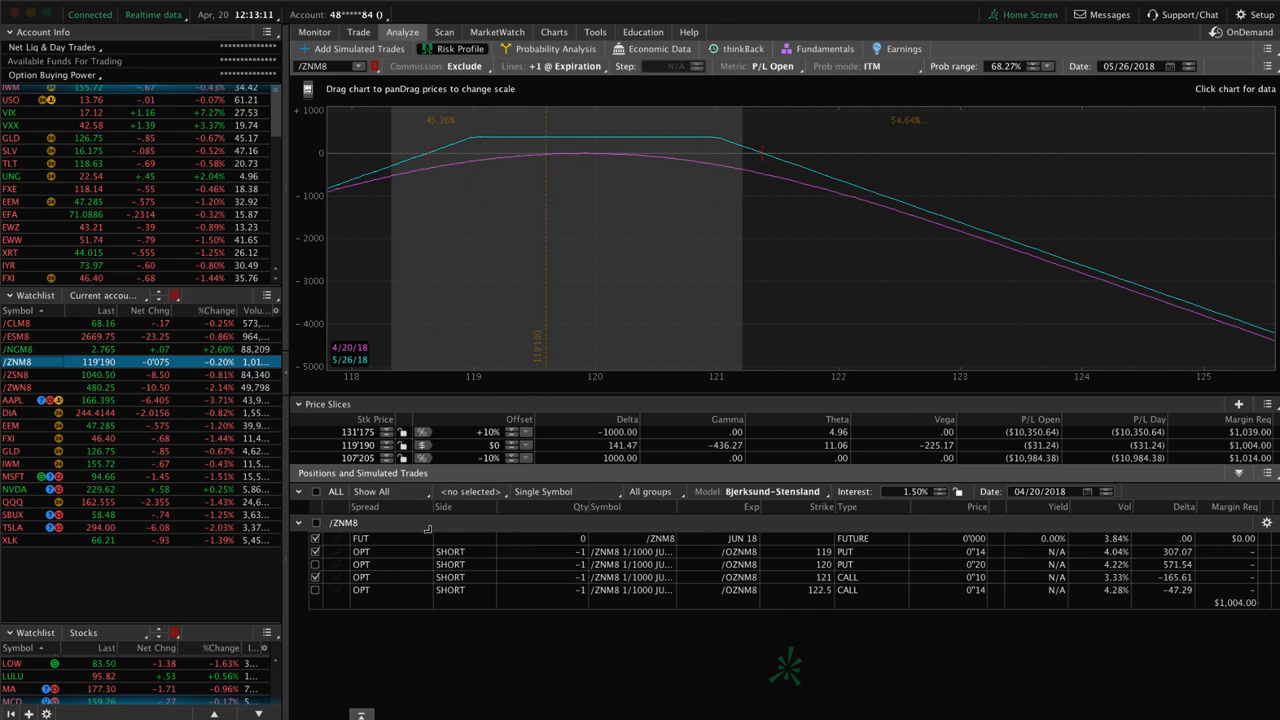
Switch the Analyze risk profile from /ZN to the TLT position.
click(12, 164)
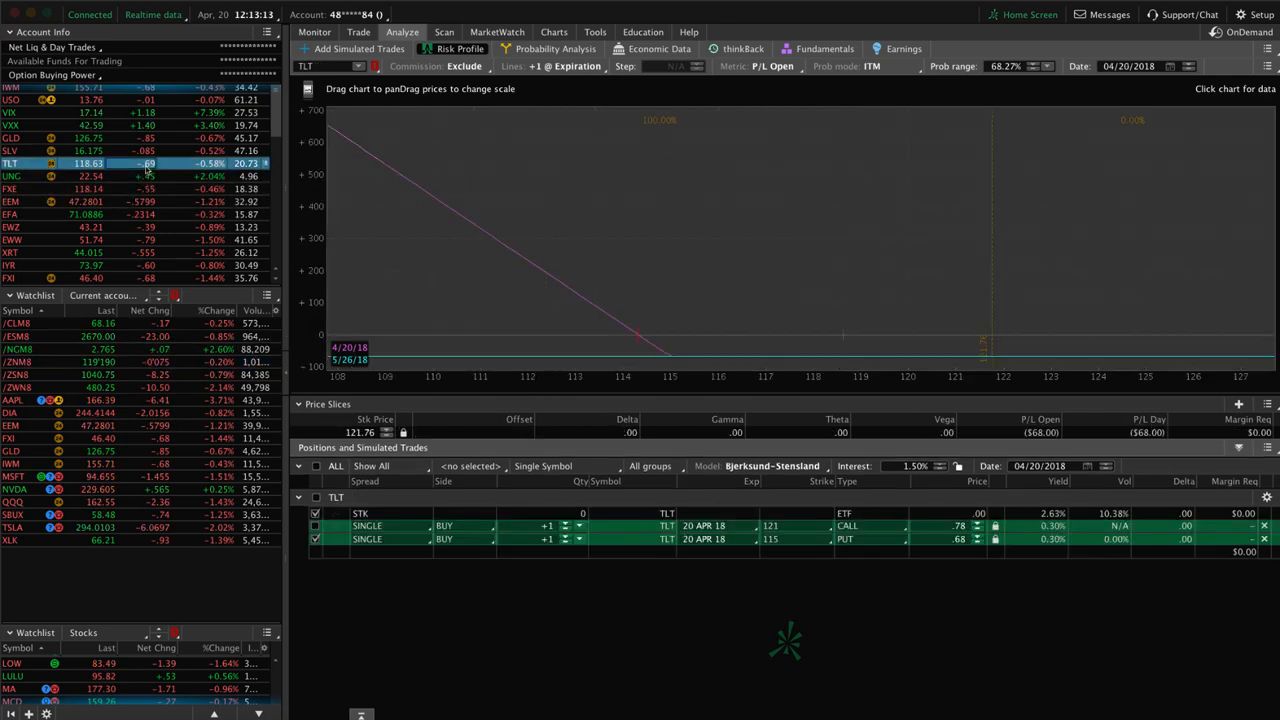
Show TLT's daily price chart in the Charts tab.
click(552, 32)
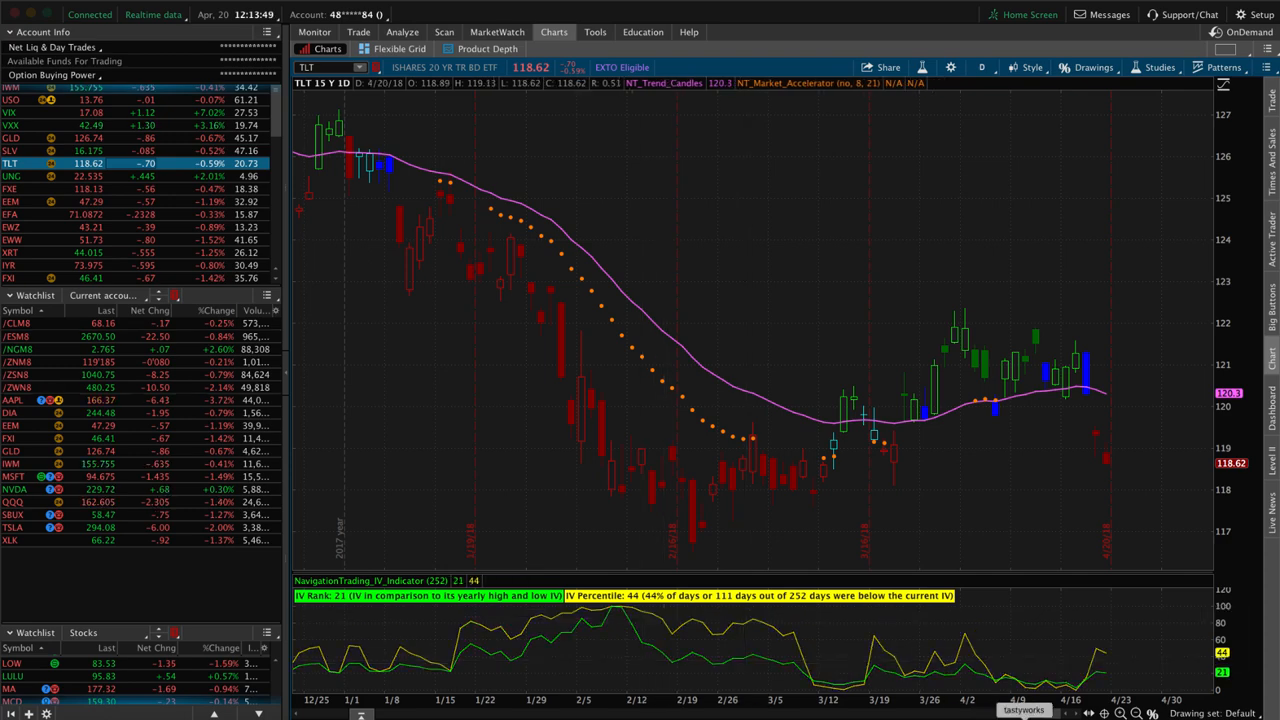
mouse_move(1096, 656)
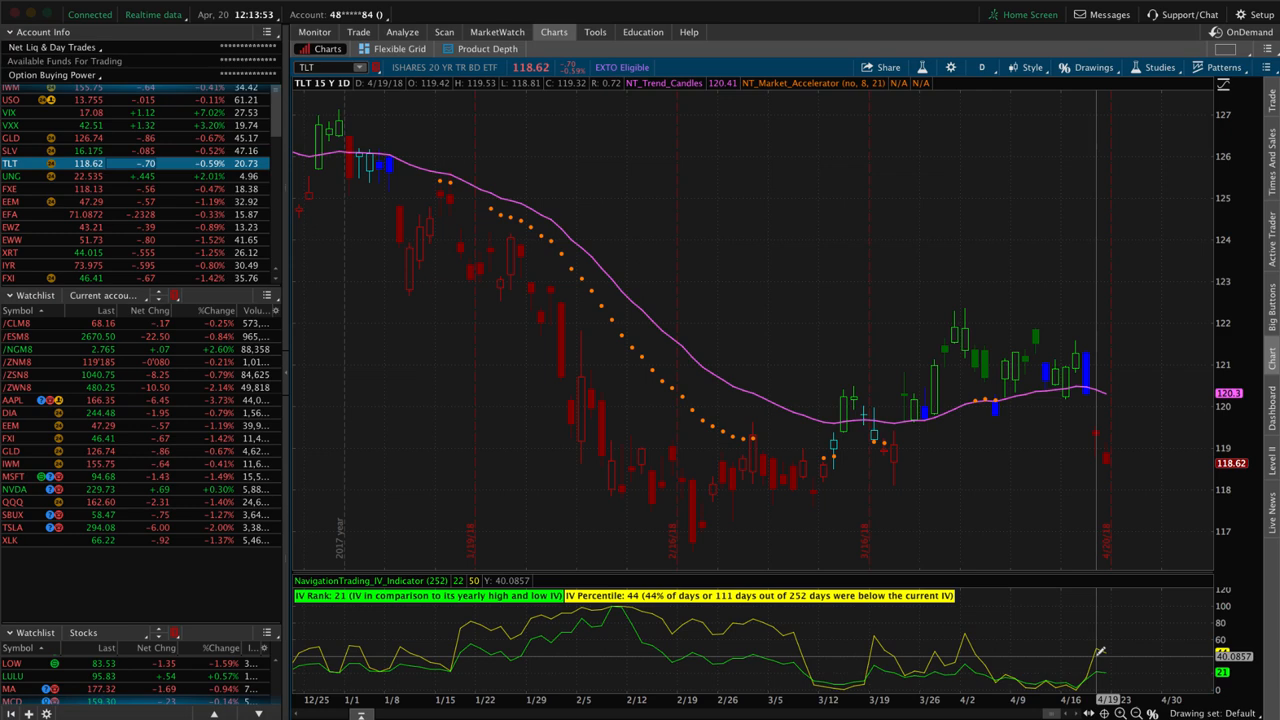
mouse_move(344, 400)
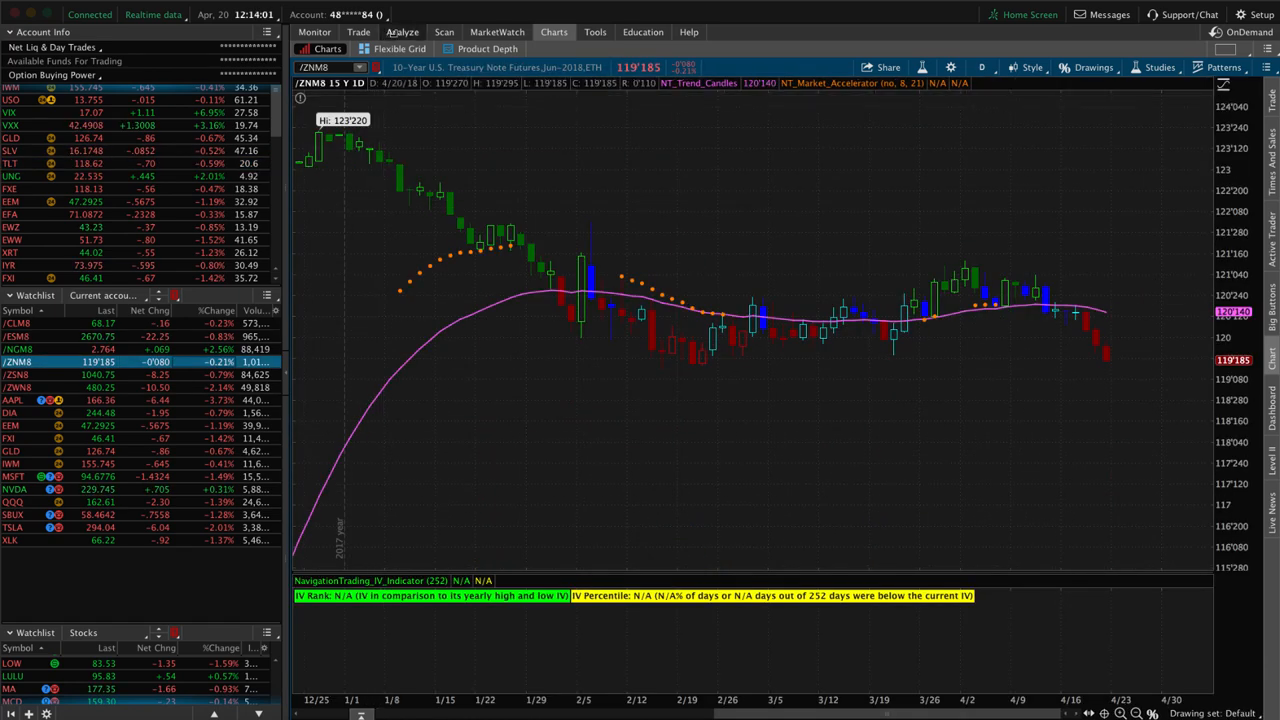
Review the /ZNM8 short strangle risk profile, toggling the short 119 put leg, then show its daily chart.
click(402, 32)
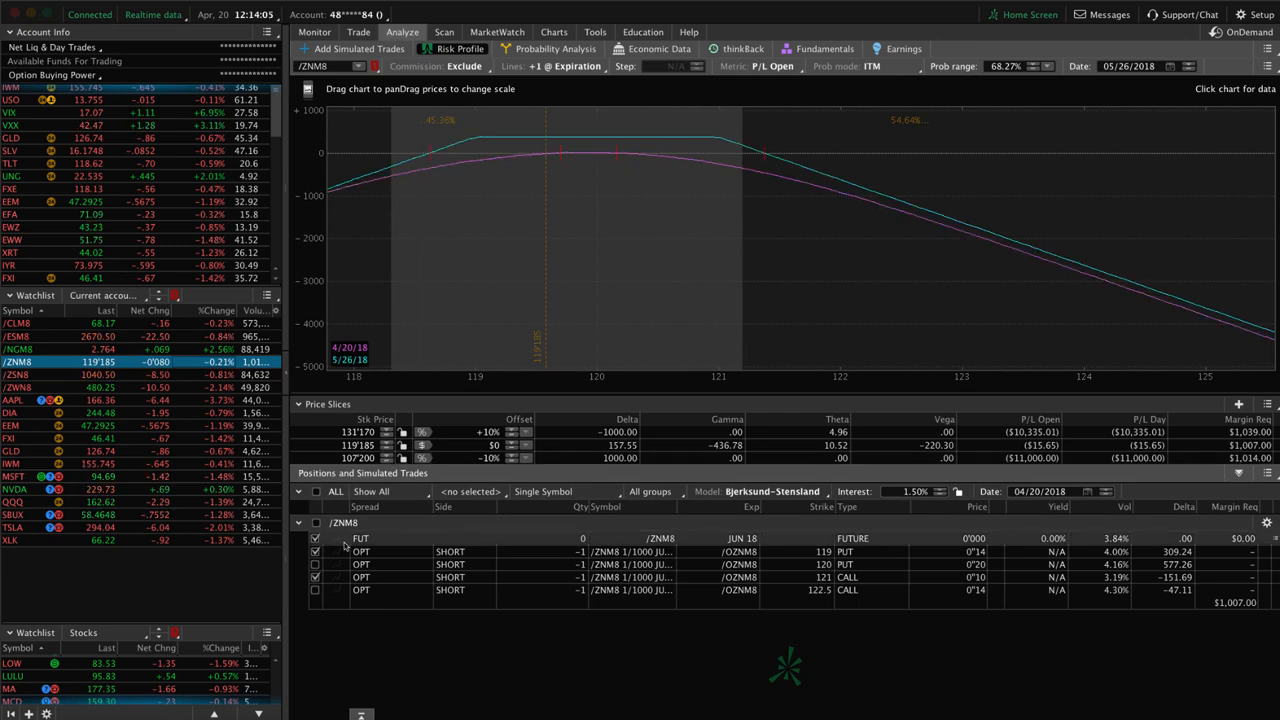
click(316, 552)
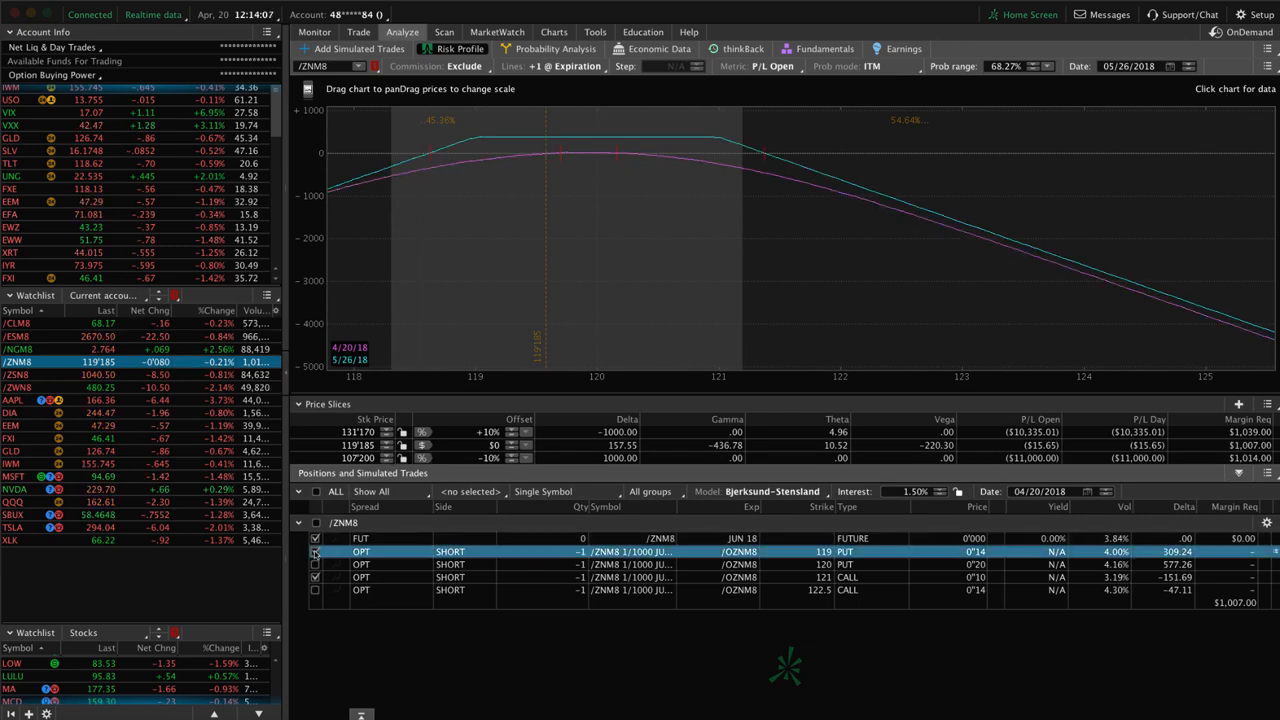
click(1264, 50)
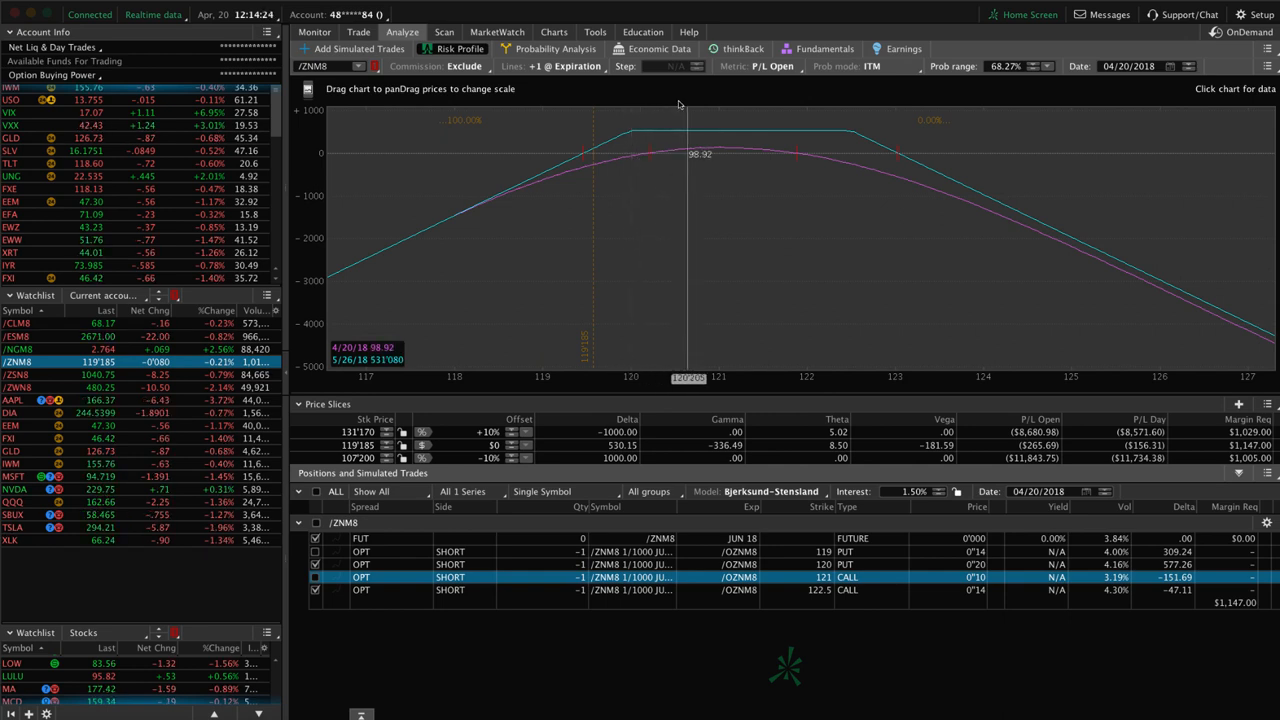
mouse_move(644, 110)
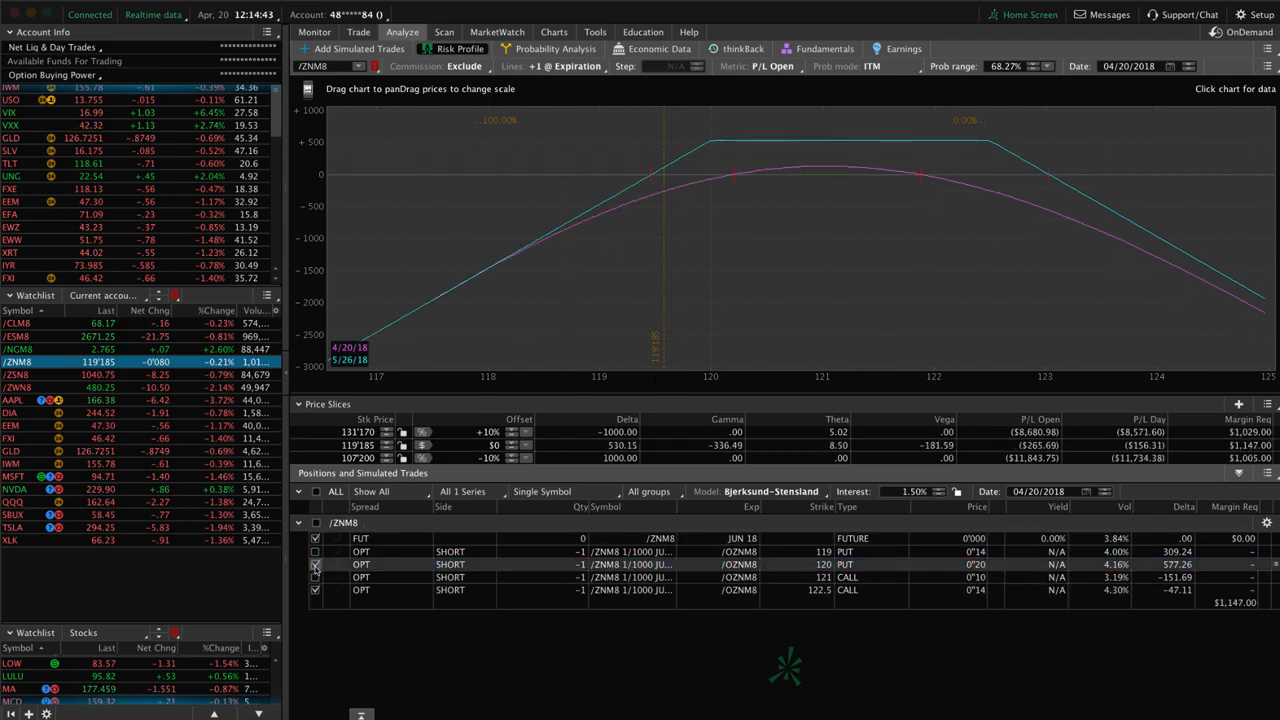
click(314, 564)
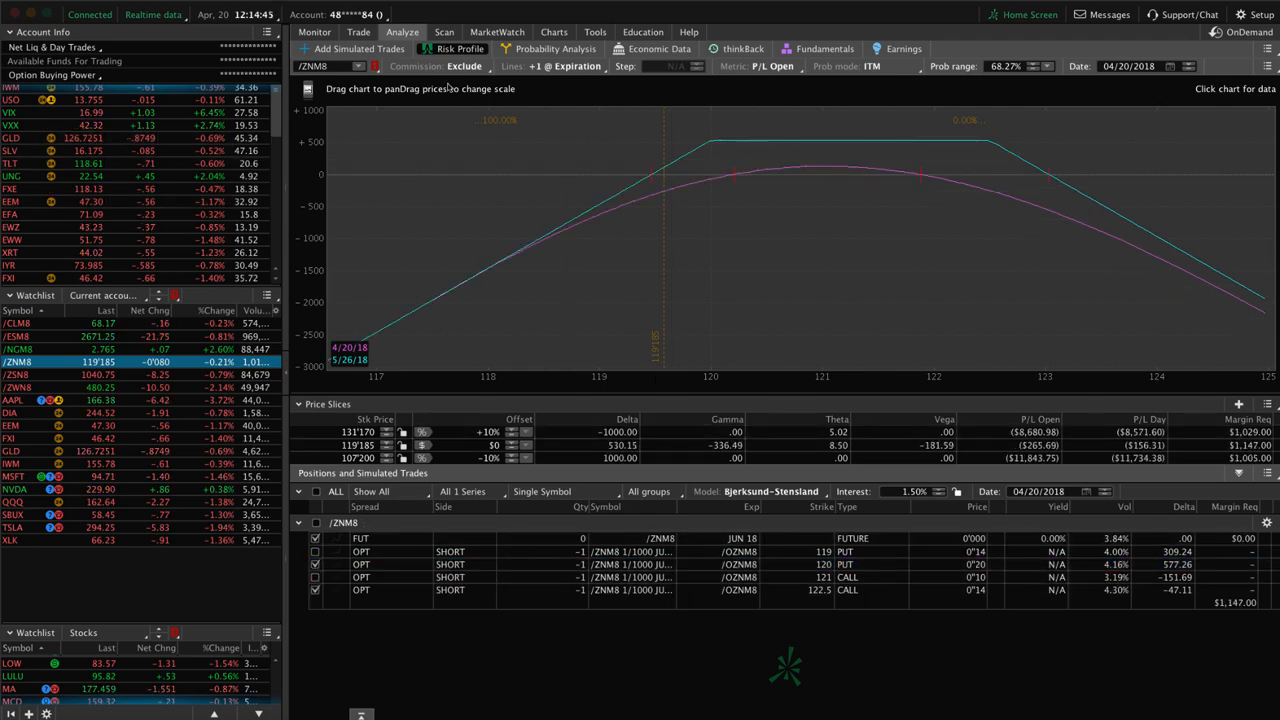
click(552, 32)
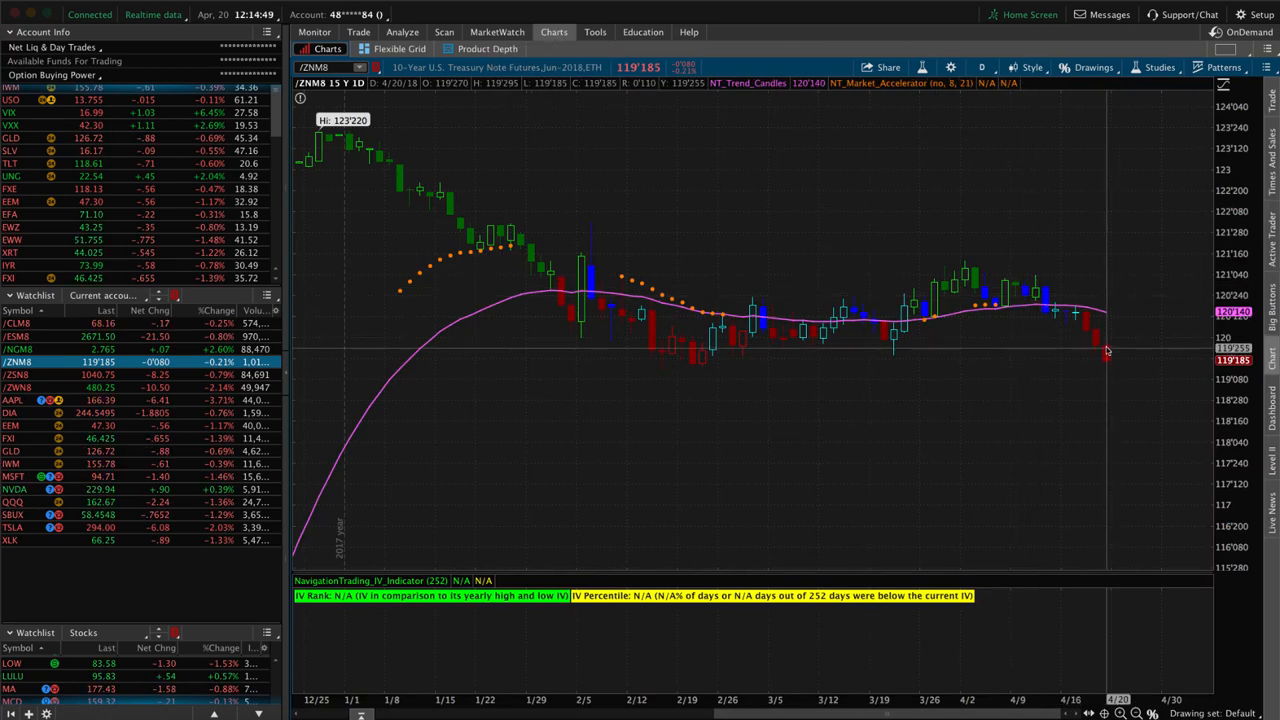
mouse_move(1116, 356)
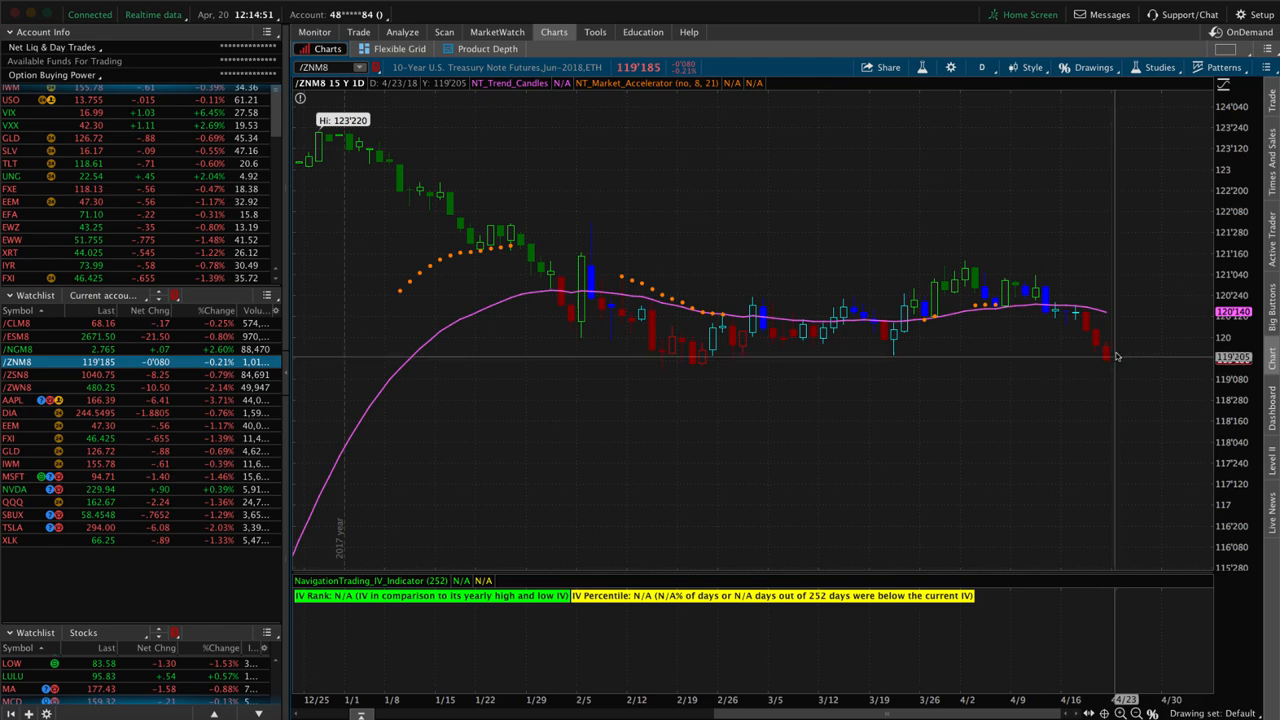
mouse_move(640, 436)
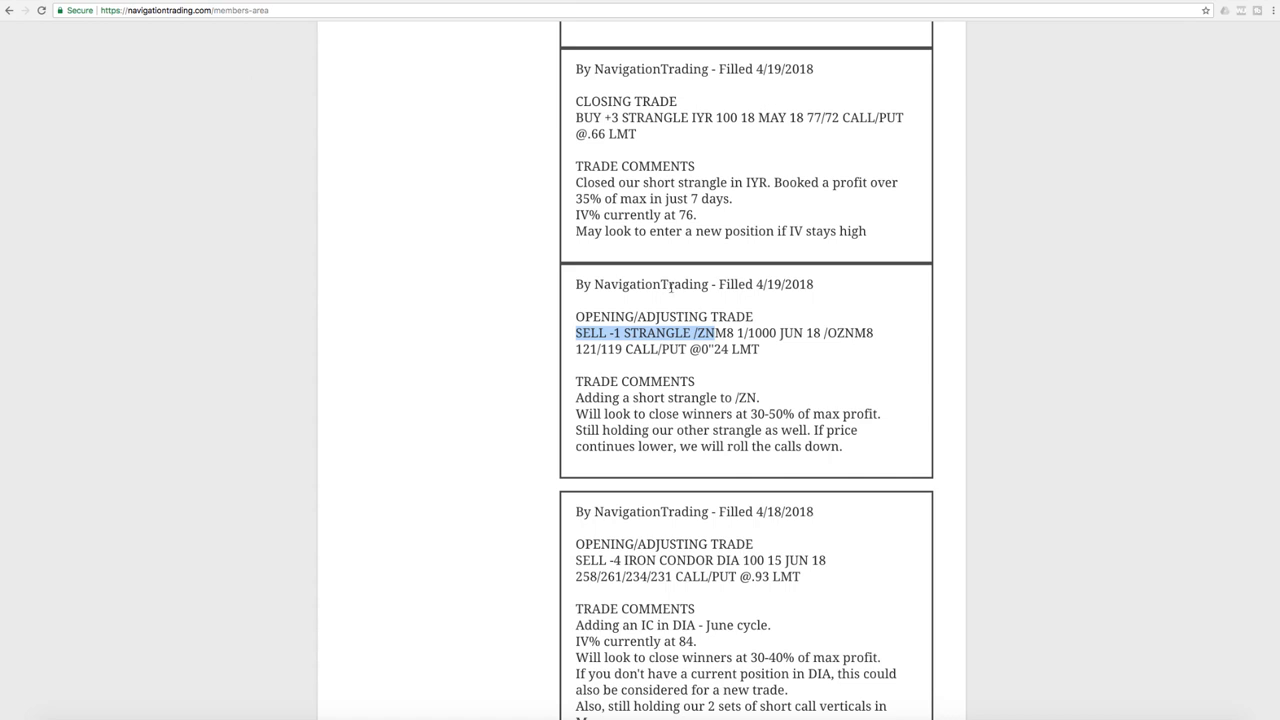
mouse_move(688, 130)
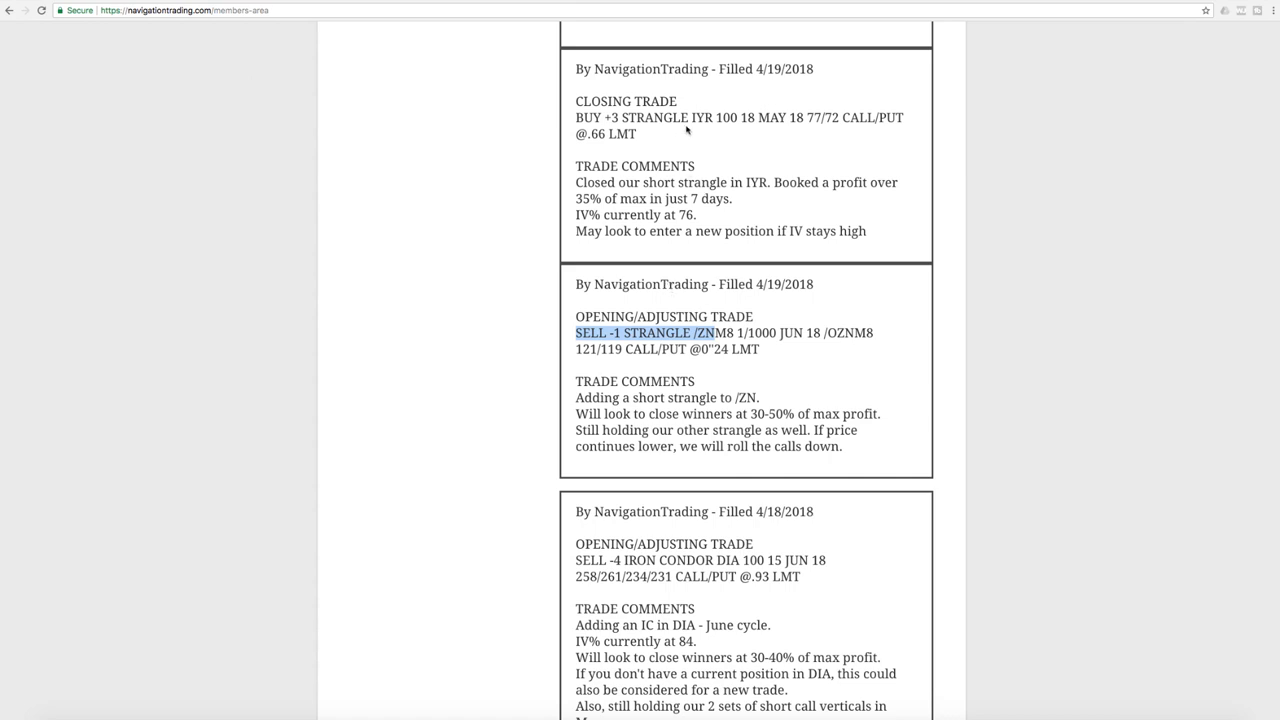
Highlight the IYR strangle closing comment and its profit note on the alerts page.
double_click(592, 182)
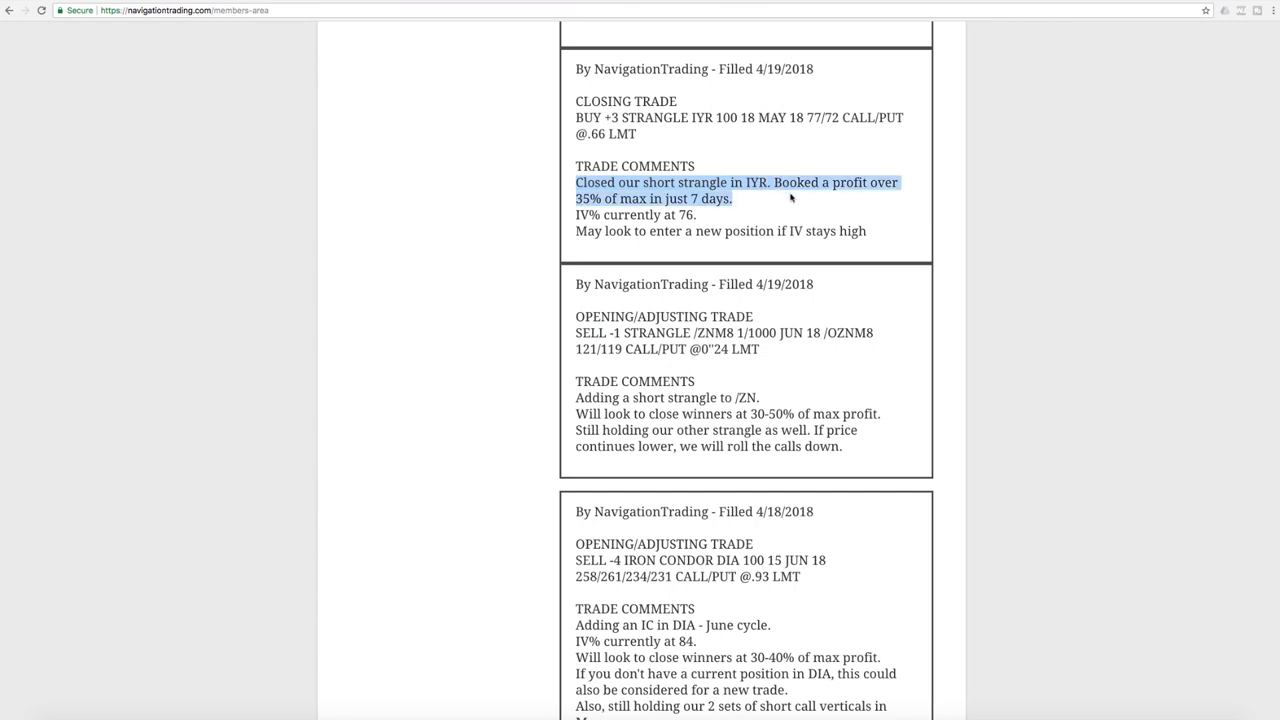
mouse_move(756, 200)
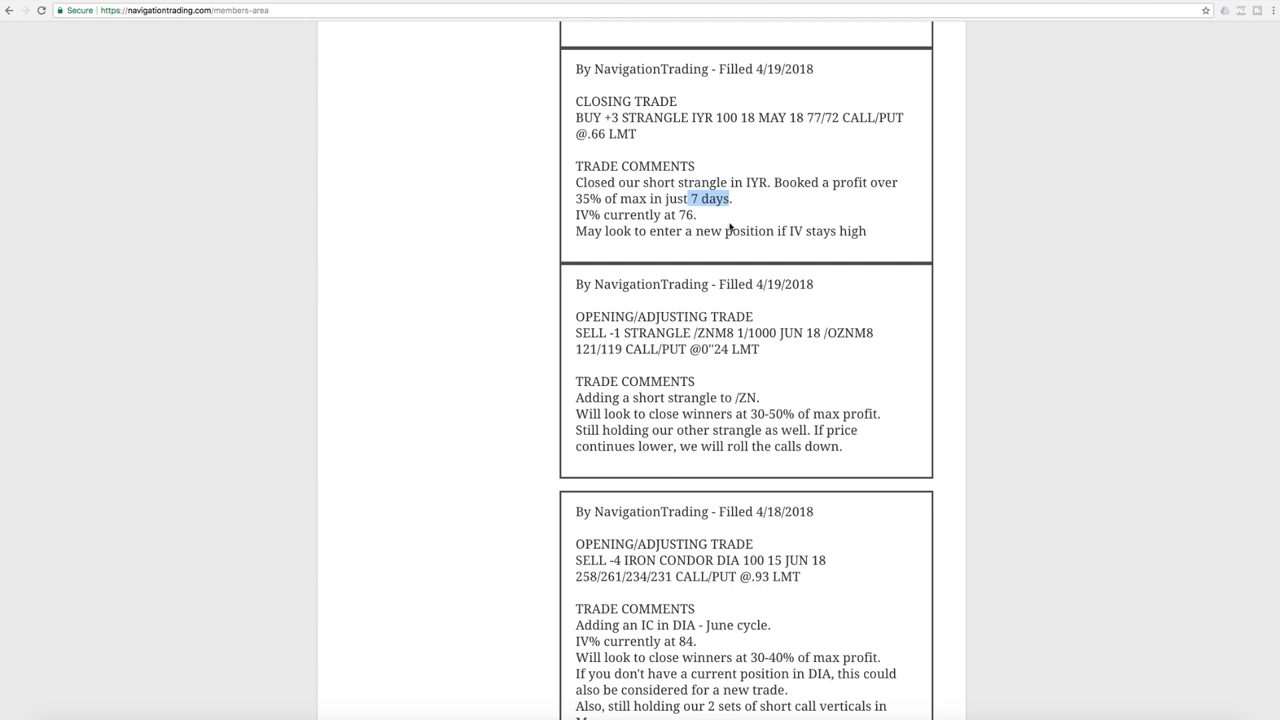
scroll(up, 3)
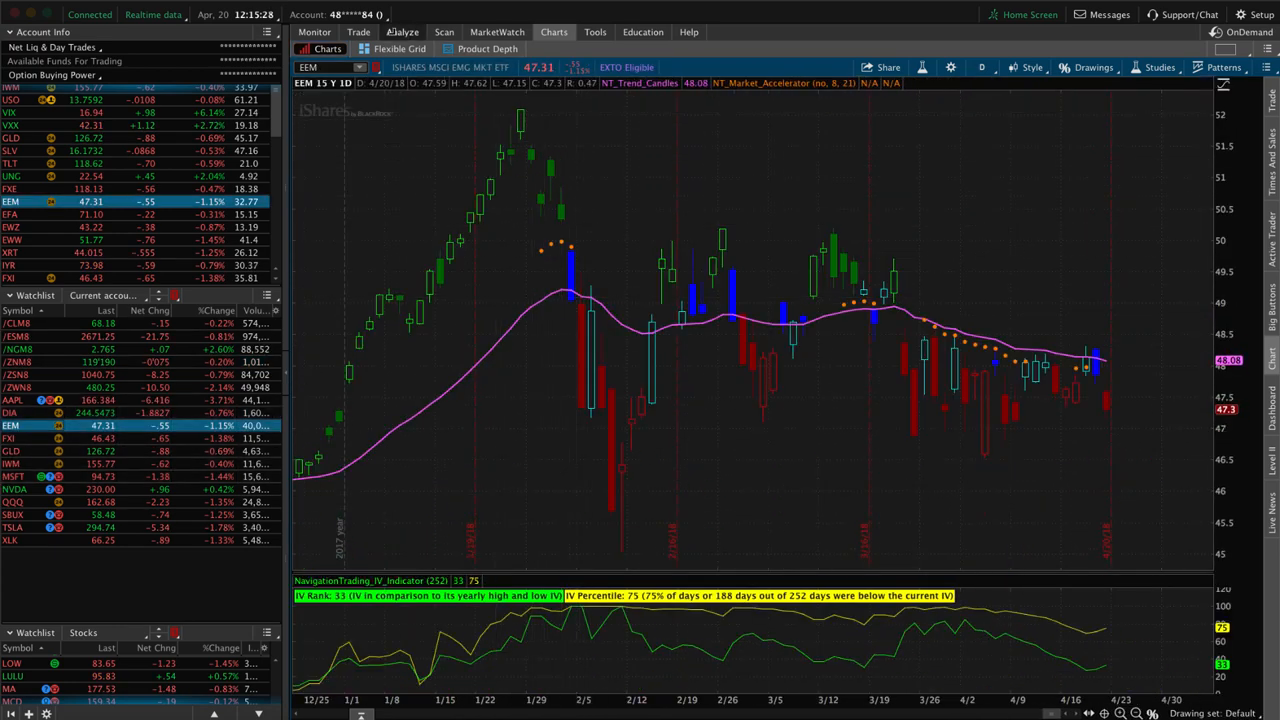
Return to the alerts page and move down to the /ESM8 June iron condor alert.
click(402, 32)
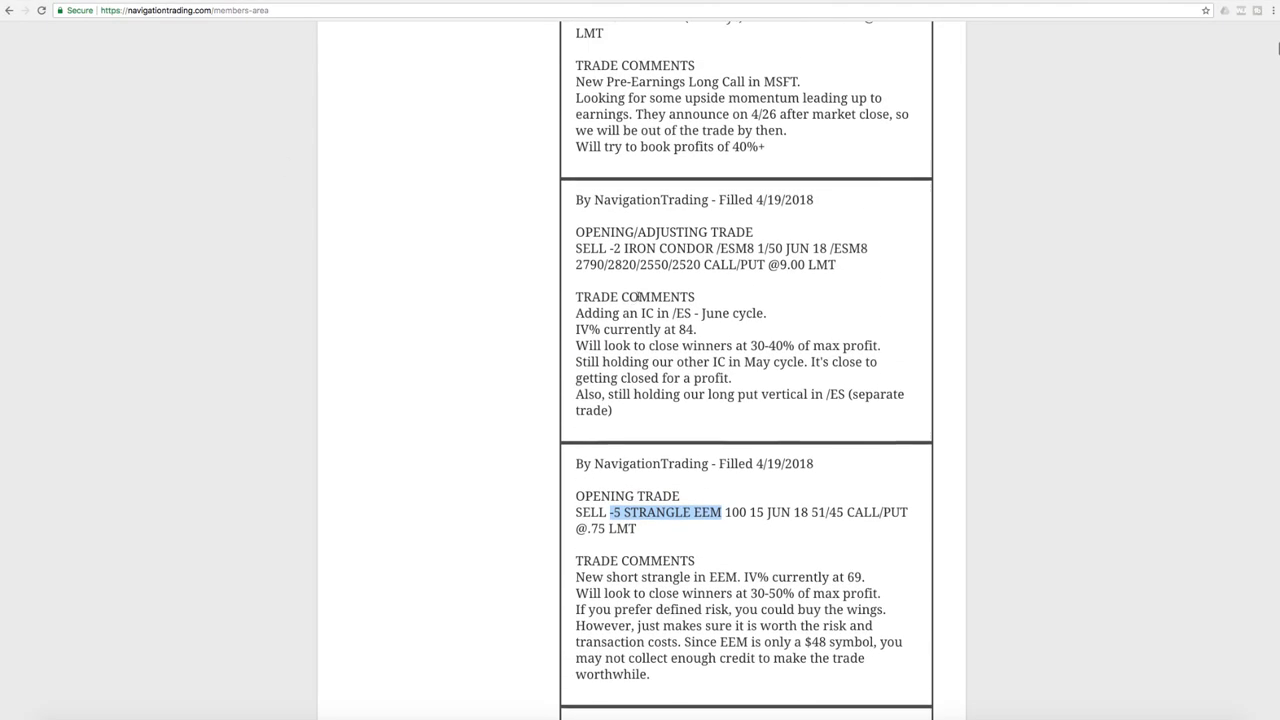
scroll(down, 3)
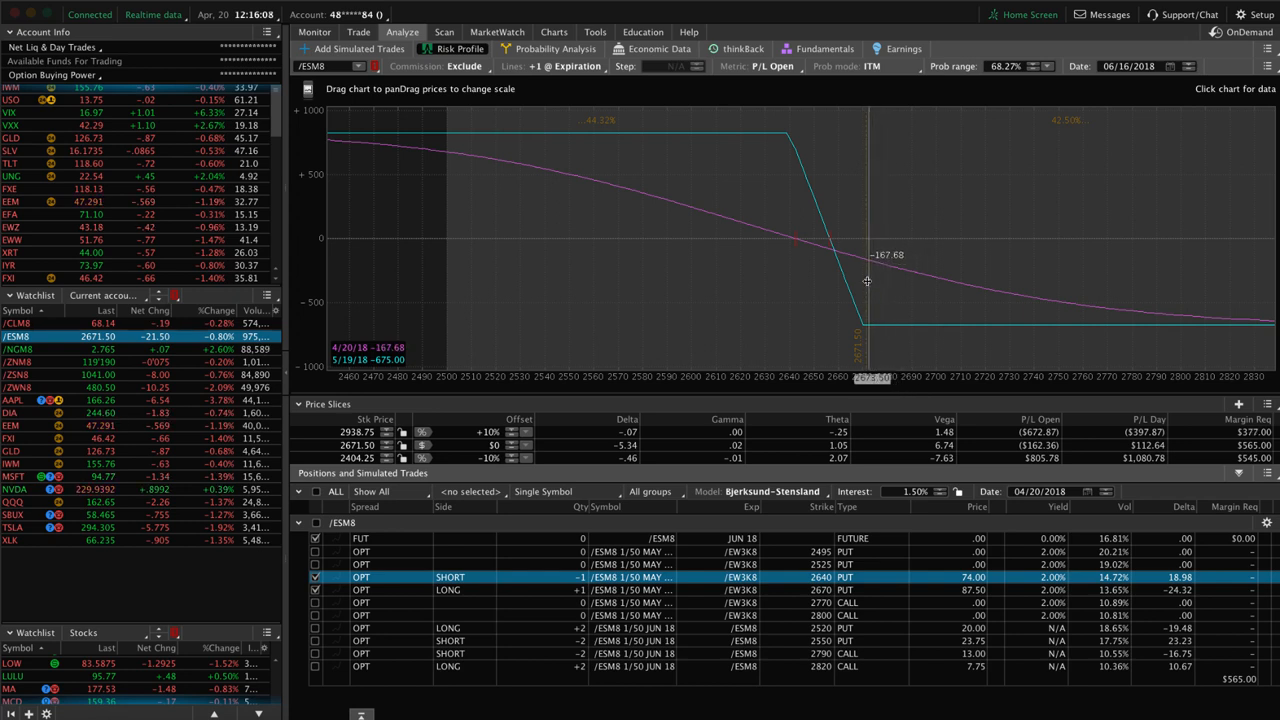
mouse_move(678, 254)
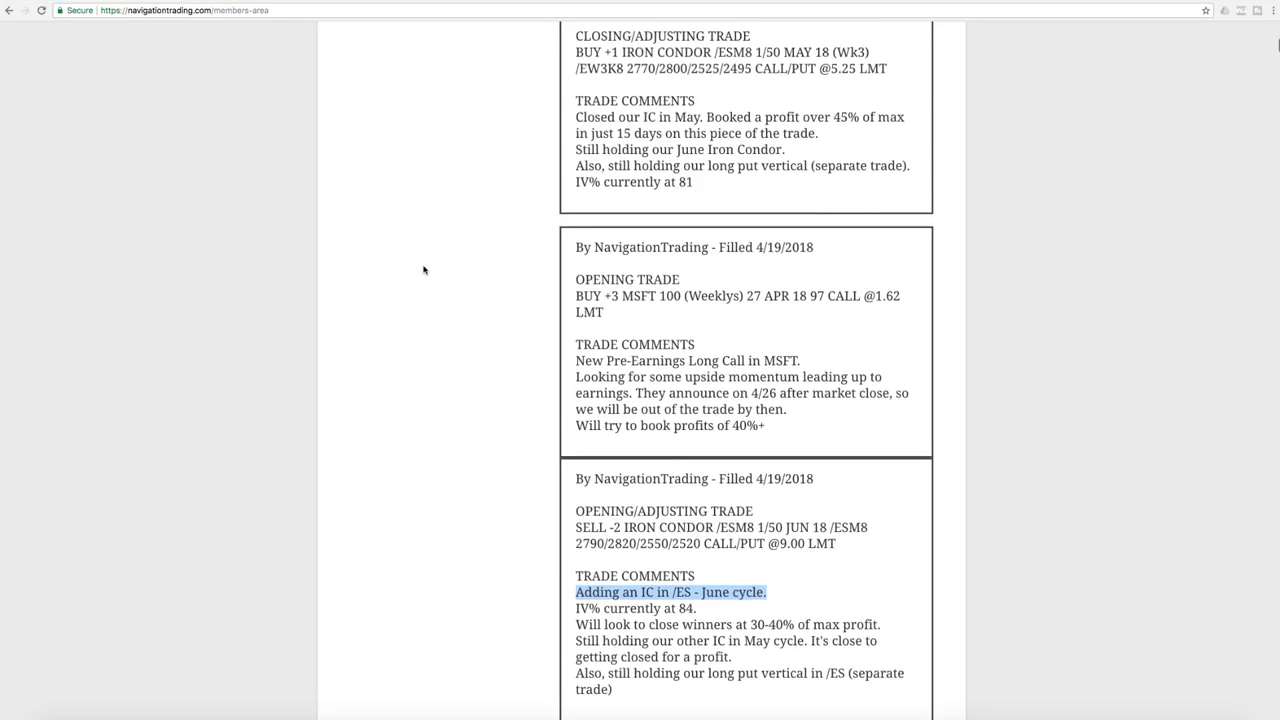
Check MSFT's daily price chart and come back to the long call risk profile.
scroll(down, 3)
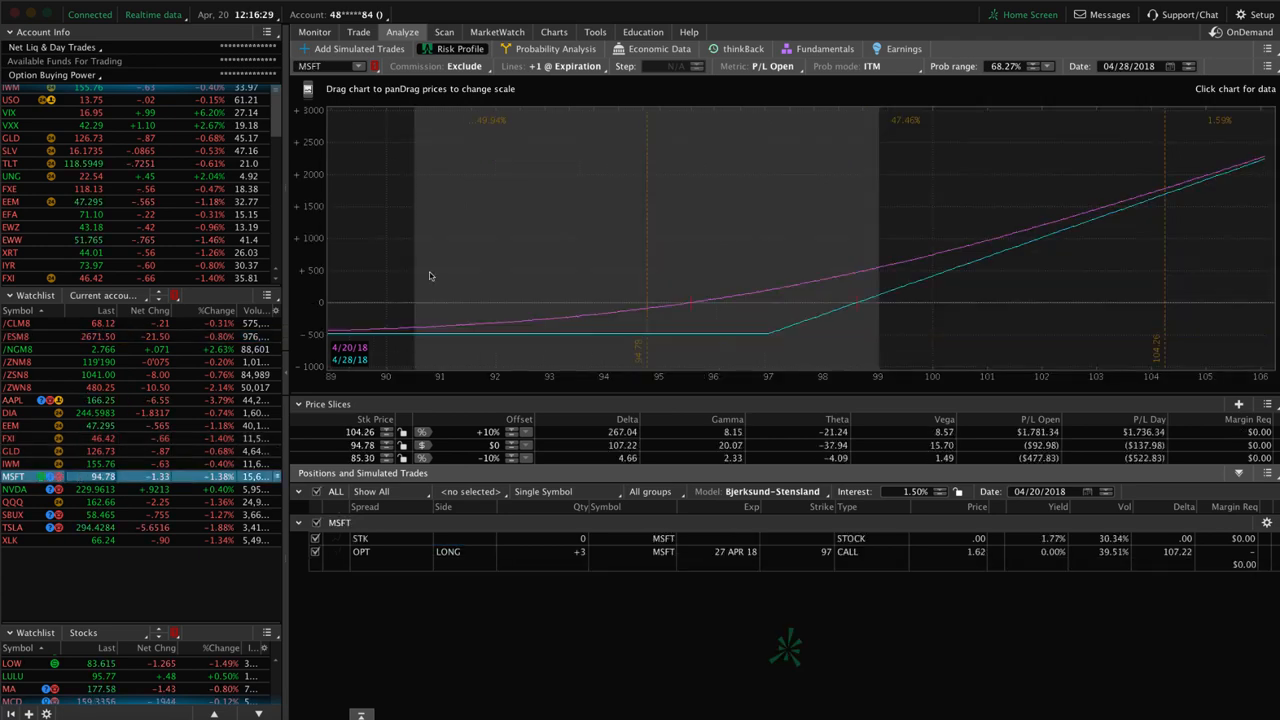
click(554, 32)
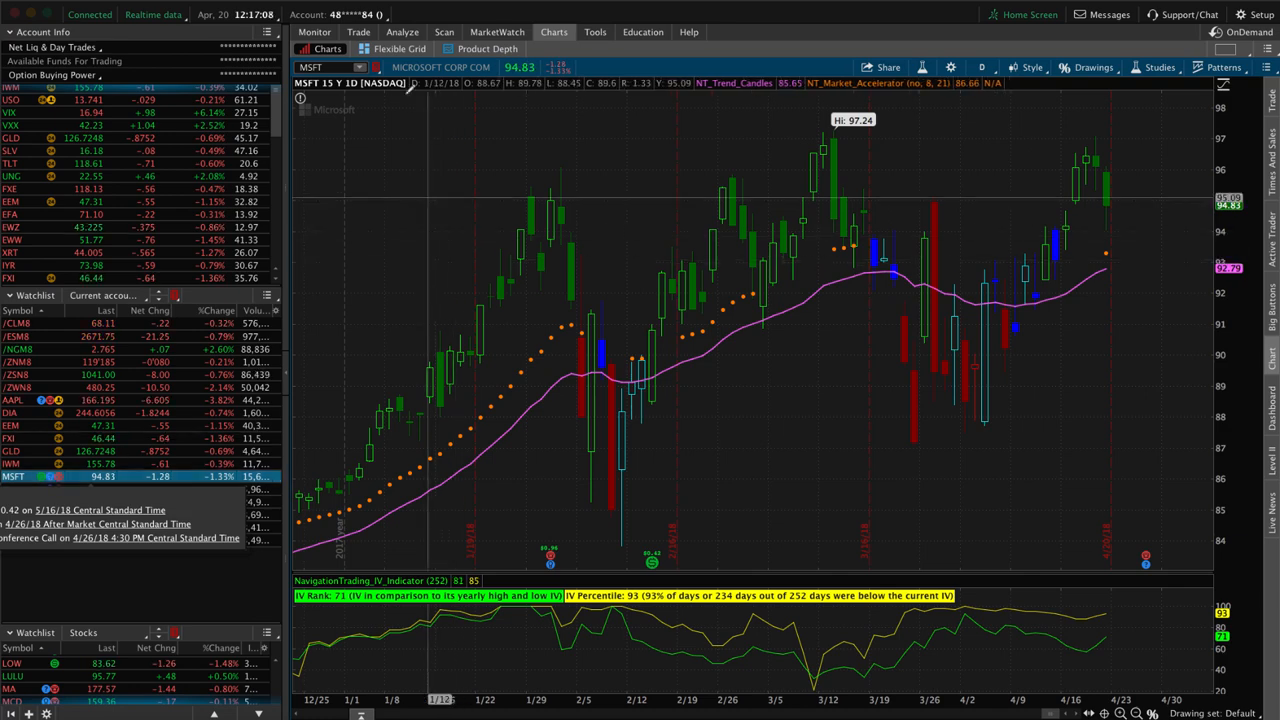
click(402, 32)
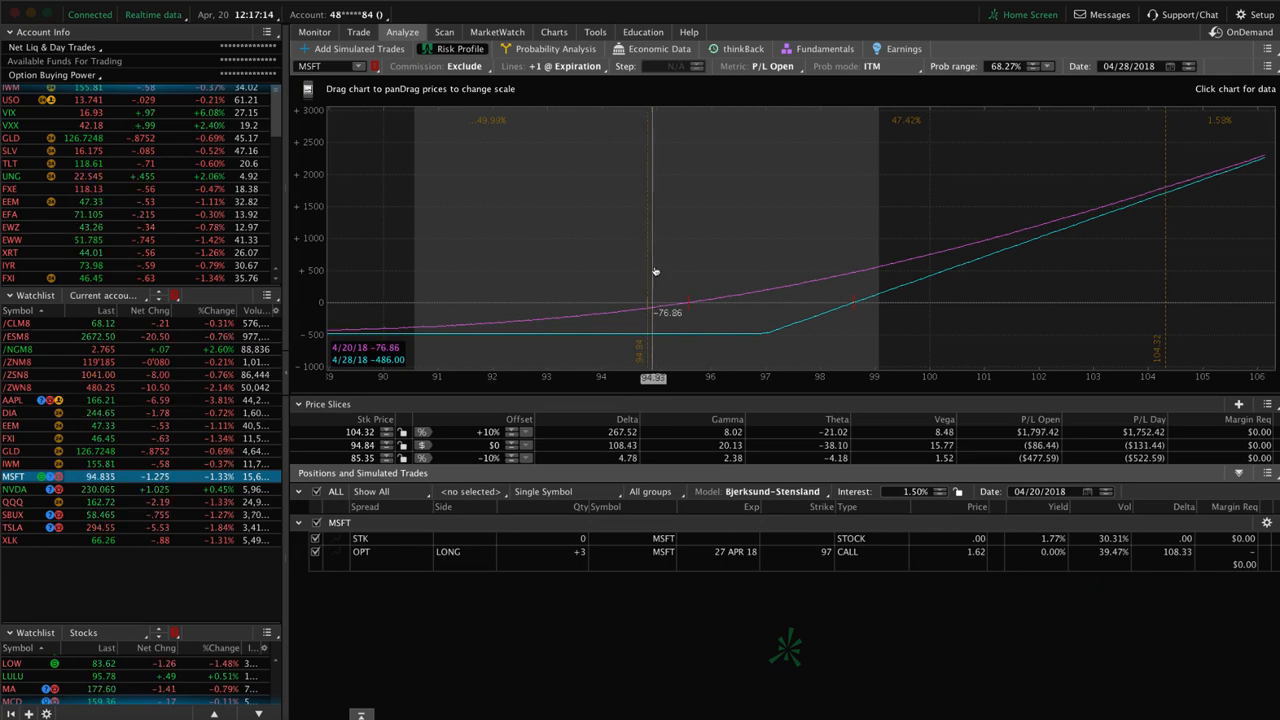
mouse_move(668, 300)
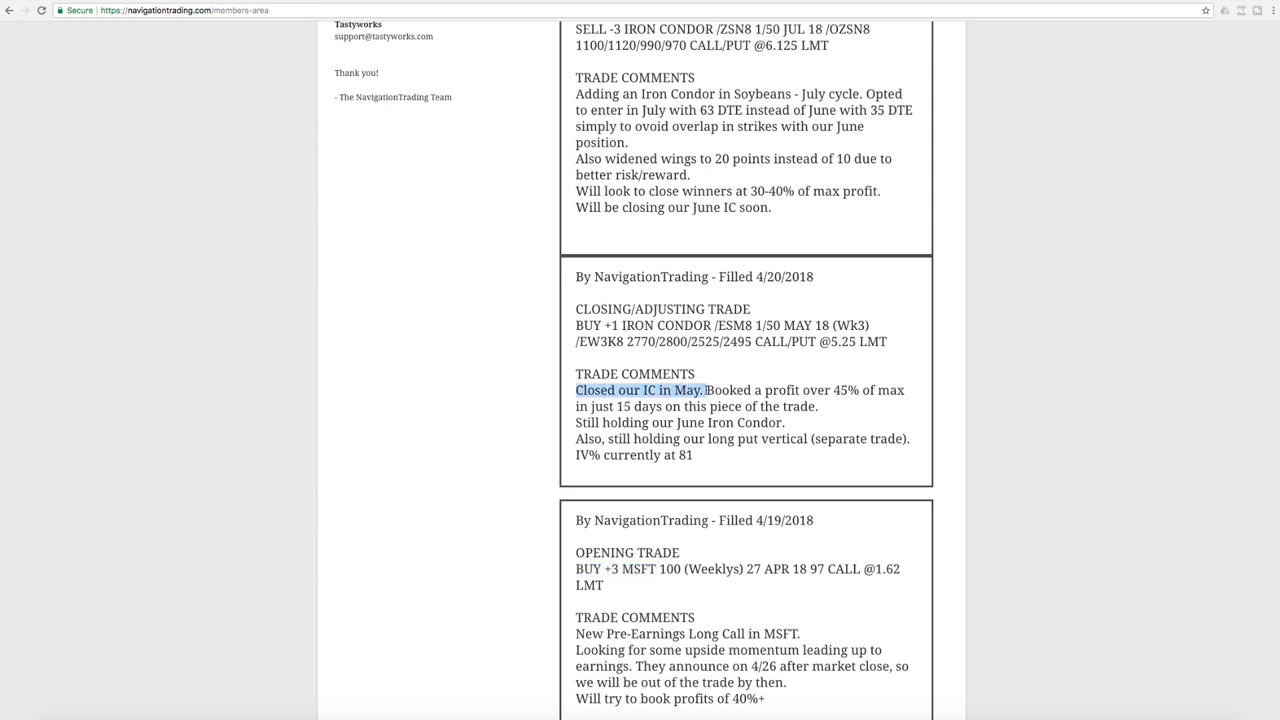
Highlight the May /ES iron condor closing comment through its 15-day profit note.
drag(704, 390, 904, 390)
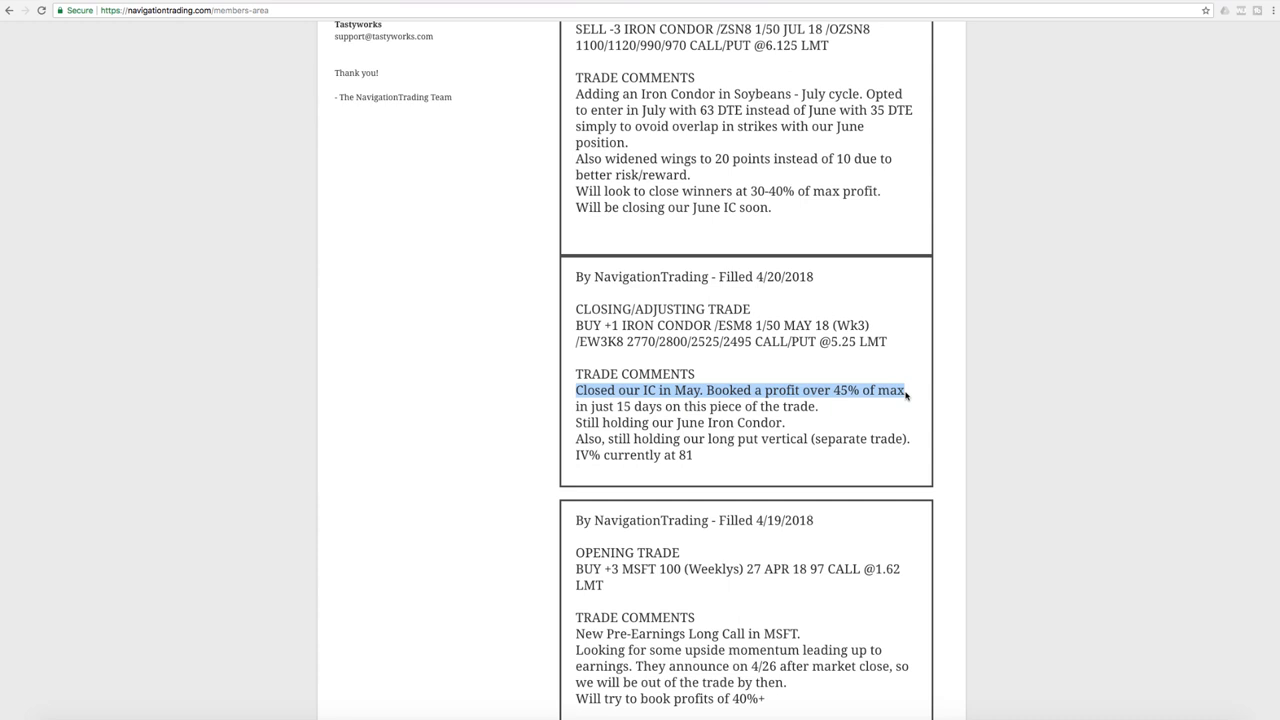
drag(904, 392, 750, 406)
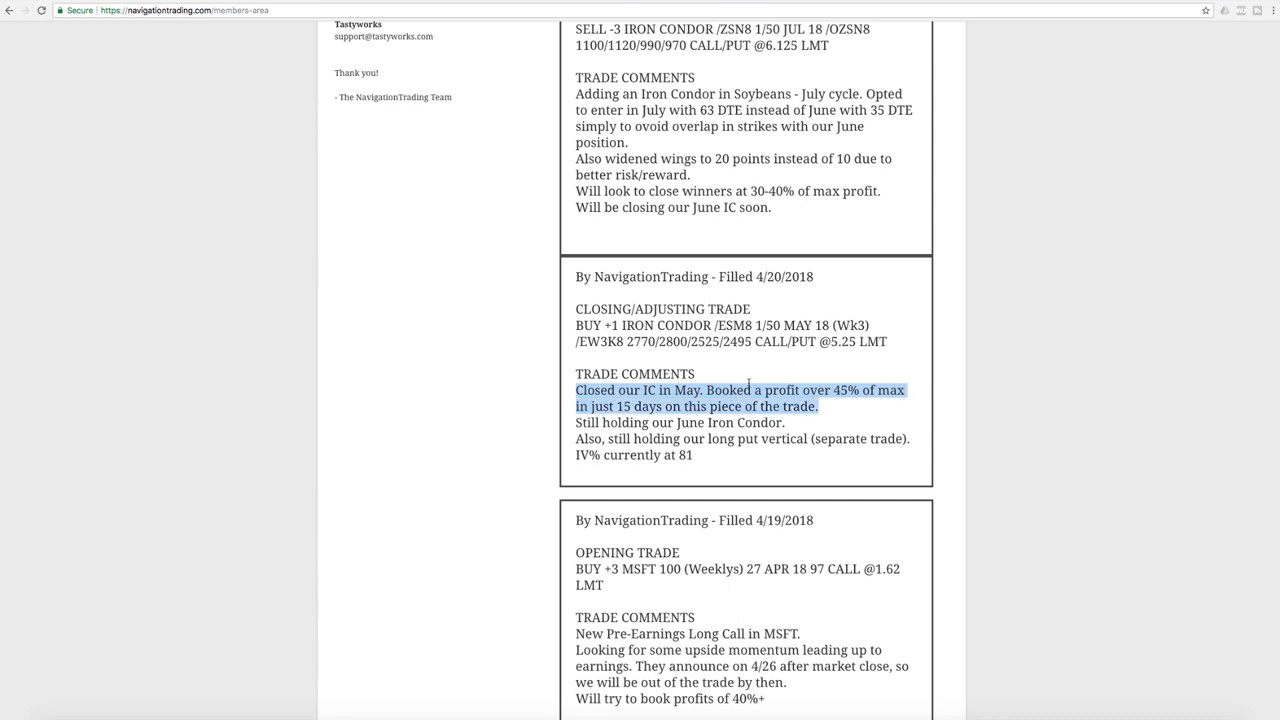
mouse_move(674, 428)
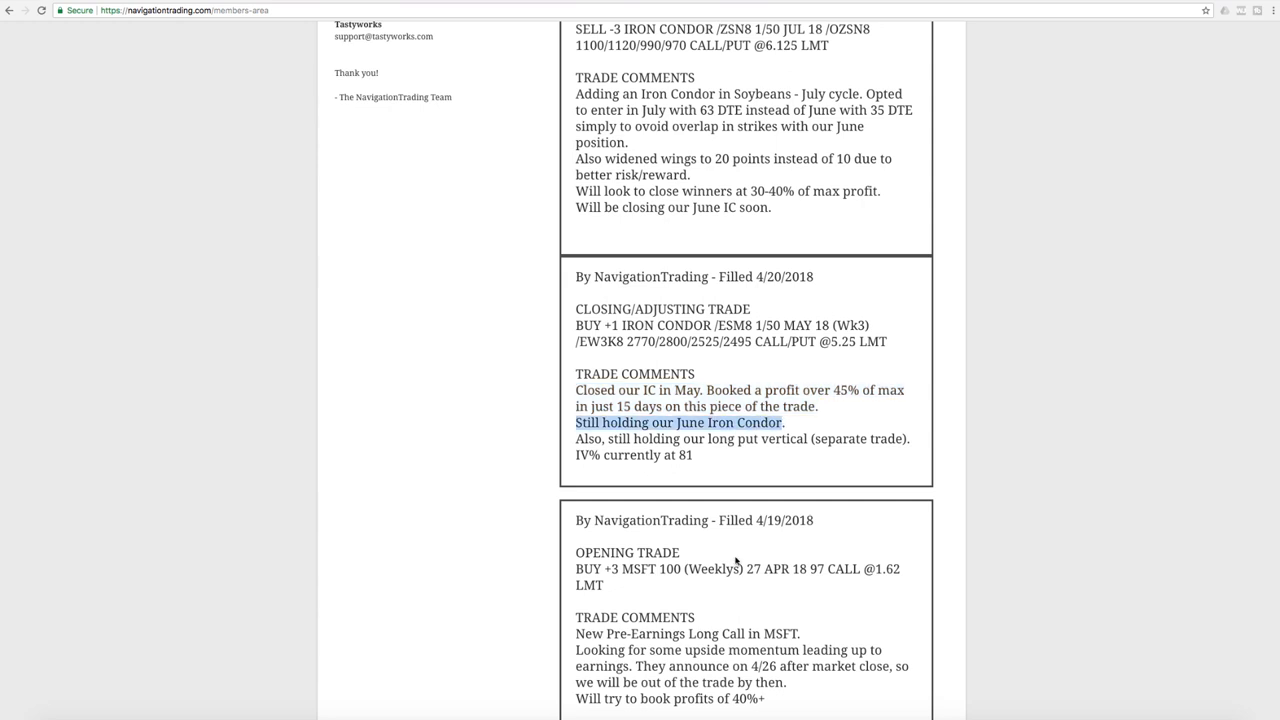
Highlight the new soybeans iron condor alert comment further down the page.
scroll(down, 3)
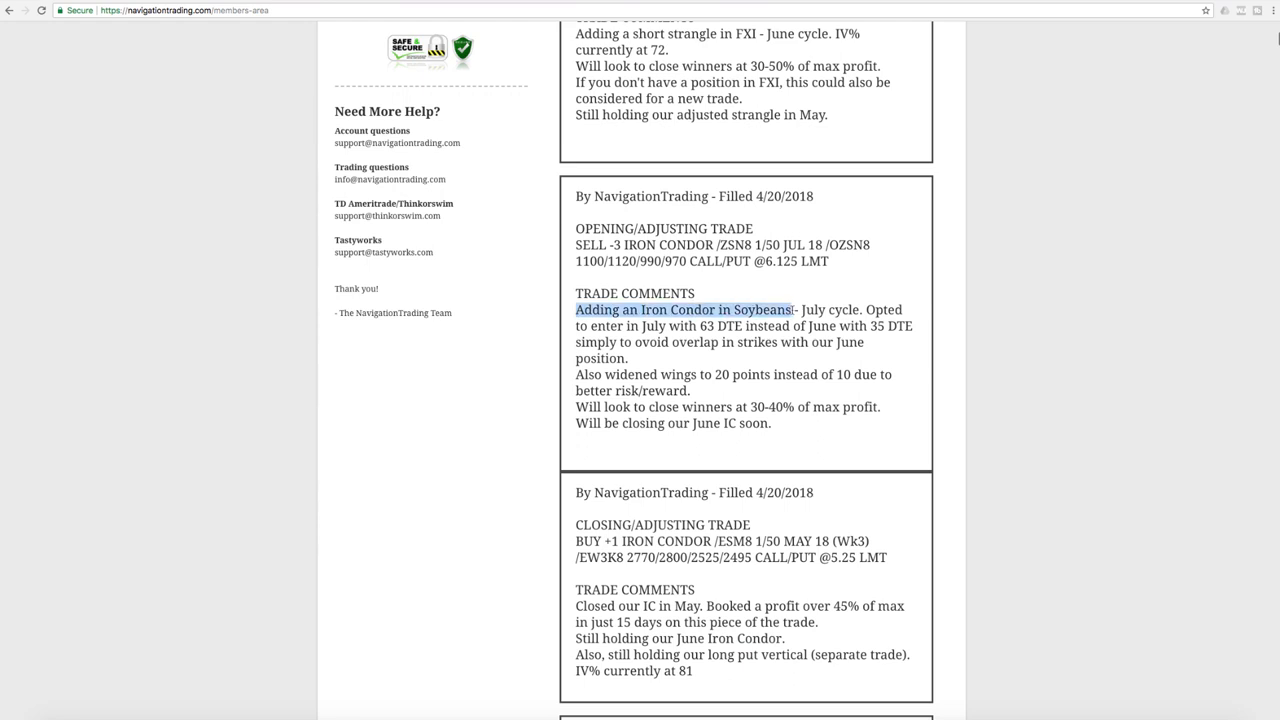
drag(796, 308, 876, 308)
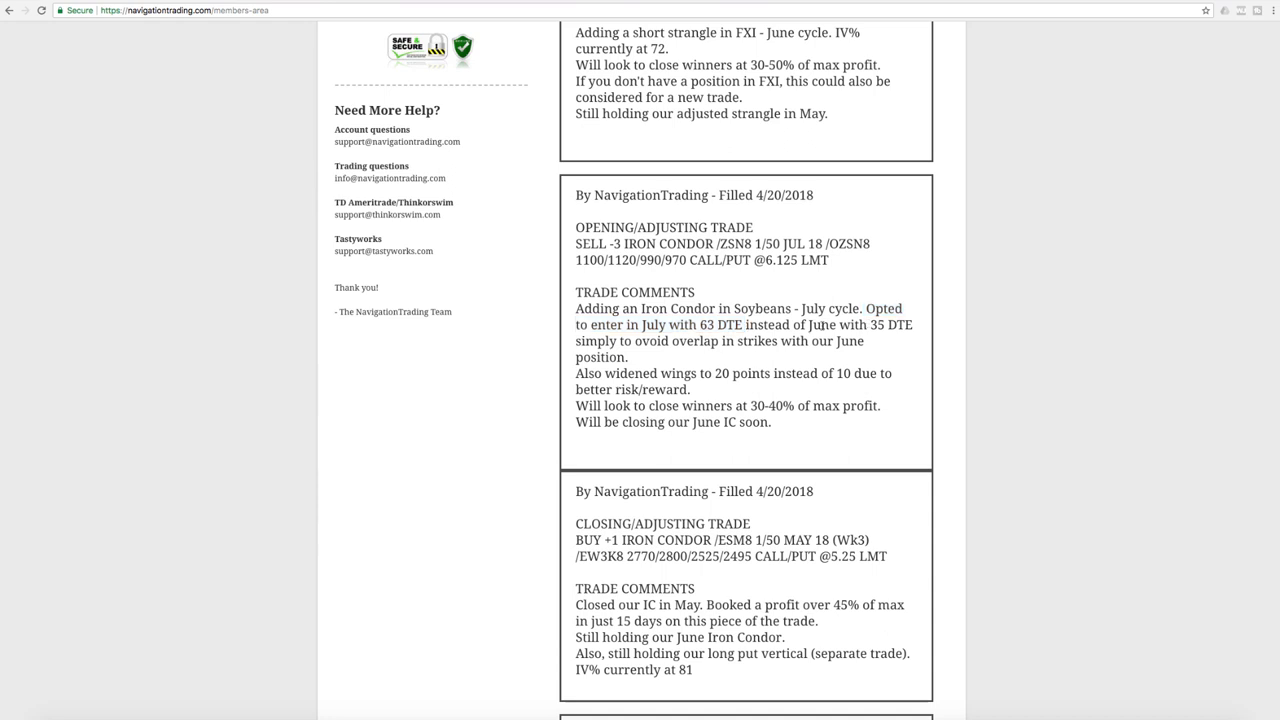
drag(808, 324, 910, 324)
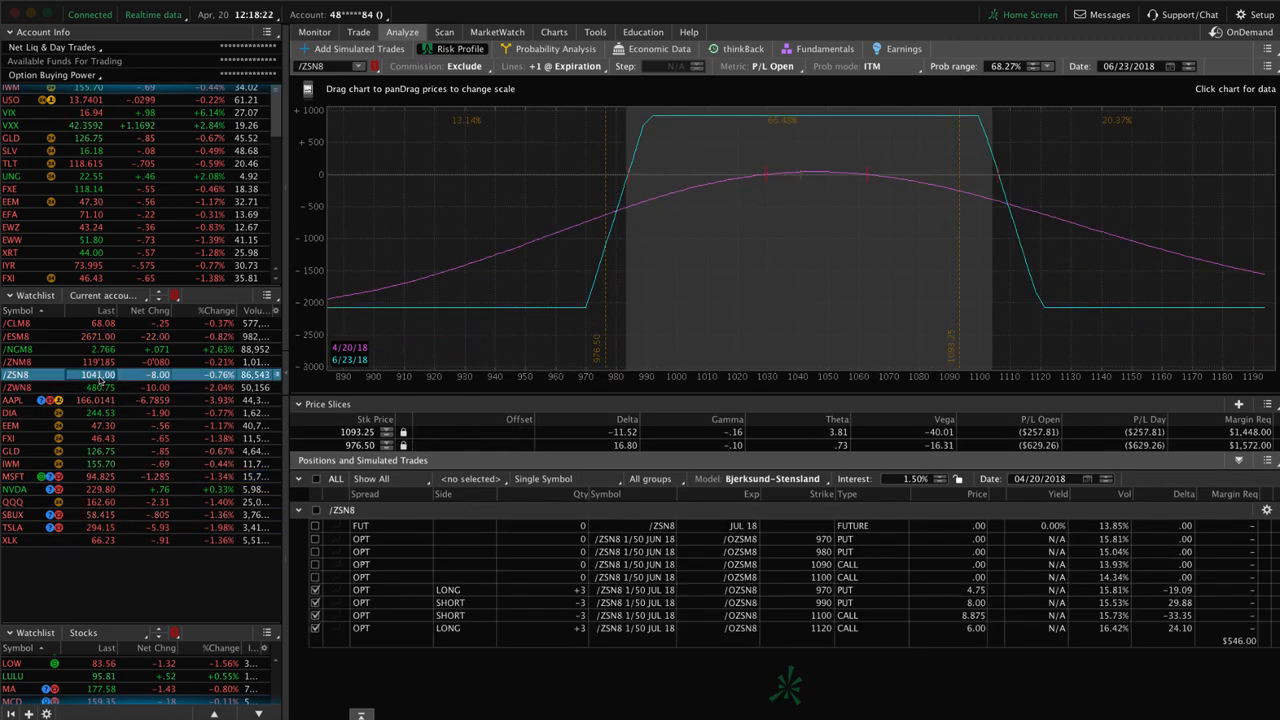
mouse_move(822, 192)
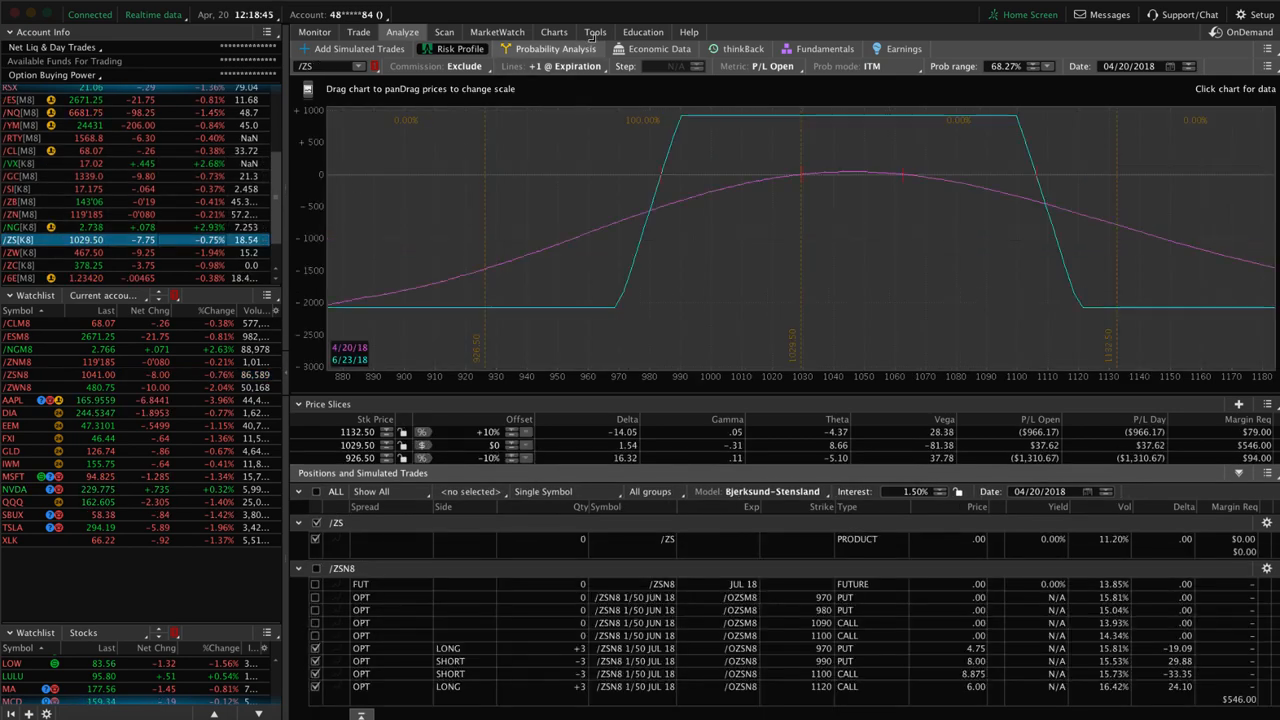
Check the soybean futures daily chart and return to the /ZSN8 iron condor risk profile.
click(552, 32)
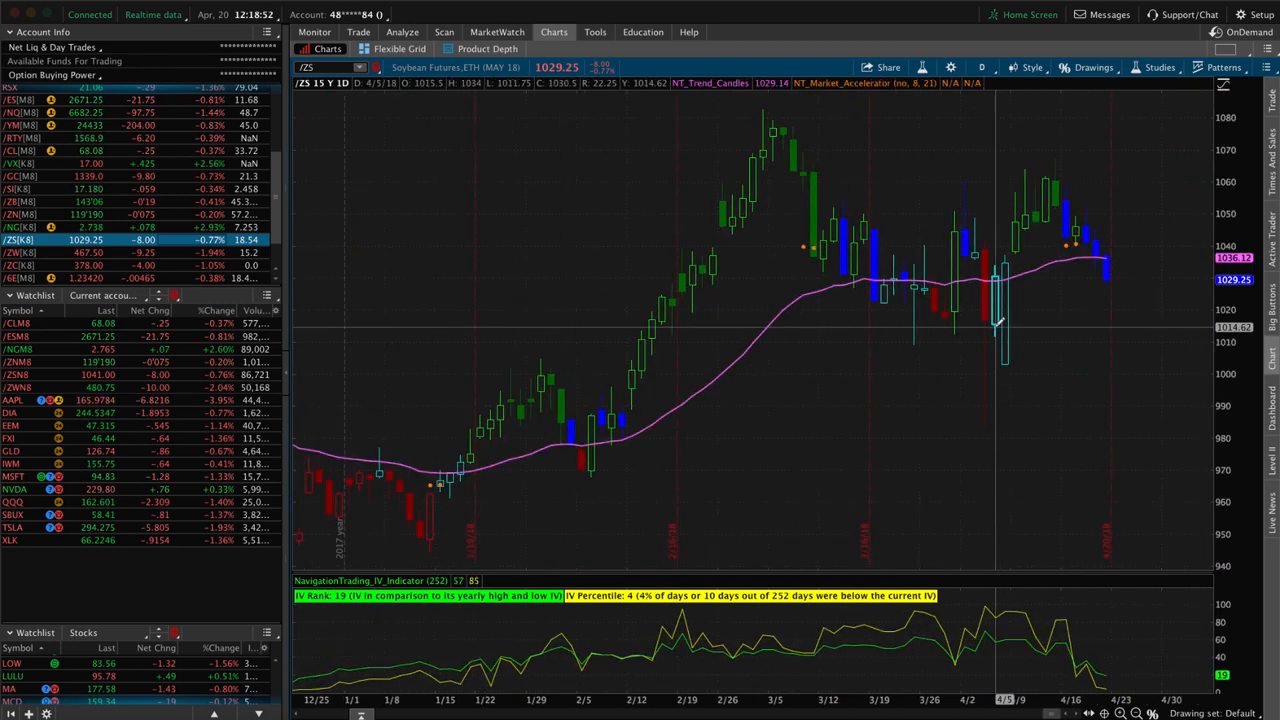
mouse_move(996, 320)
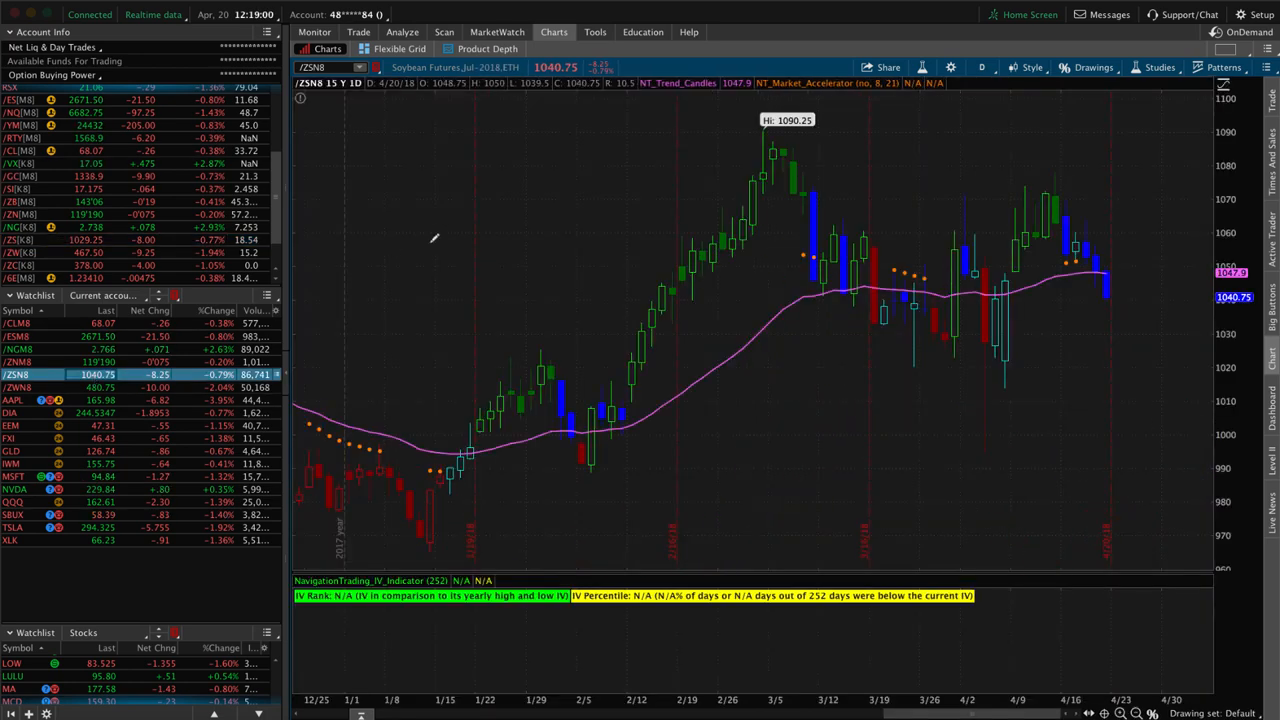
click(402, 32)
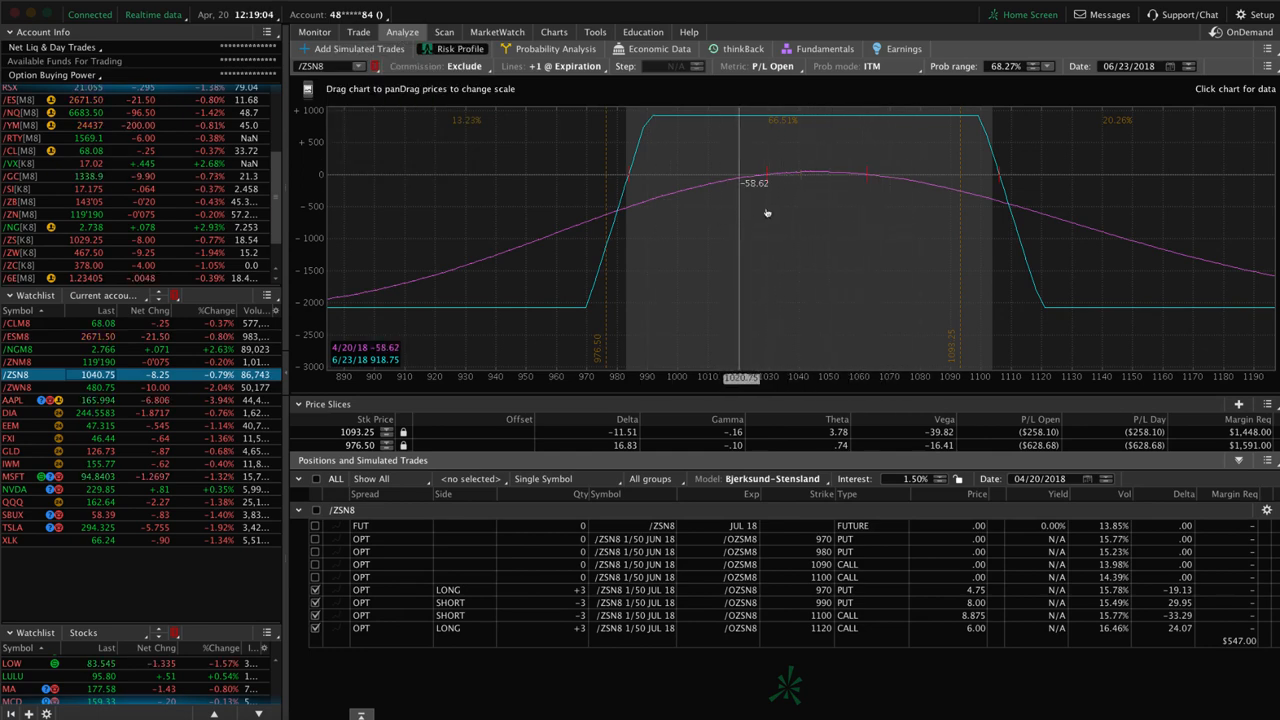
mouse_move(888, 206)
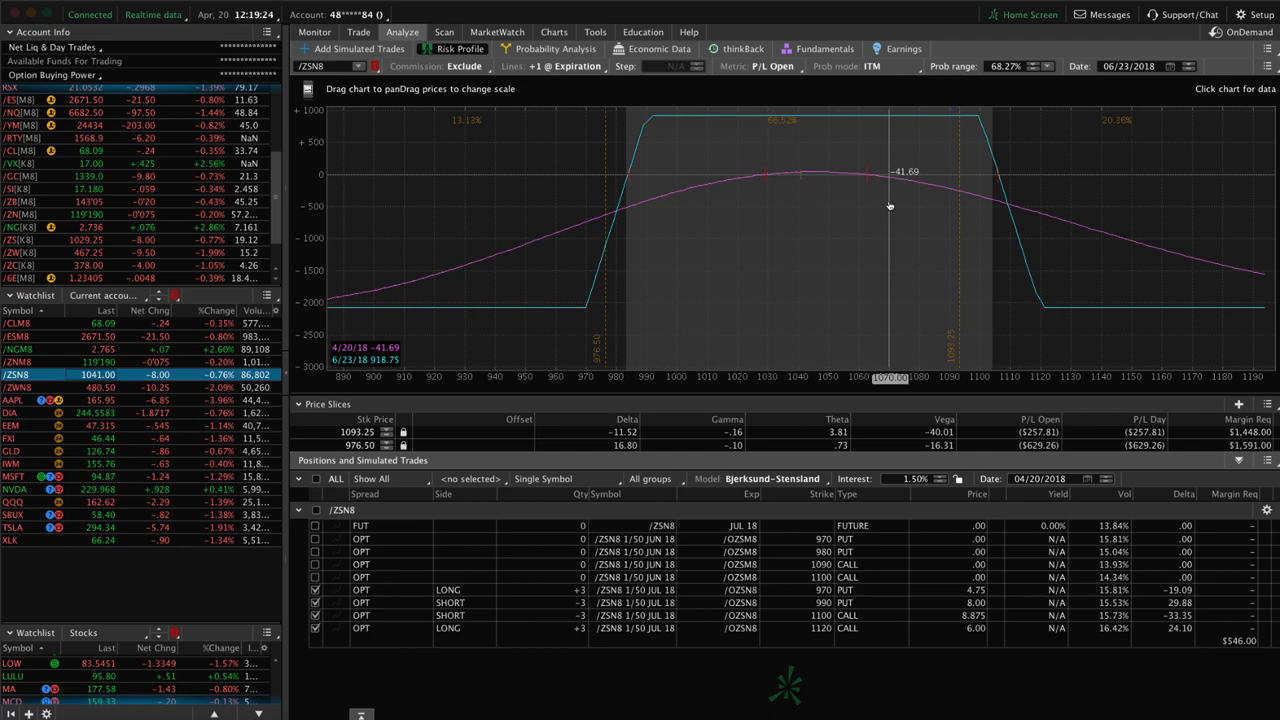
mouse_move(512, 336)
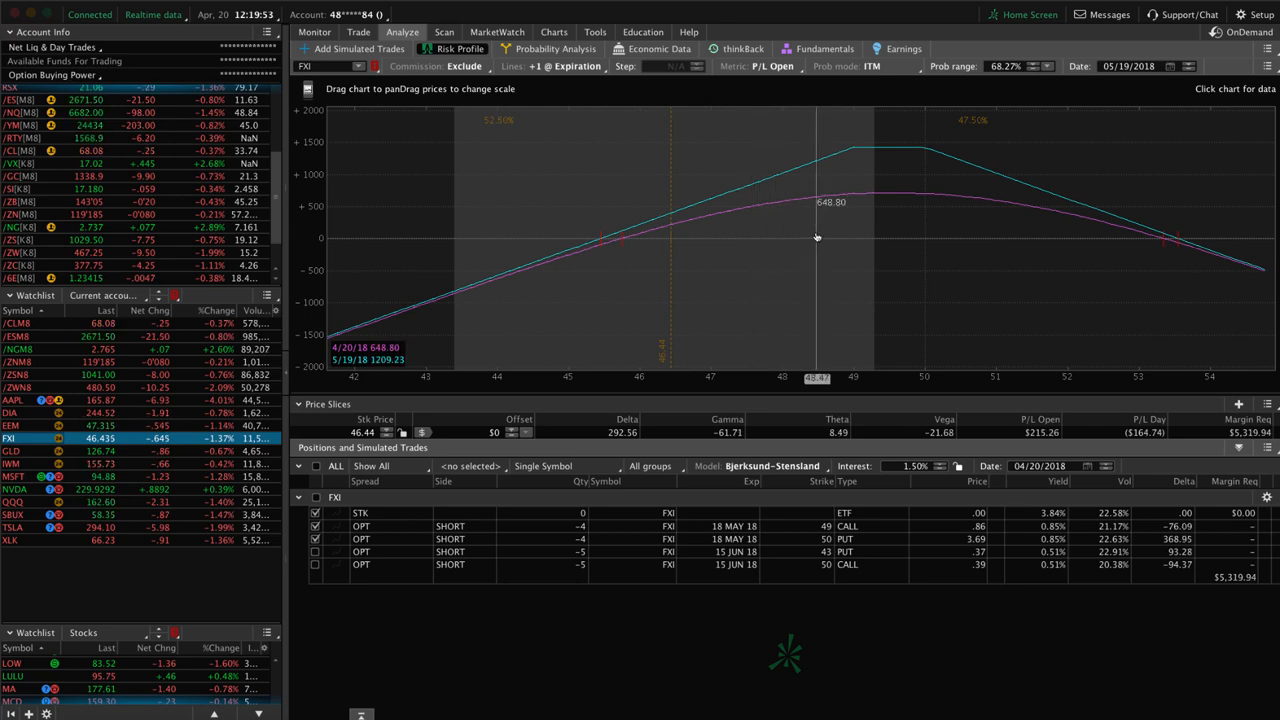
Review the filled FXI strangle order on the Trade page, then show FXI's risk profile.
click(358, 32)
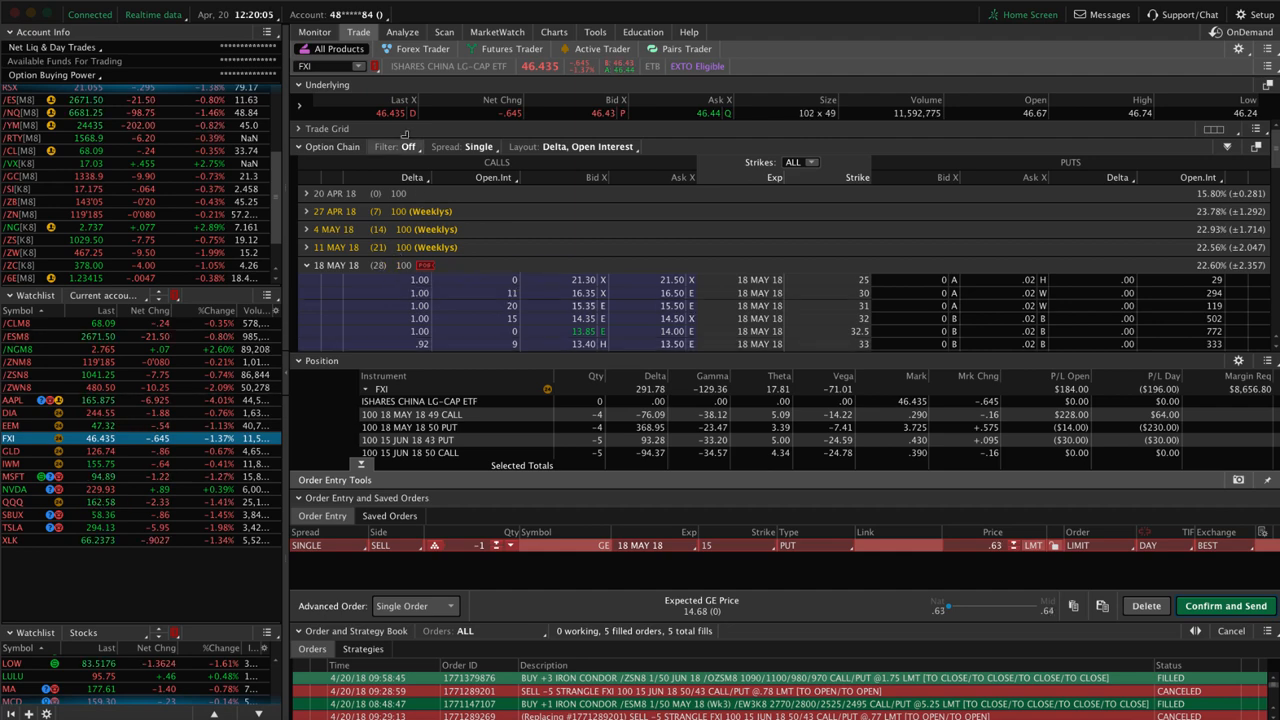
click(402, 32)
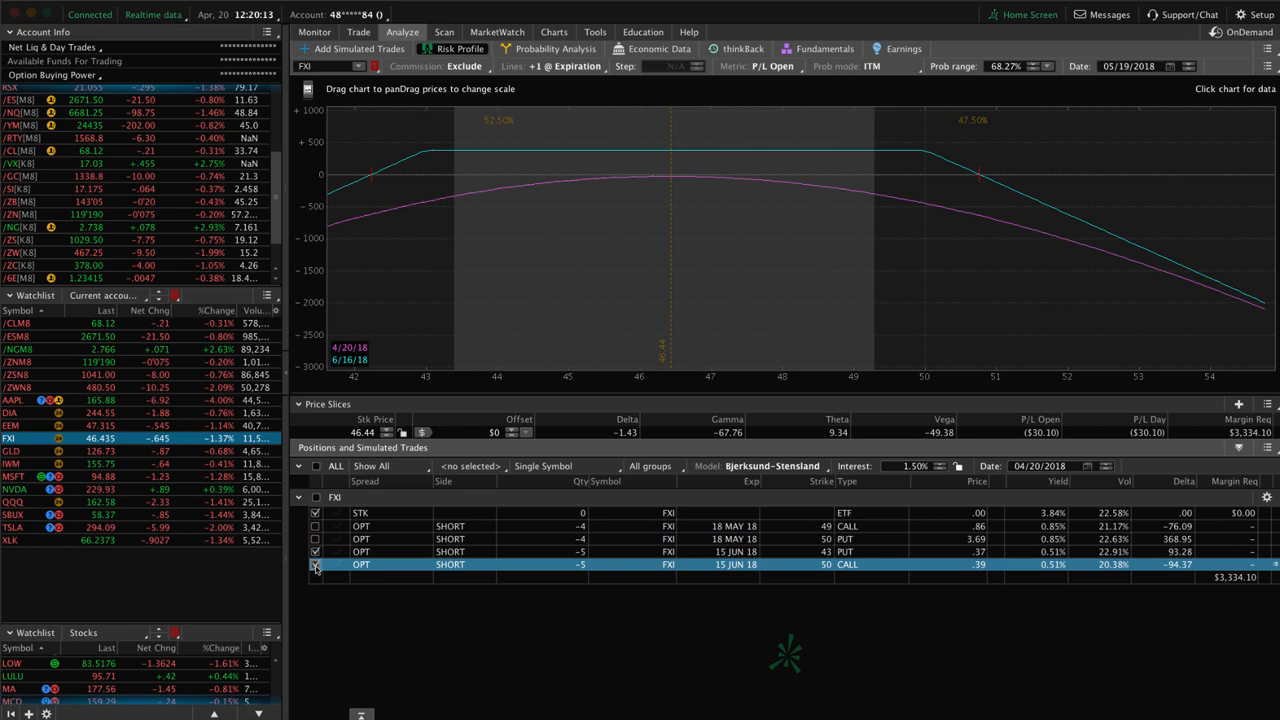
mouse_move(676, 256)
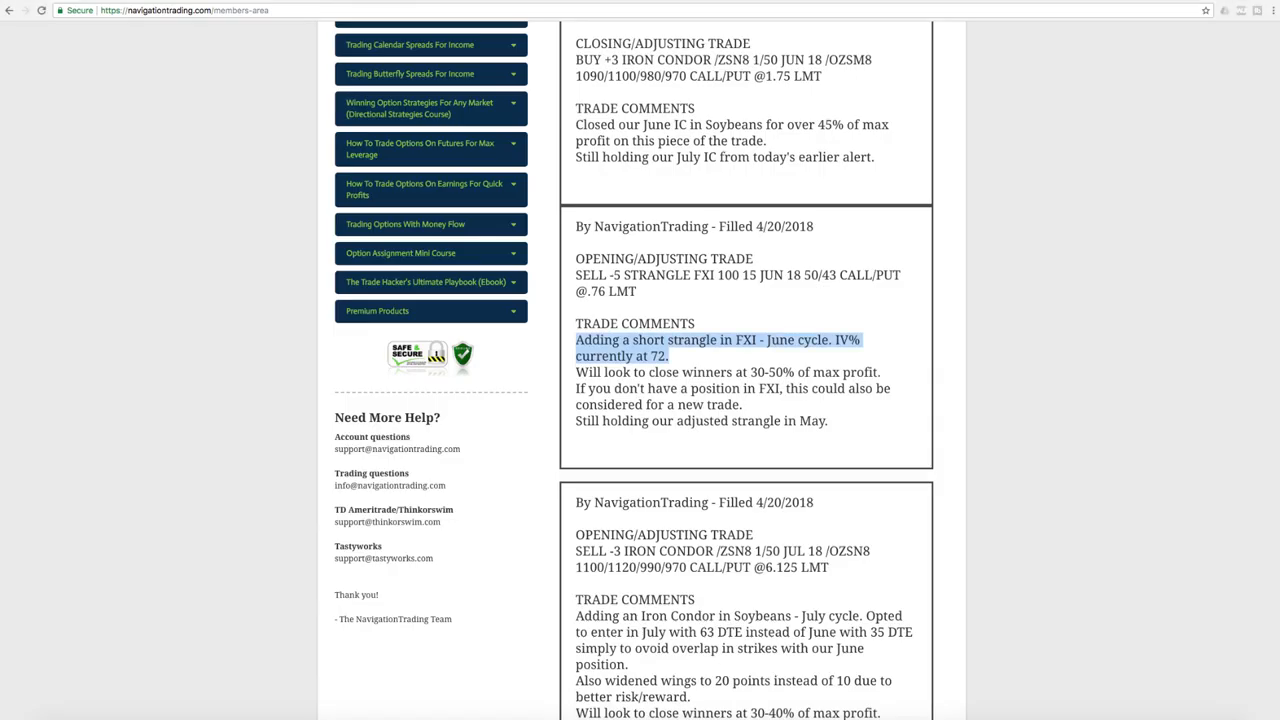
Highlight the note closing the June Soybeans IC for over 45% of max profit.
scroll(up, 3)
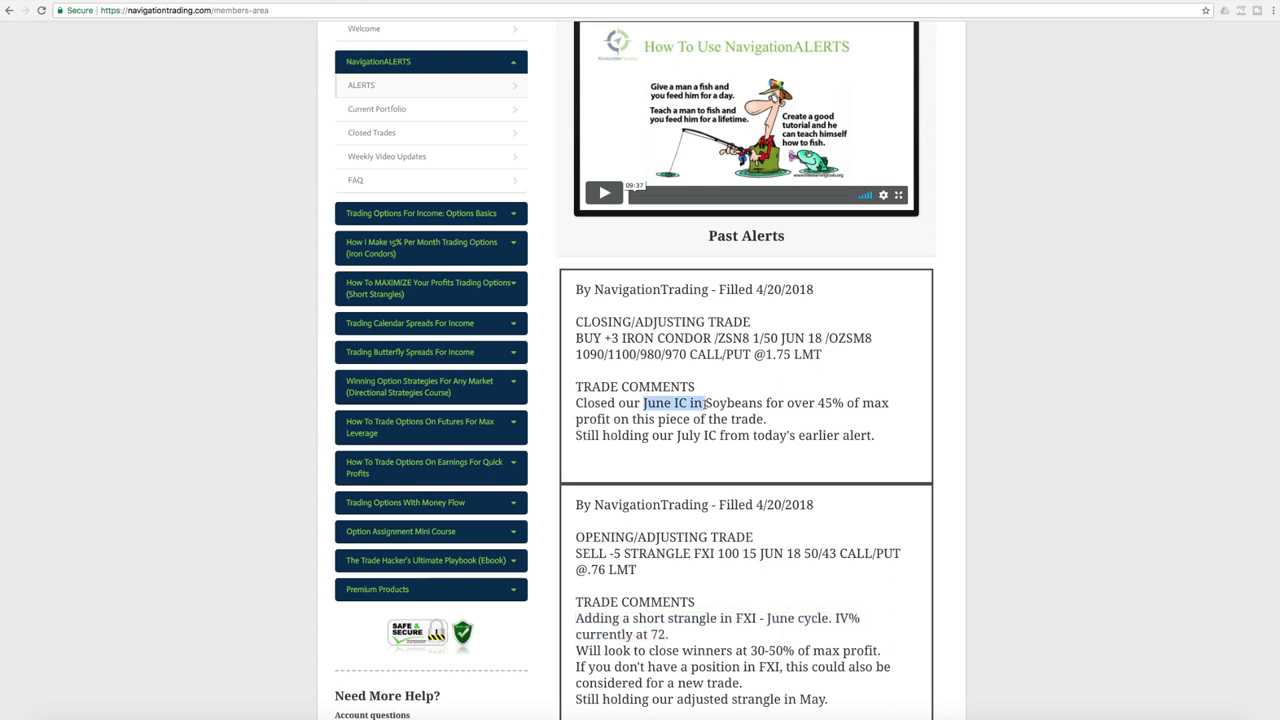
drag(648, 402, 858, 402)
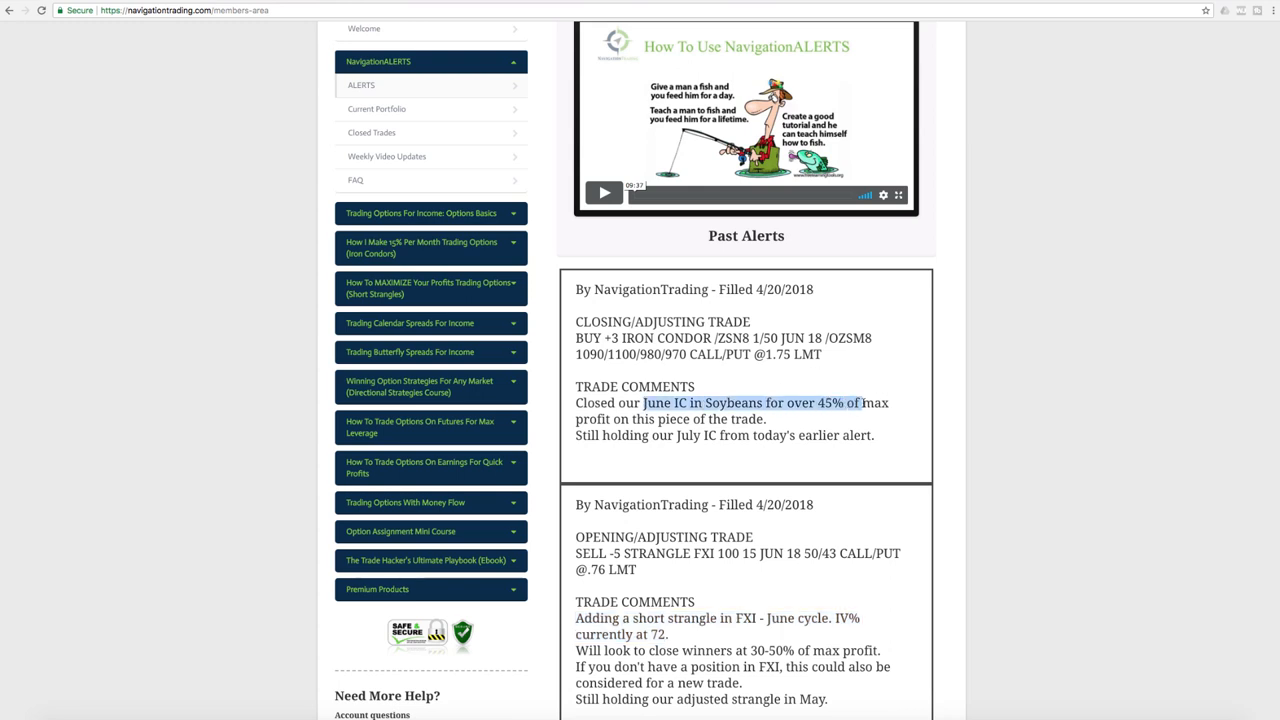
drag(856, 404, 768, 420)
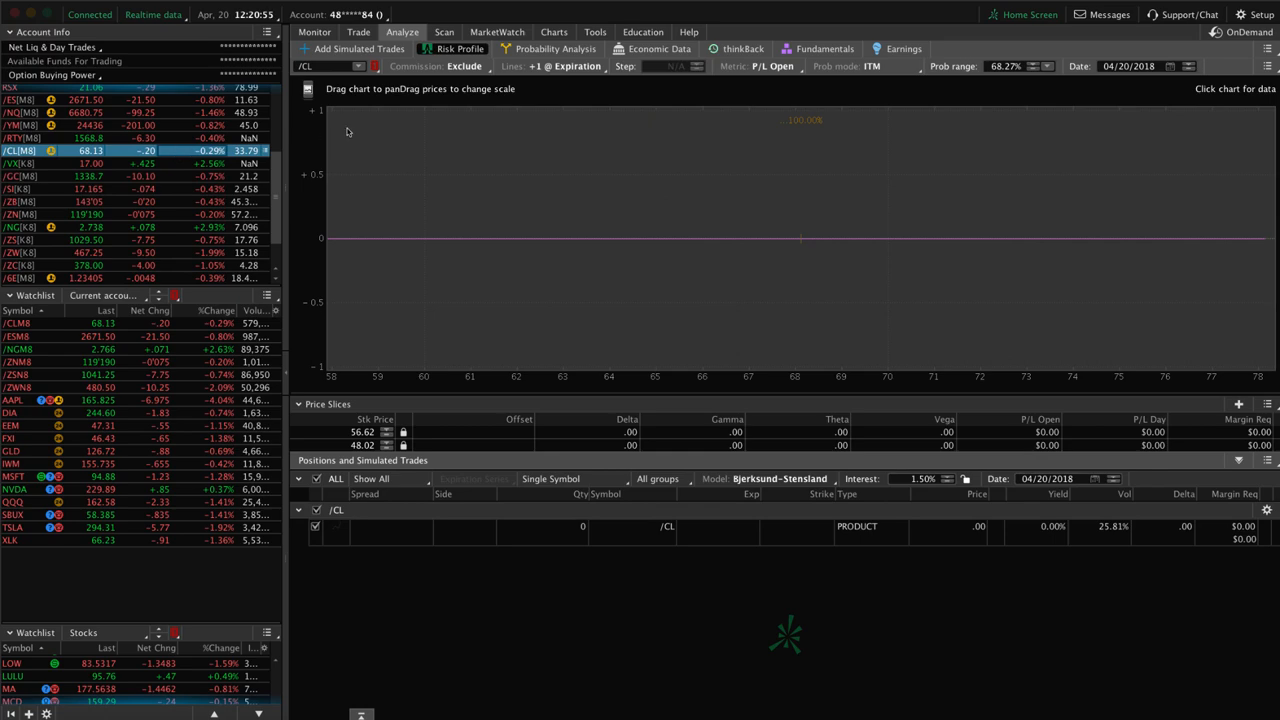
Look over the /CL crude oil futures chart and IV readings, then show AAPL's risk profile.
click(554, 32)
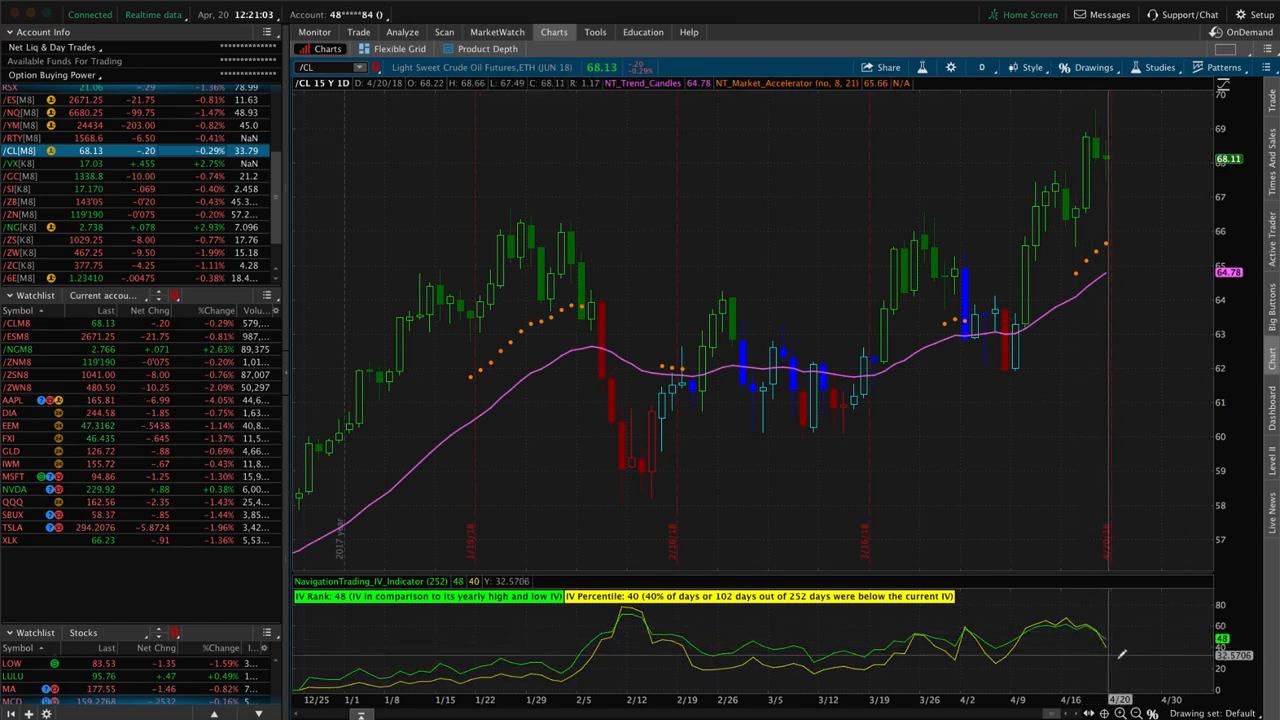
mouse_move(1118, 188)
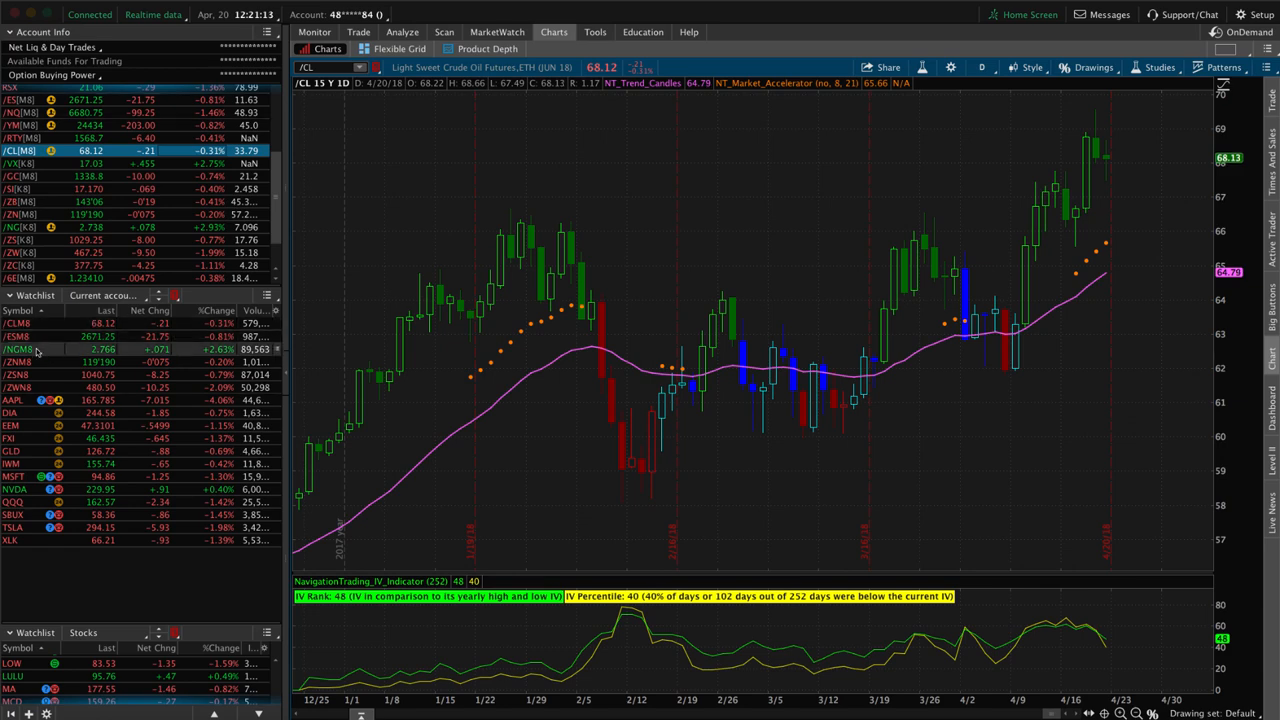
click(402, 32)
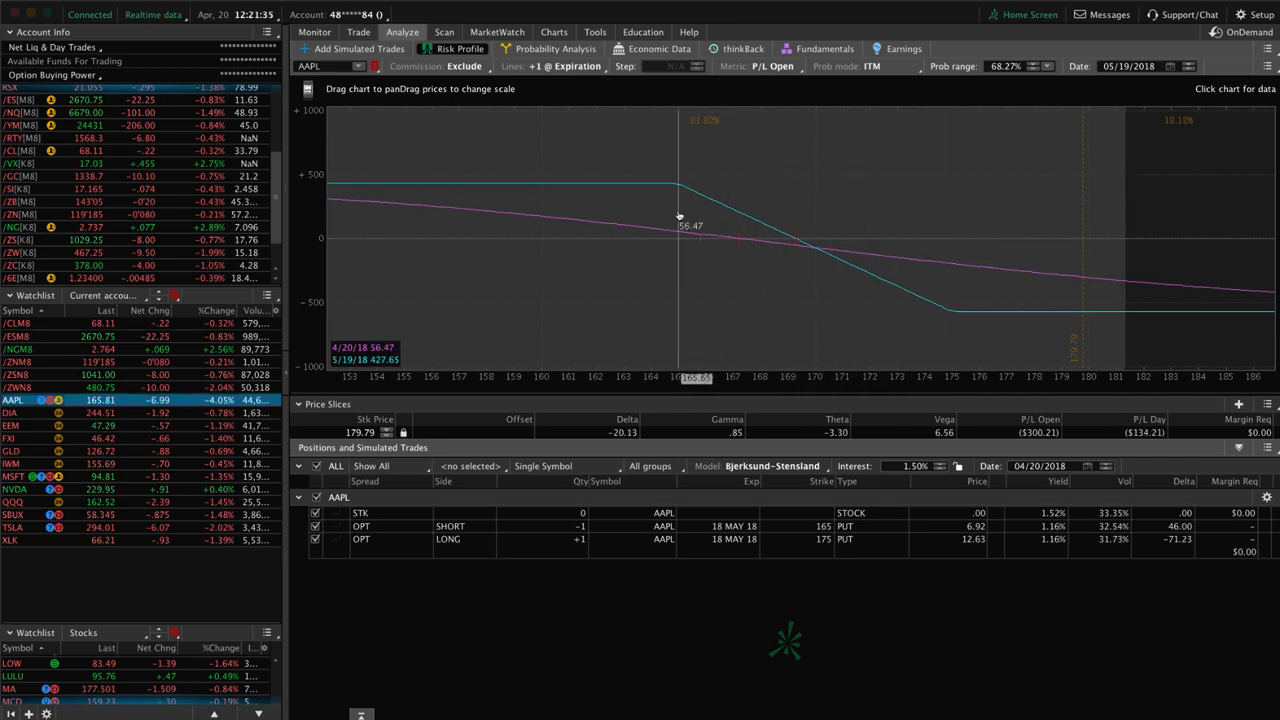
Check AAPL's daily chart, then load the DIA position's risk profile from the watchlist.
click(552, 32)
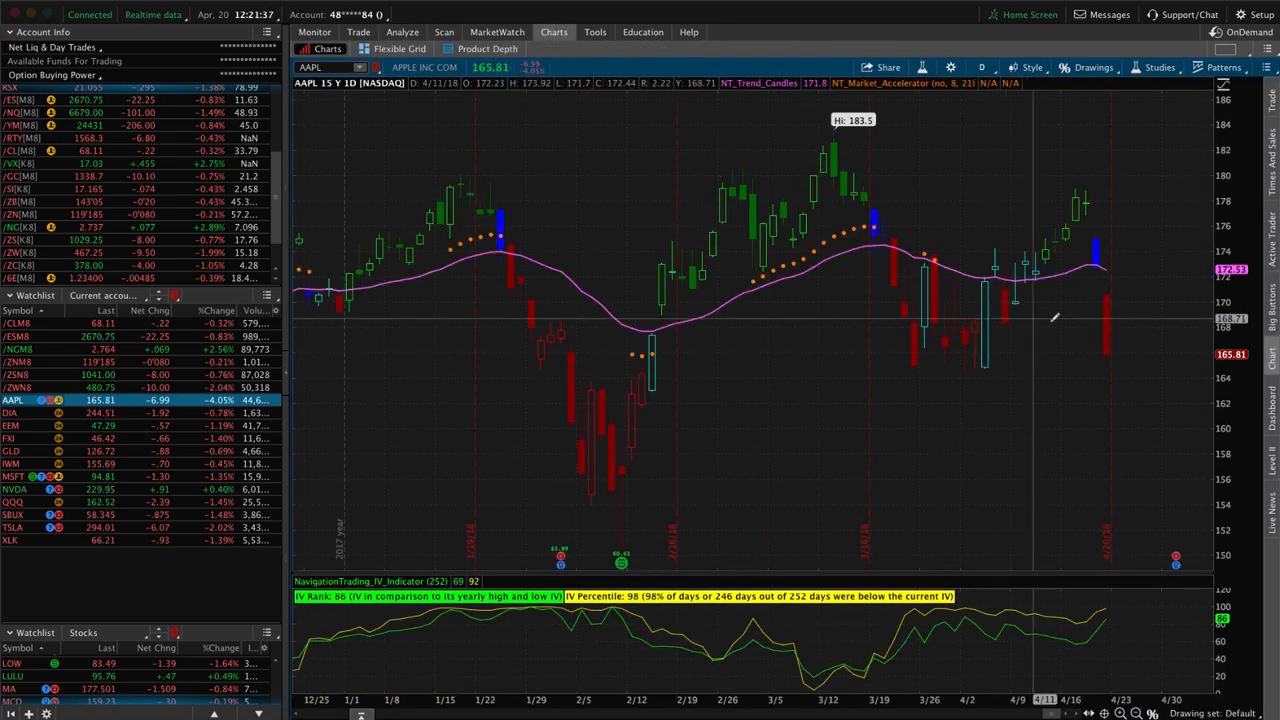
mouse_move(1108, 310)
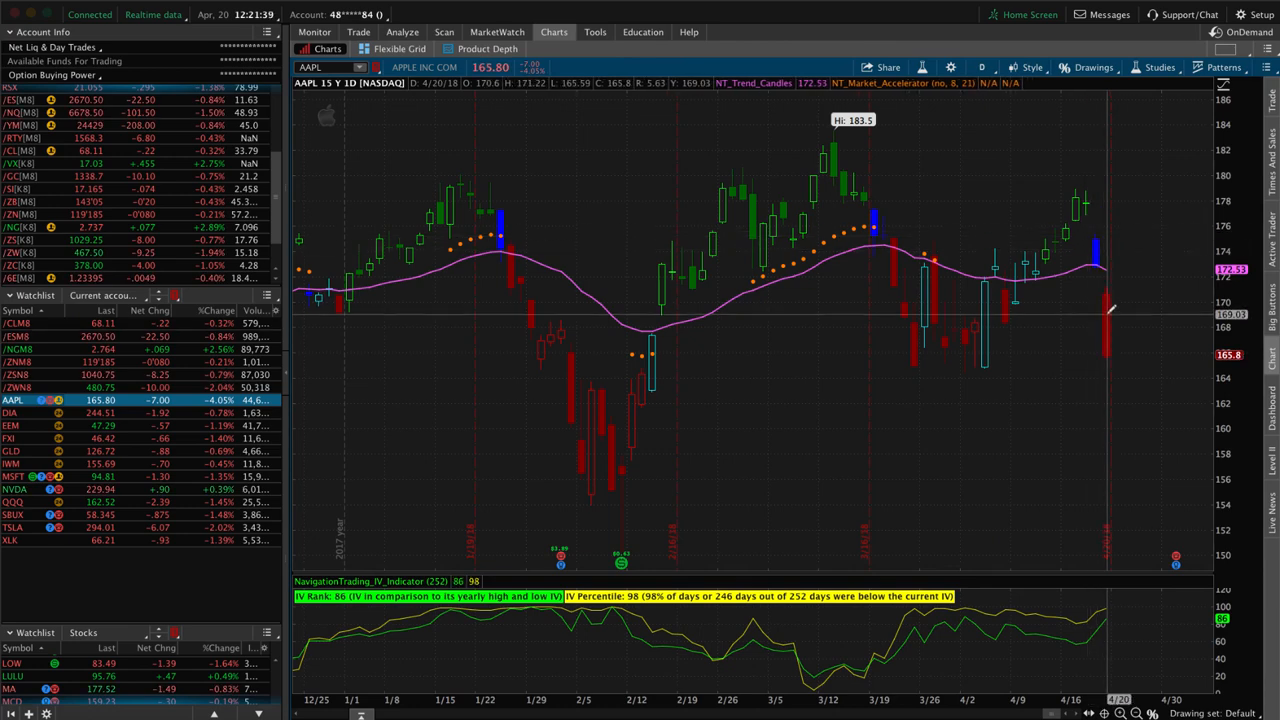
mouse_move(518, 142)
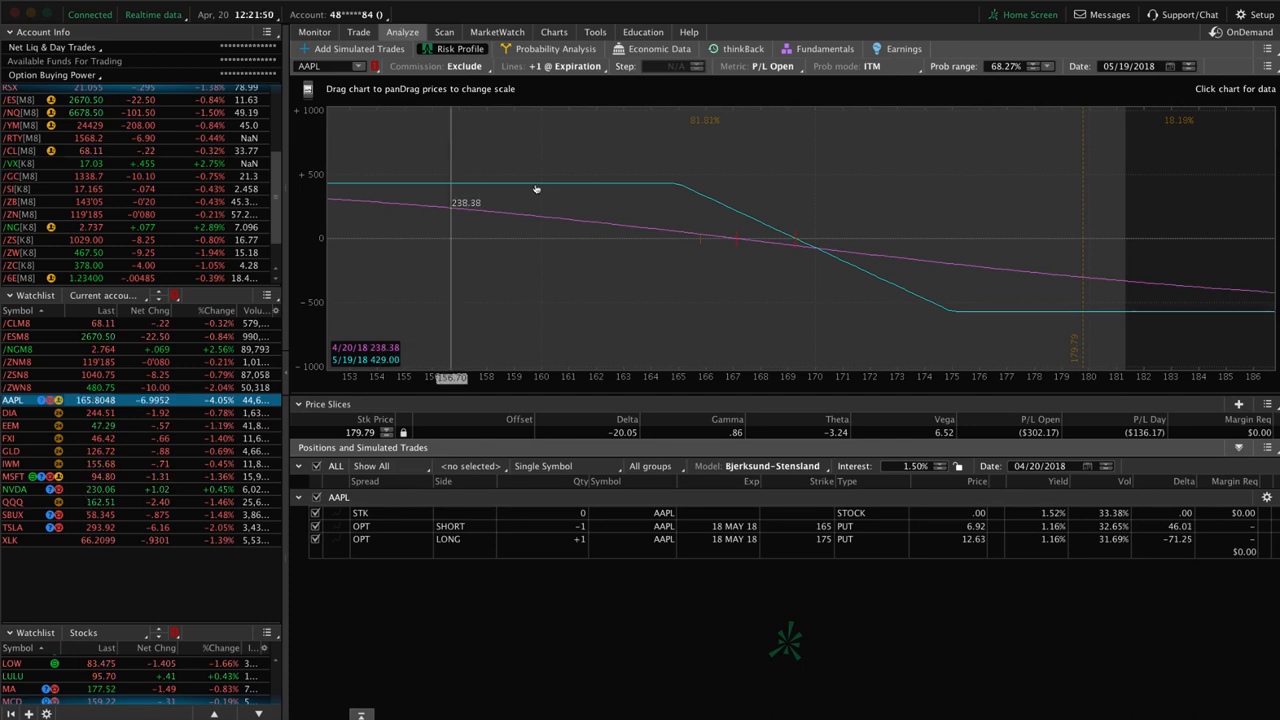
mouse_move(704, 252)
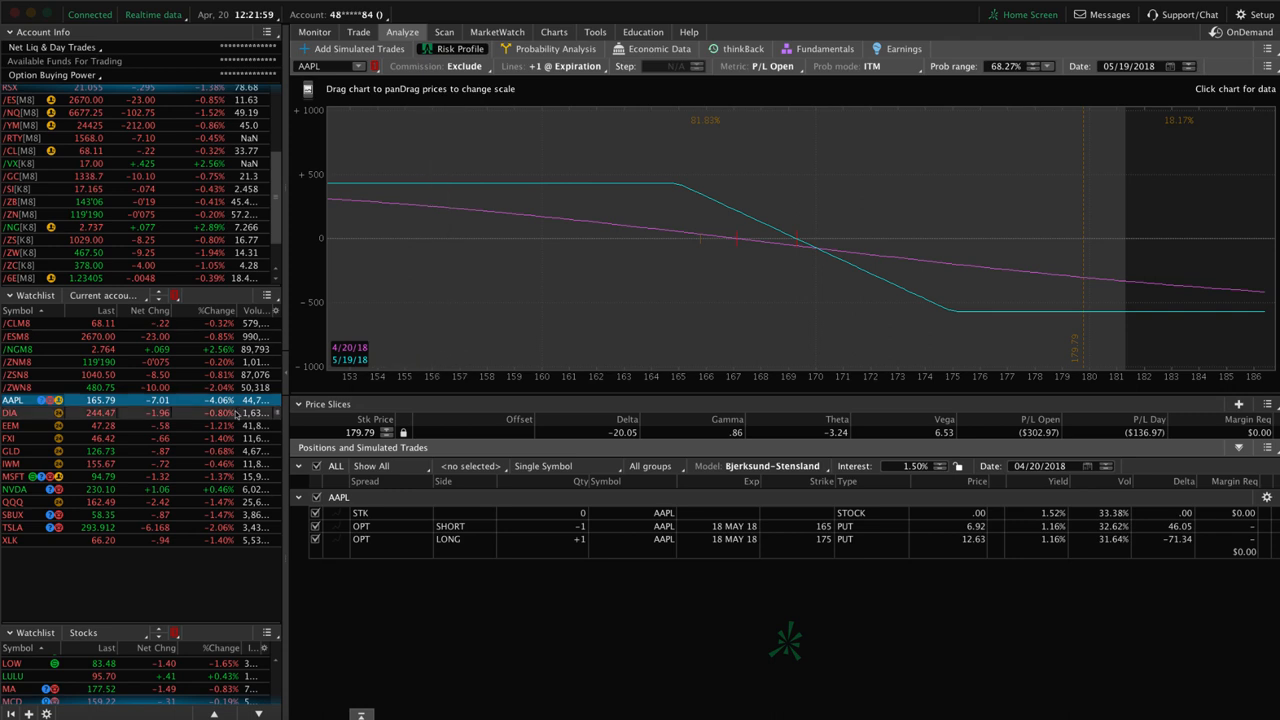
click(12, 412)
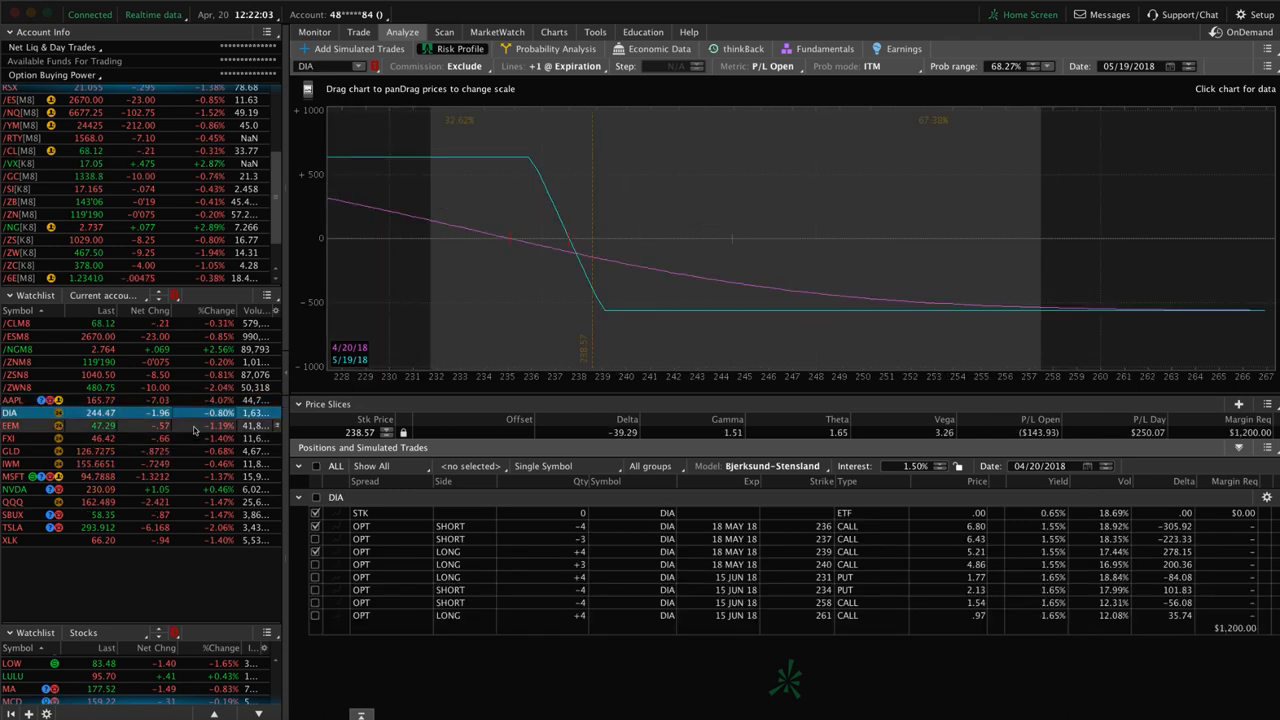
Load GLD's risk profile and shift its risk graph's price range.
click(12, 452)
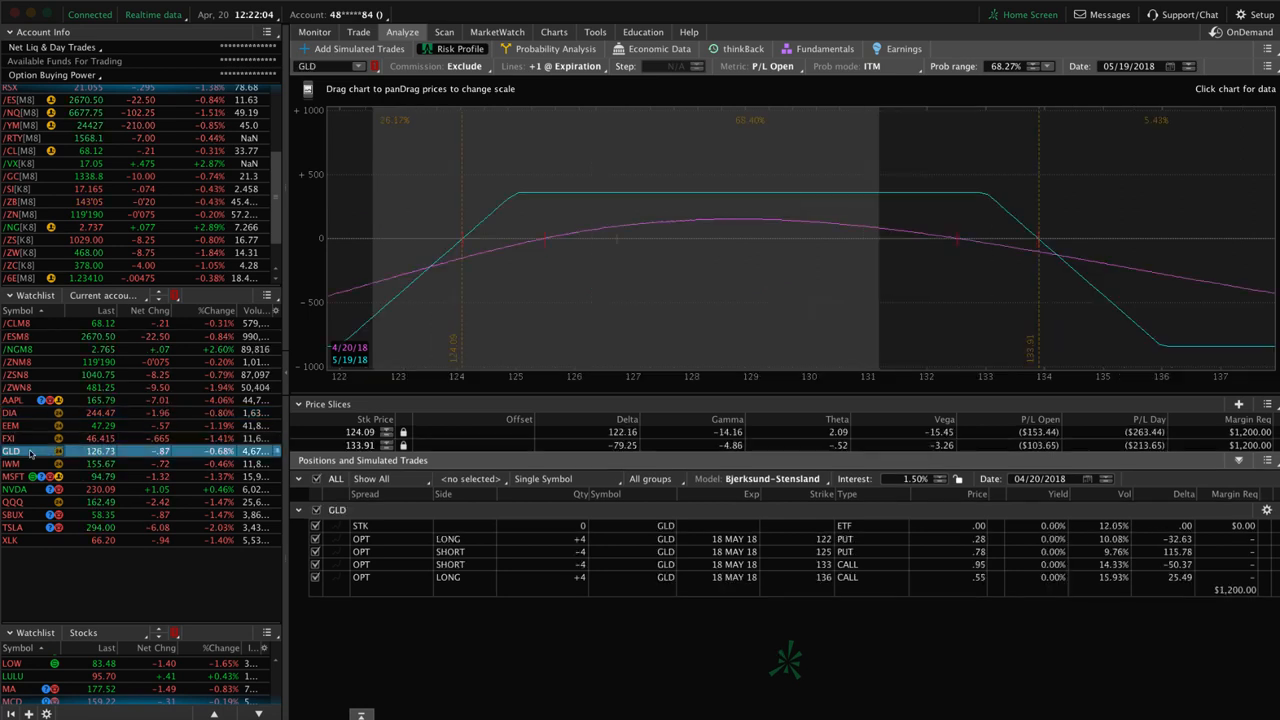
mouse_move(860, 326)
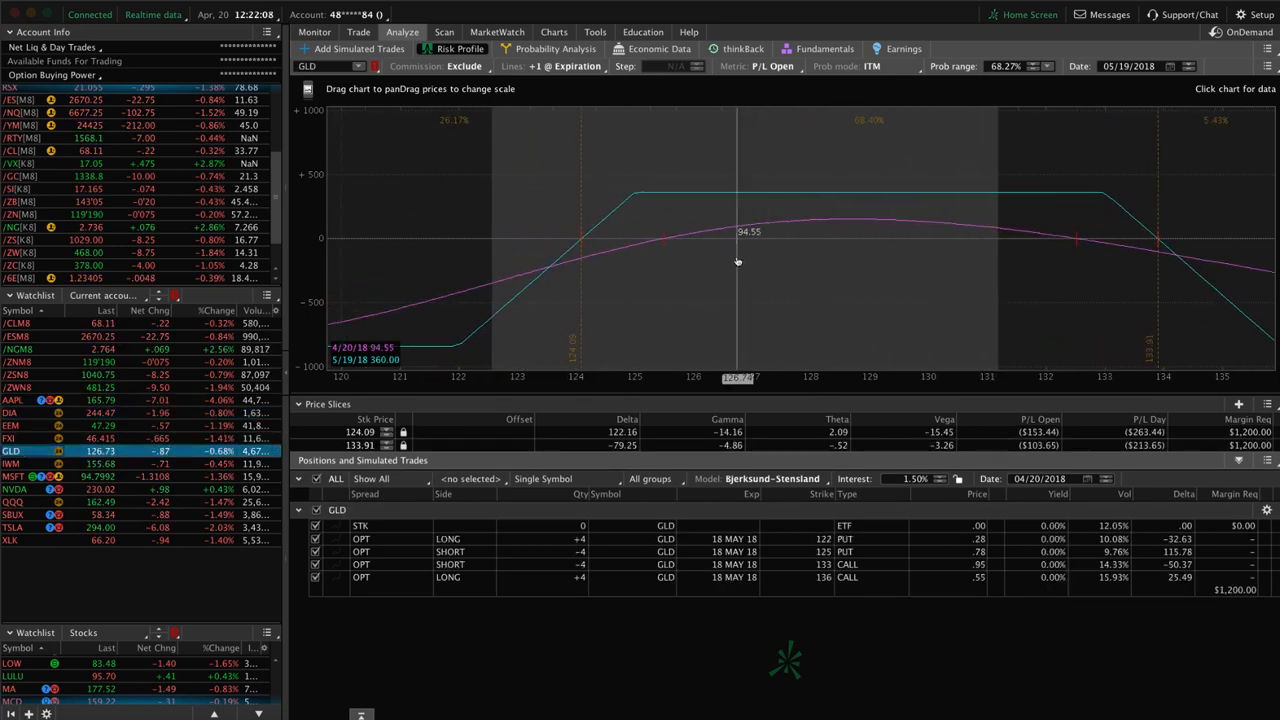
drag(736, 262, 850, 244)
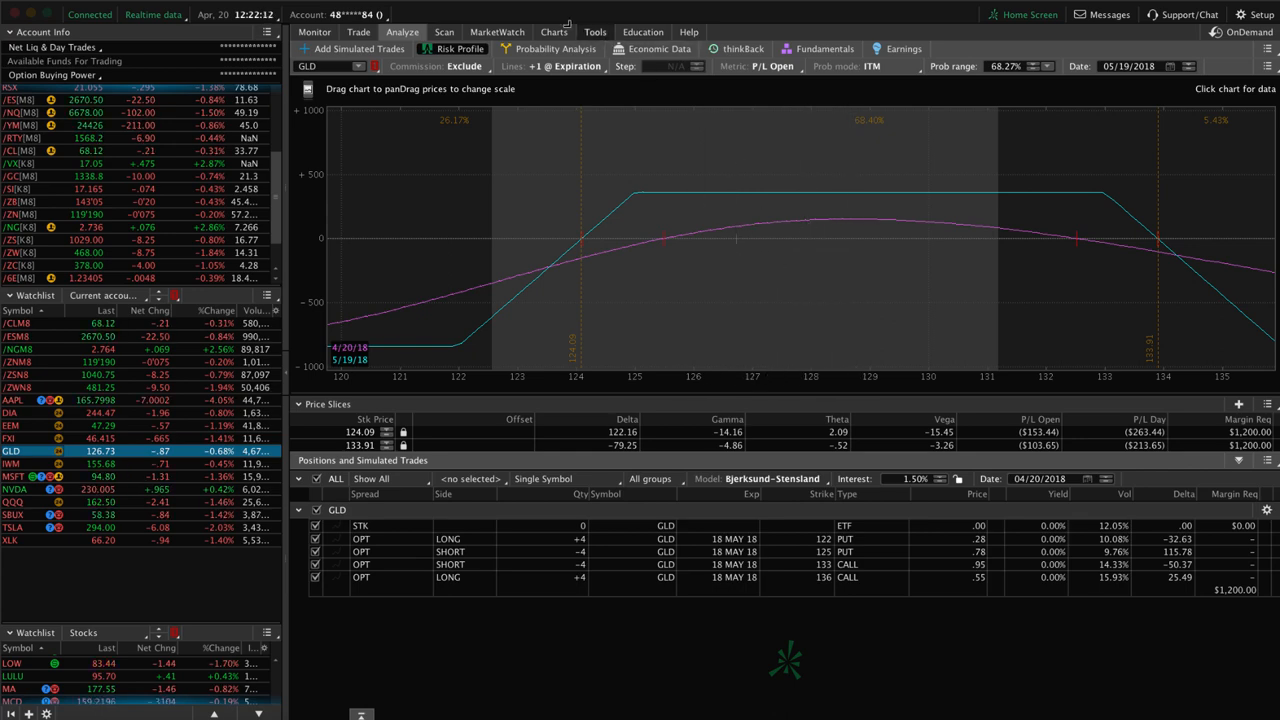
View the GLD and IWM price charts, then bring up the QQQ May call risk profile.
click(552, 32)
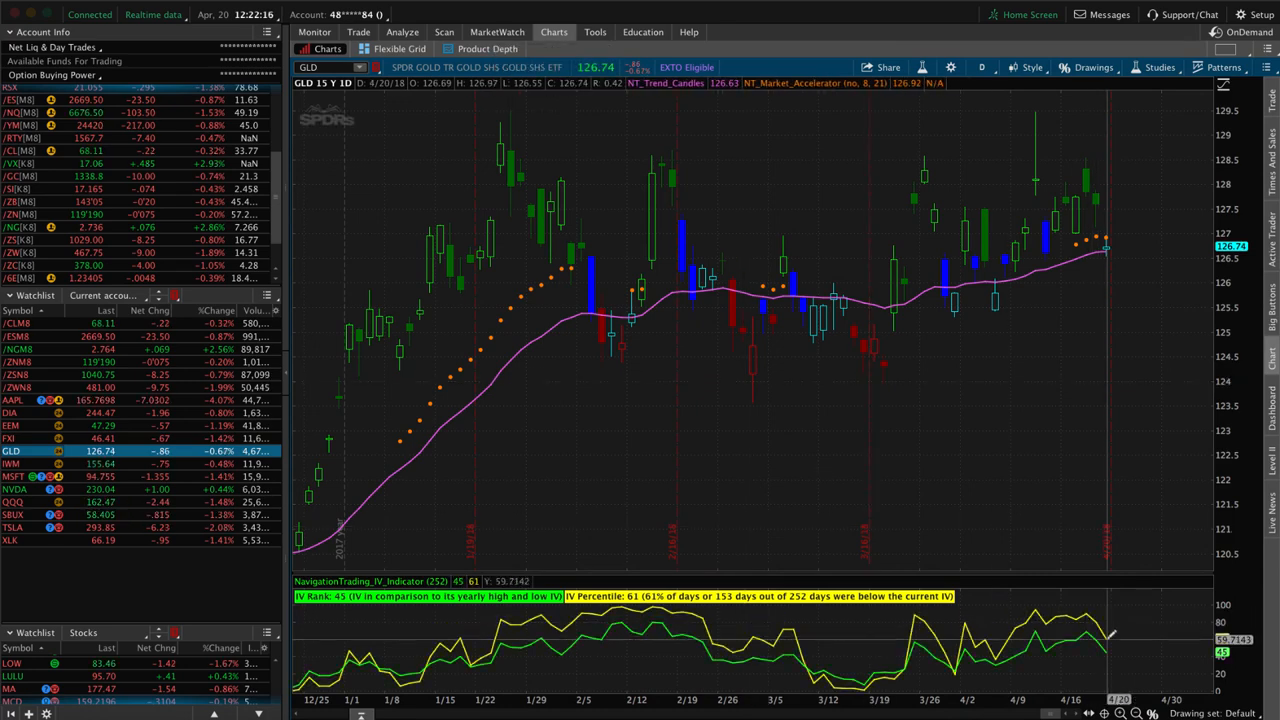
mouse_move(1110, 638)
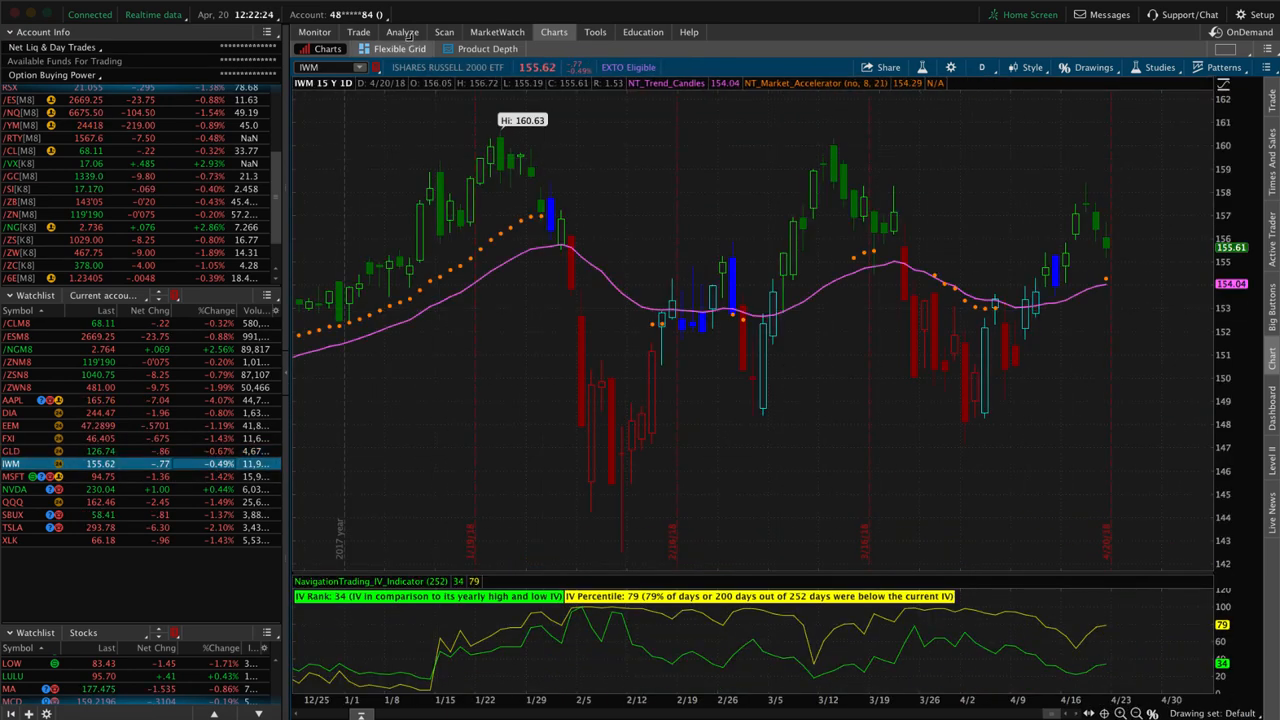
click(402, 32)
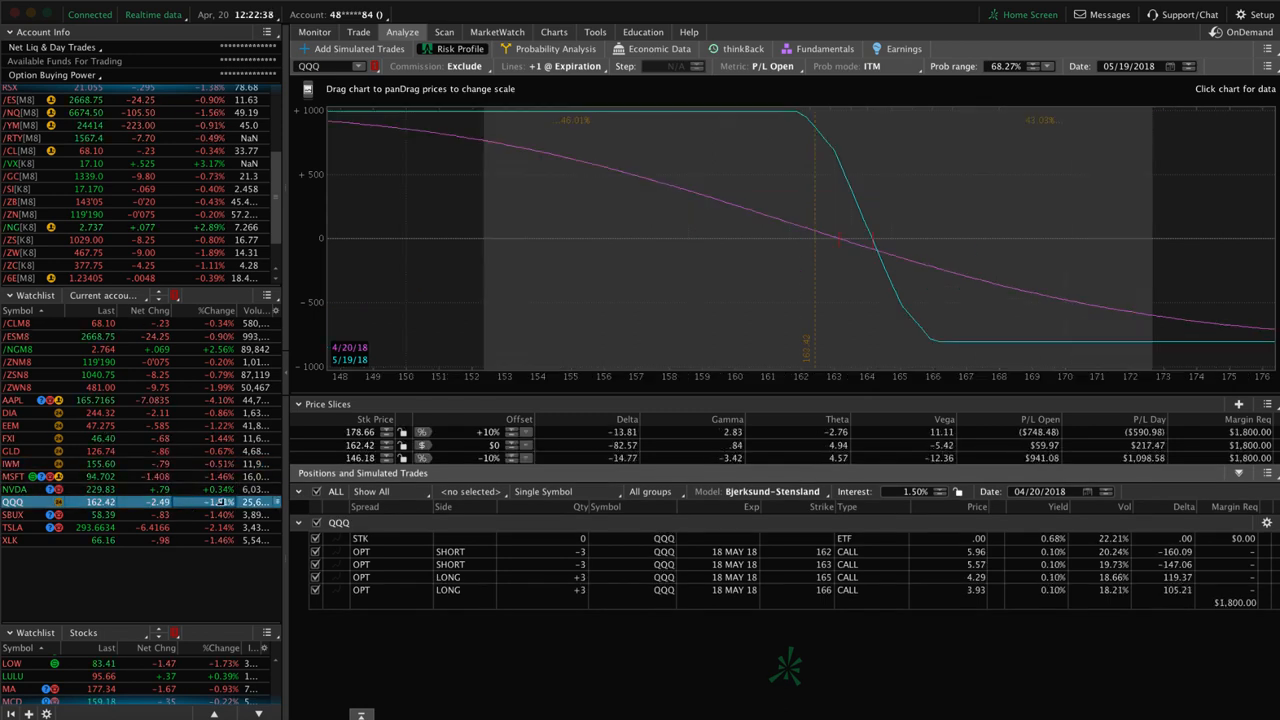
mouse_move(912, 248)
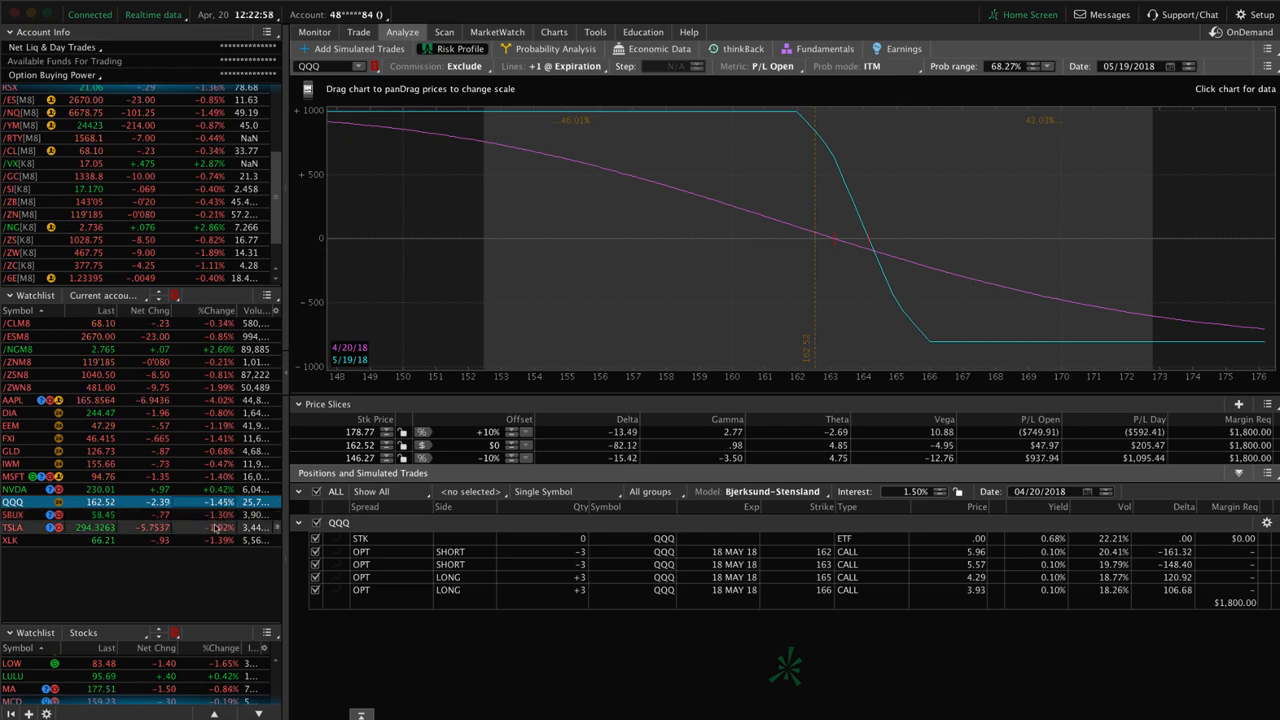
Review the TSLA and XLK positions' risk profiles from the watchlist.
click(14, 528)
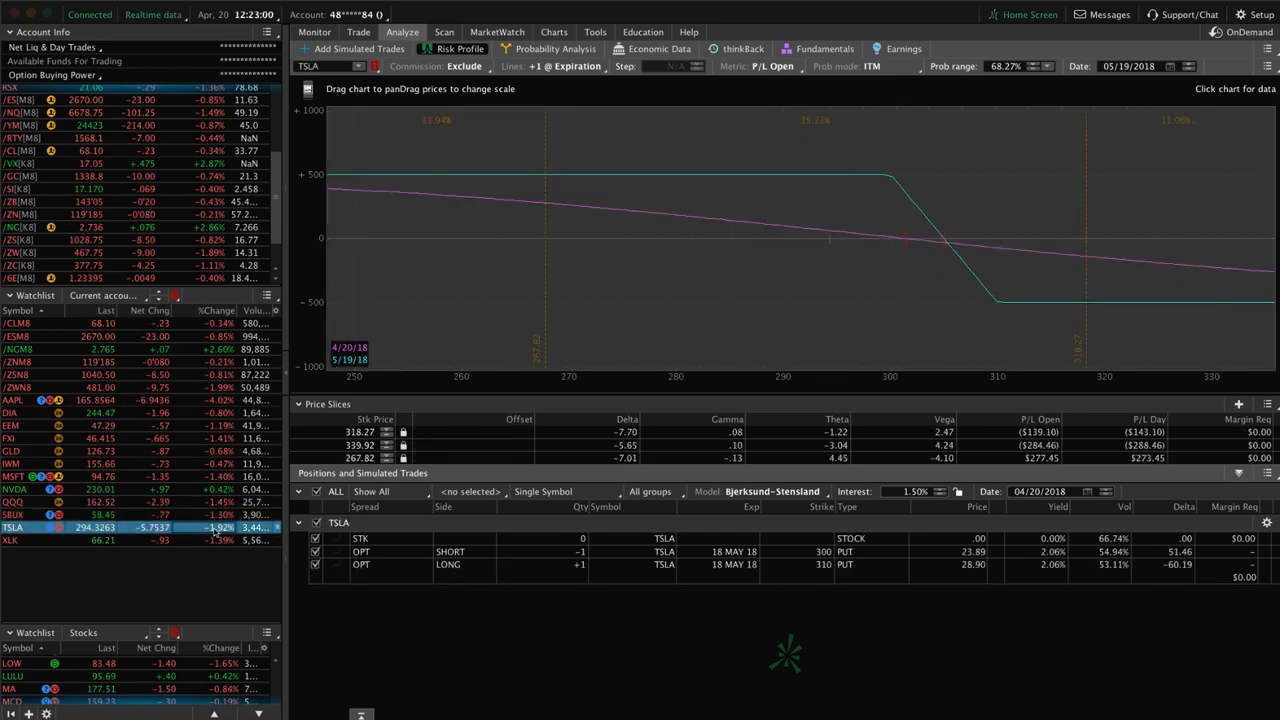
mouse_move(848, 332)
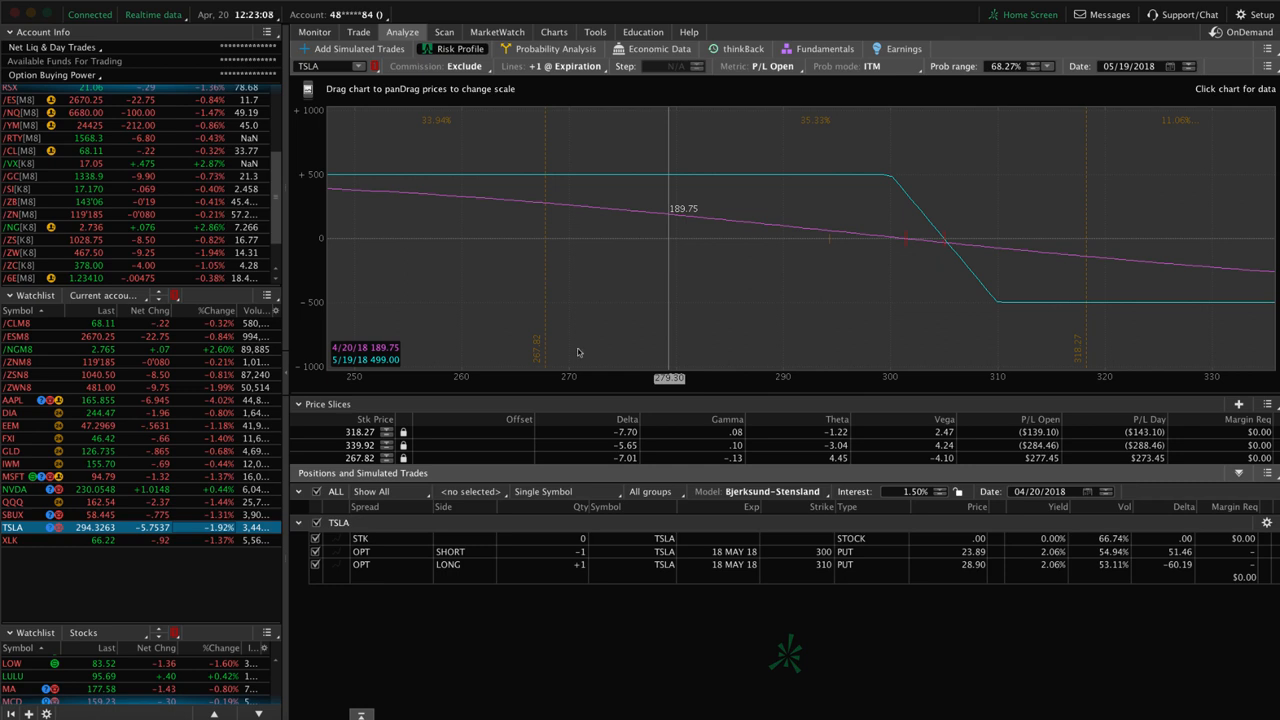
click(16, 540)
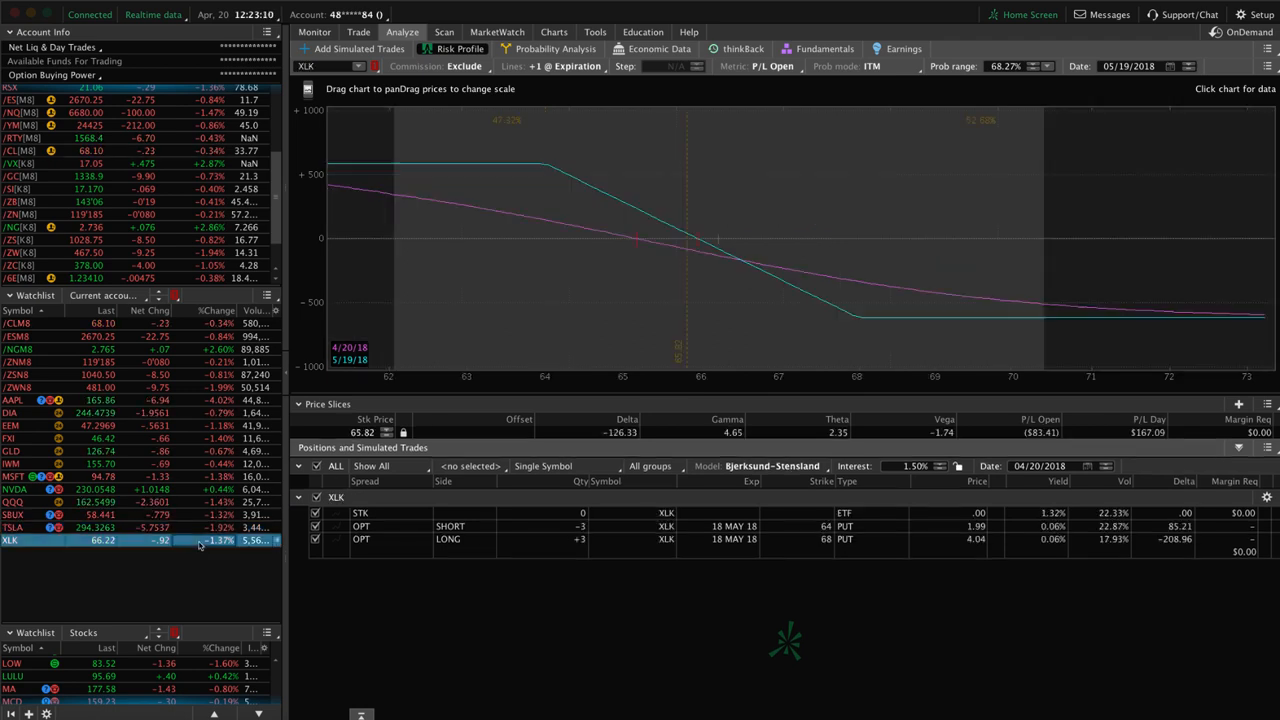
mouse_move(500, 368)
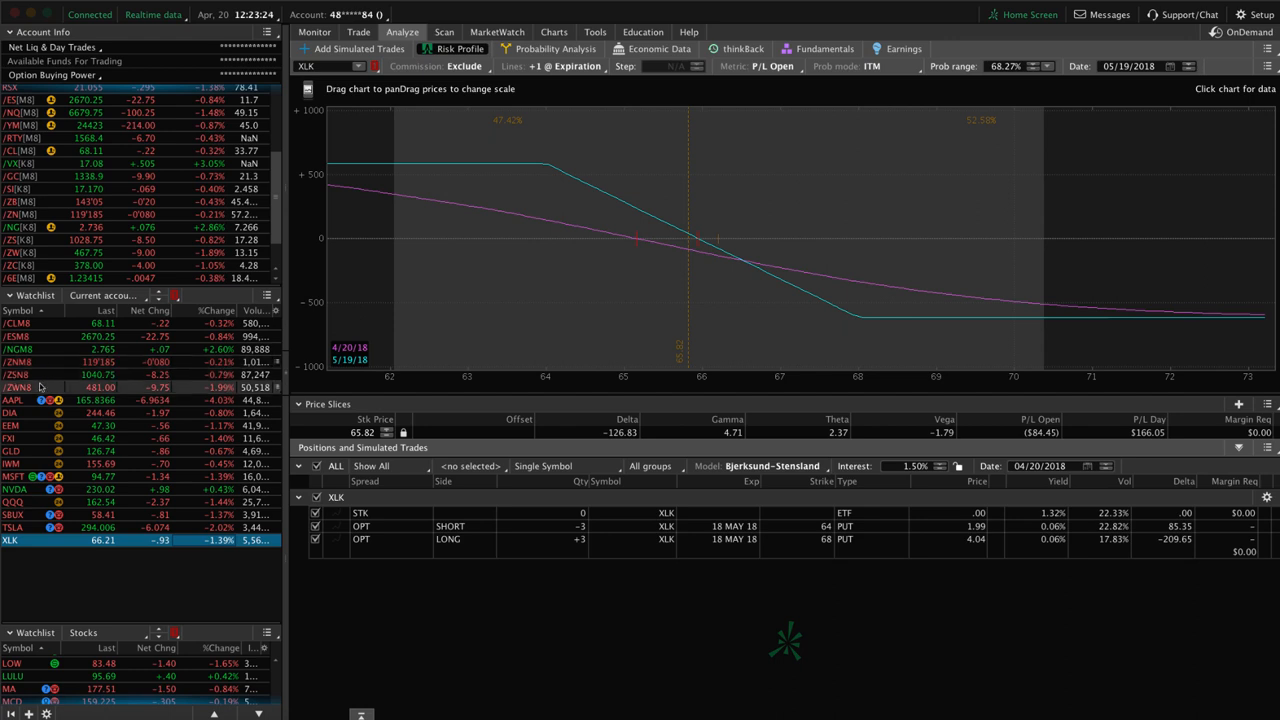
mouse_move(36, 412)
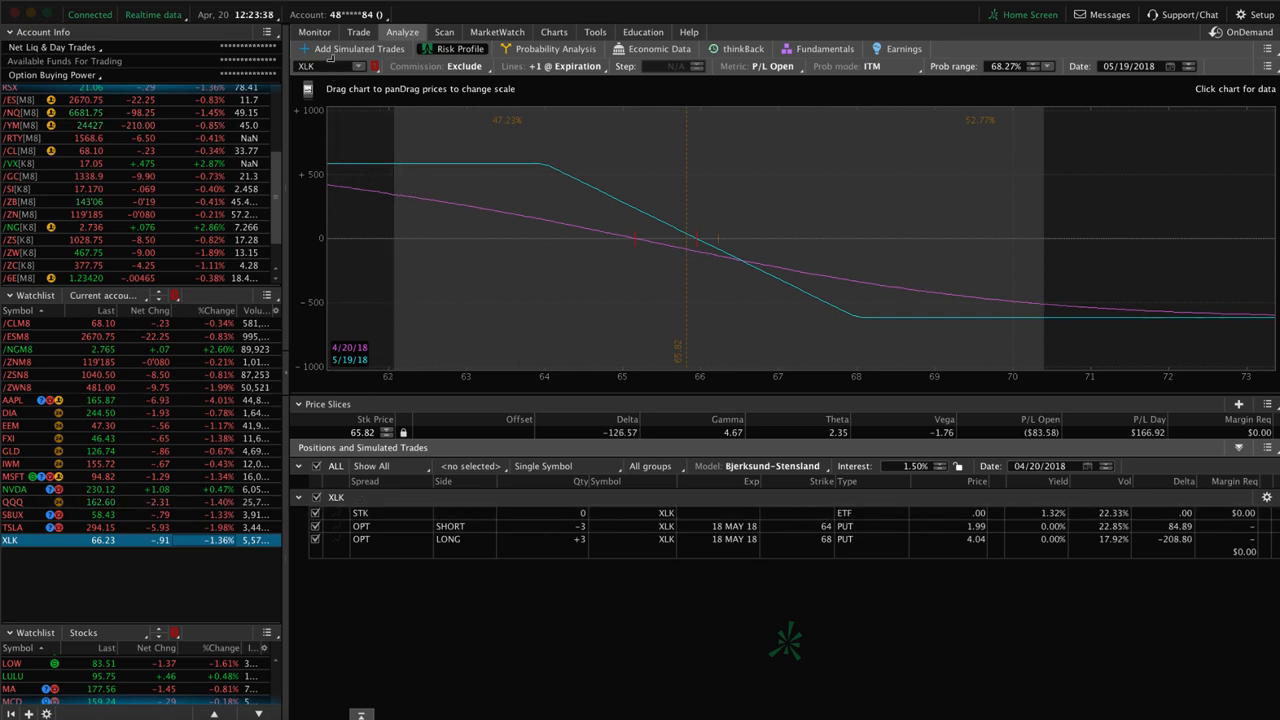
Show the account's Activity and Positions overview from the Monitor views.
click(314, 32)
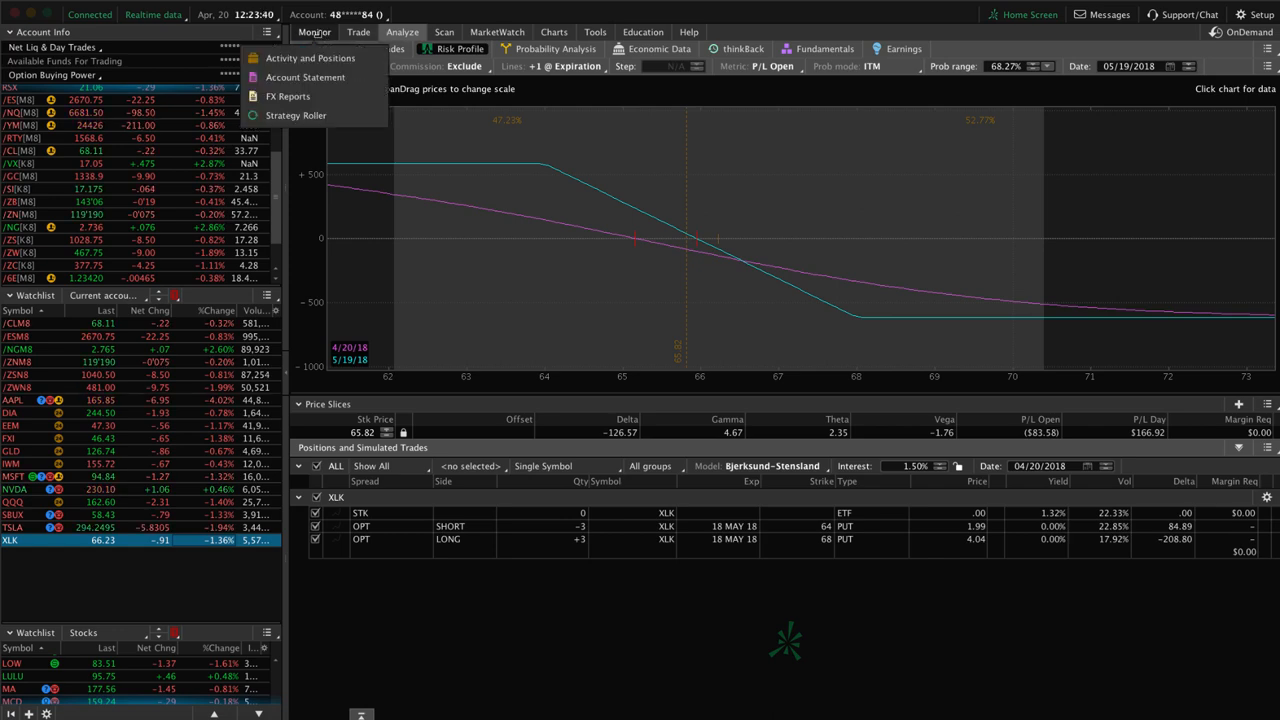
click(310, 56)
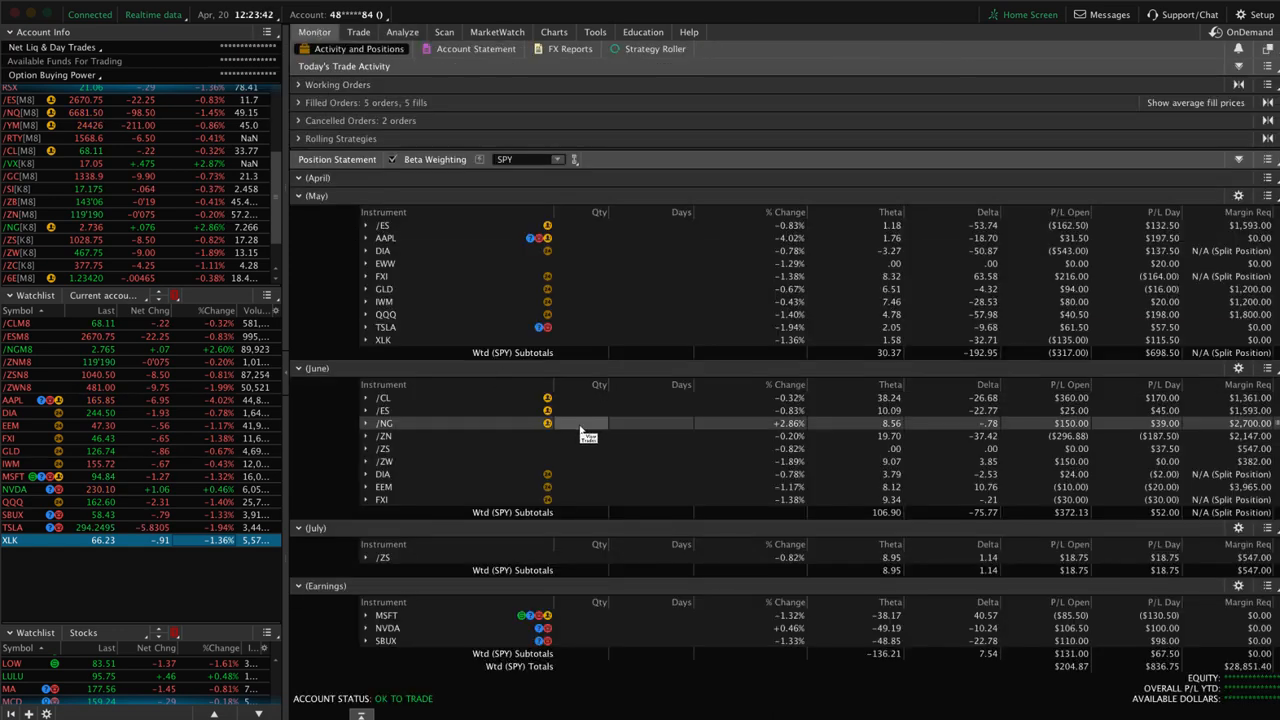